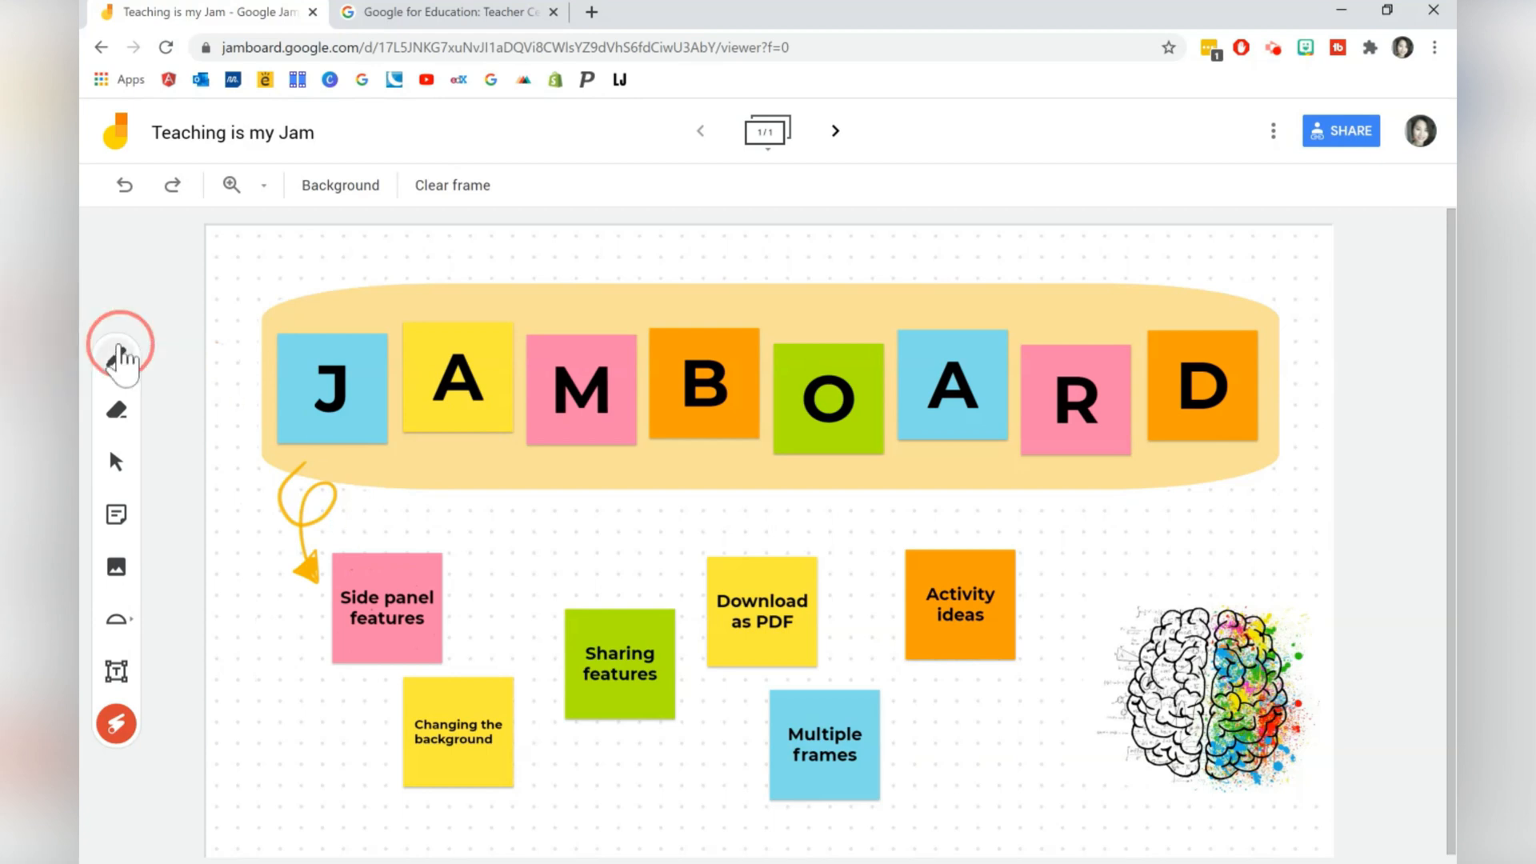
Sketch a small green pen star above the Sharing features note and nudge the Changing the background note left
click(117, 358)
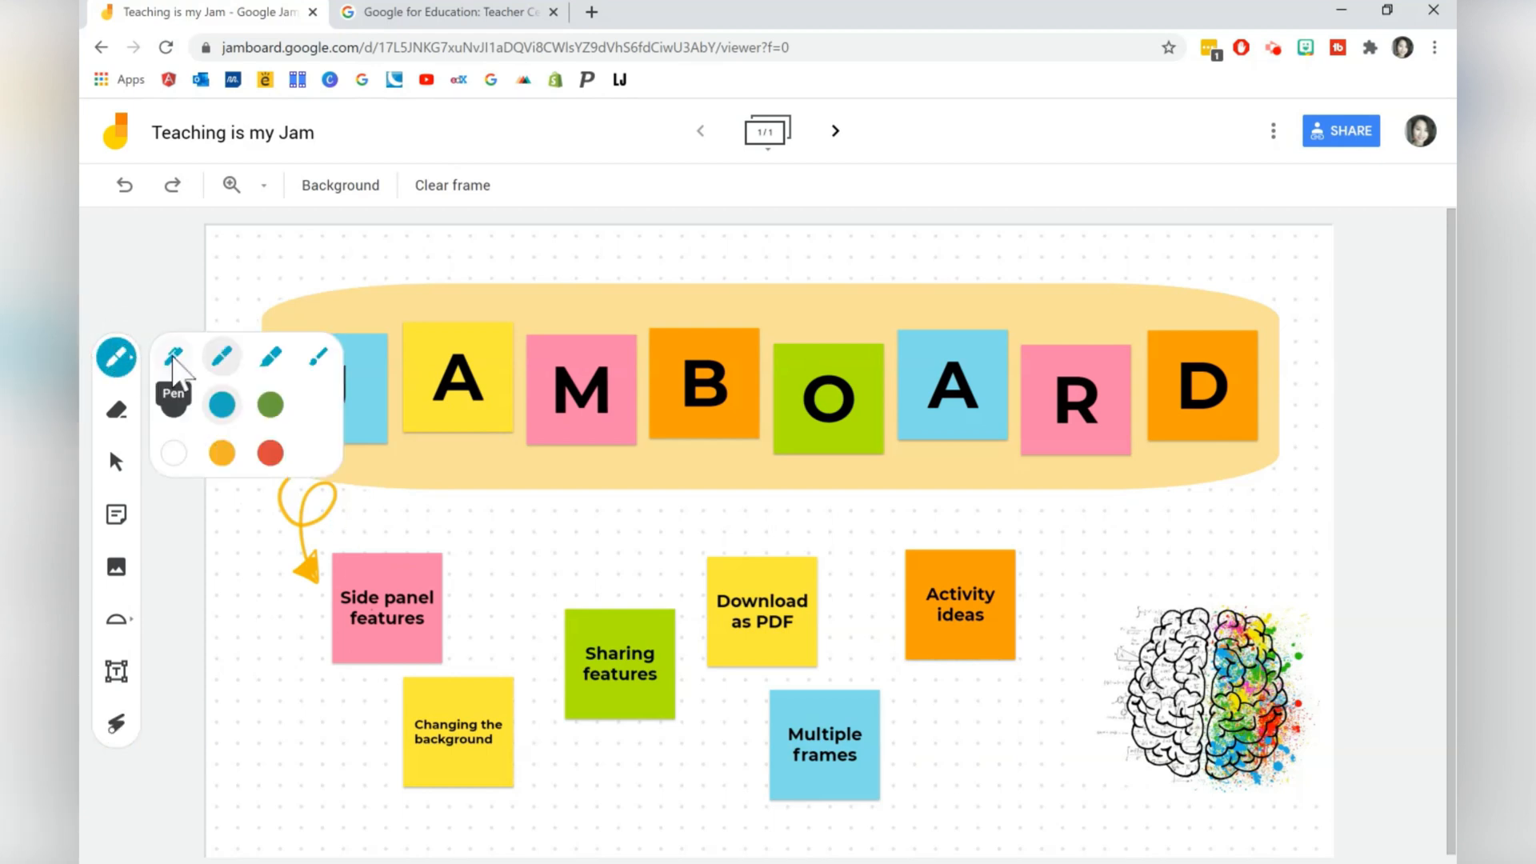
mouse_move(288, 368)
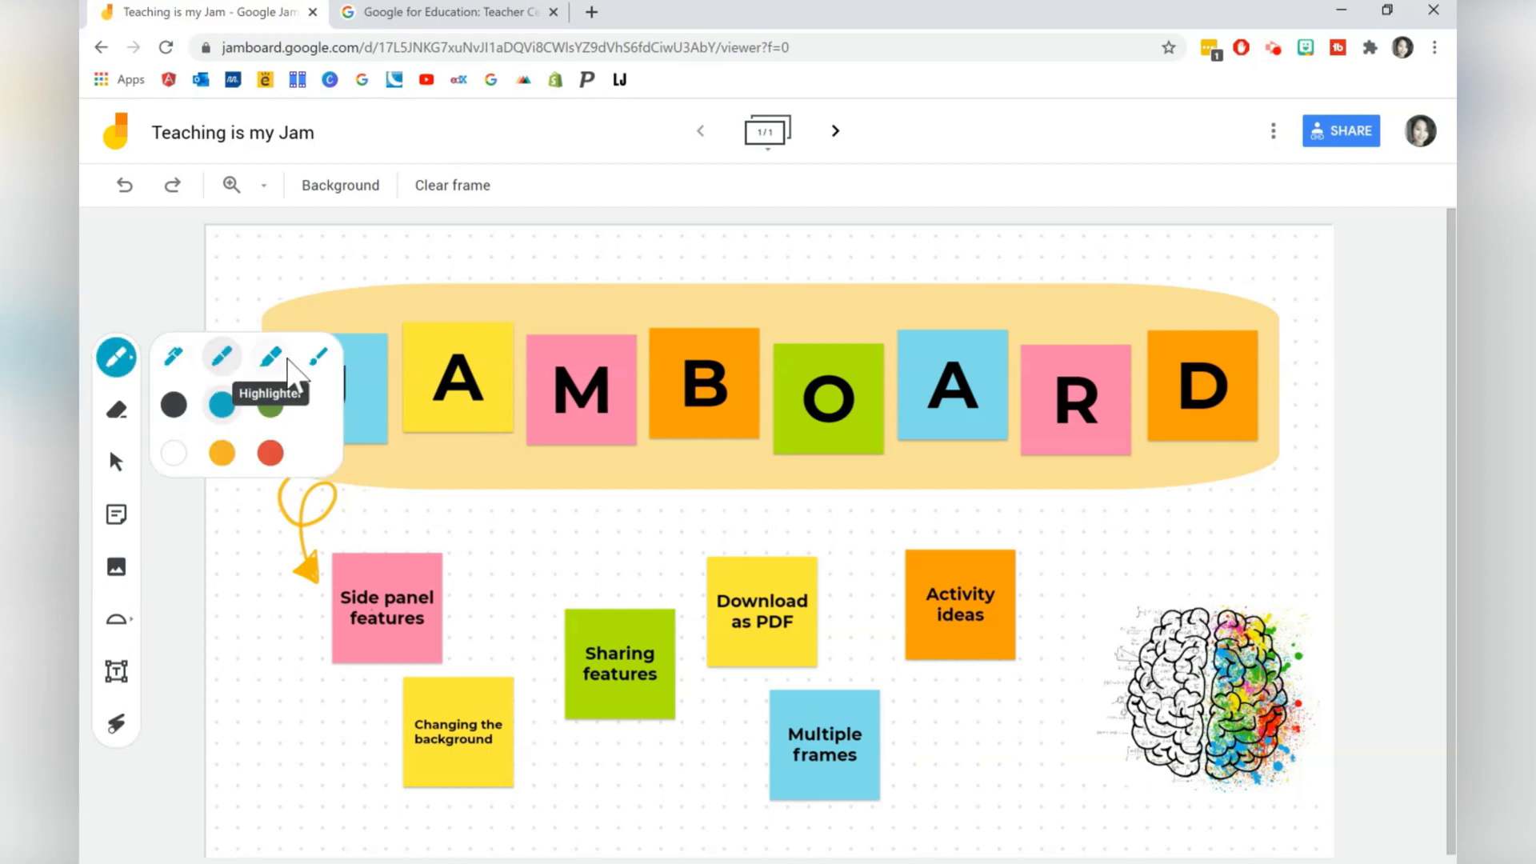
mouse_move(270, 403)
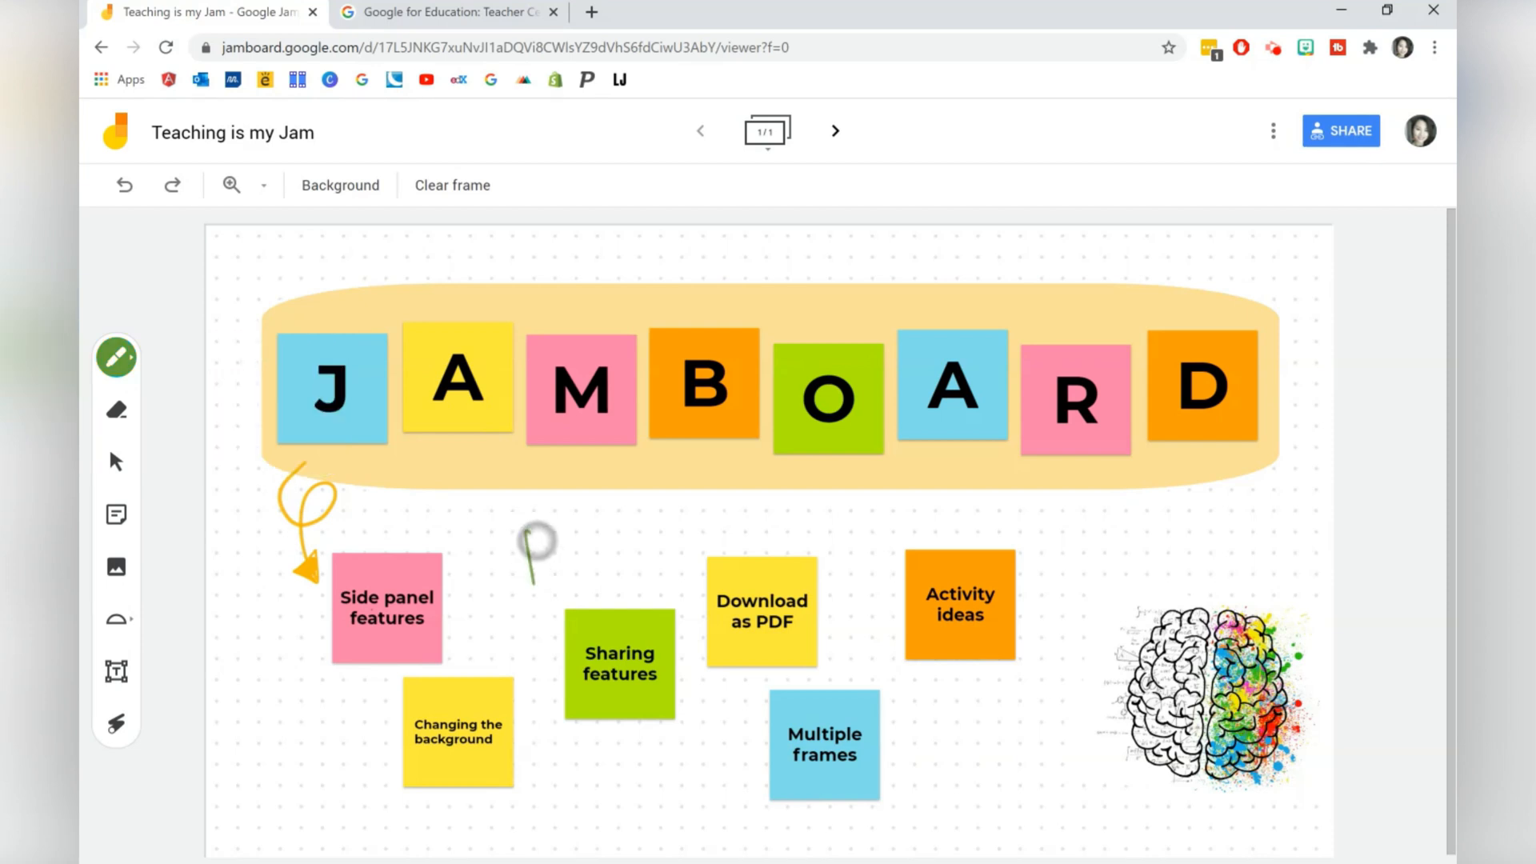
drag(519, 534, 564, 578)
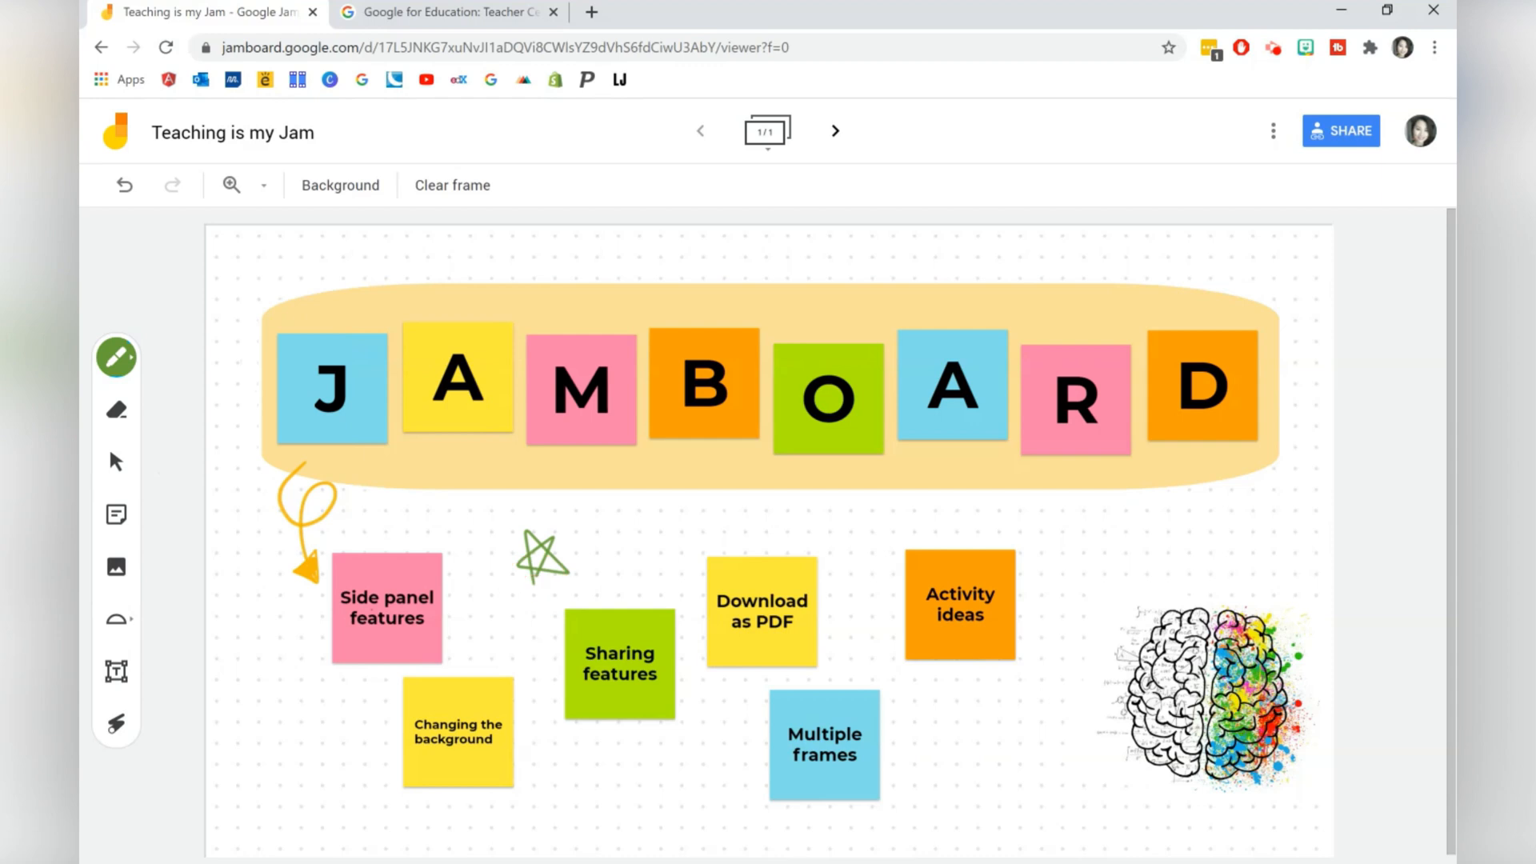
mouse_move(115, 410)
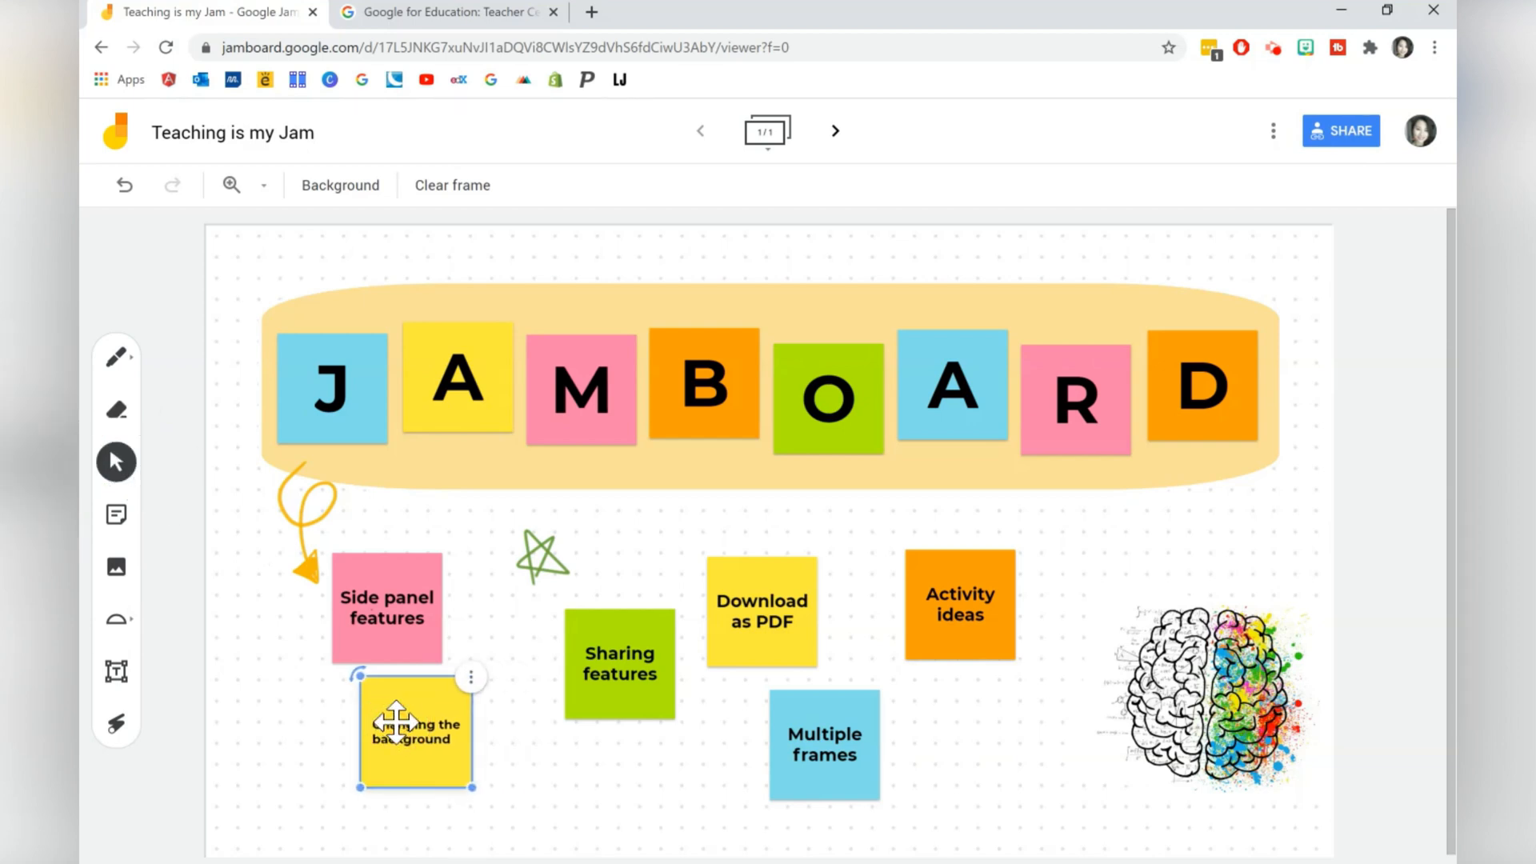
click(541, 560)
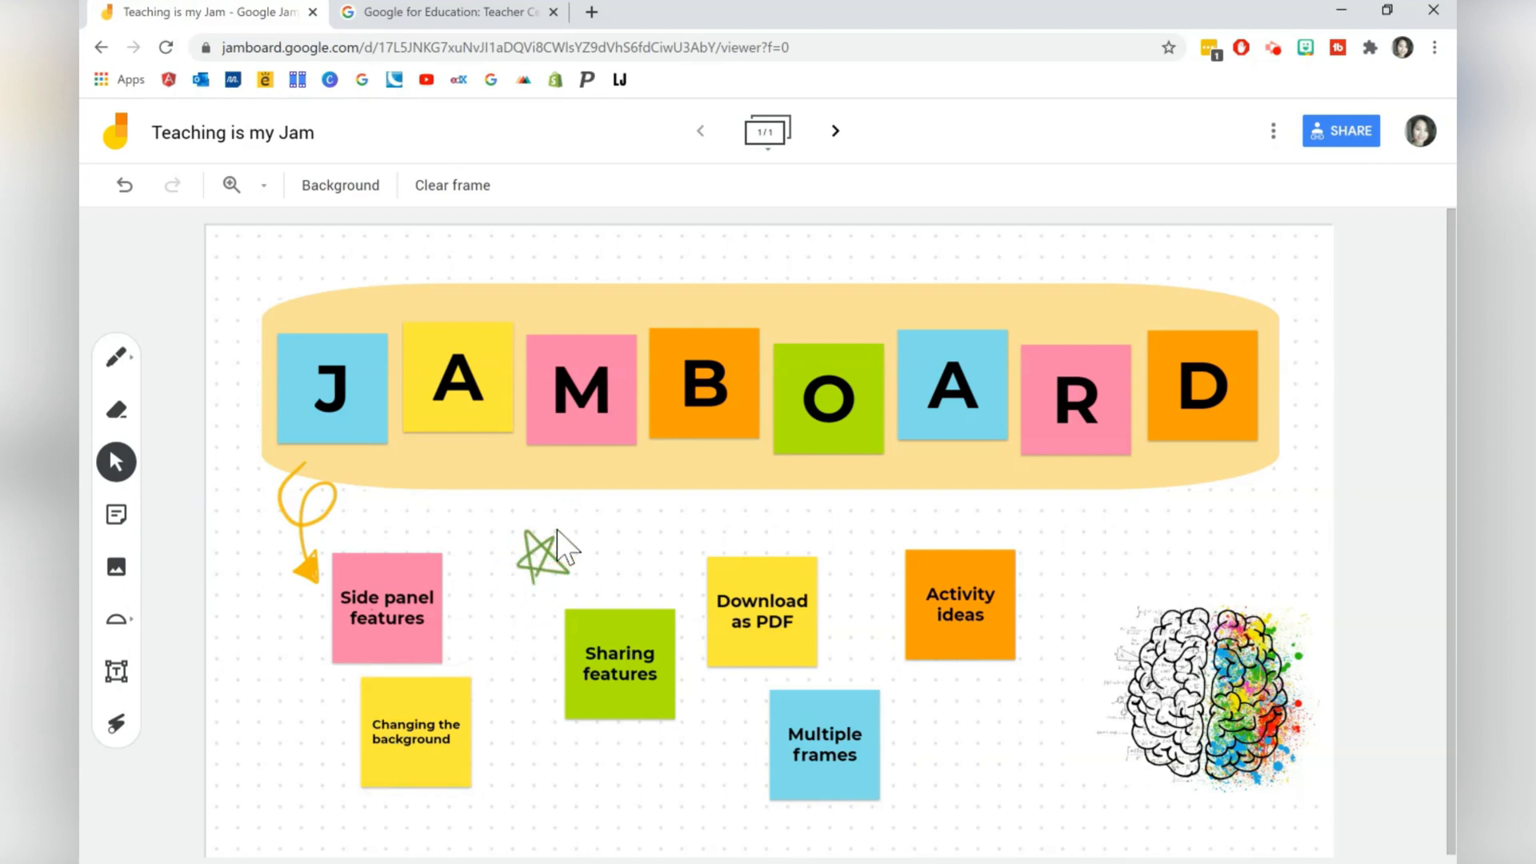
mouse_move(115, 515)
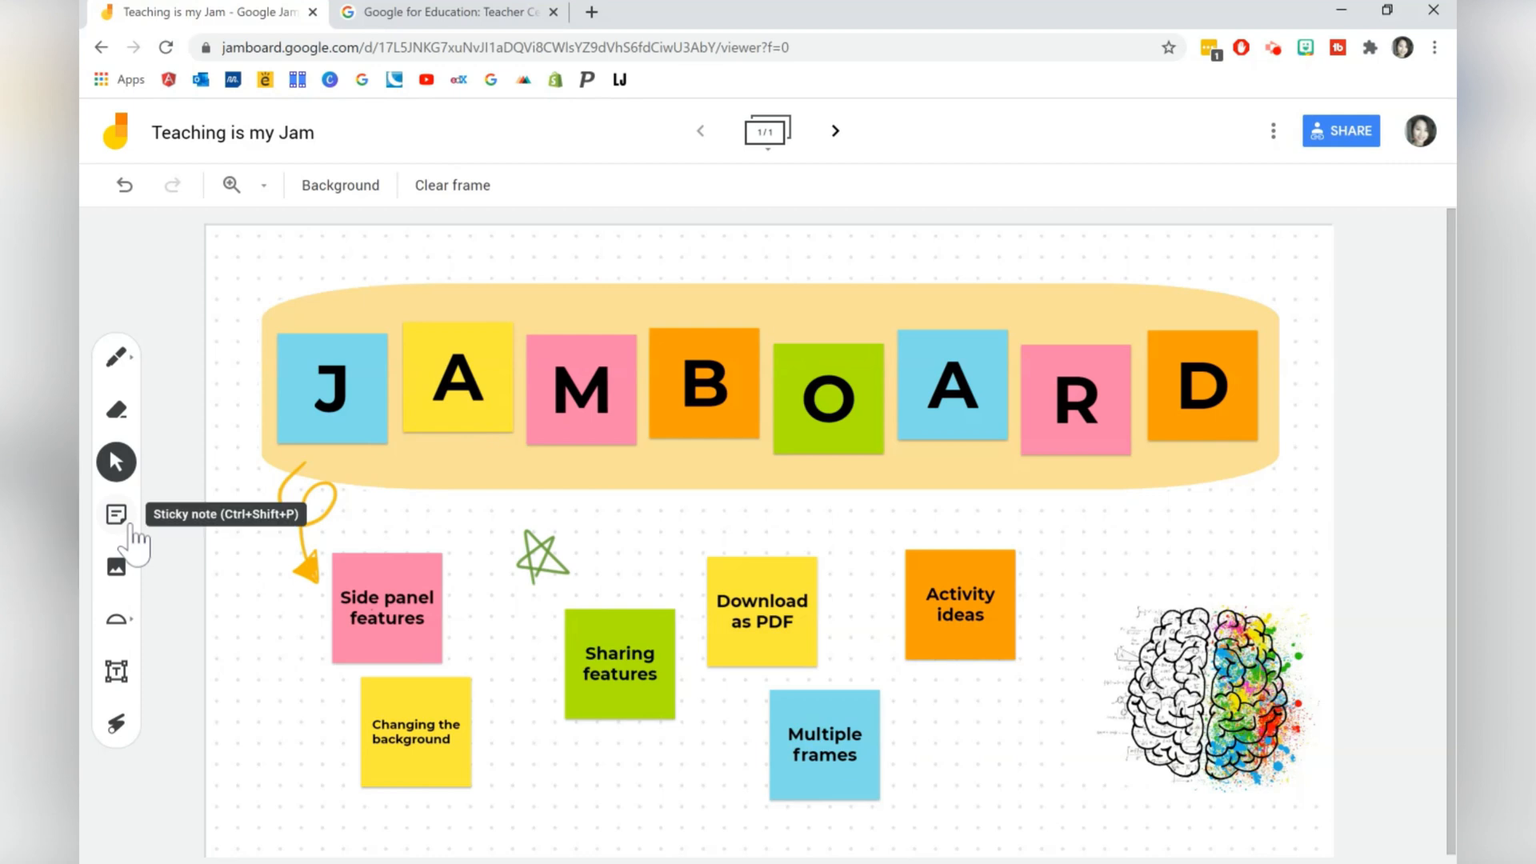
click(115, 513)
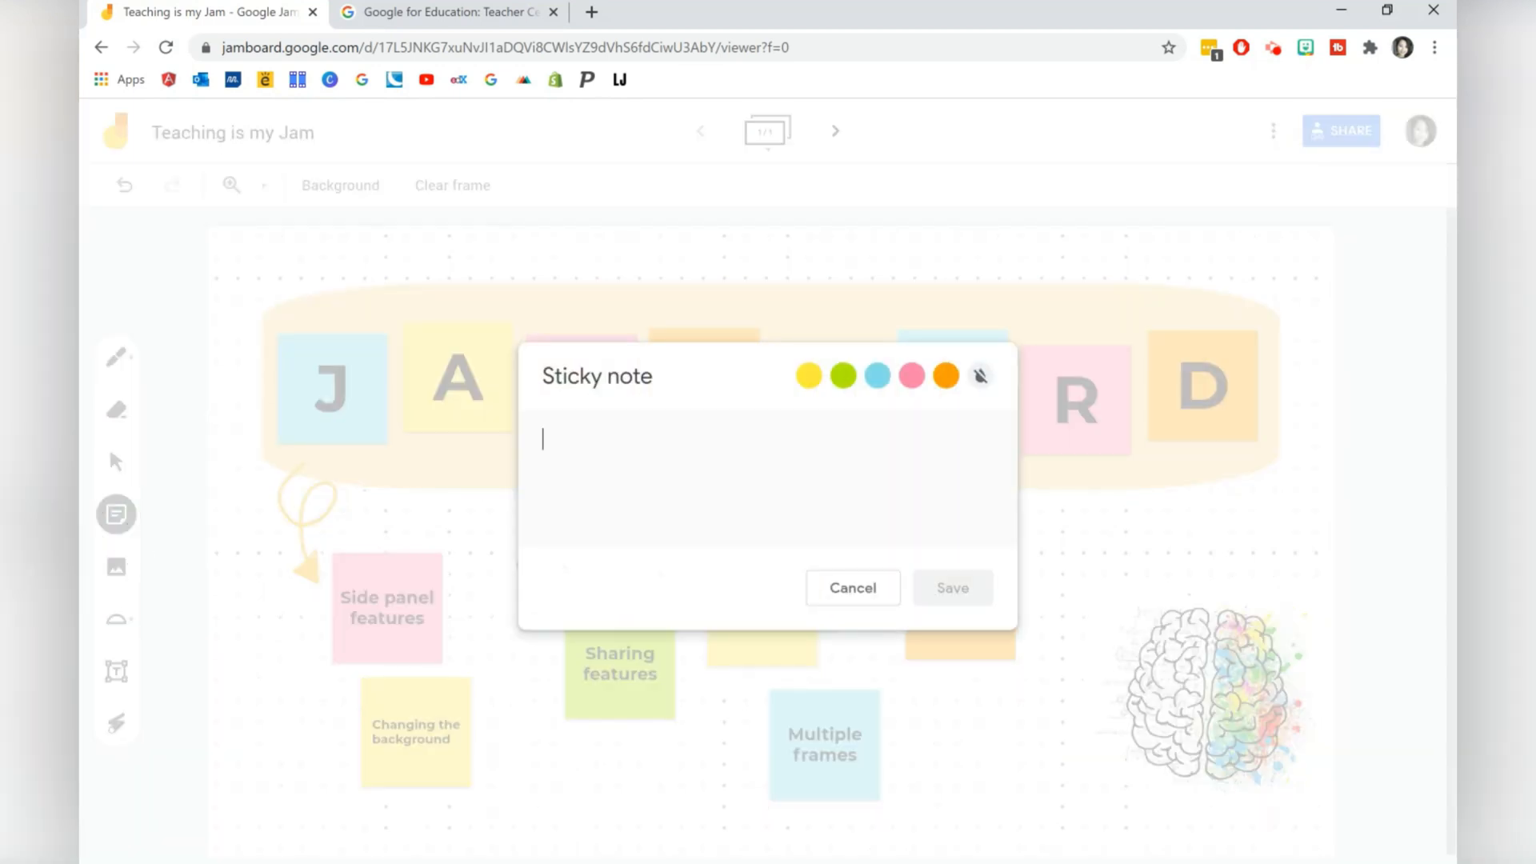
click(808, 374)
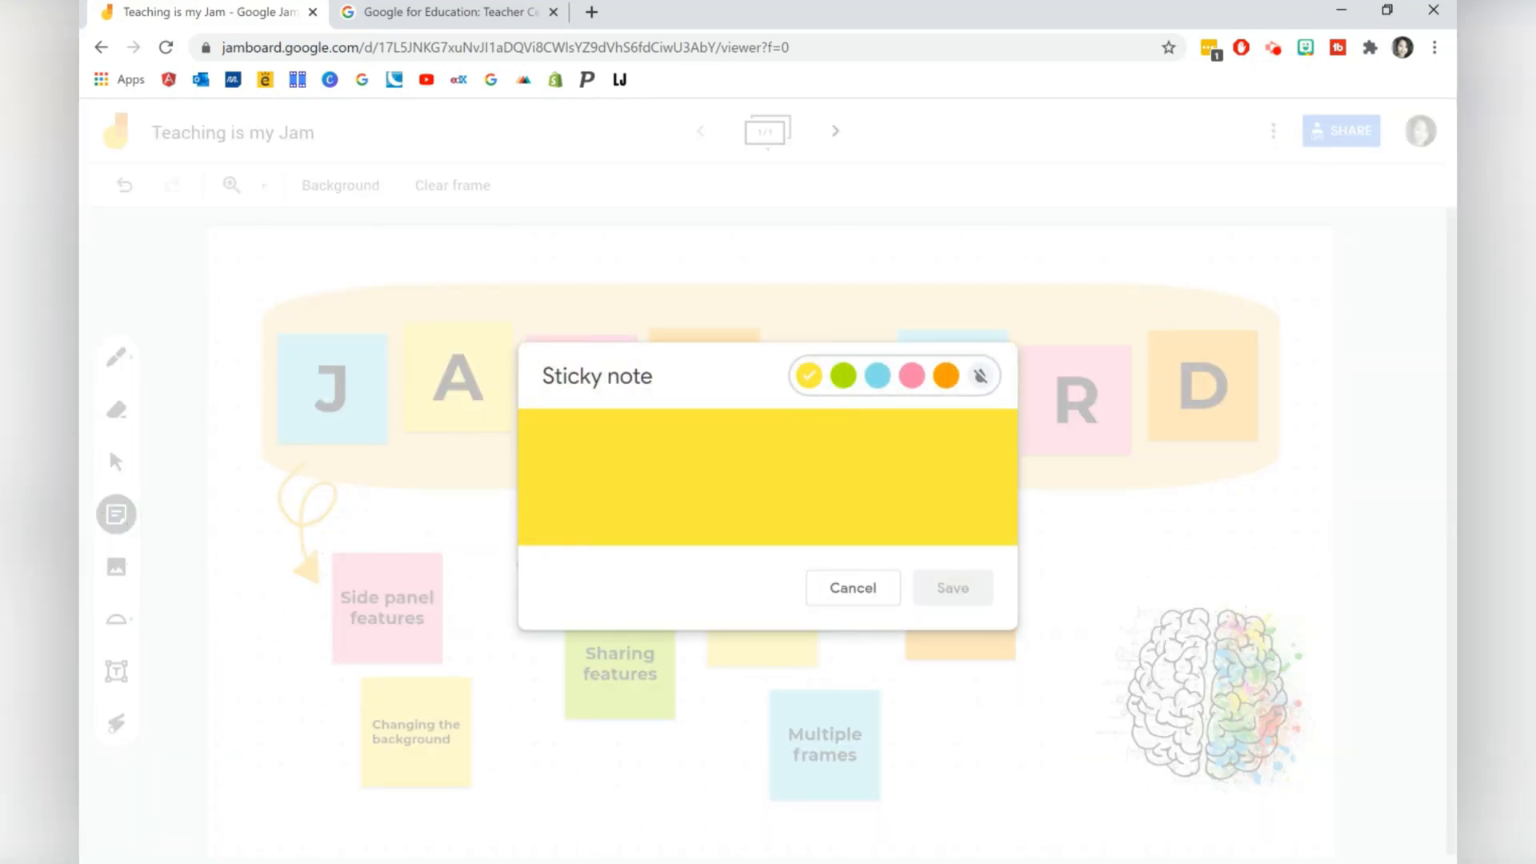
click(853, 587)
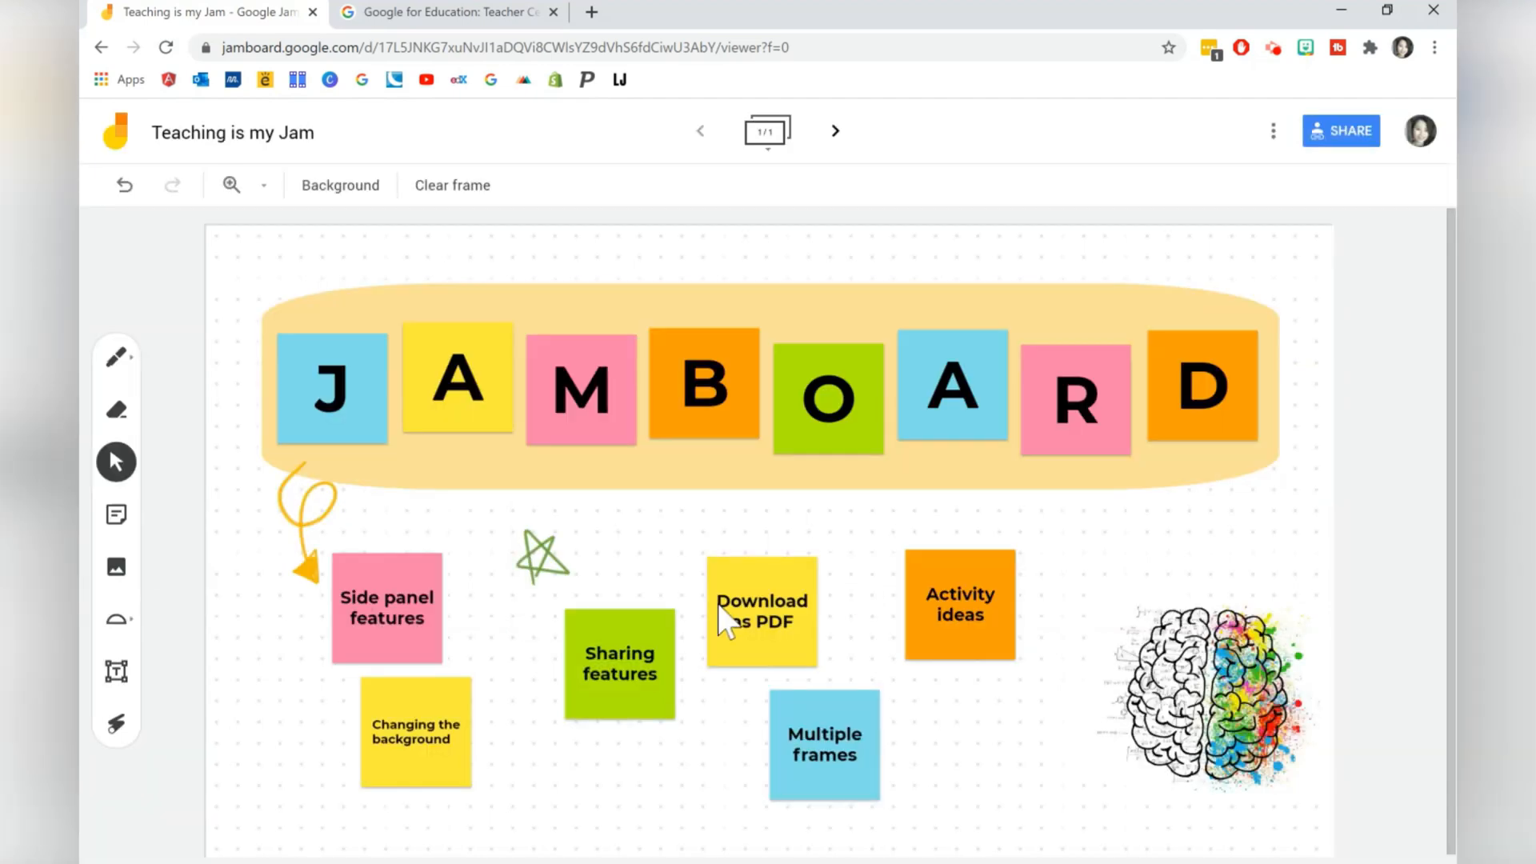
mouse_move(115, 566)
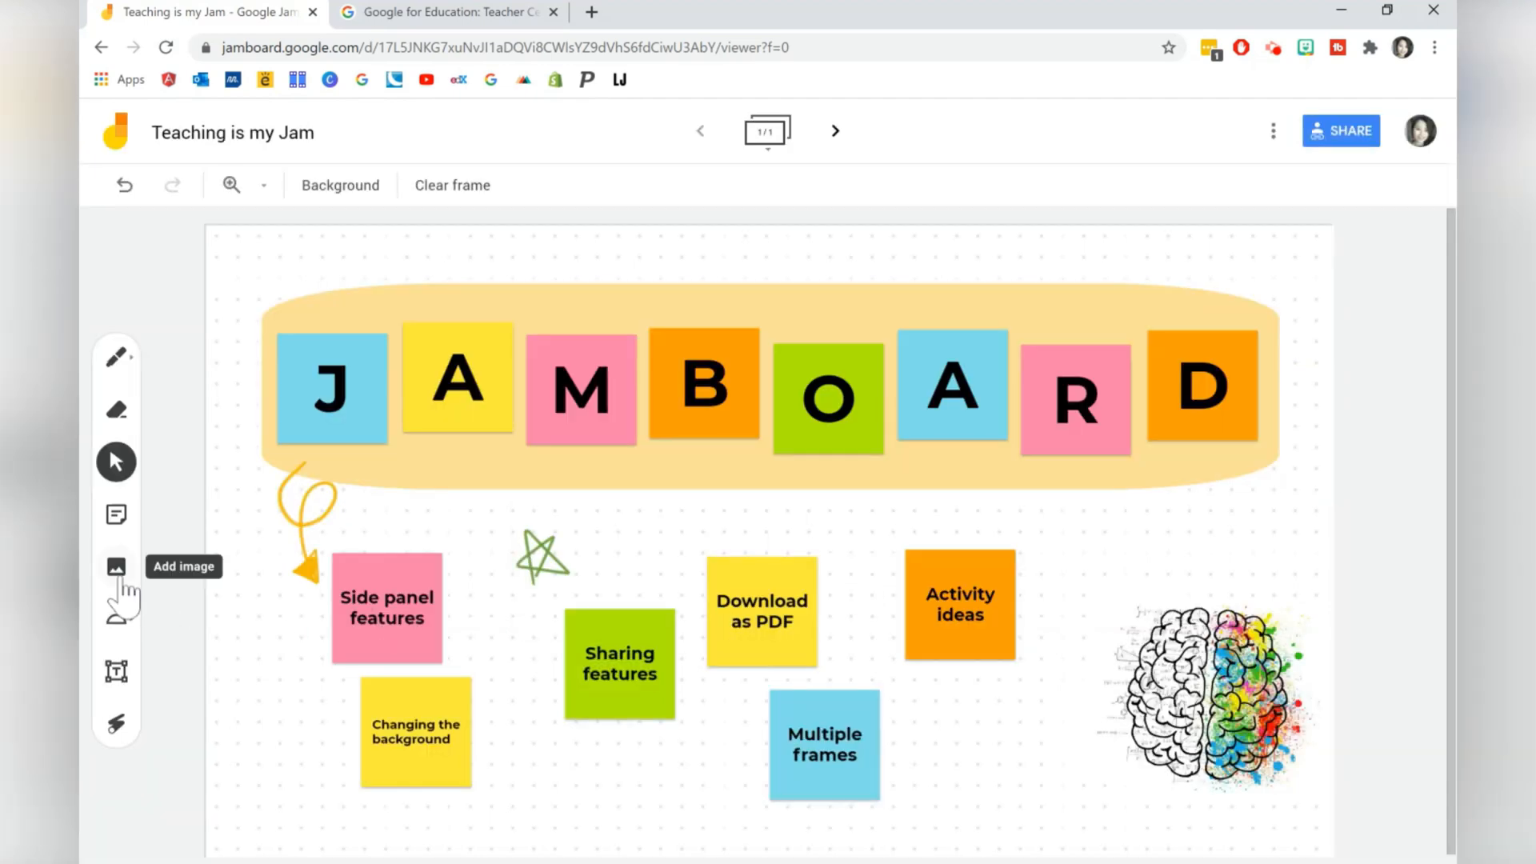
click(115, 567)
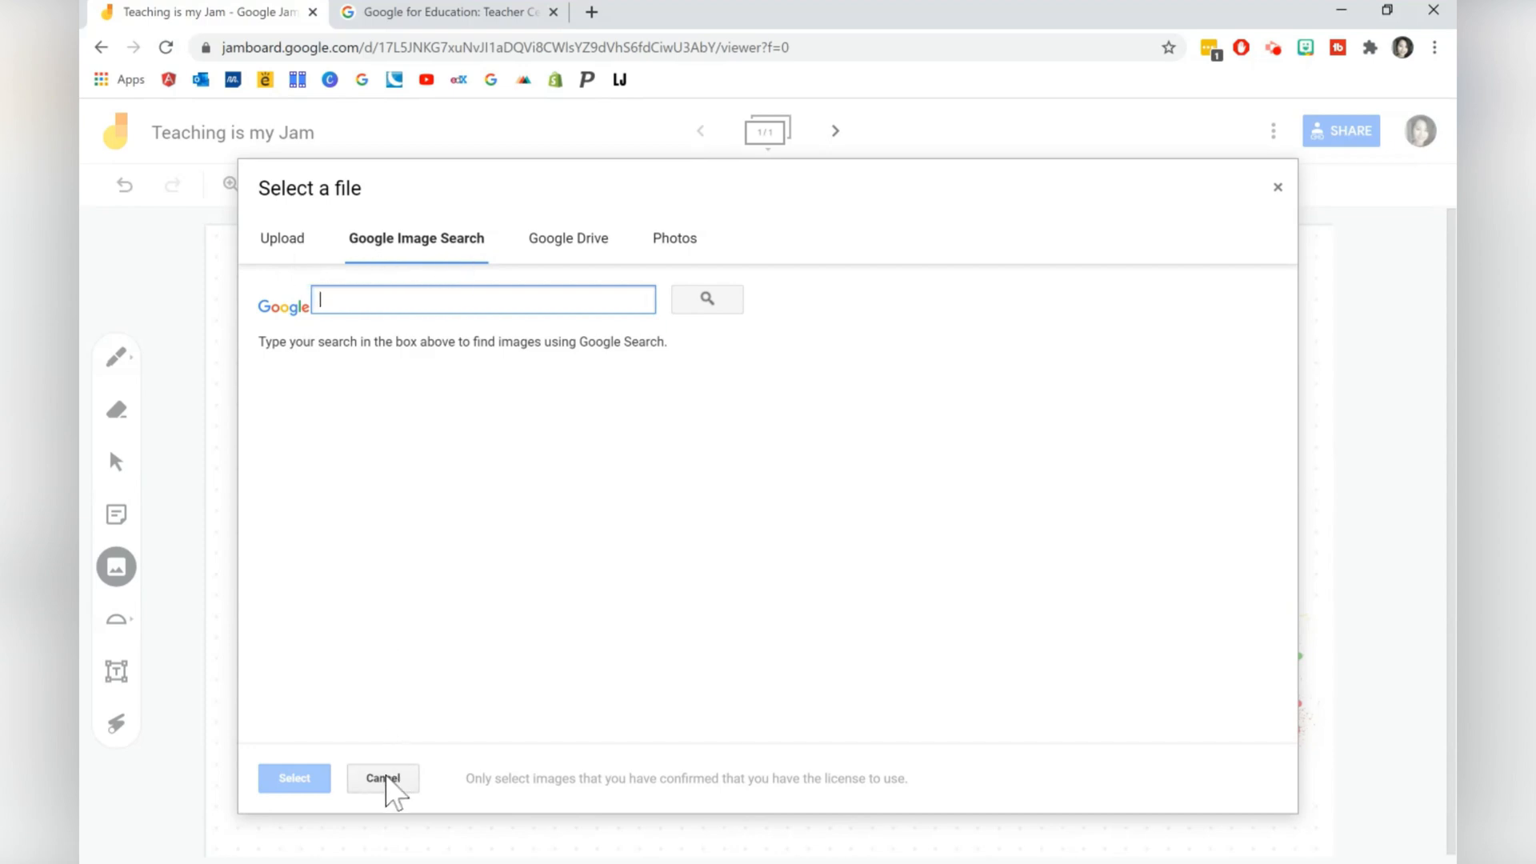
click(382, 778)
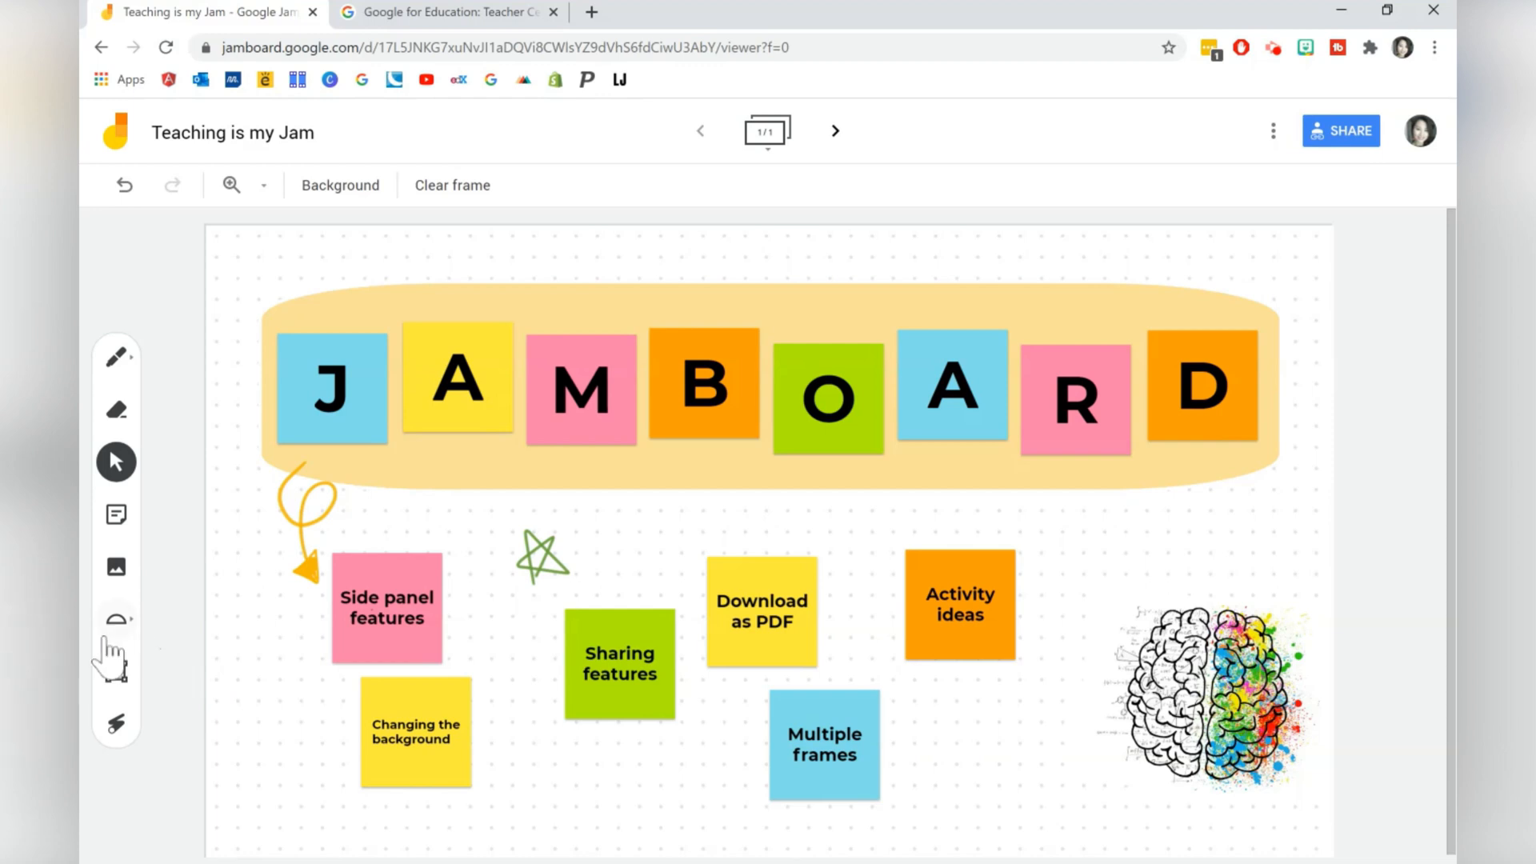
Place a triangle above the Sharing features note with a black outline and pale green fill
click(115, 621)
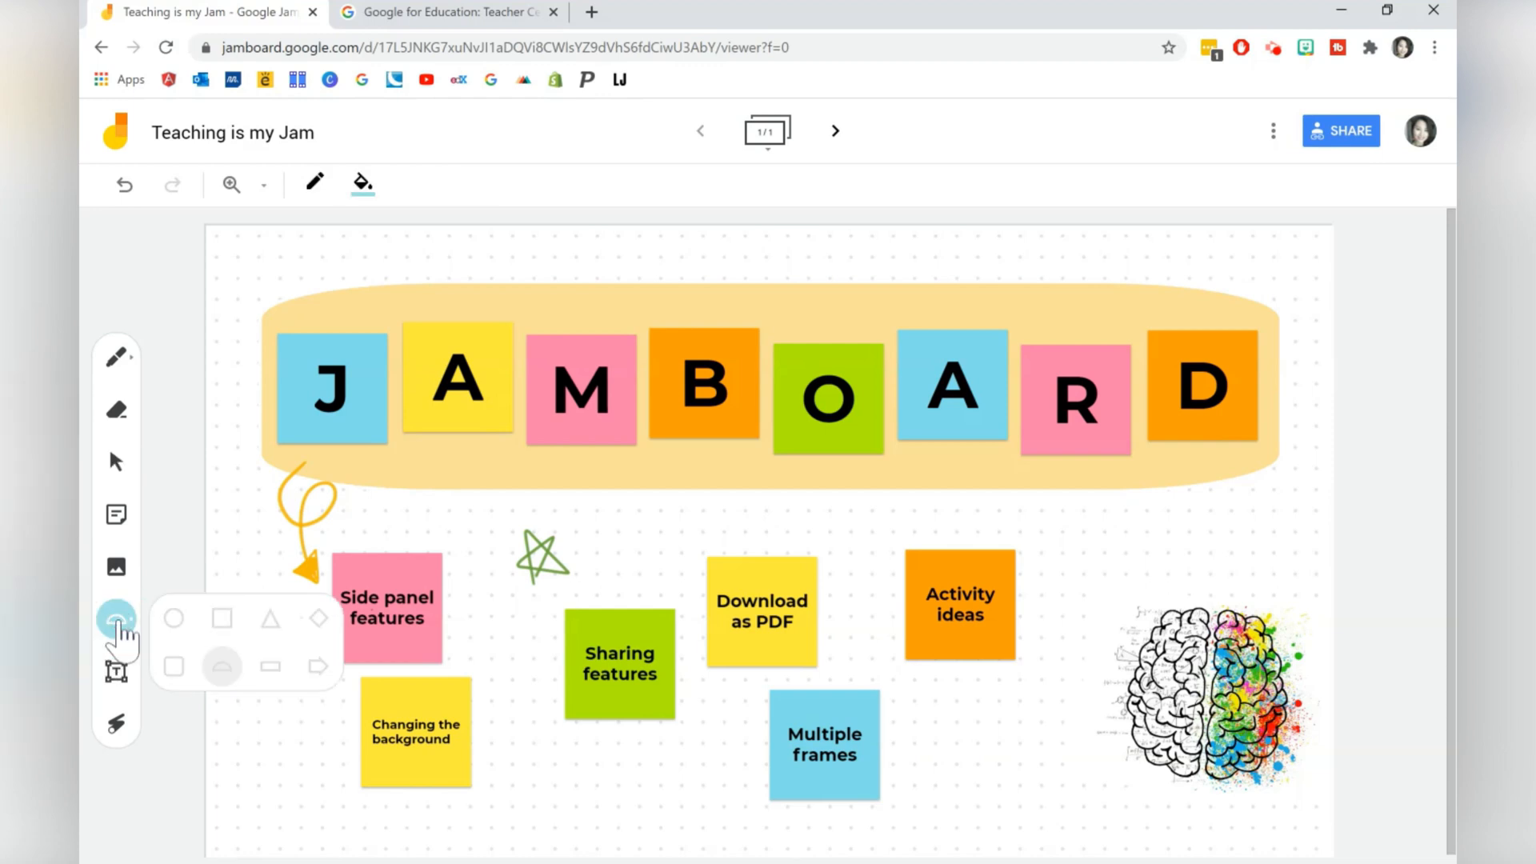
click(271, 617)
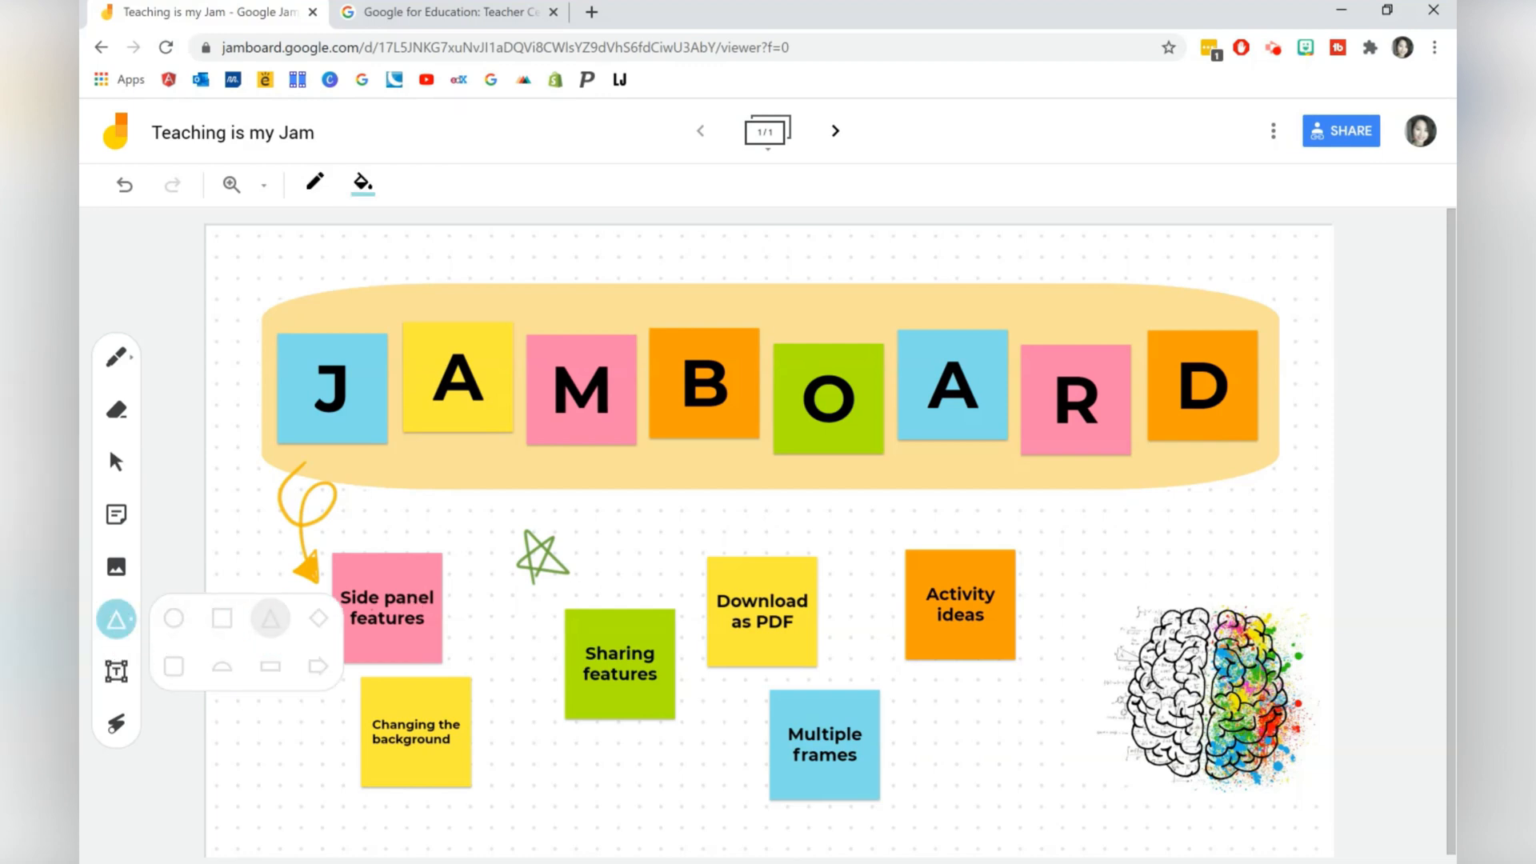
click(621, 586)
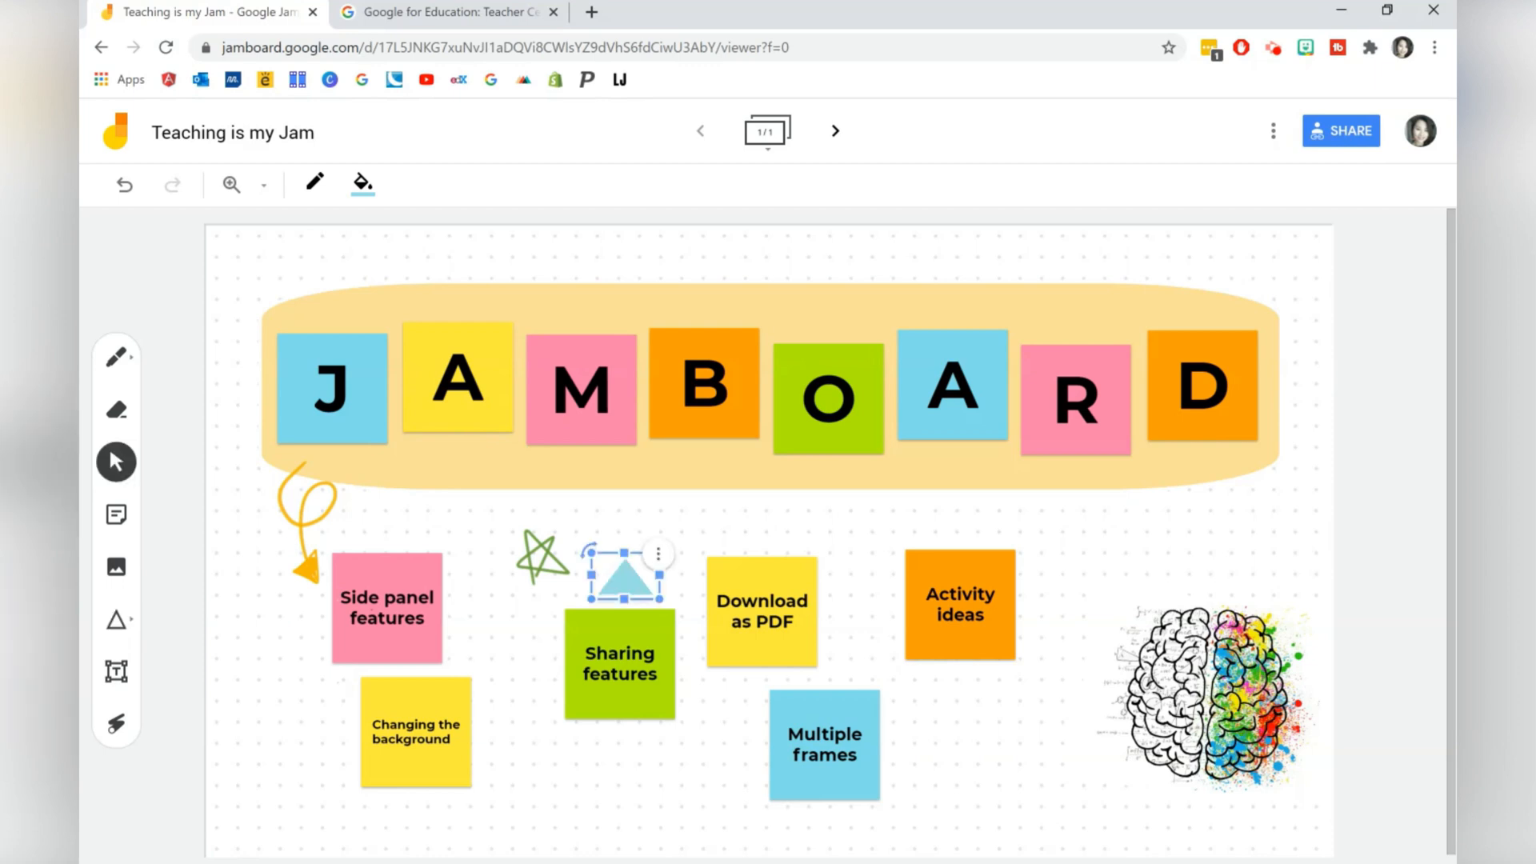
click(314, 184)
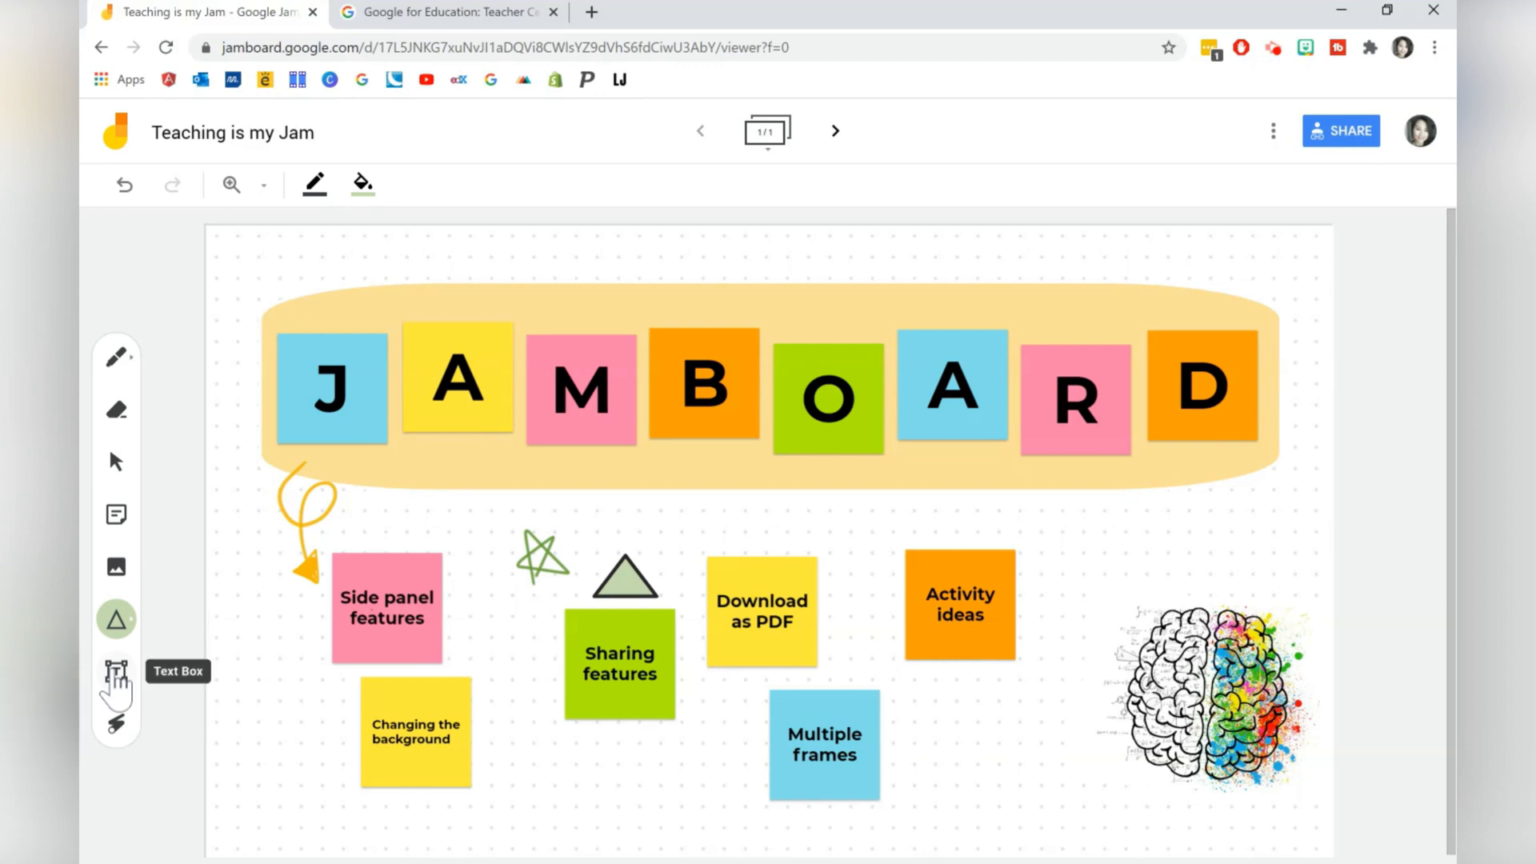
click(115, 670)
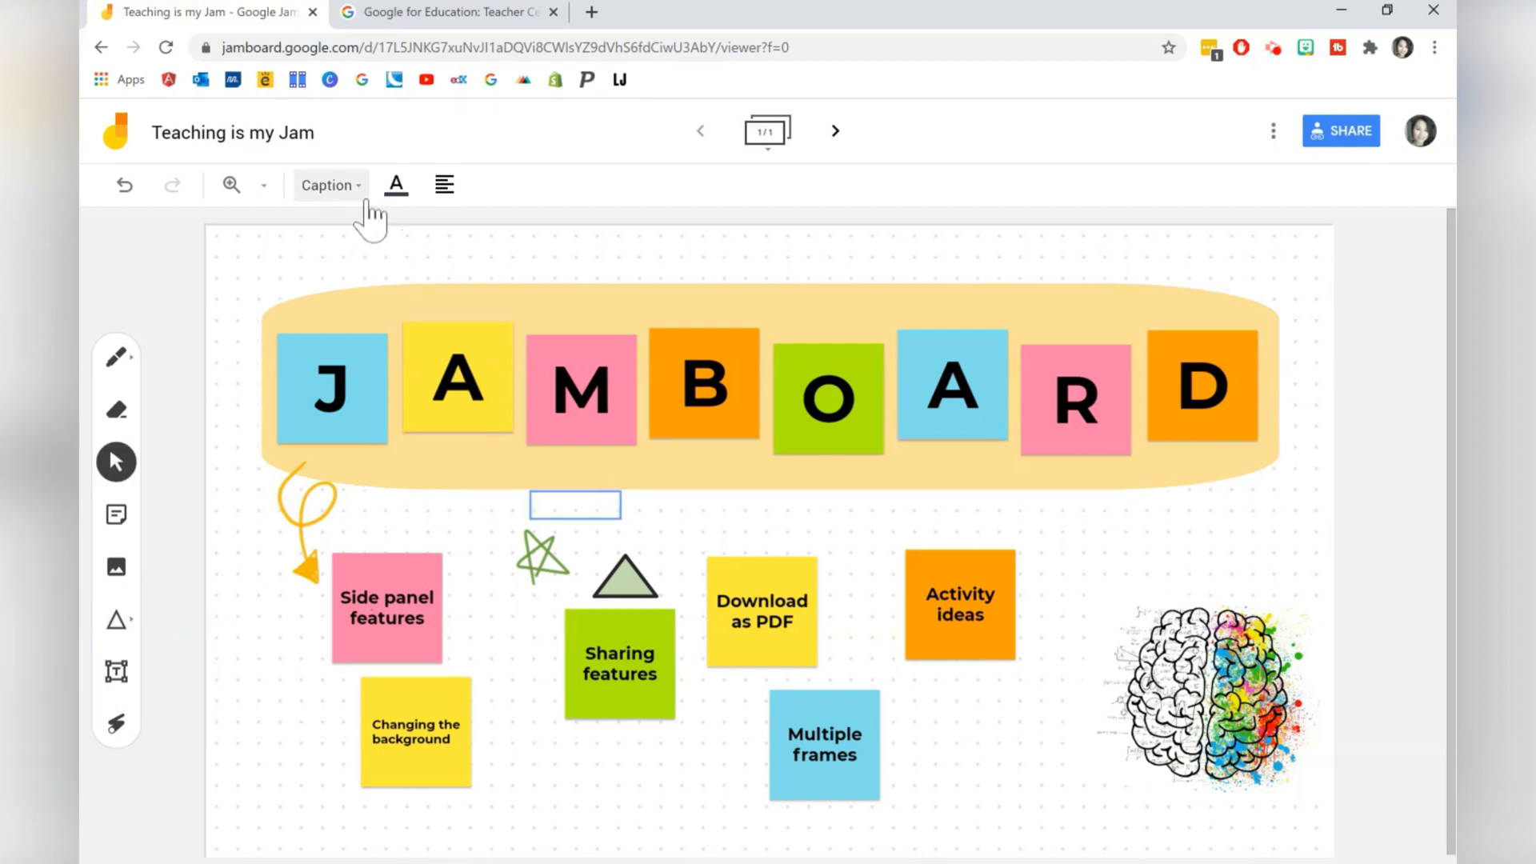
click(395, 186)
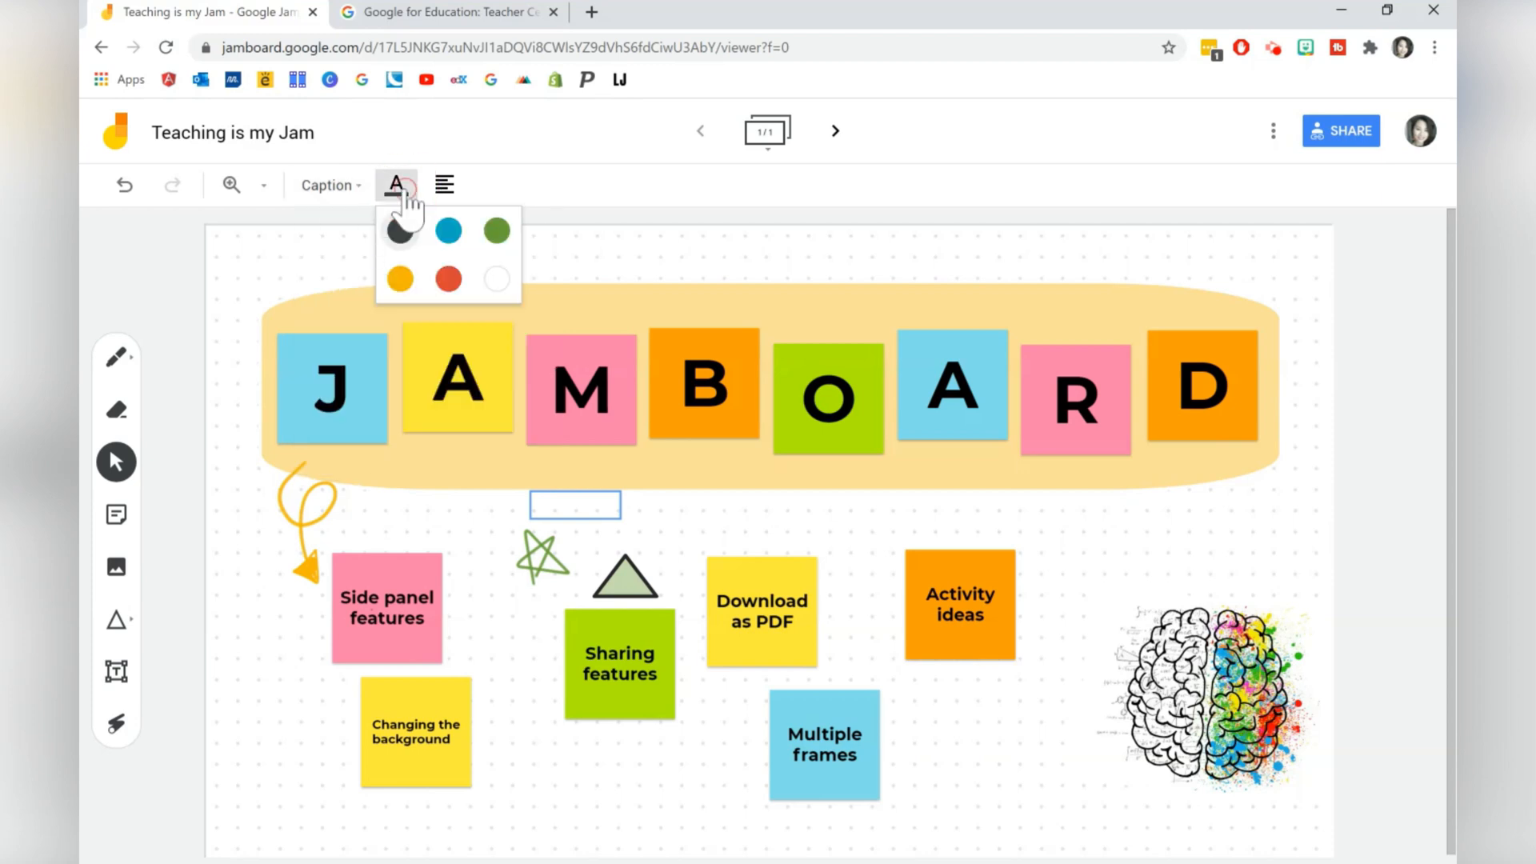
click(445, 186)
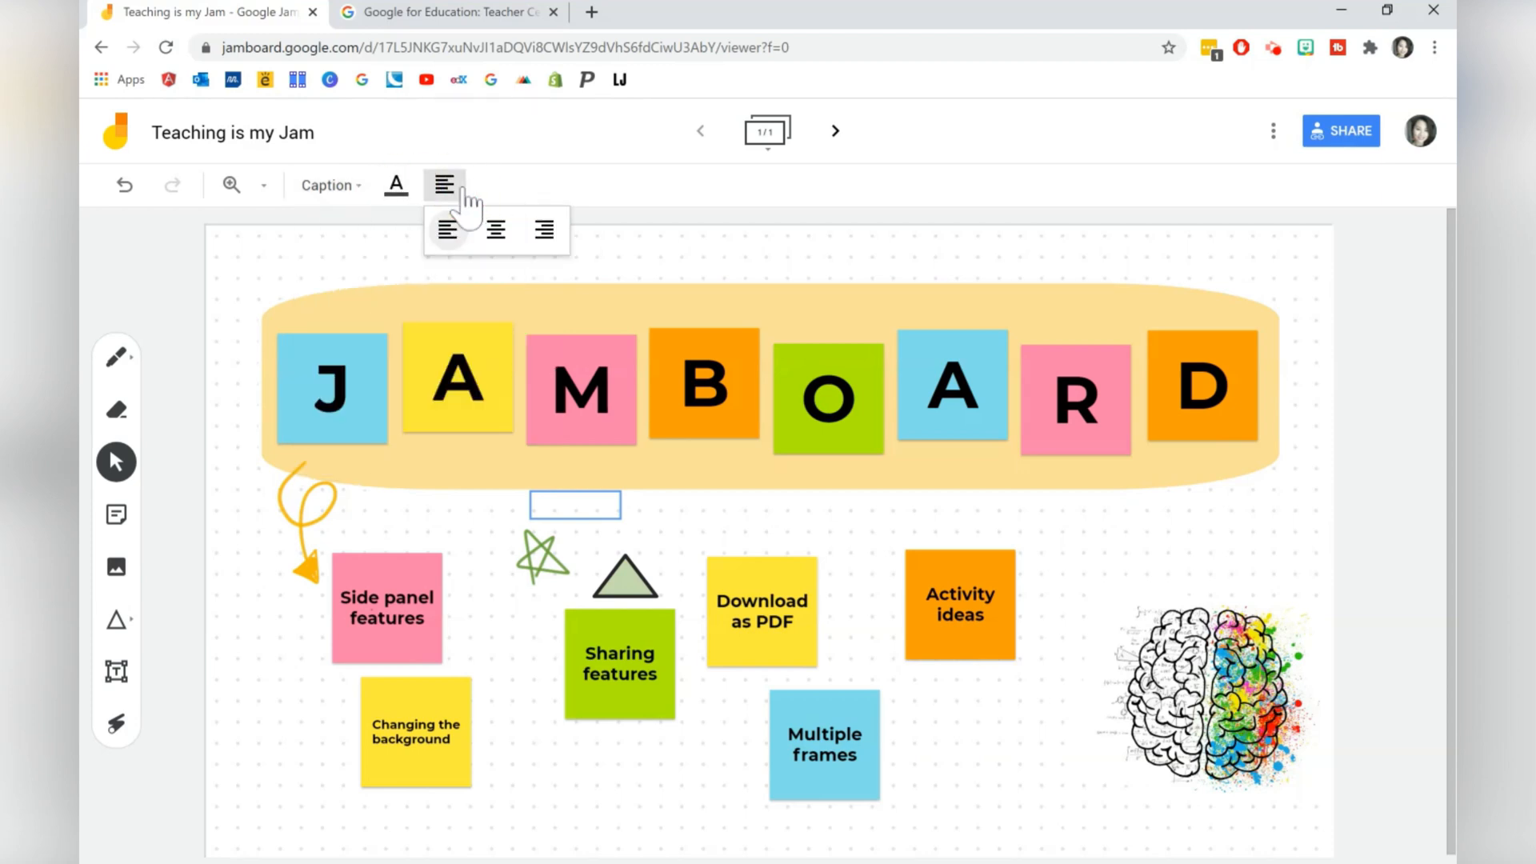
mouse_move(140, 721)
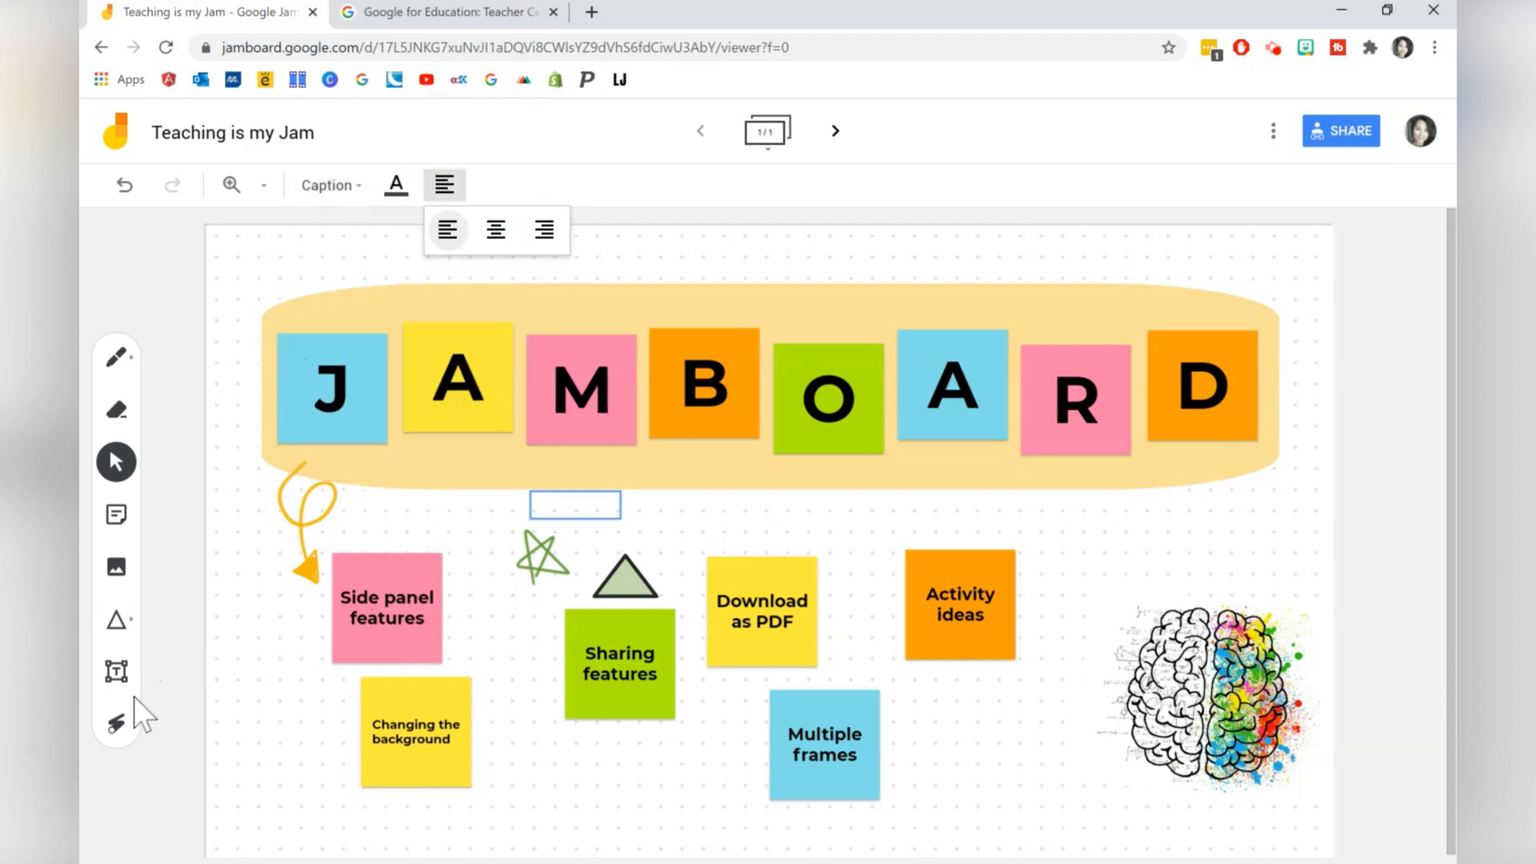
click(115, 723)
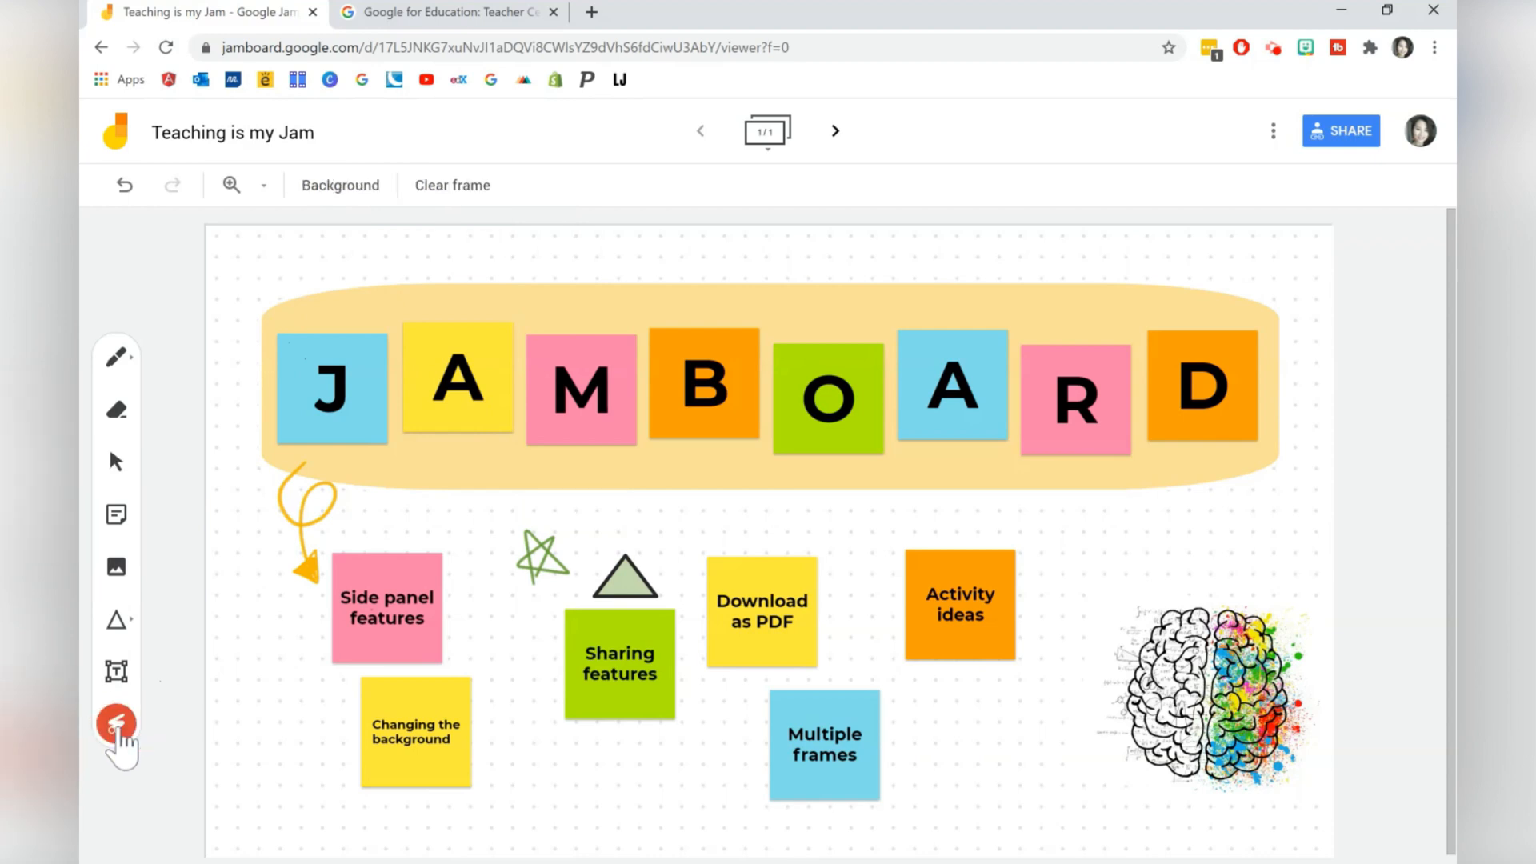
drag(705, 549, 775, 675)
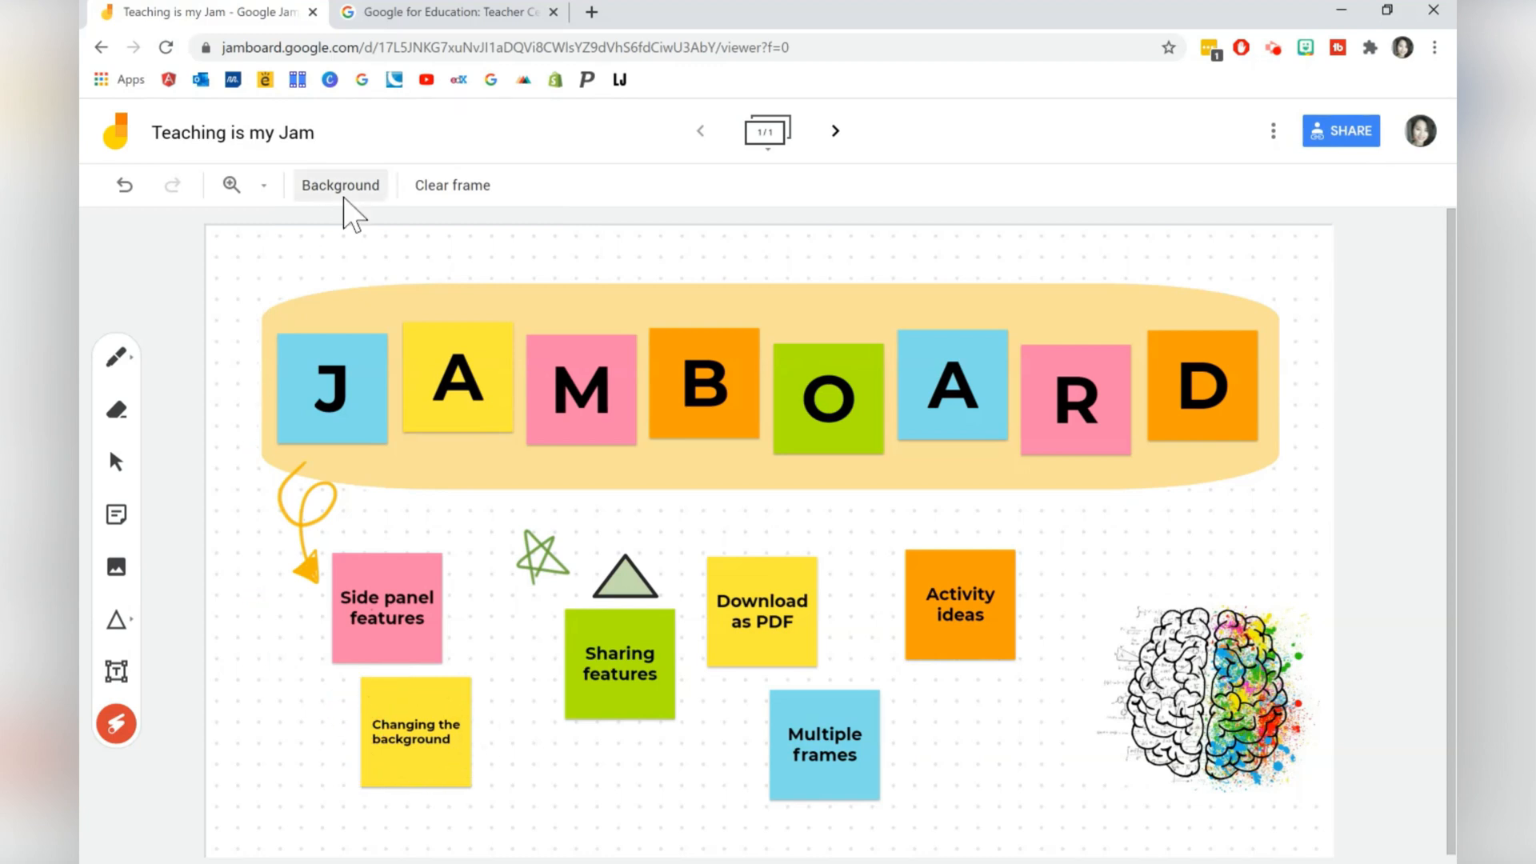
Switch the frame background from dotted to the grey grid, trying Ruled first, and keep all content after undoing Clear frame
click(339, 186)
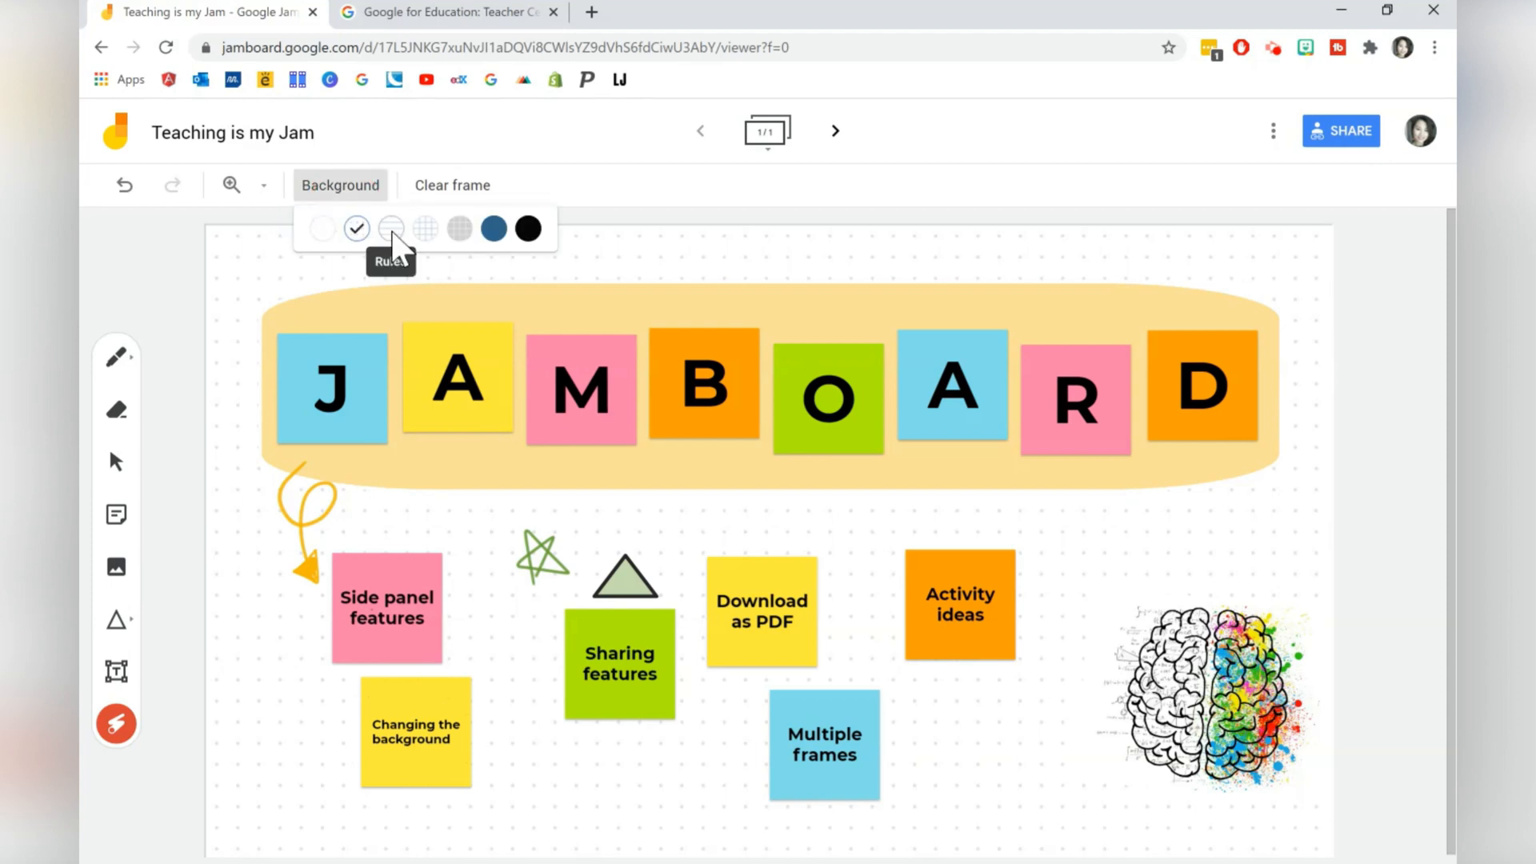
click(390, 229)
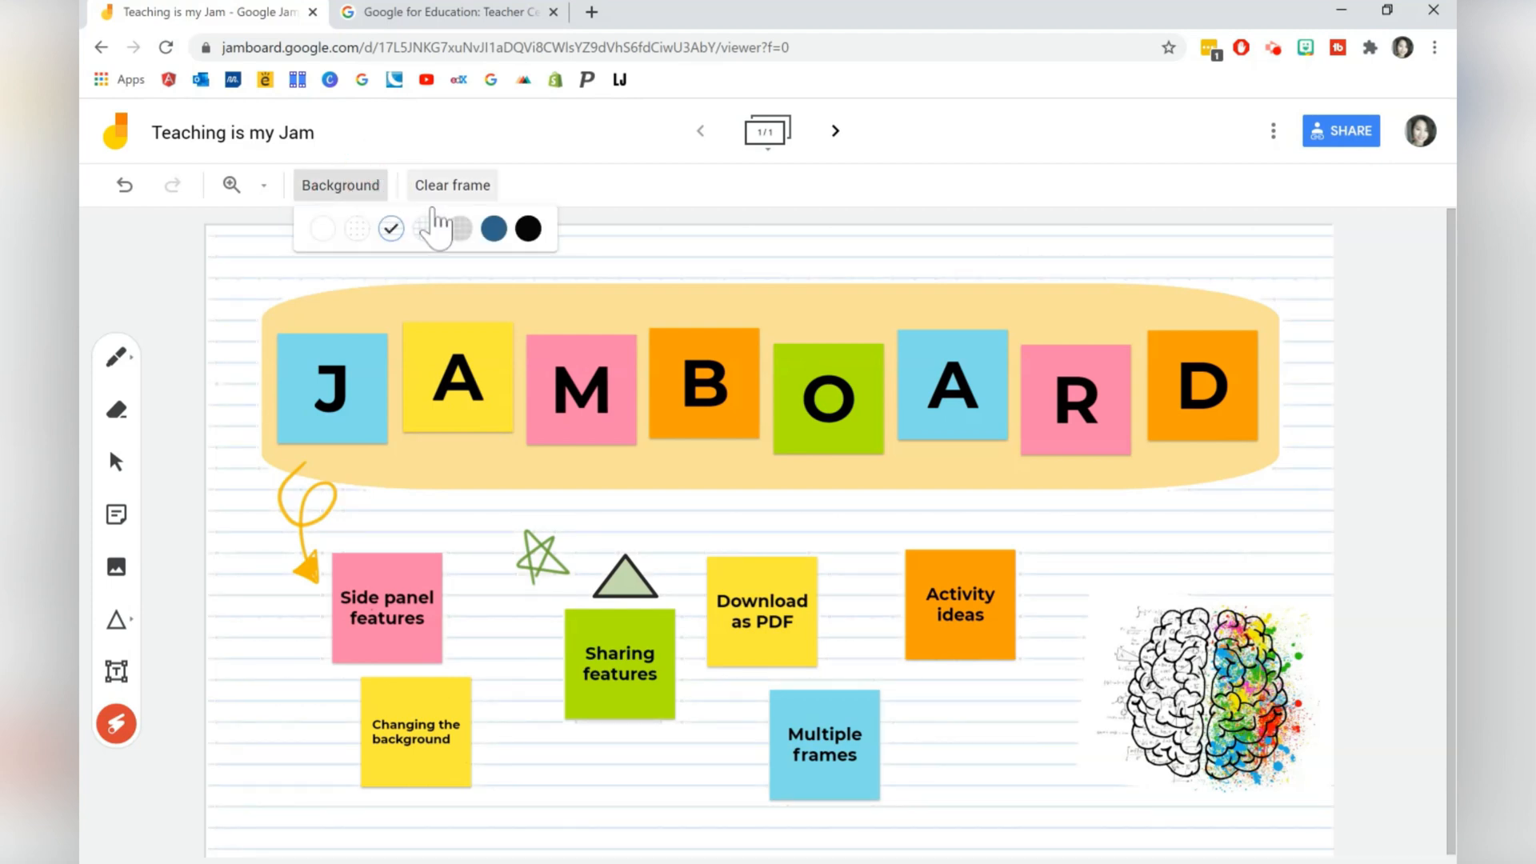
click(435, 229)
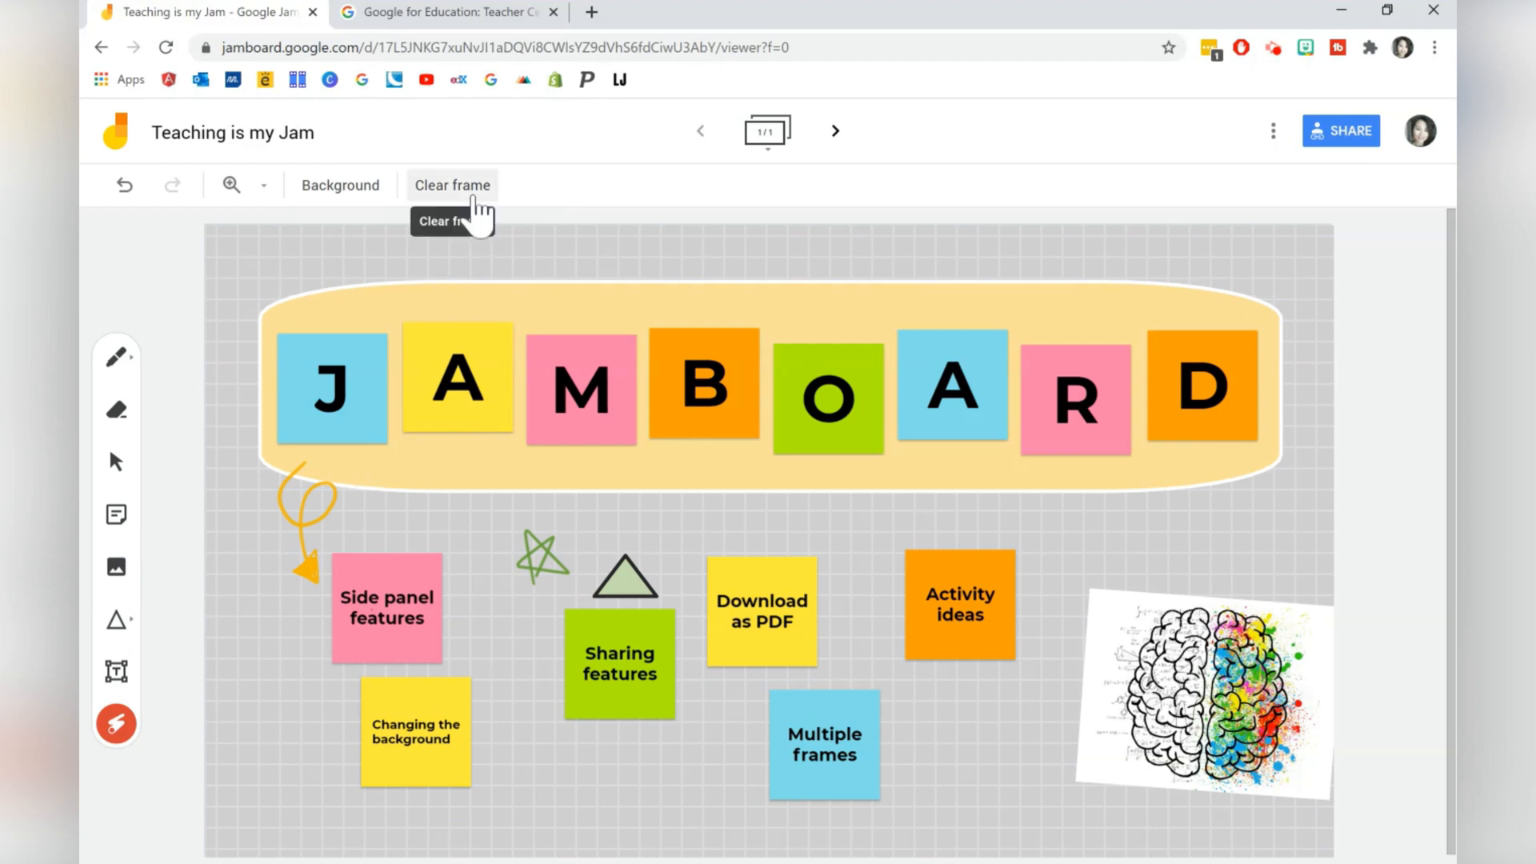
click(452, 186)
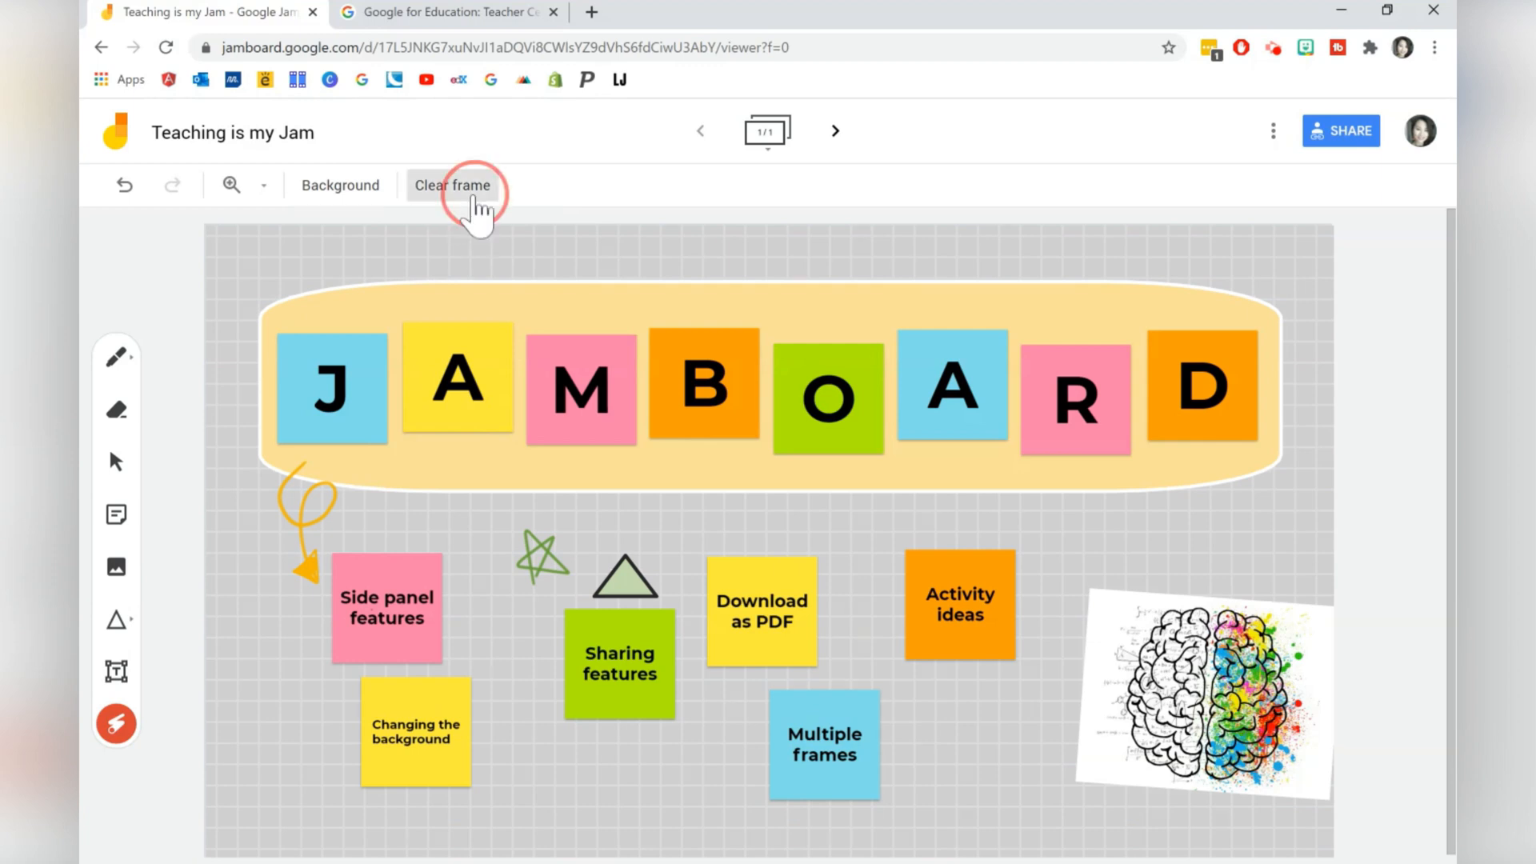
click(451, 186)
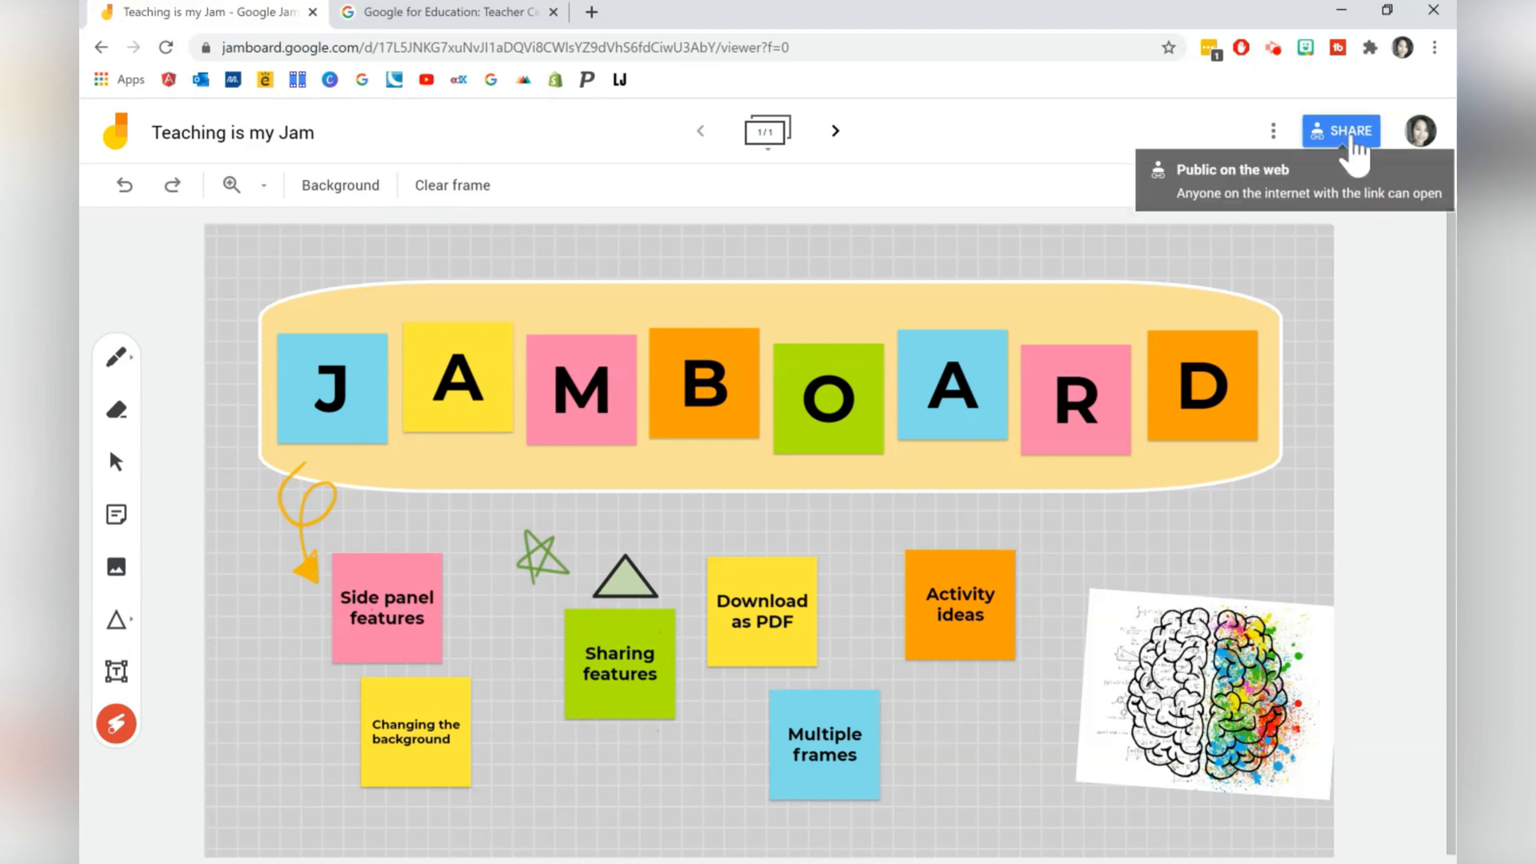
Set link sharing so anyone with the link can edit, then confirm with Done
click(1341, 131)
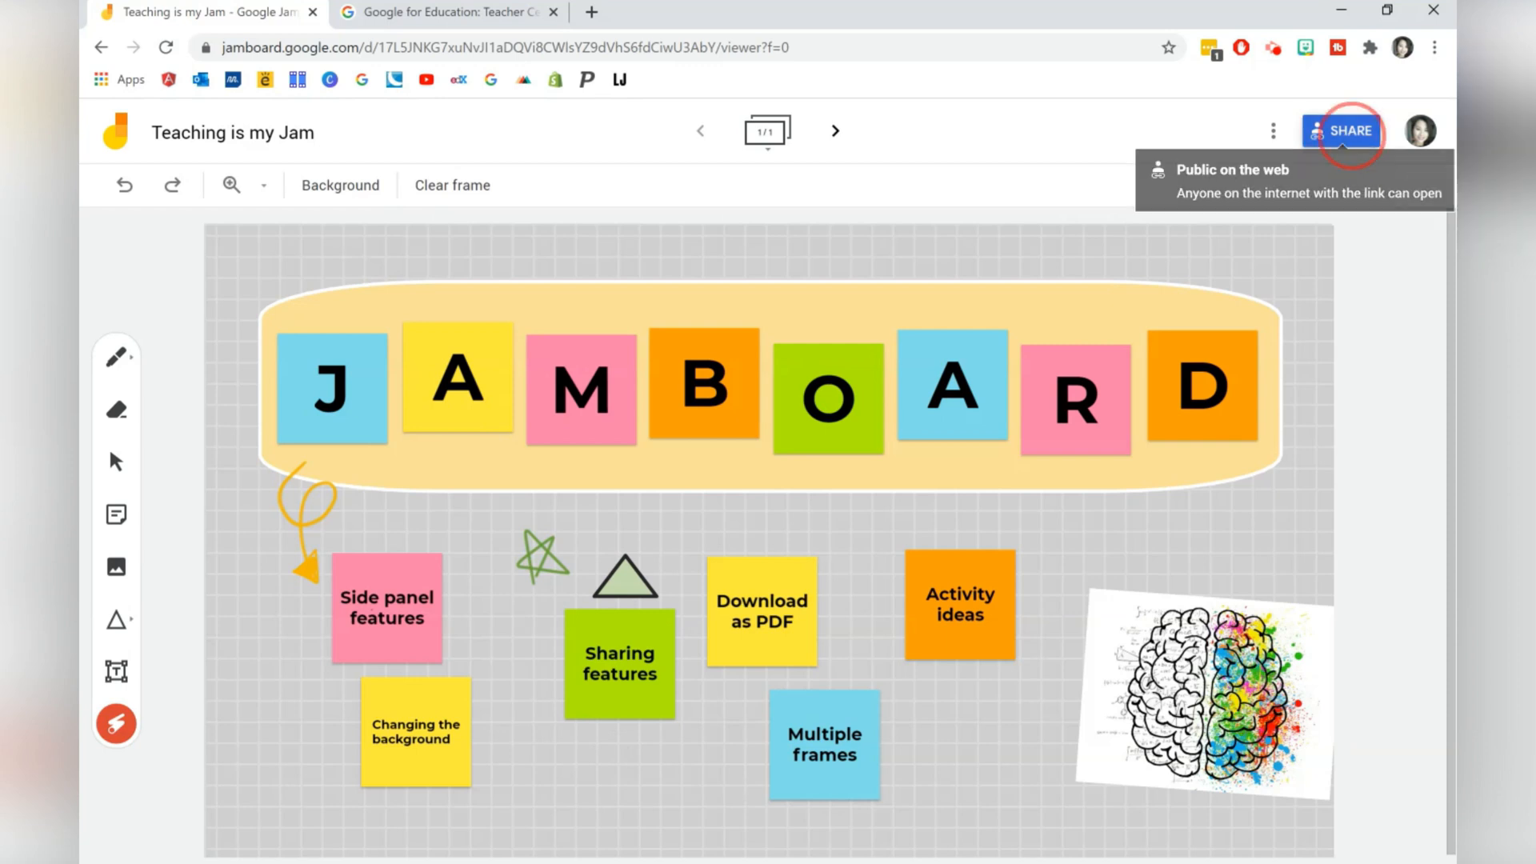
click(1341, 131)
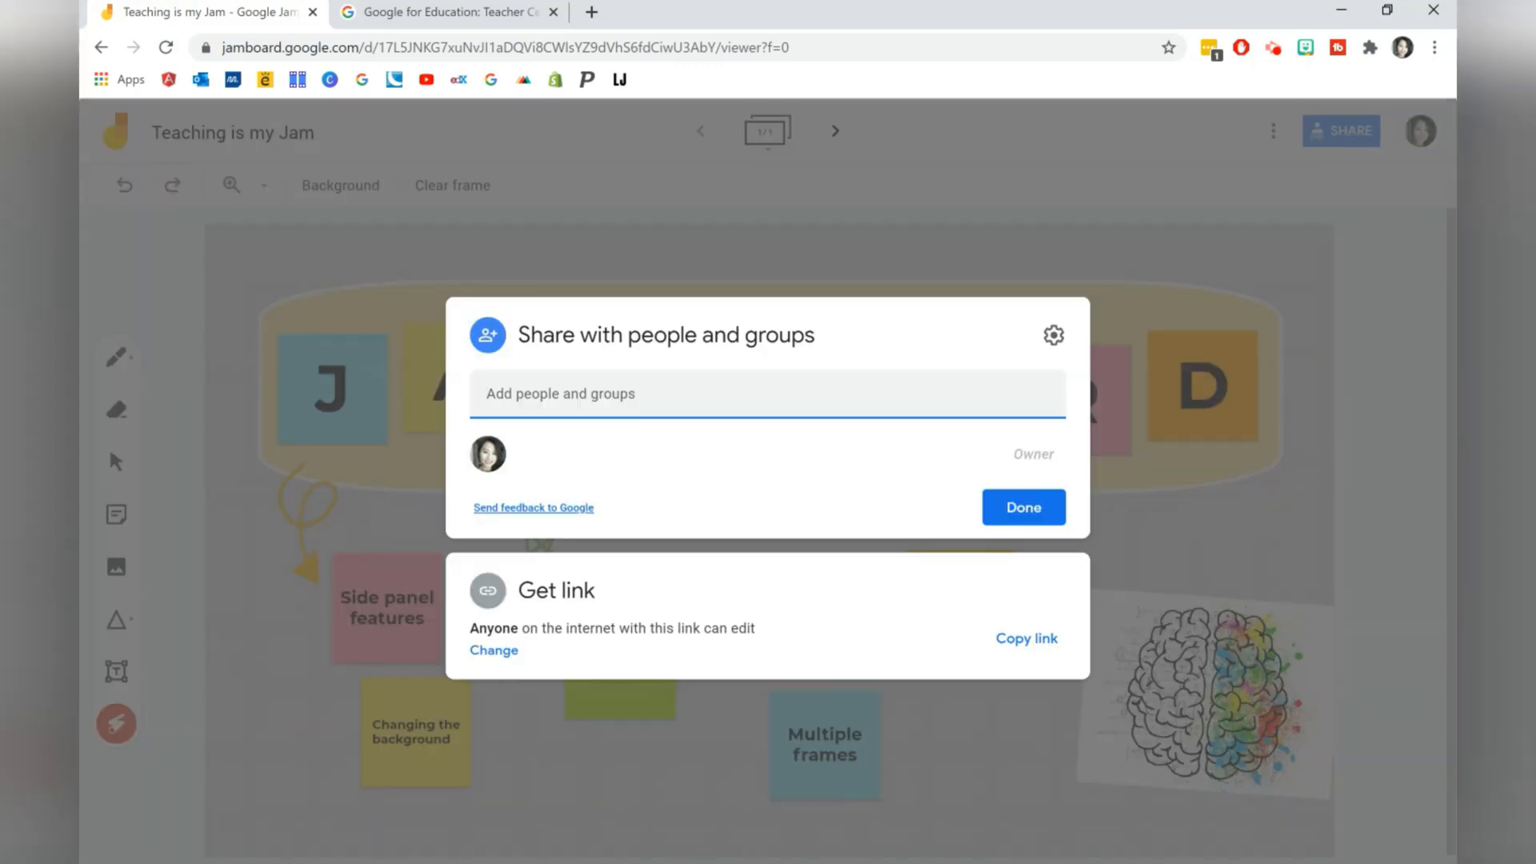
click(493, 649)
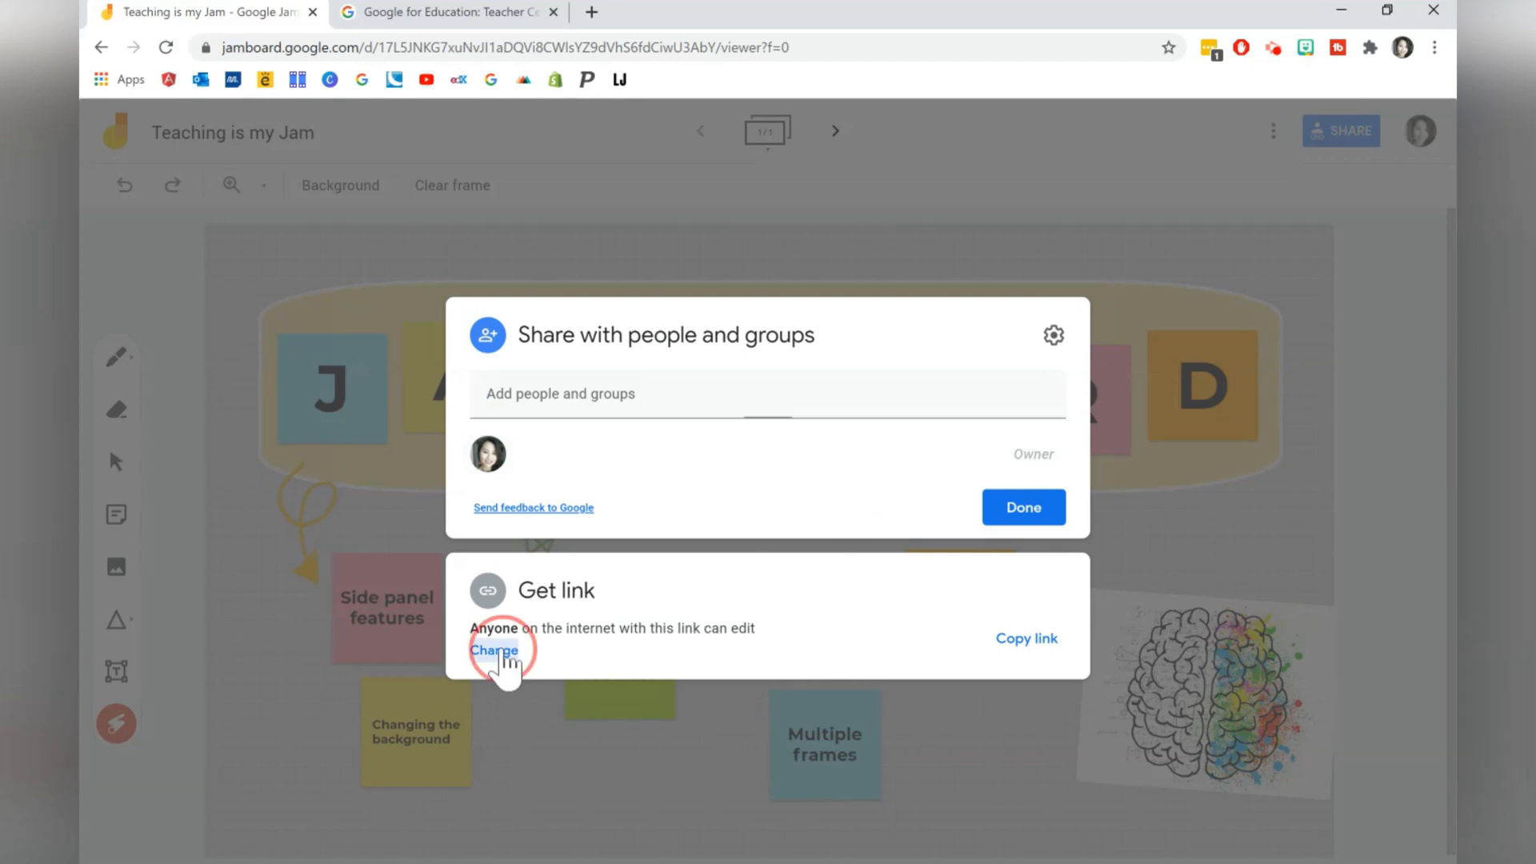
click(492, 650)
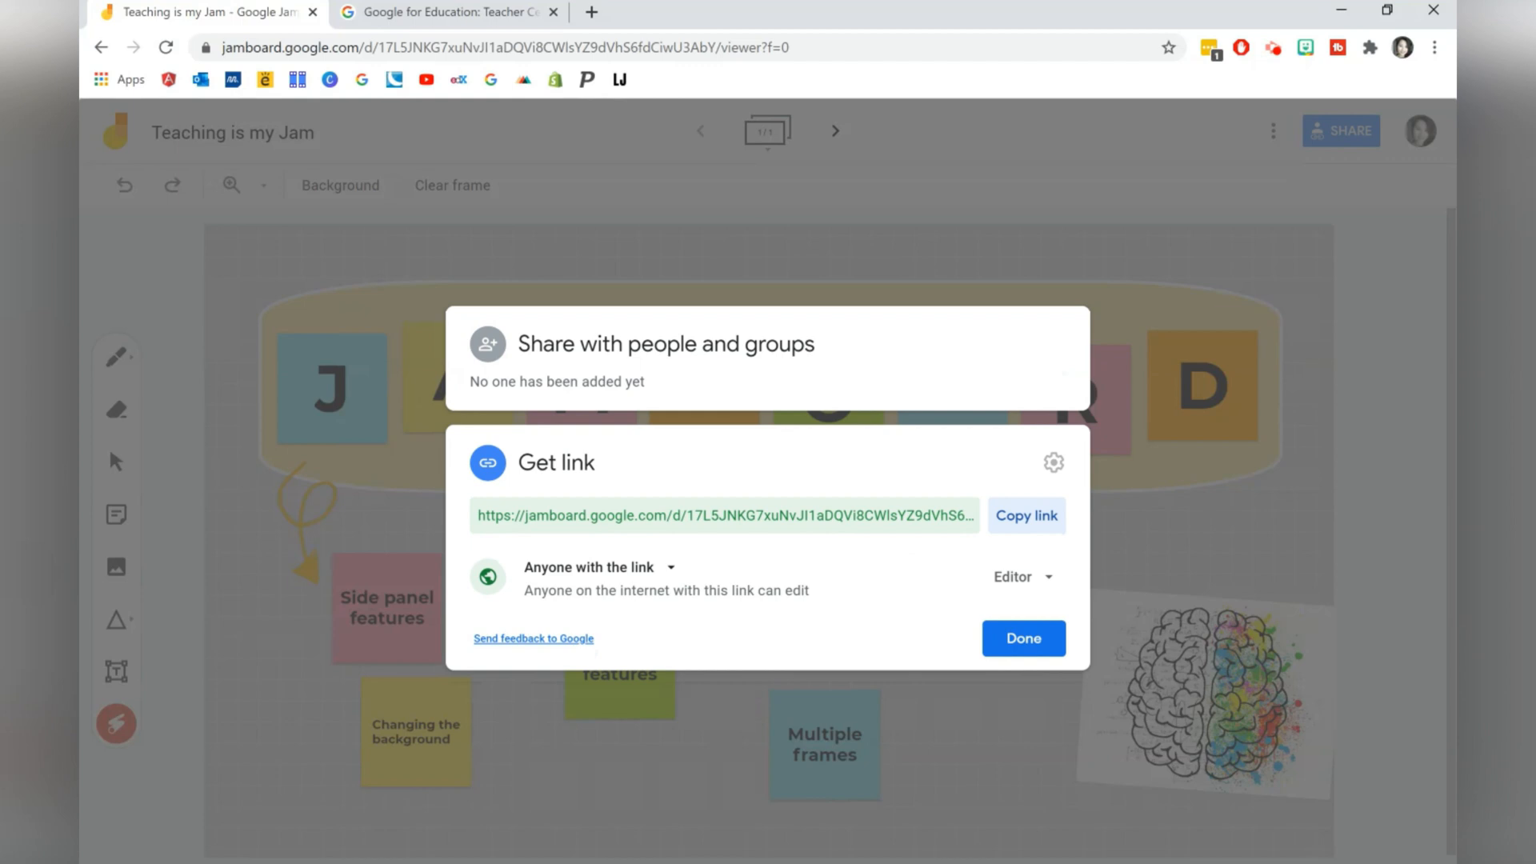
mouse_move(910, 654)
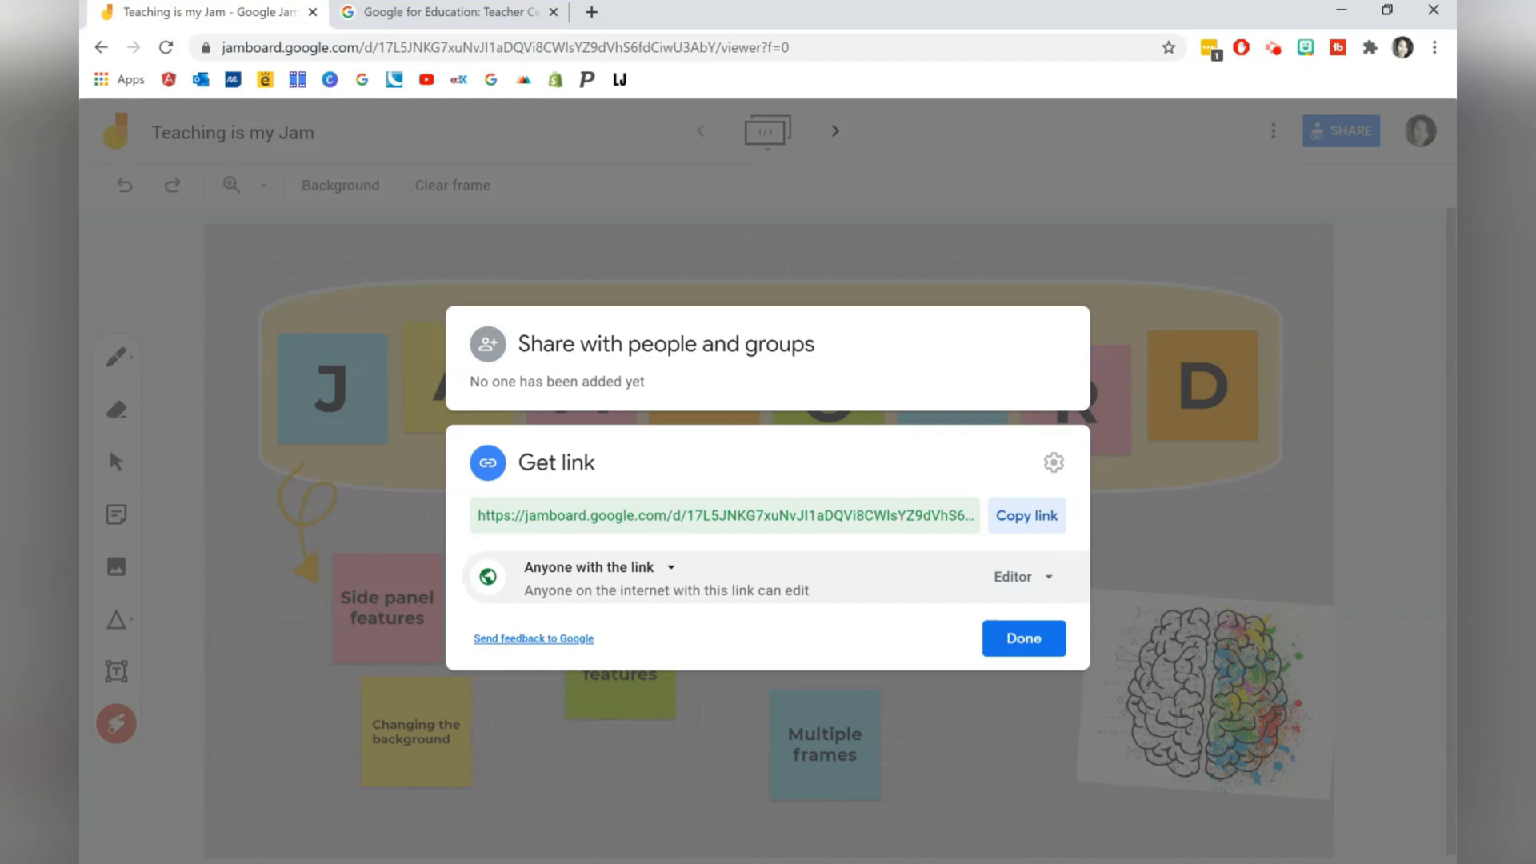
click(1024, 638)
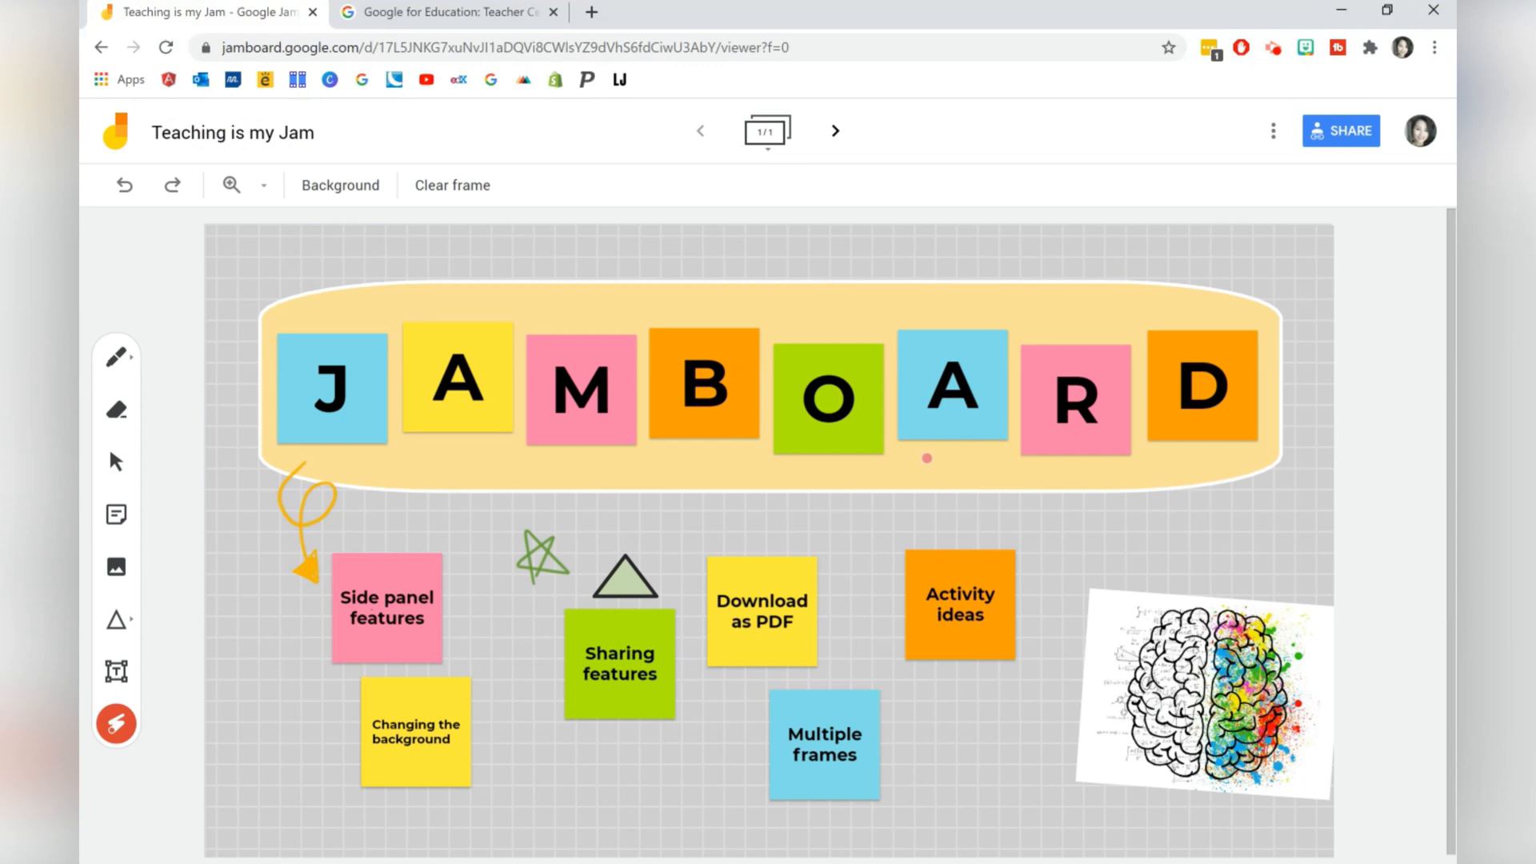
mouse_move(835, 131)
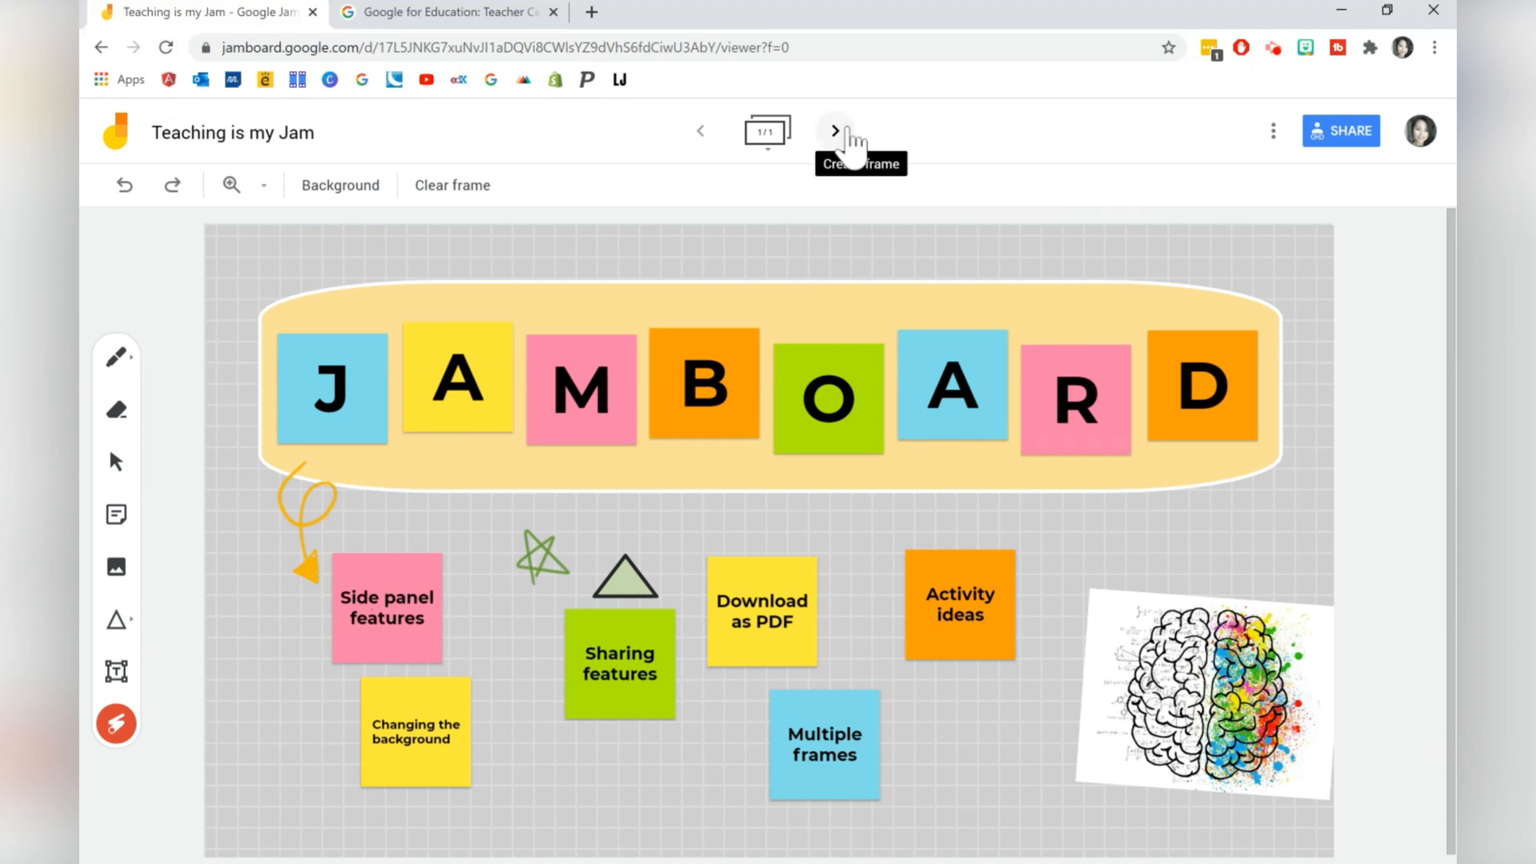
Add a second blank frame, then duplicate frame 1 from the frame bar and remove the copy
click(835, 131)
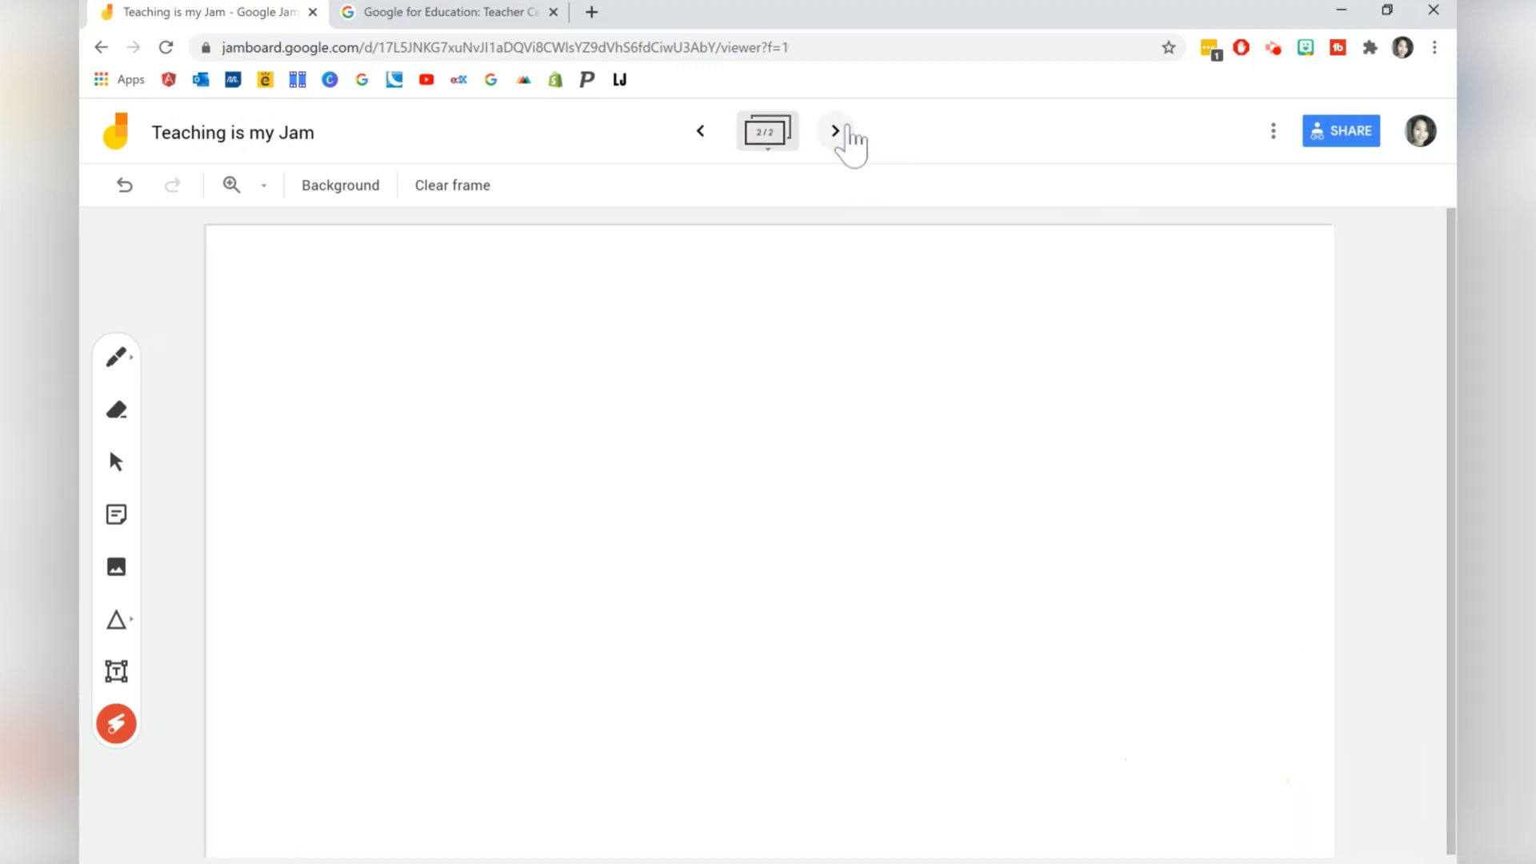
mouse_move(775, 156)
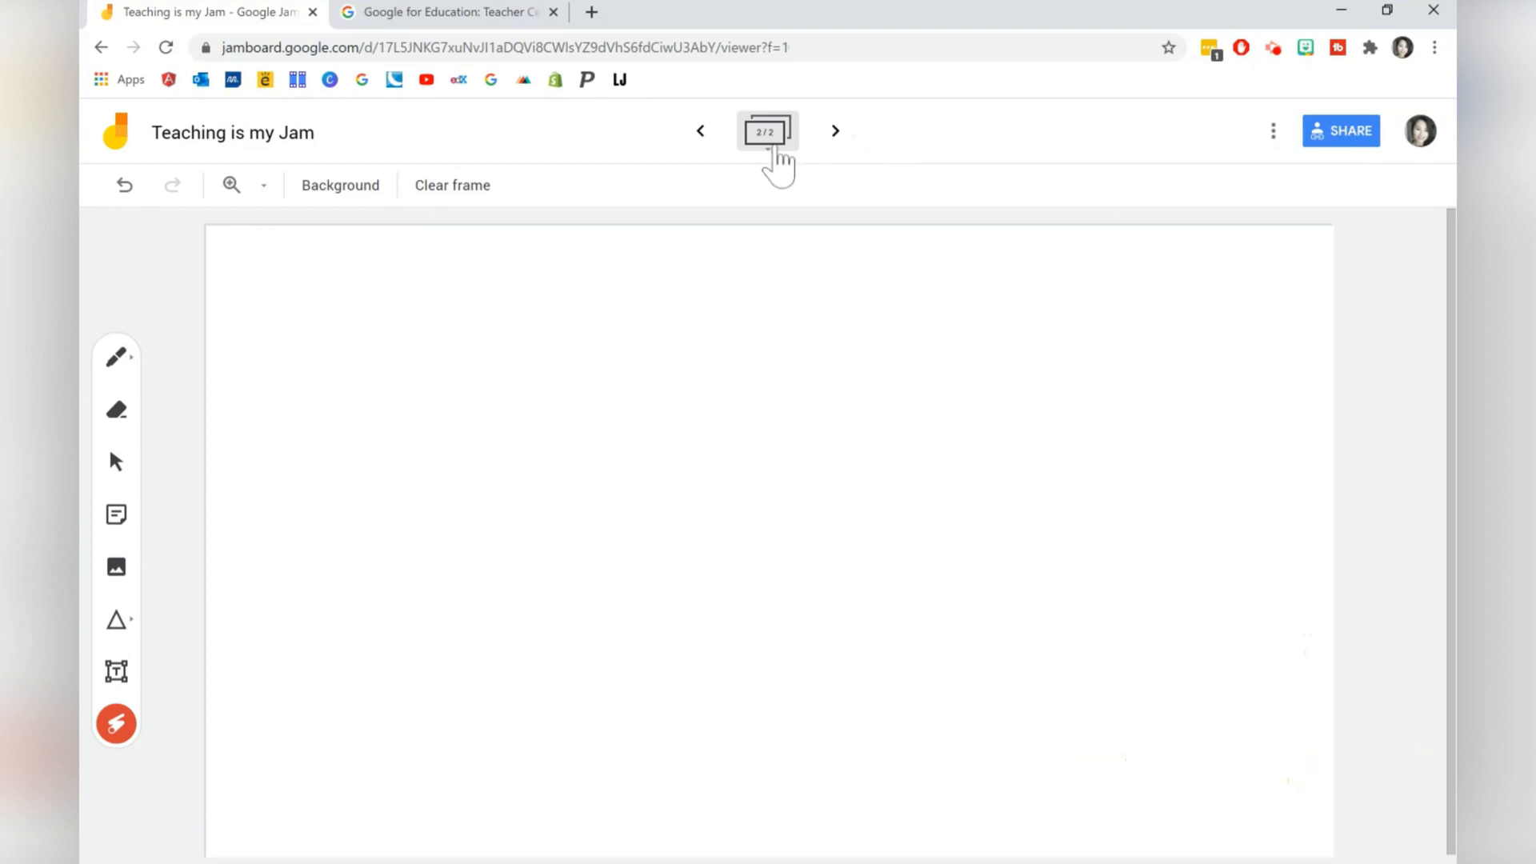
click(766, 131)
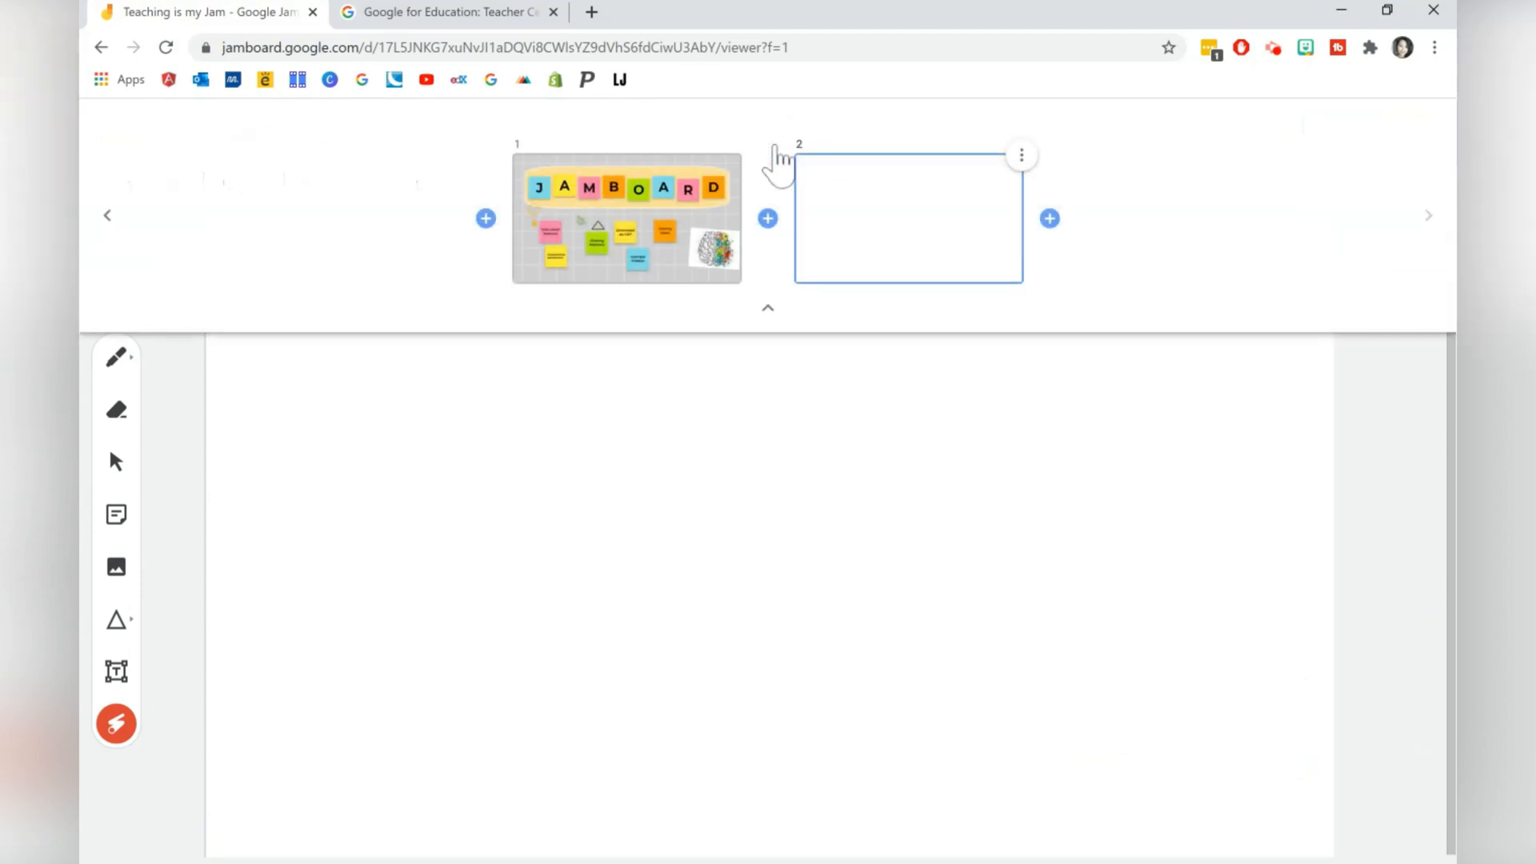
mouse_move(754, 172)
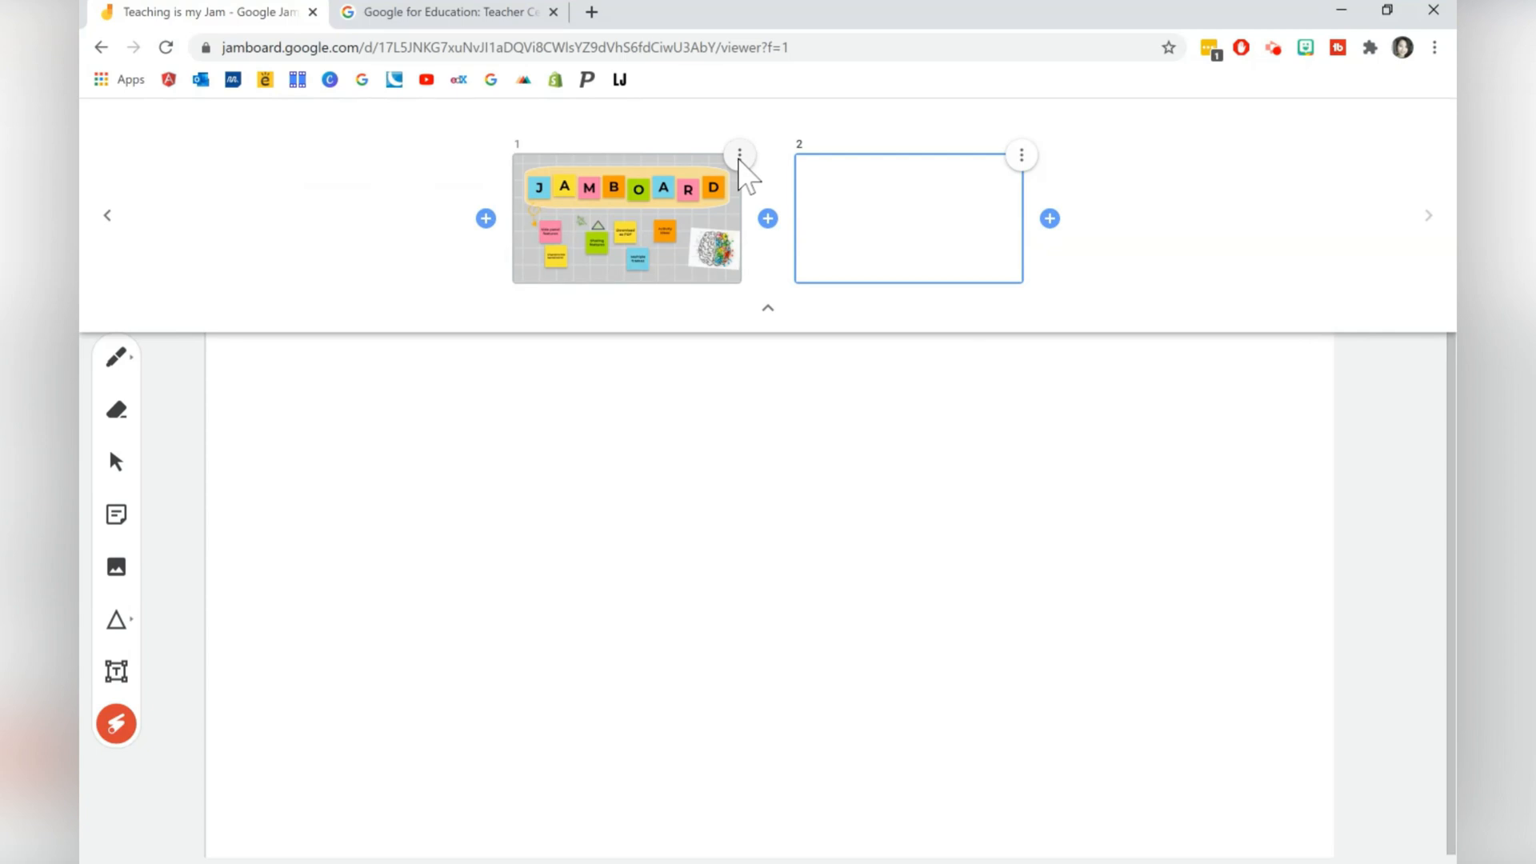
click(739, 154)
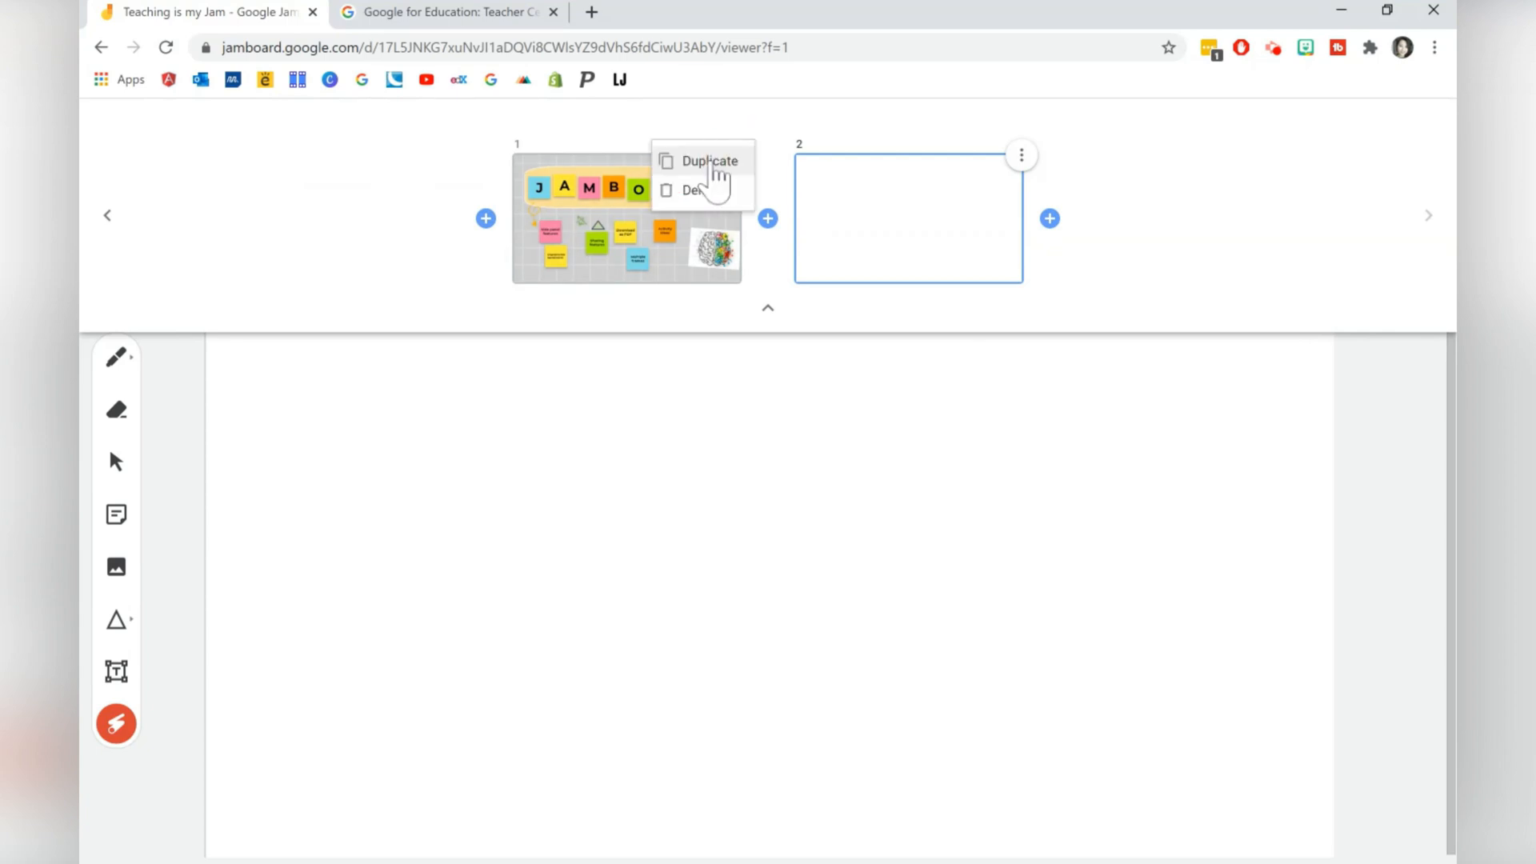
click(704, 160)
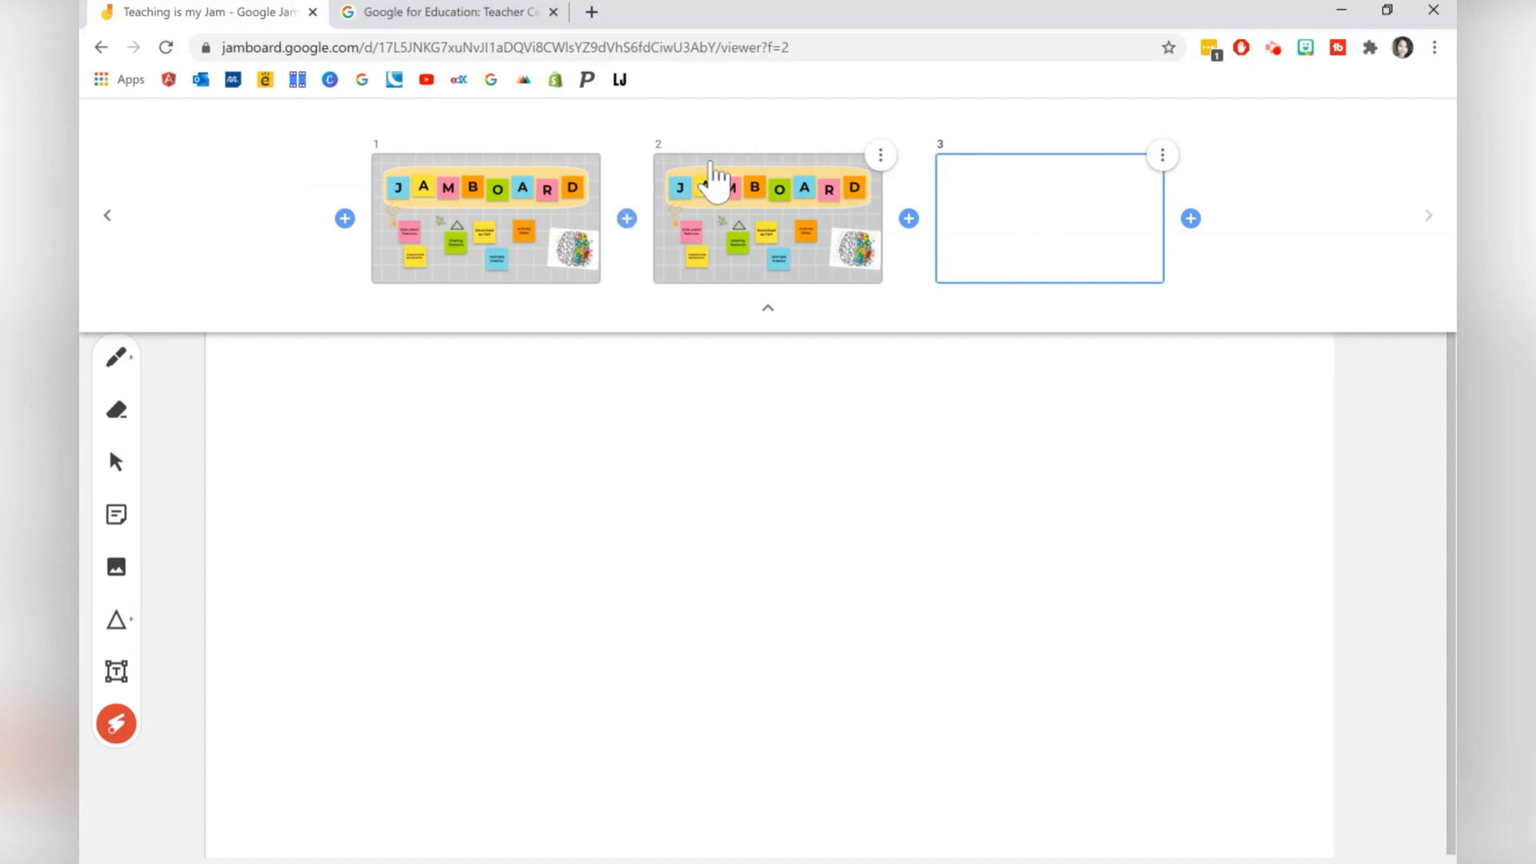
mouse_move(887, 163)
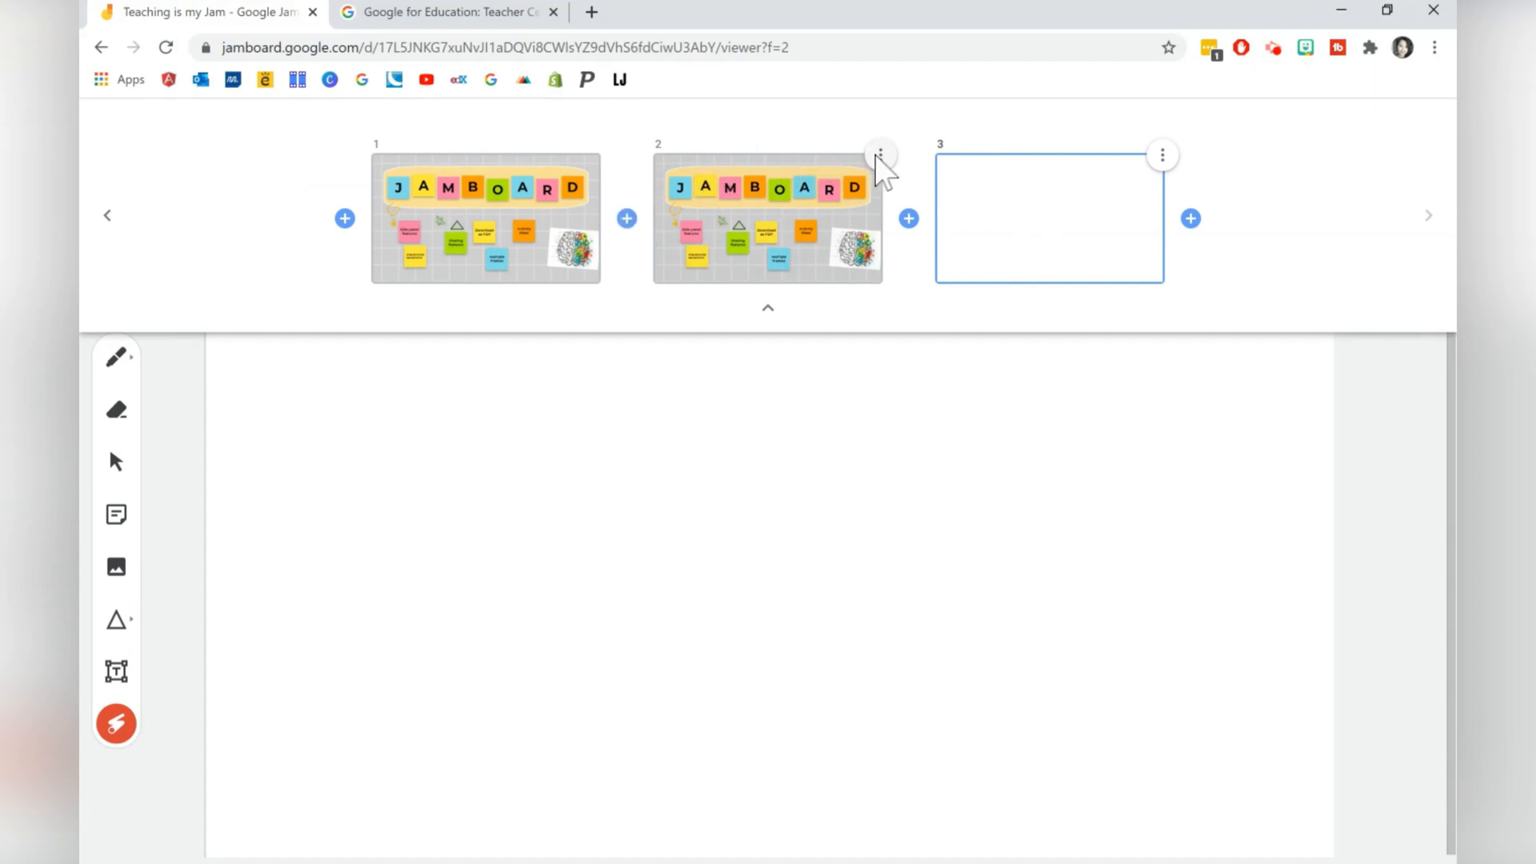
click(880, 153)
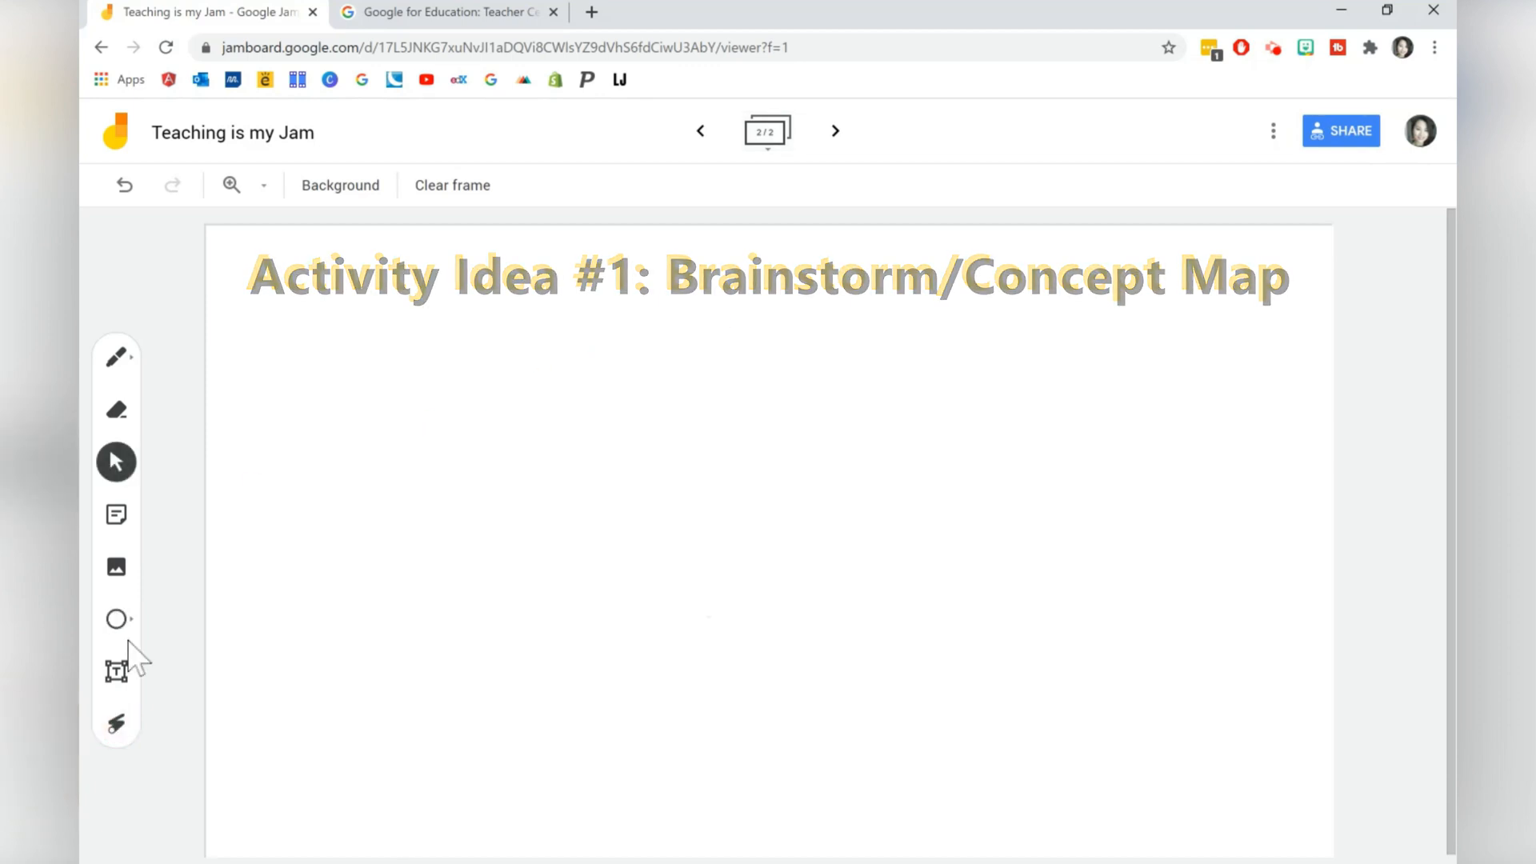
Place a pale green oval and centre a one-line 'Concept' text box inside it
click(452, 186)
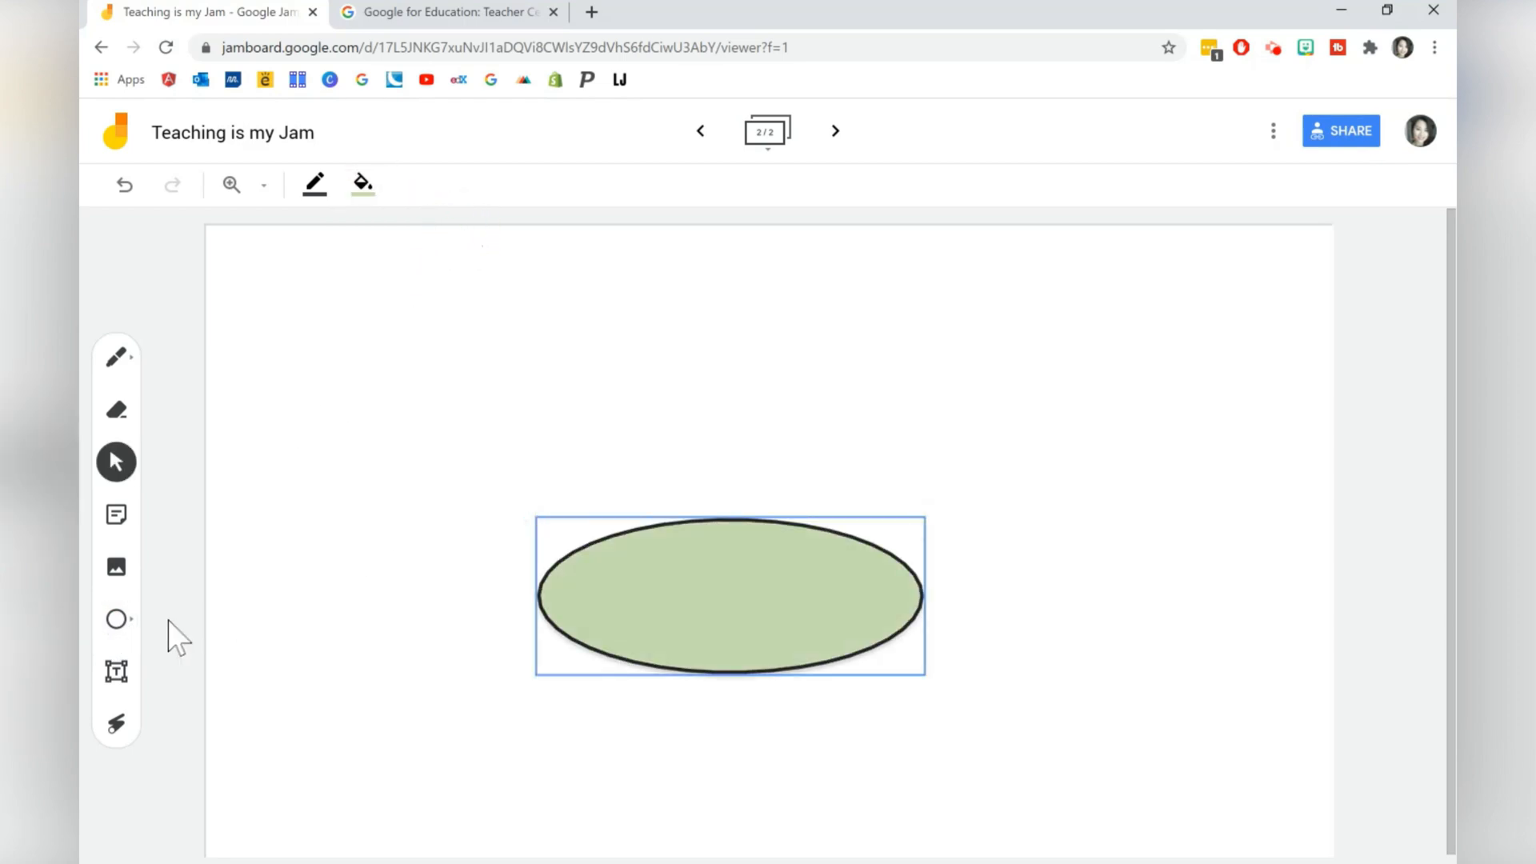
click(115, 670)
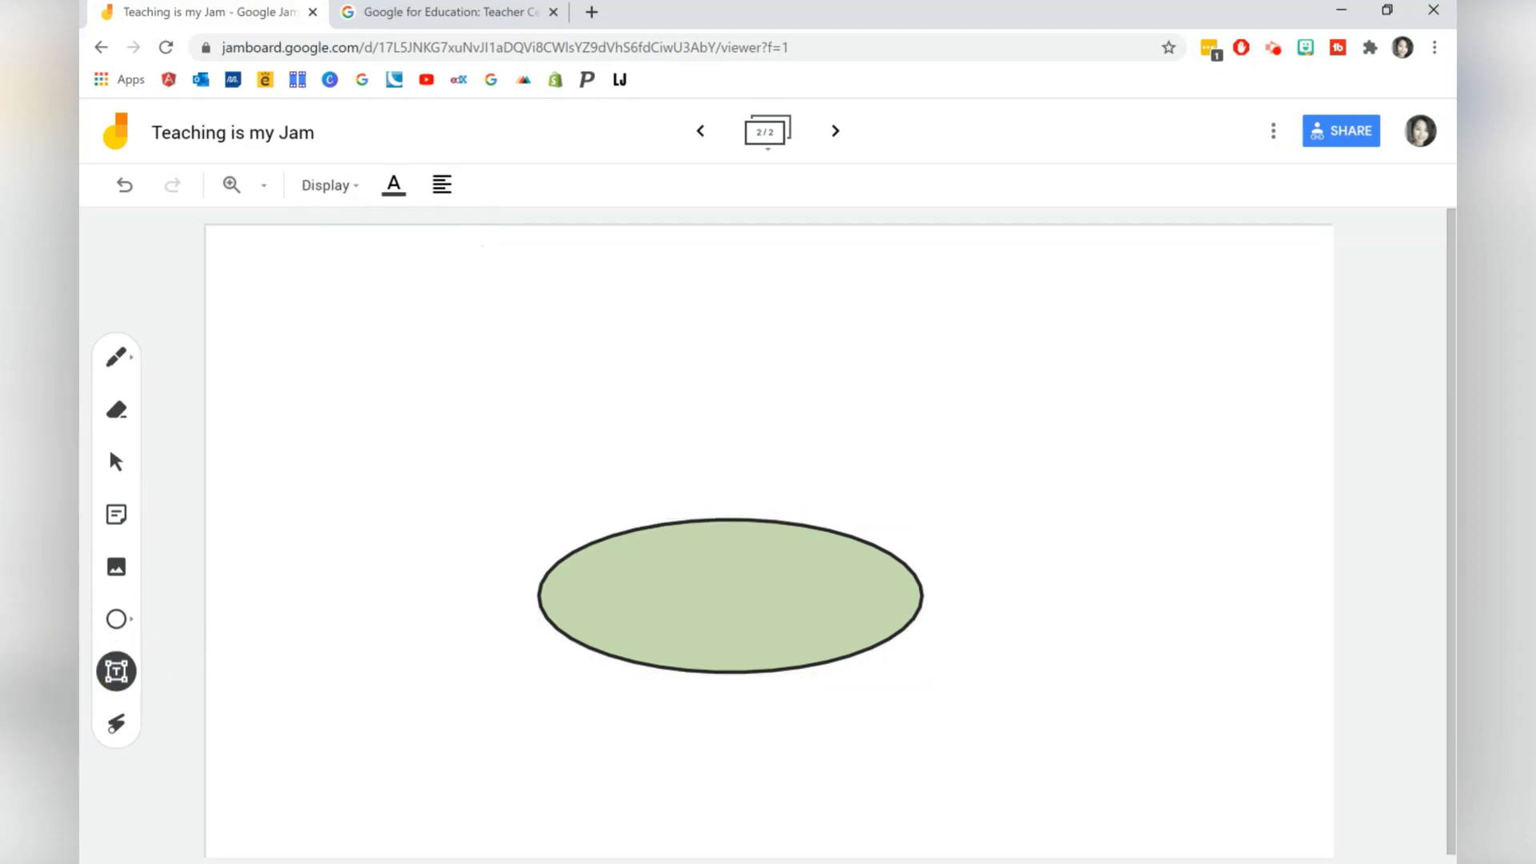
text(Concept)
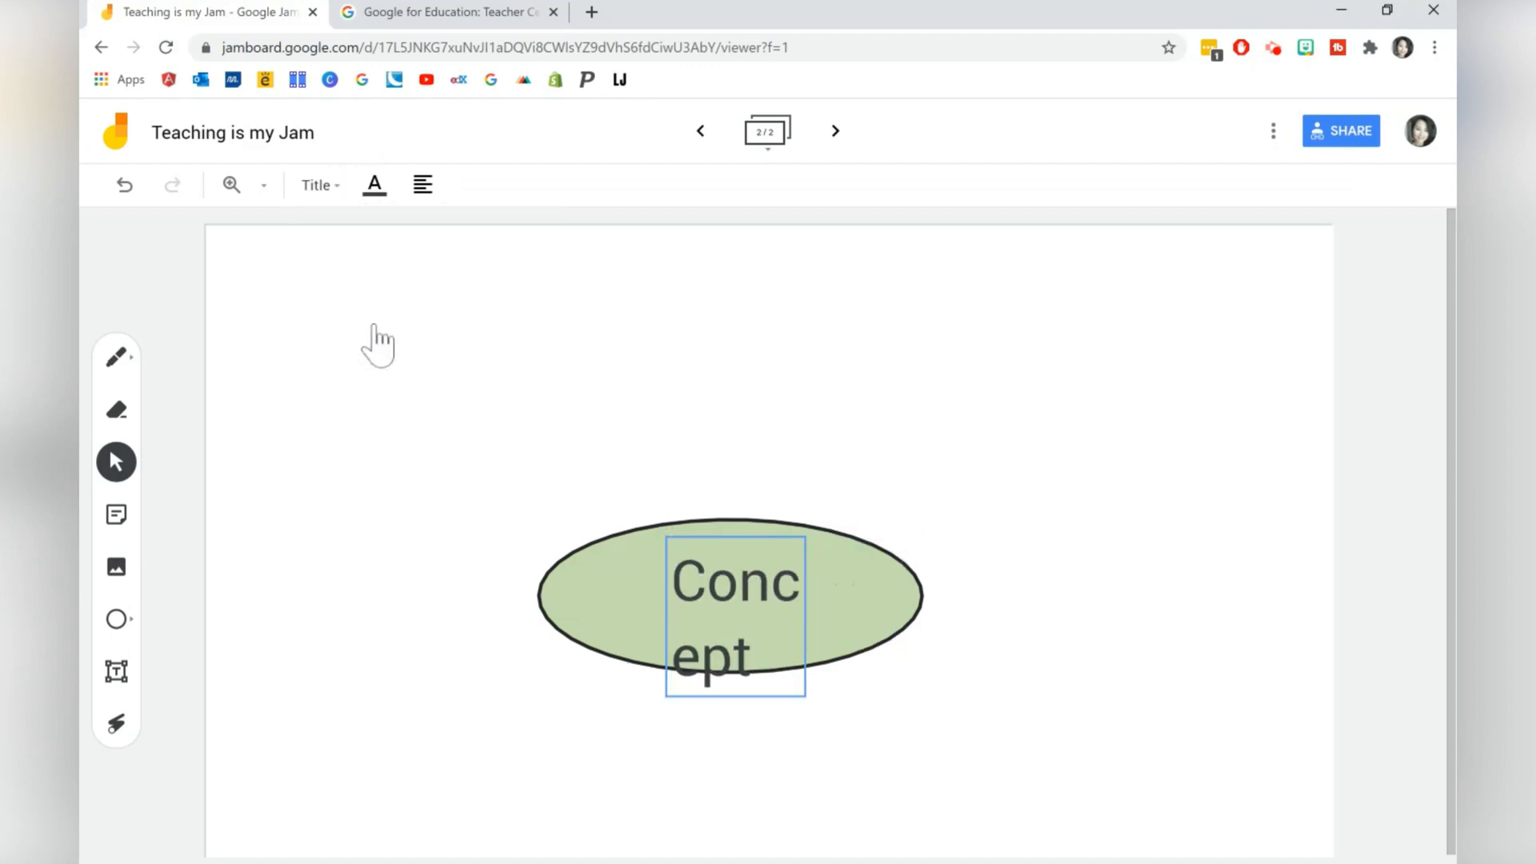
click(739, 616)
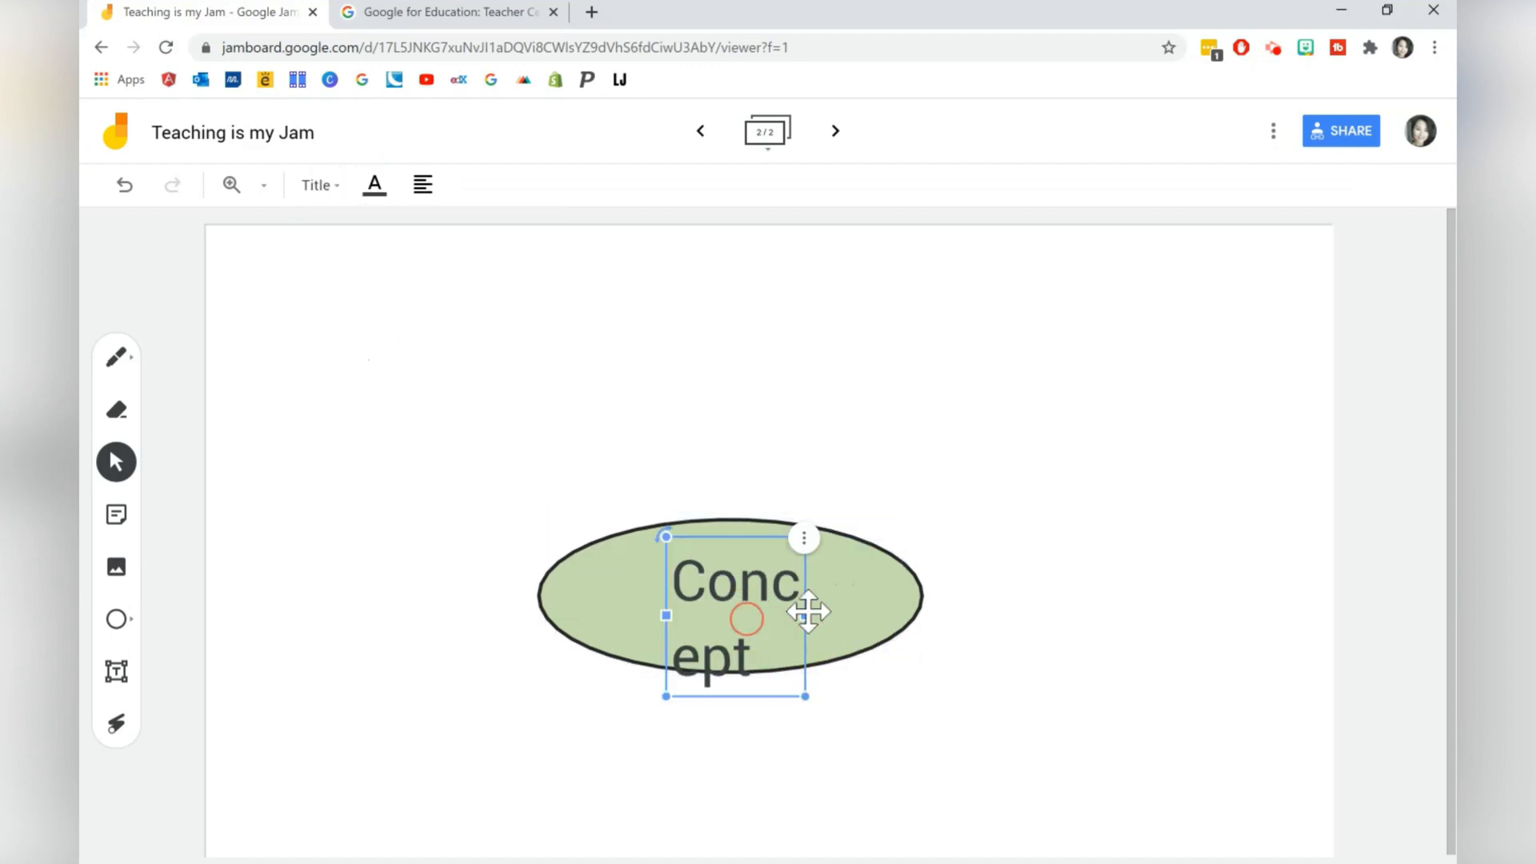
drag(805, 615, 906, 615)
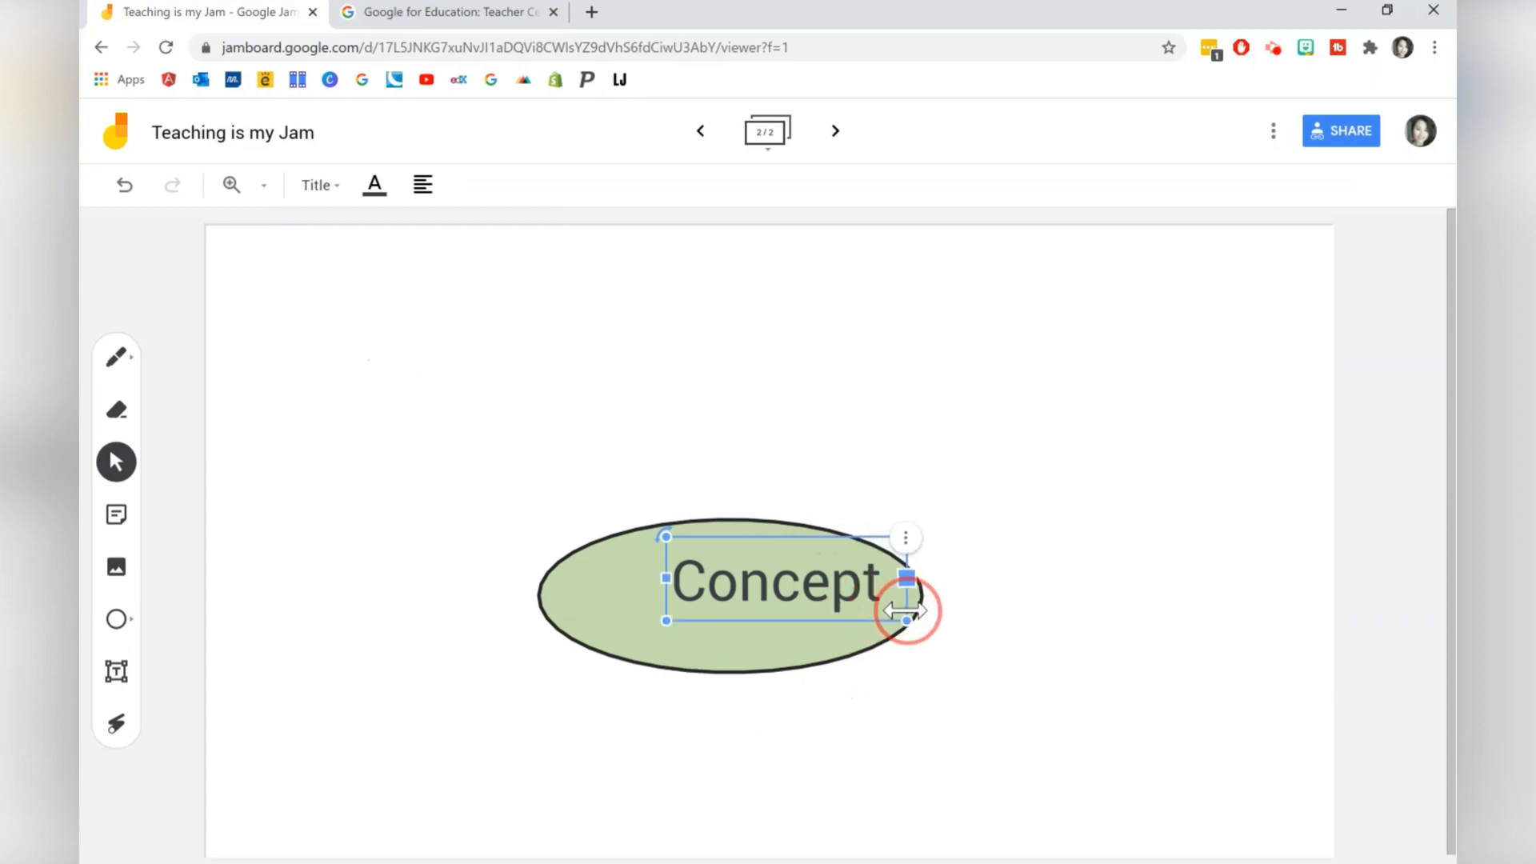
drag(906, 613, 749, 603)
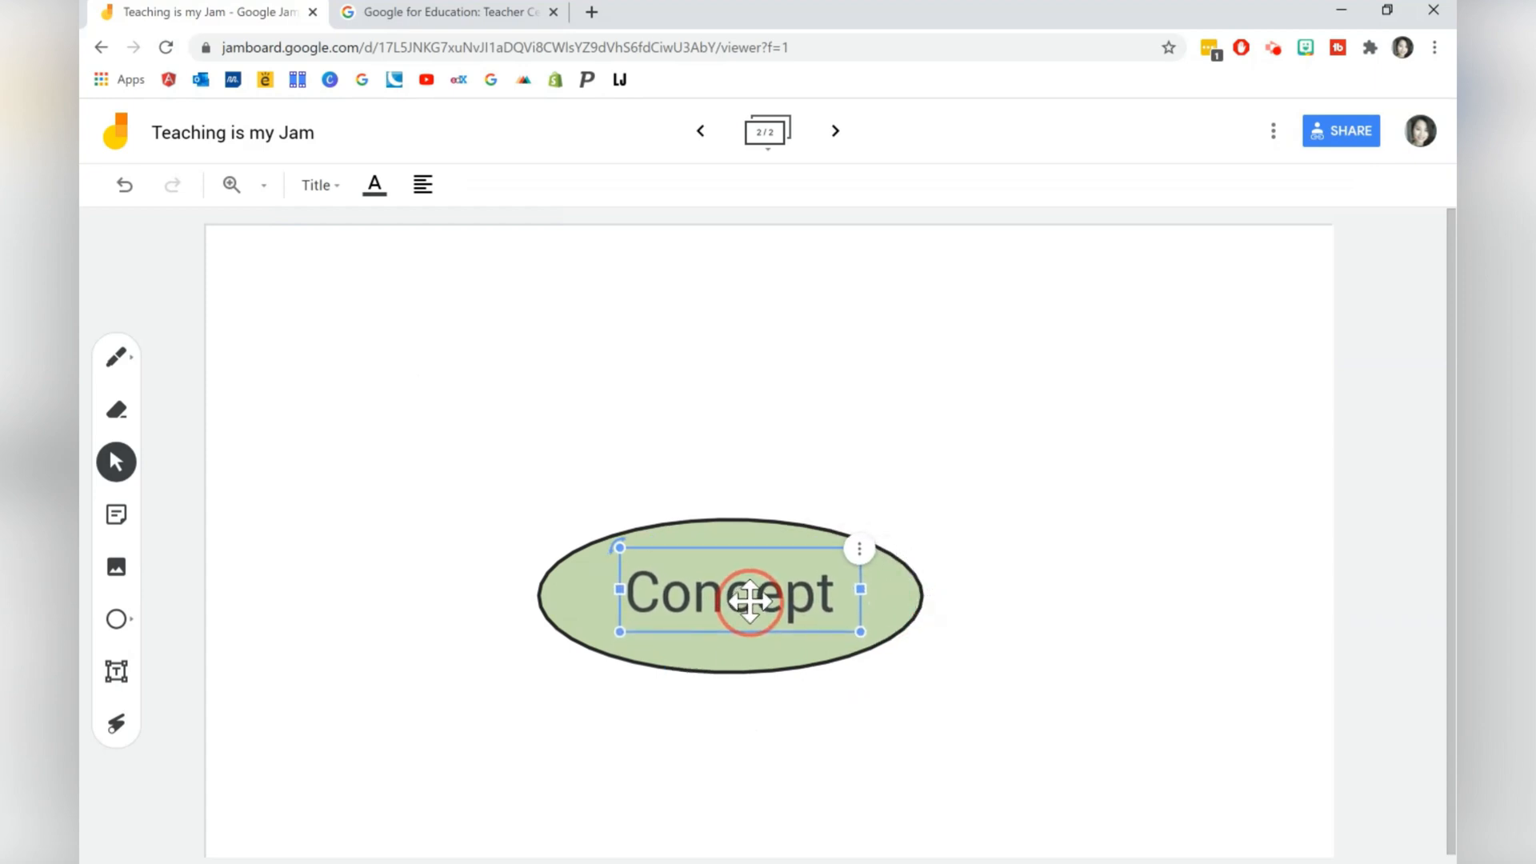
click(115, 357)
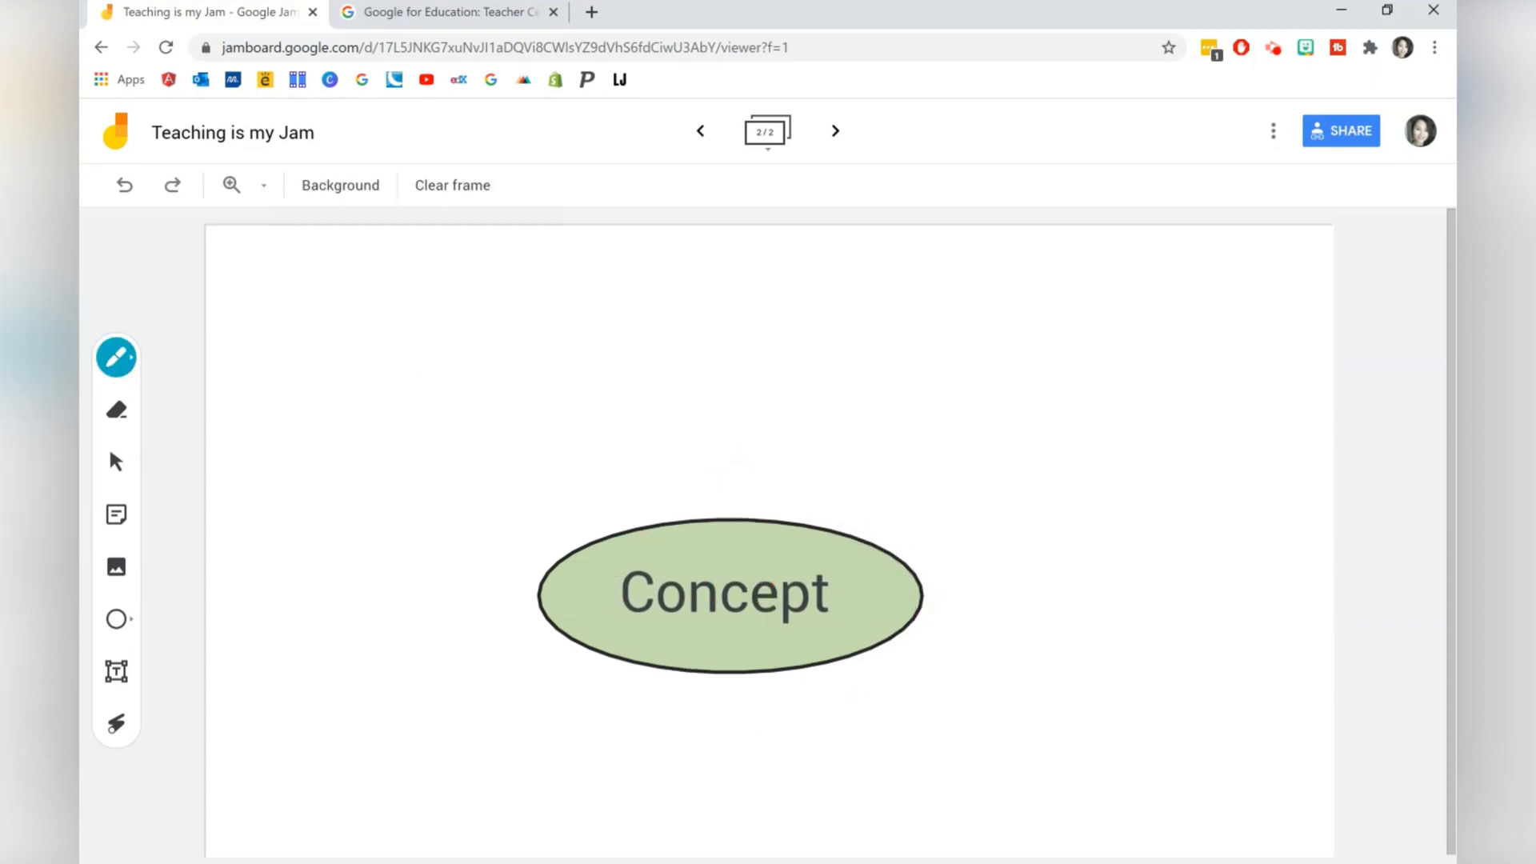
Draw a curly pen arrow from the oval and add a yellow '#idea' sticky note at its tip
drag(892, 544, 980, 447)
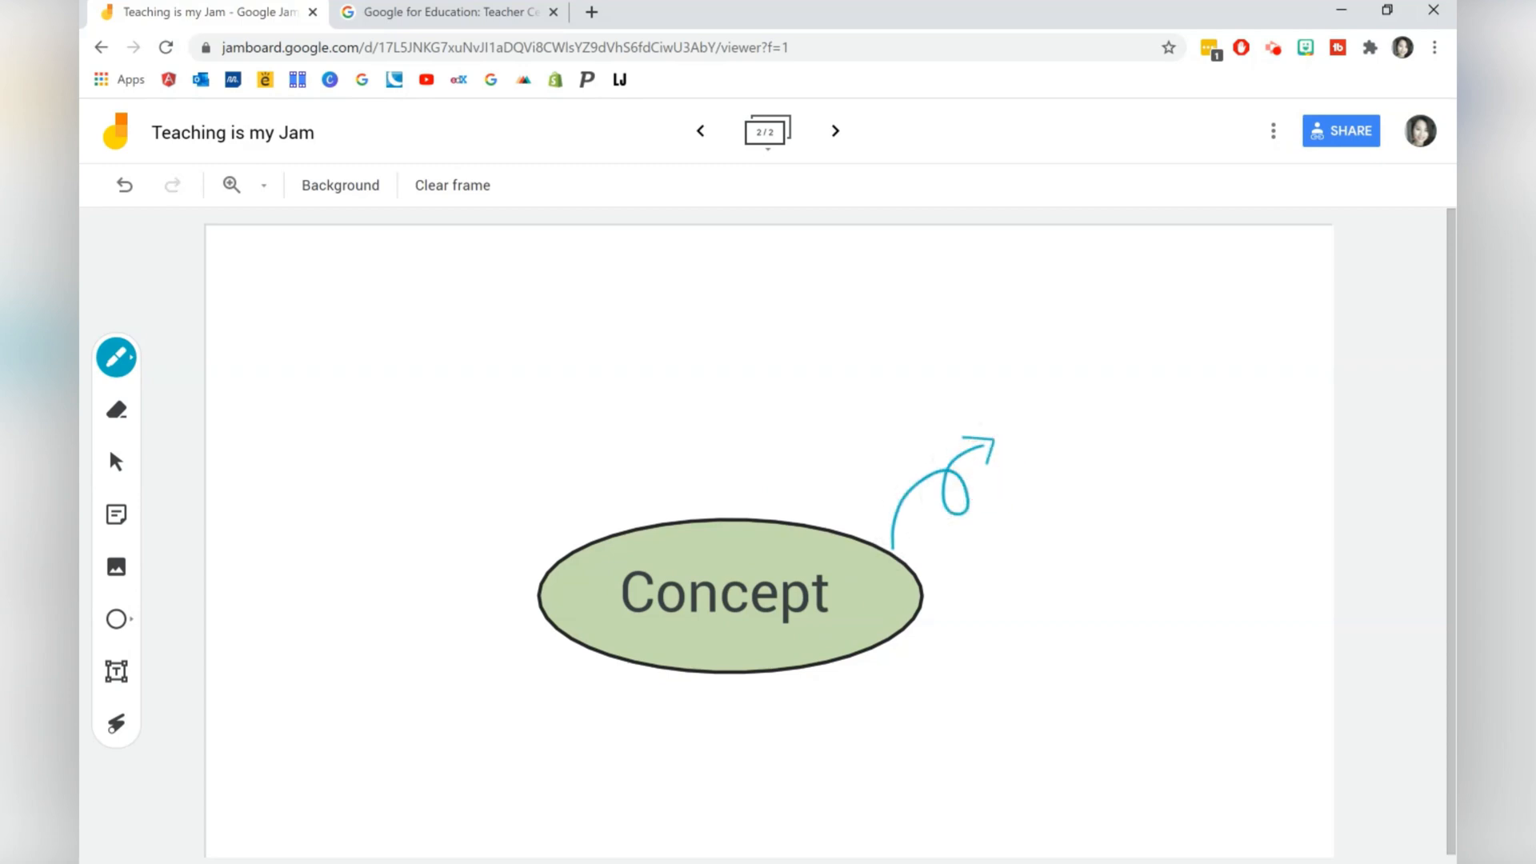
click(115, 515)
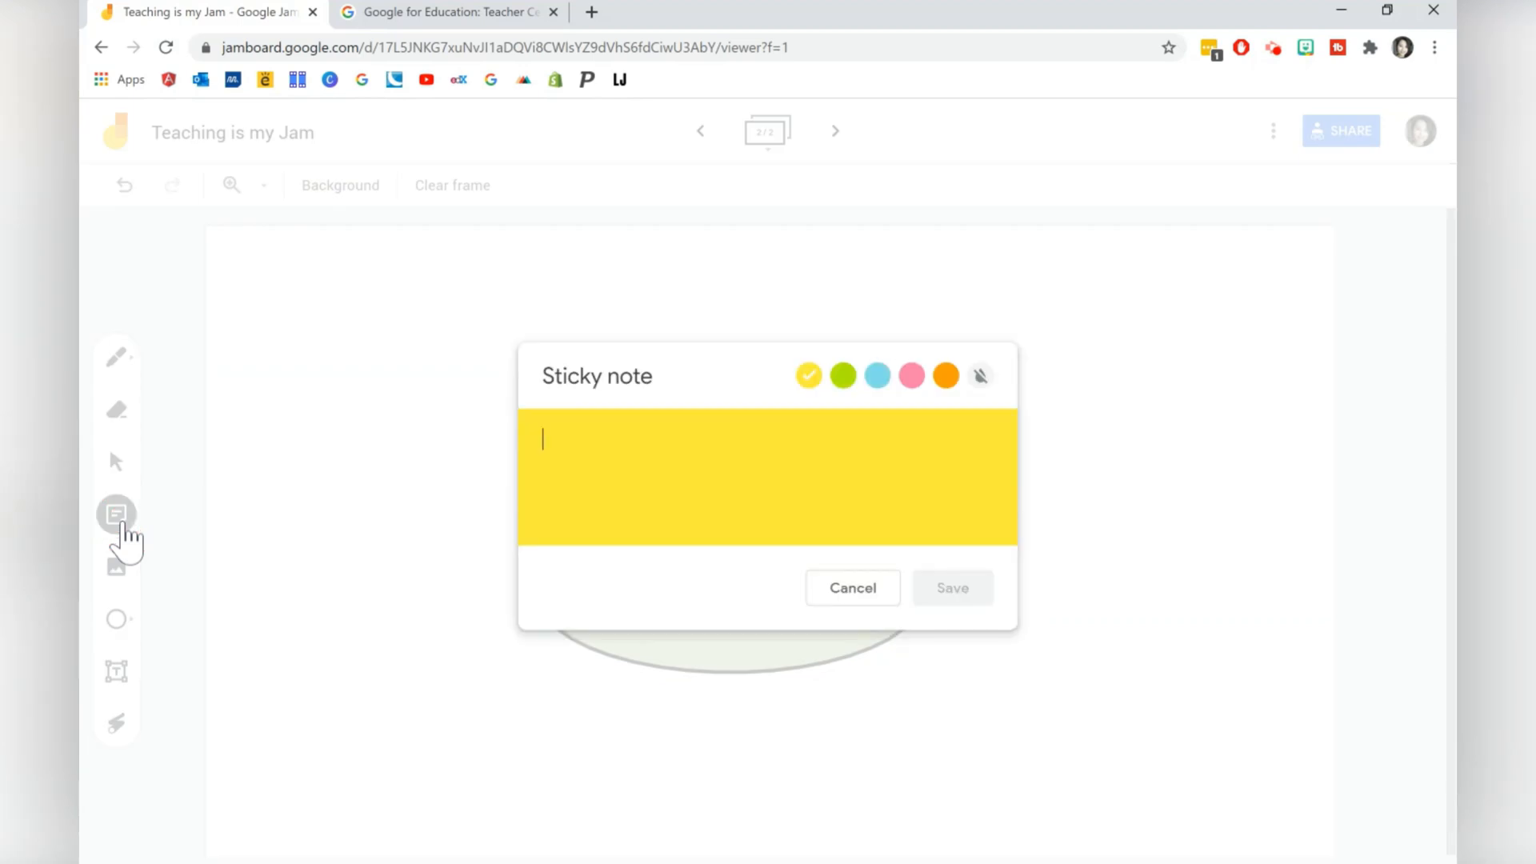
text(#idea)
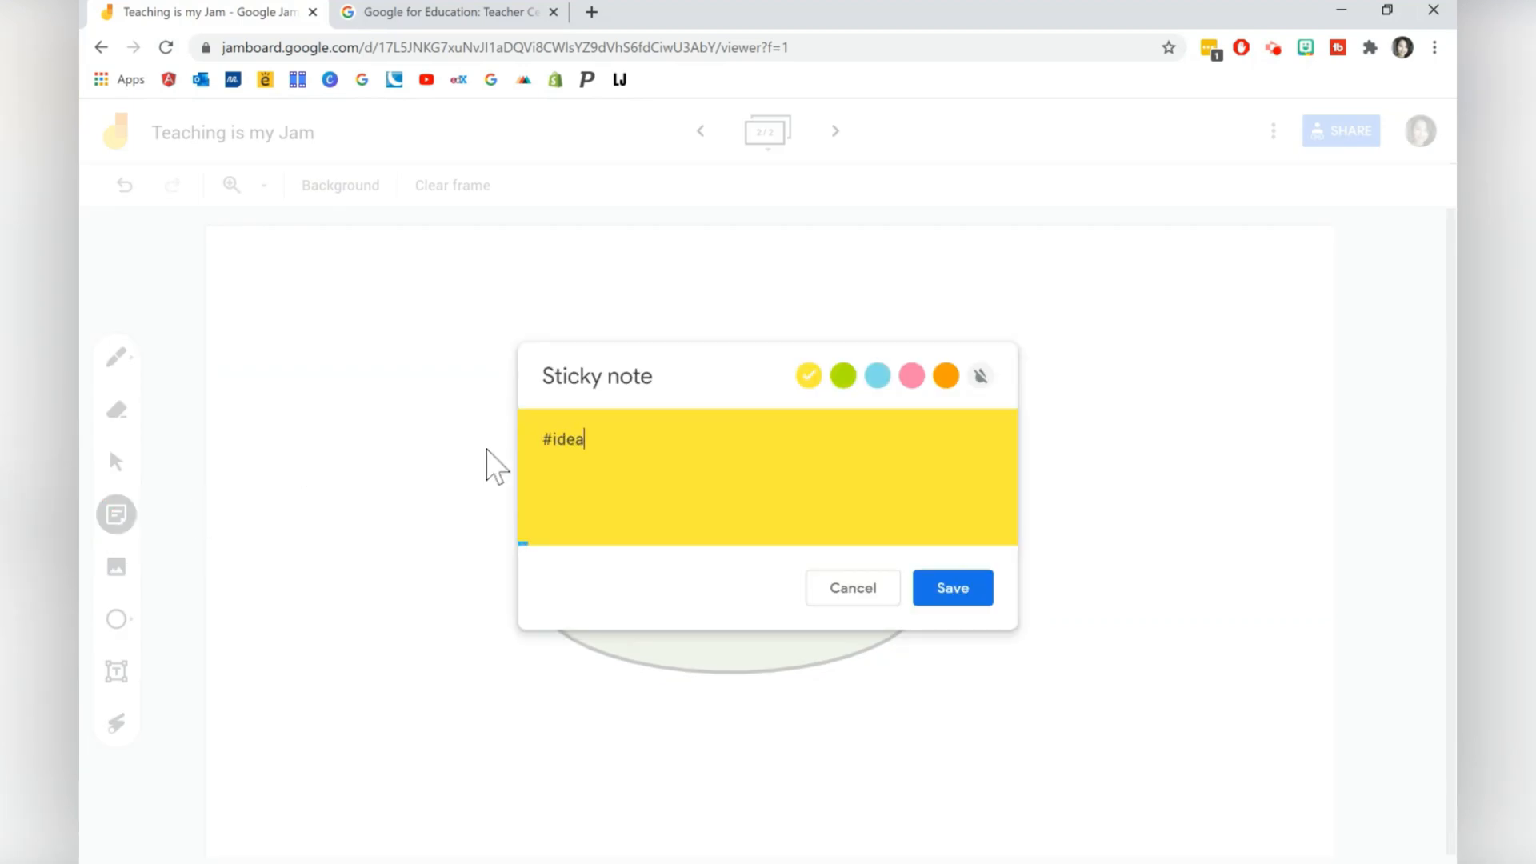
click(952, 589)
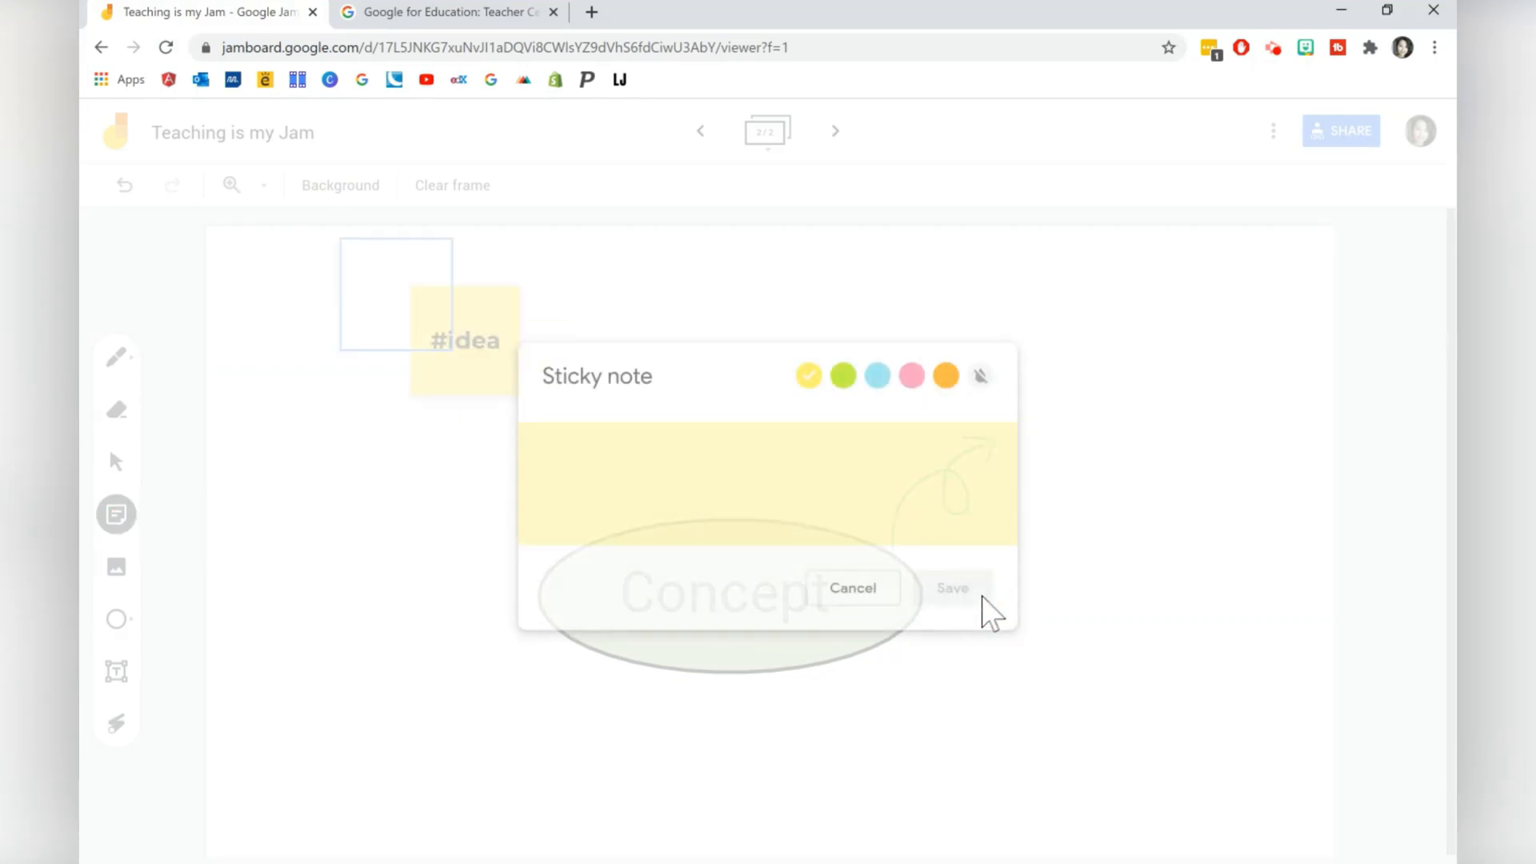
click(883, 596)
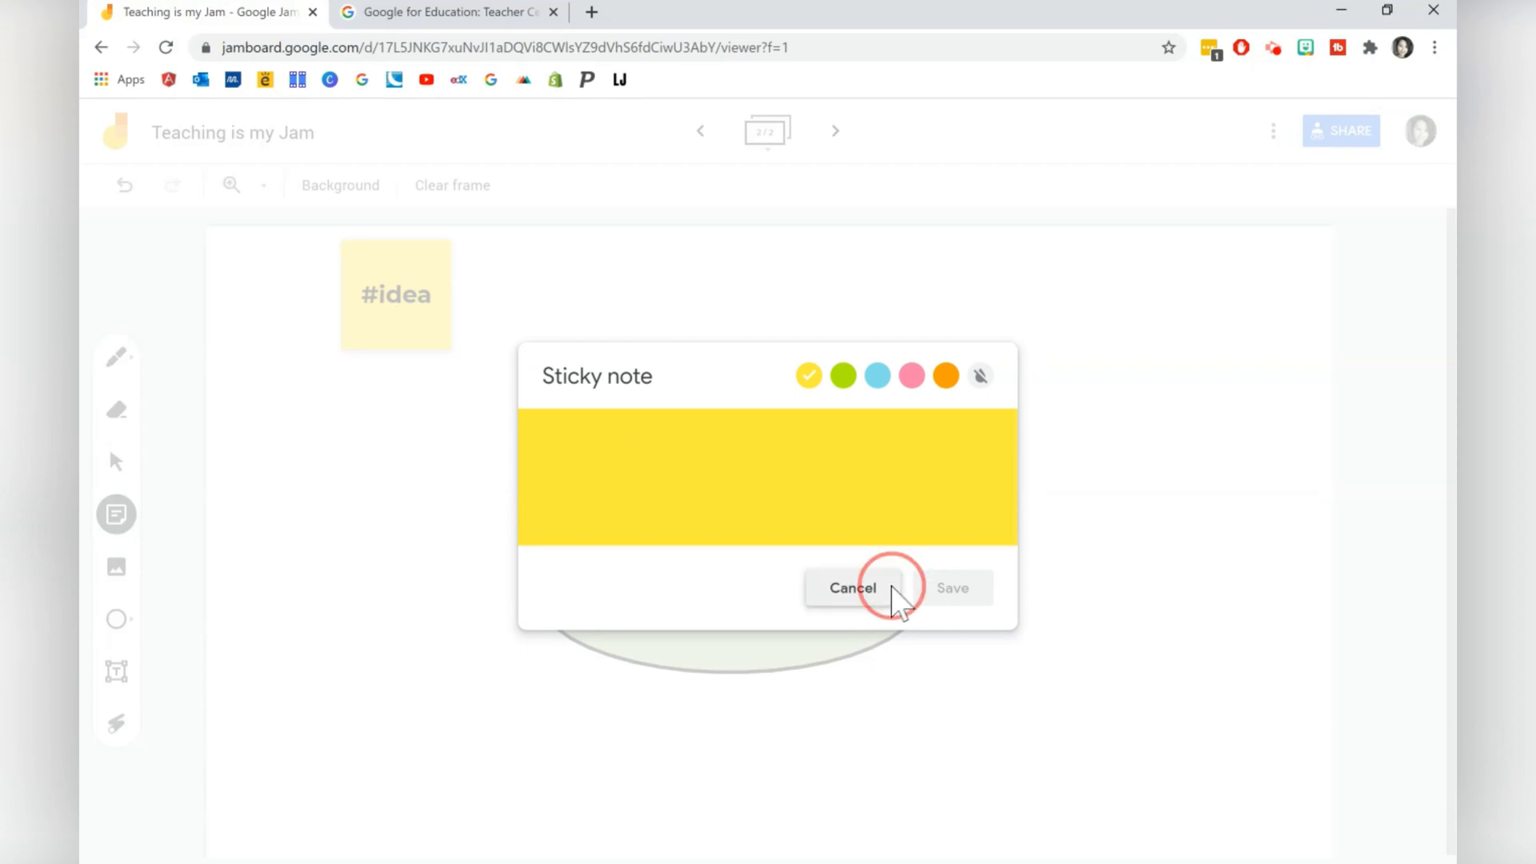
click(851, 589)
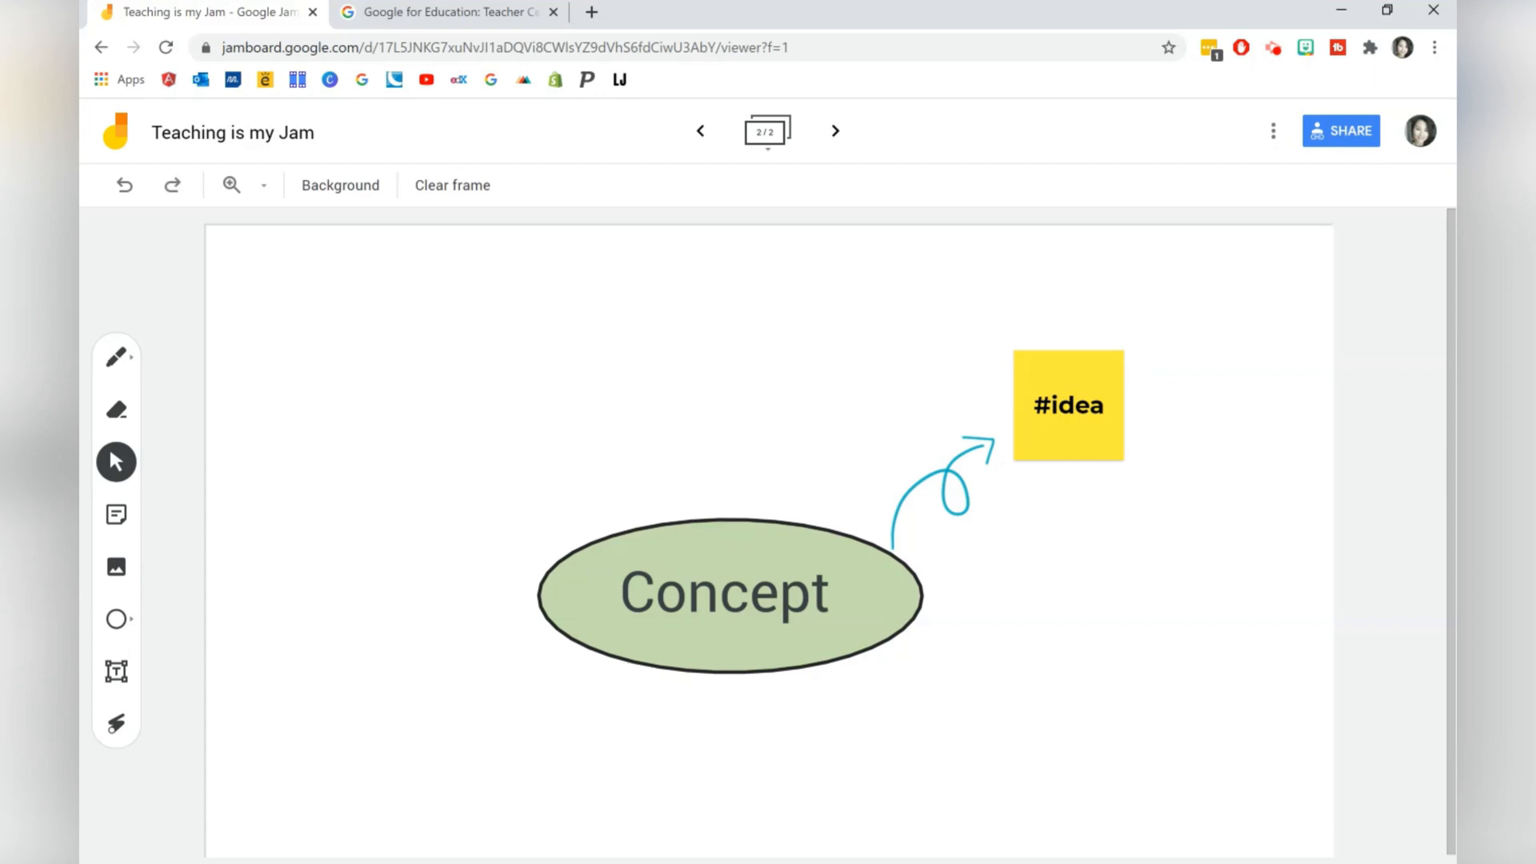
mouse_move(1048, 477)
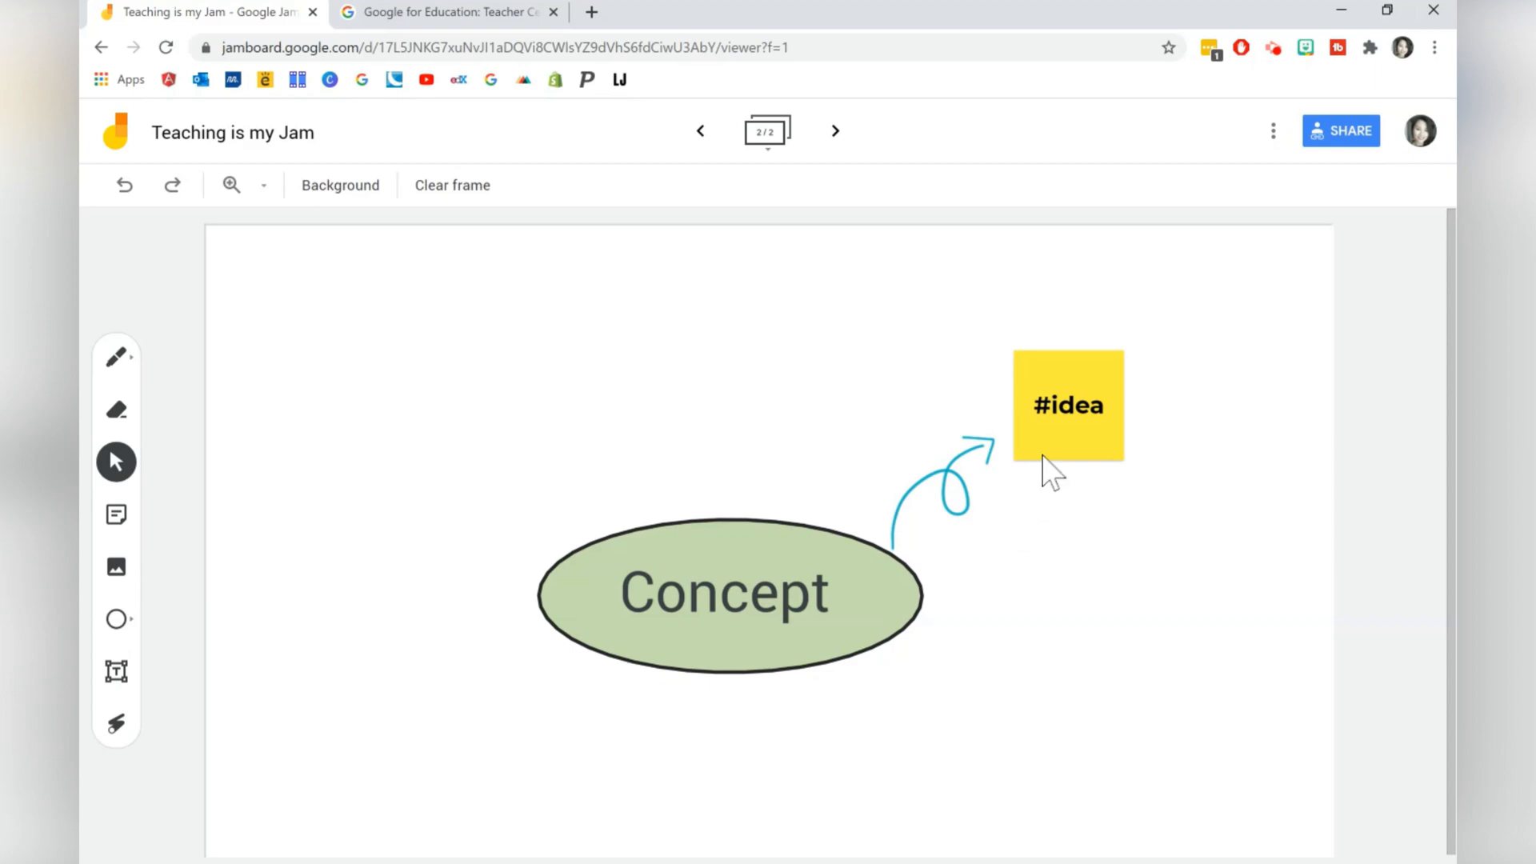
Recolour the '#idea' note blue and add a blue 'Nicole - BLUE' sticky note
double_click(1067, 404)
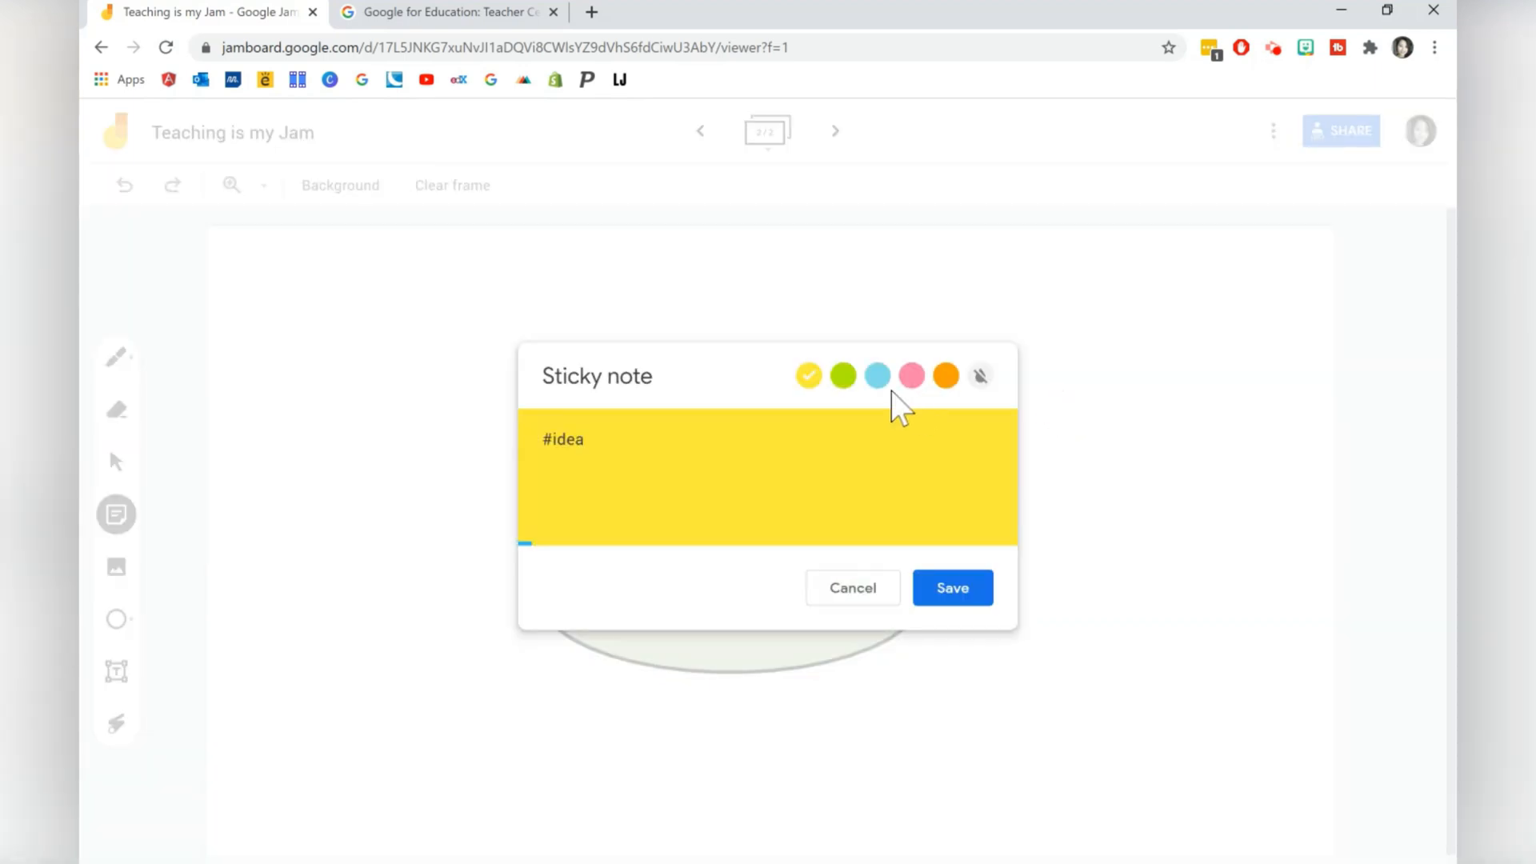
click(877, 374)
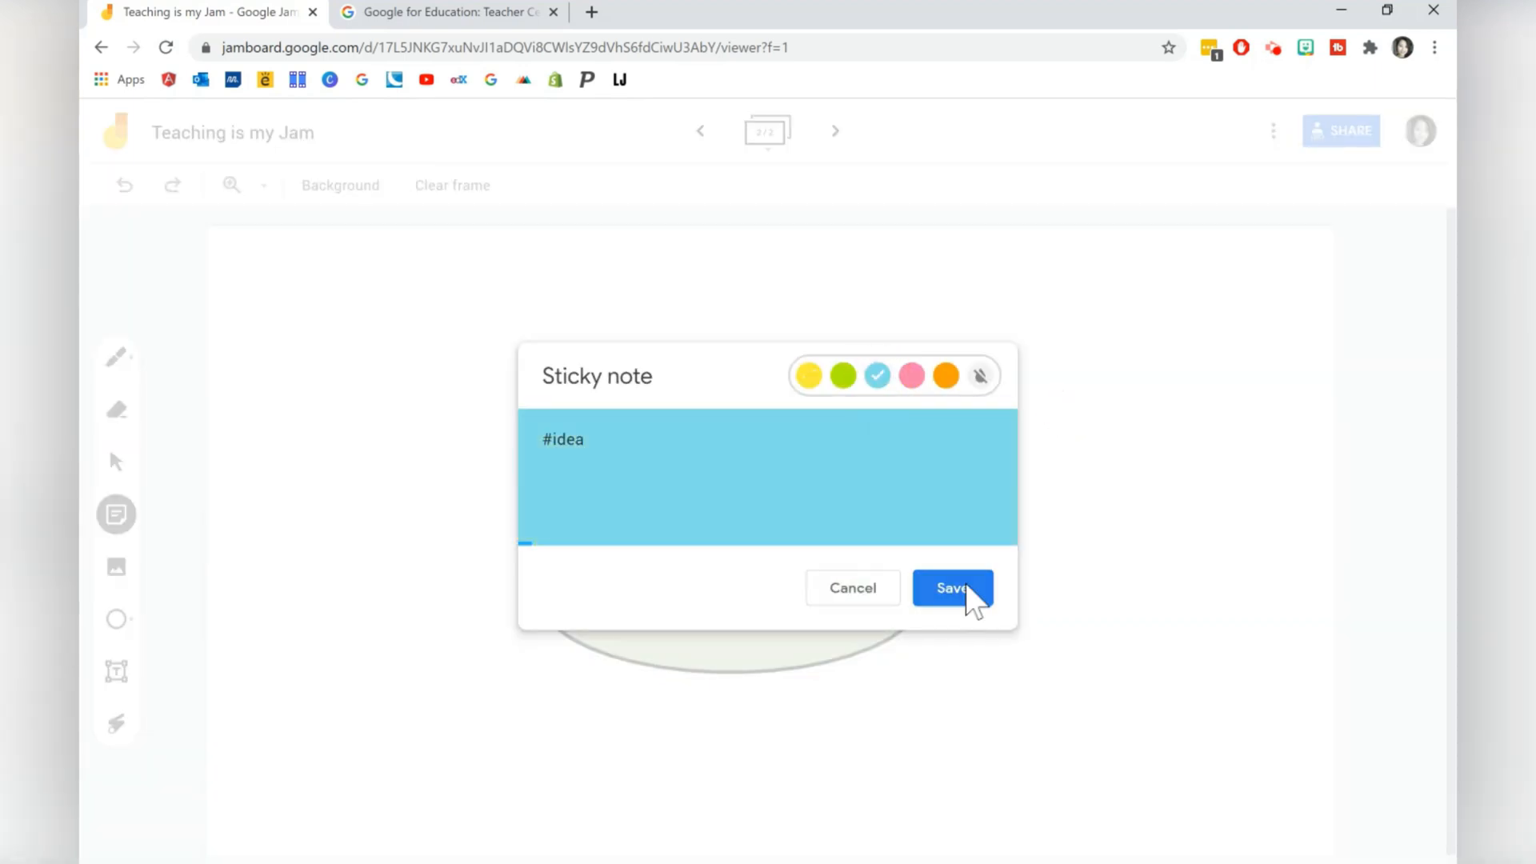
click(952, 587)
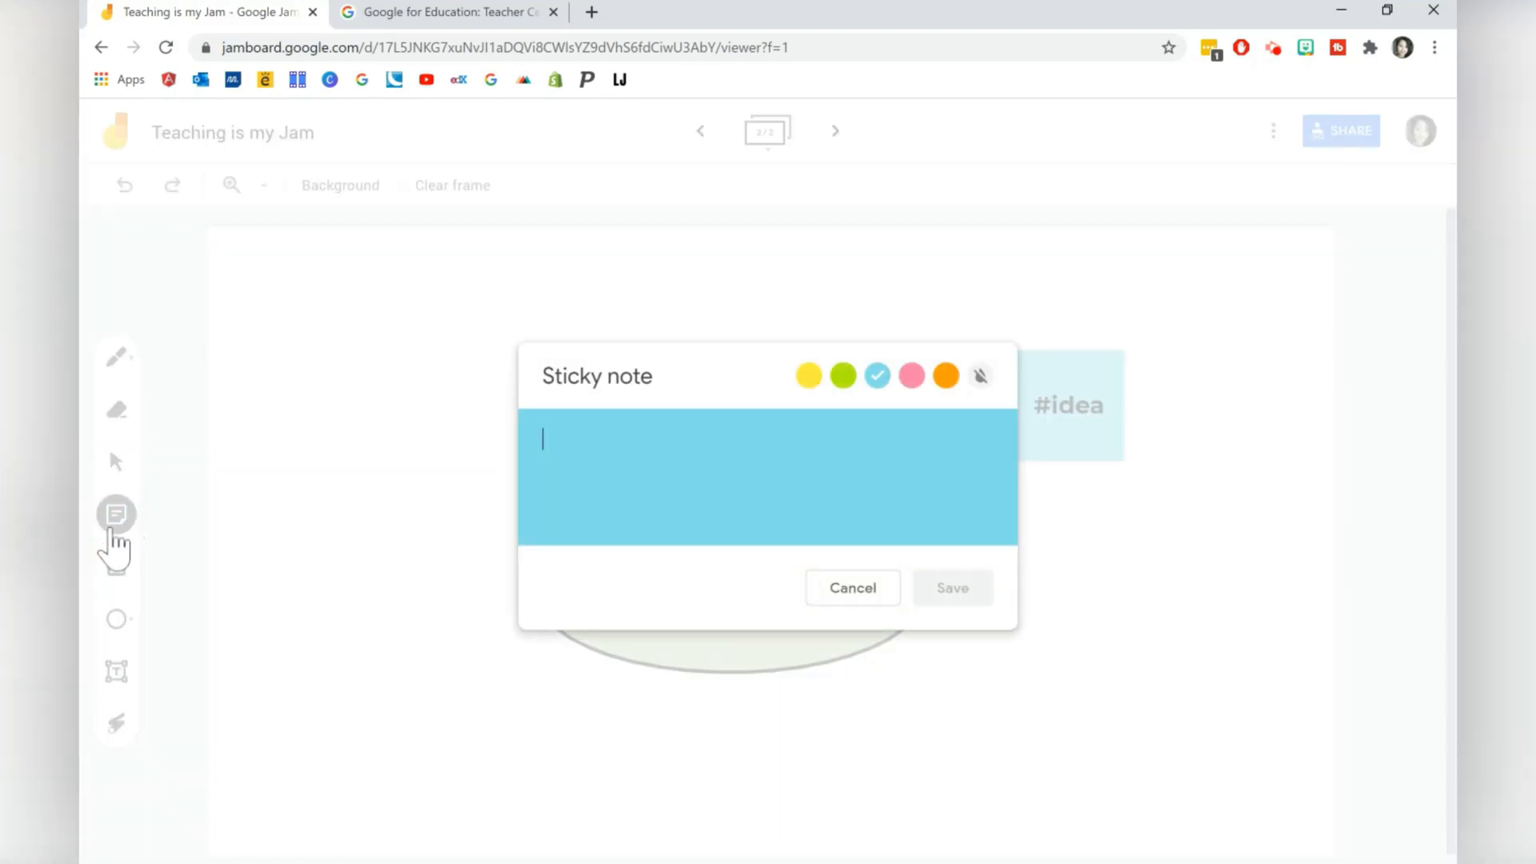
text(Nicole -)
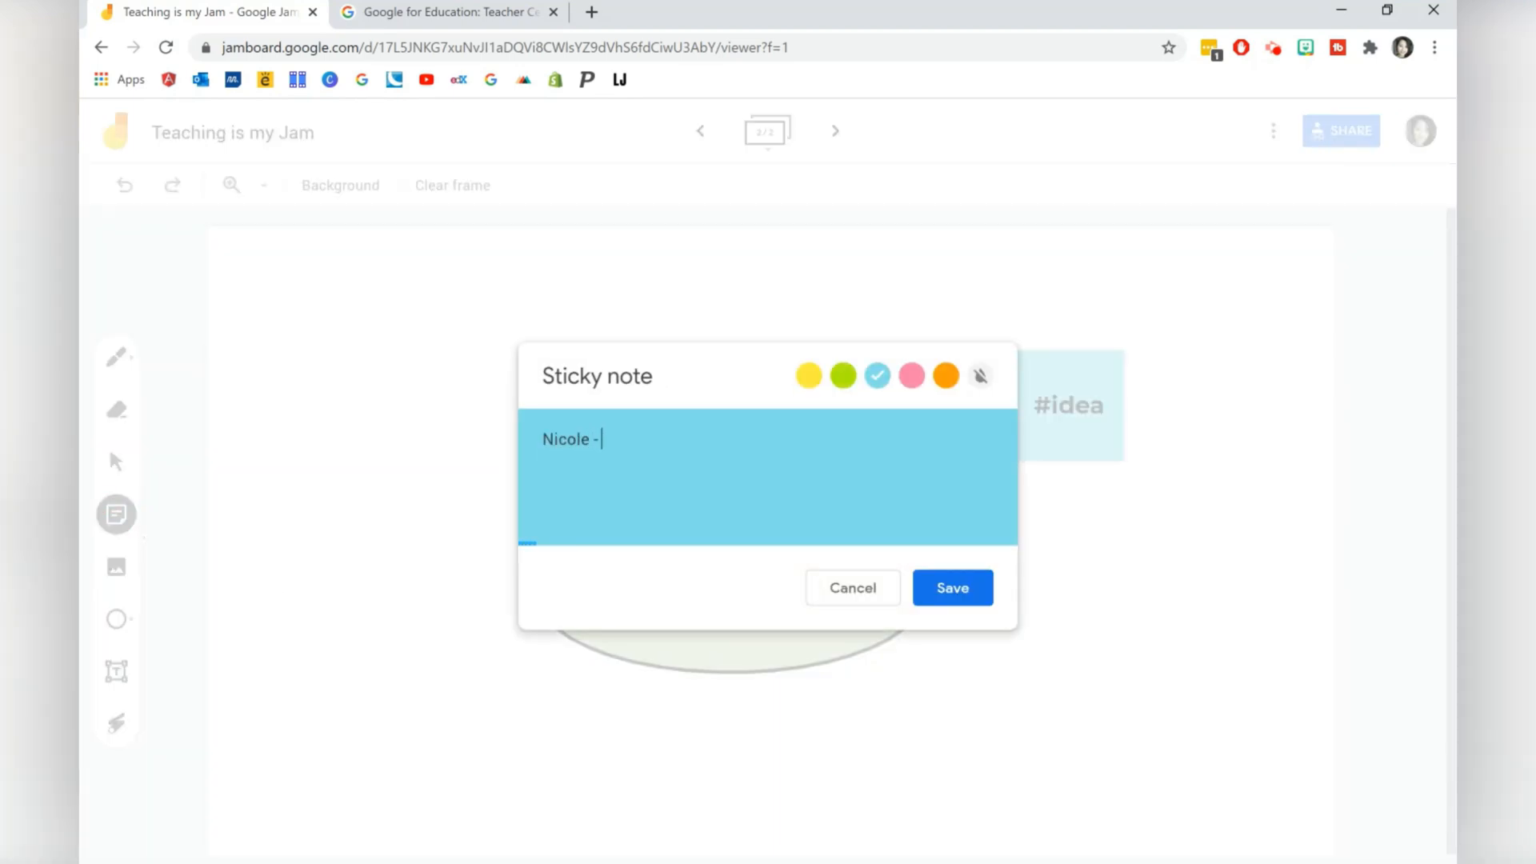
text(BLUE)
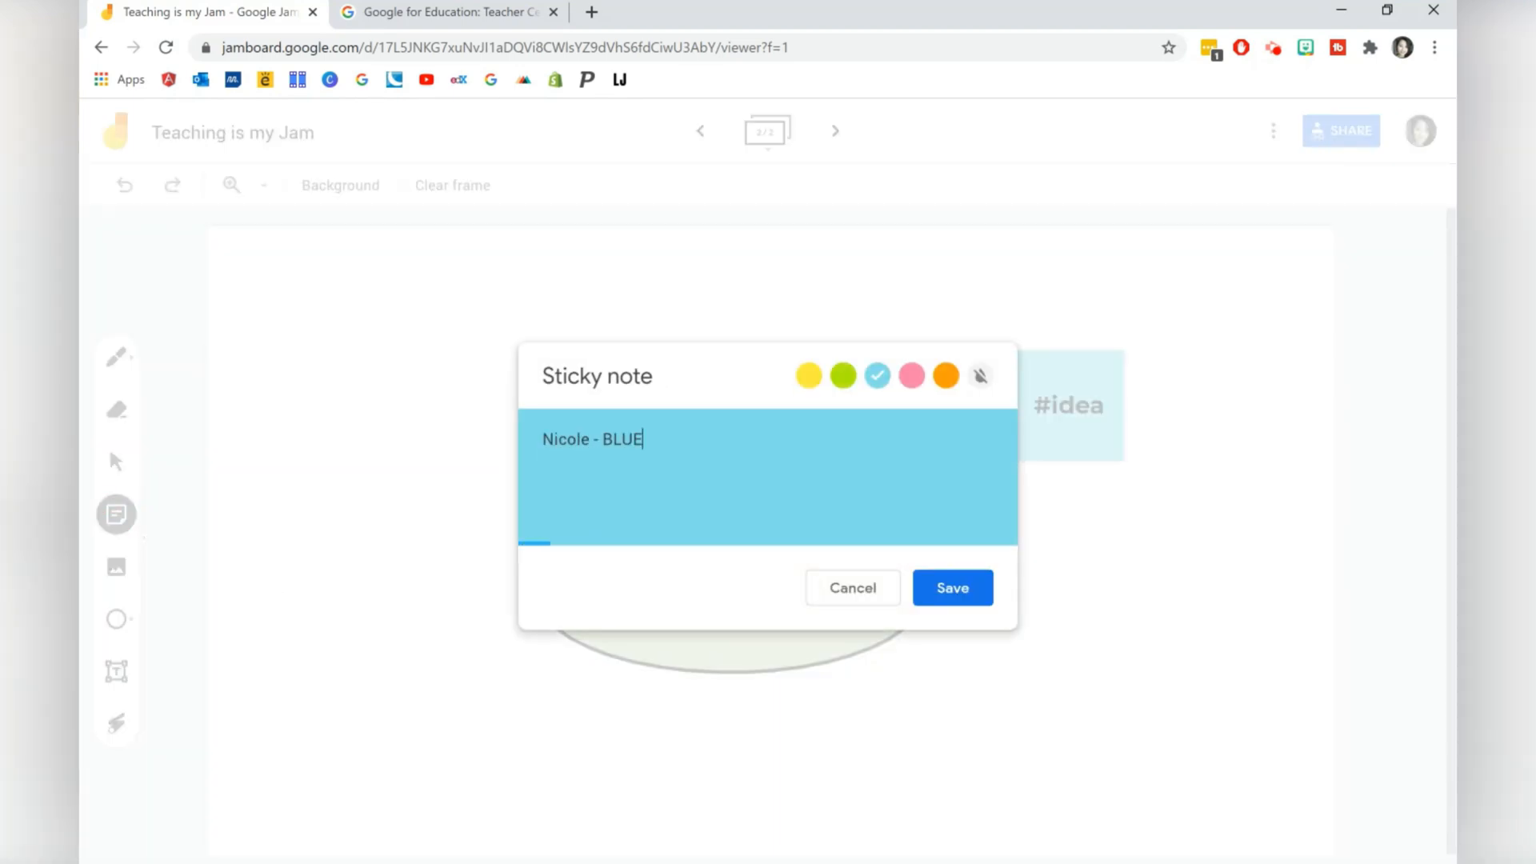
click(952, 587)
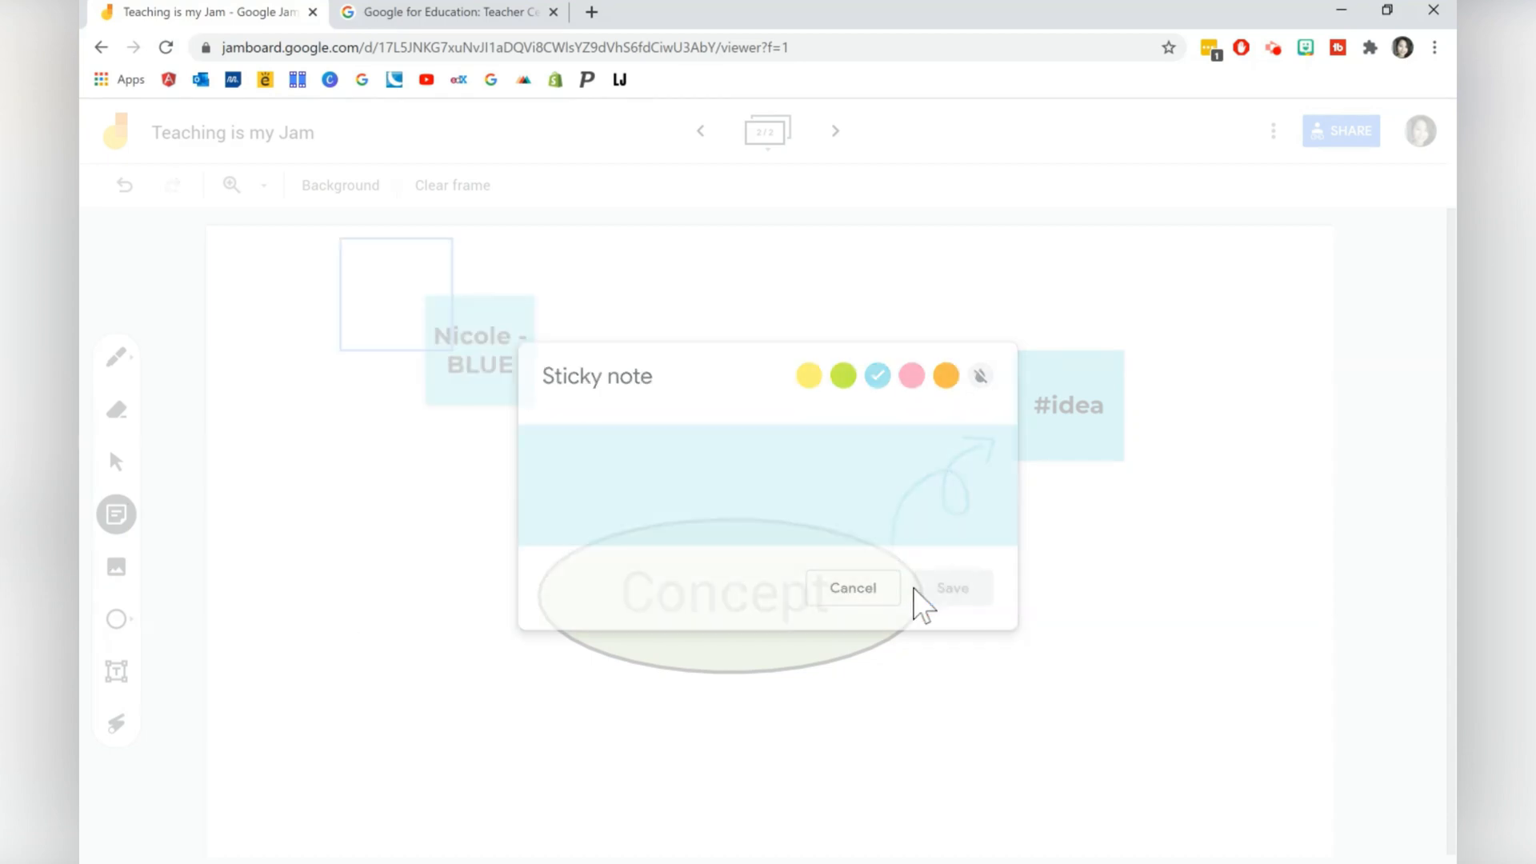
Add a pink 'Sarah - PINK' note and a yellow 'Bob - YELLOW' note, dismissing the extra blank note
click(910, 374)
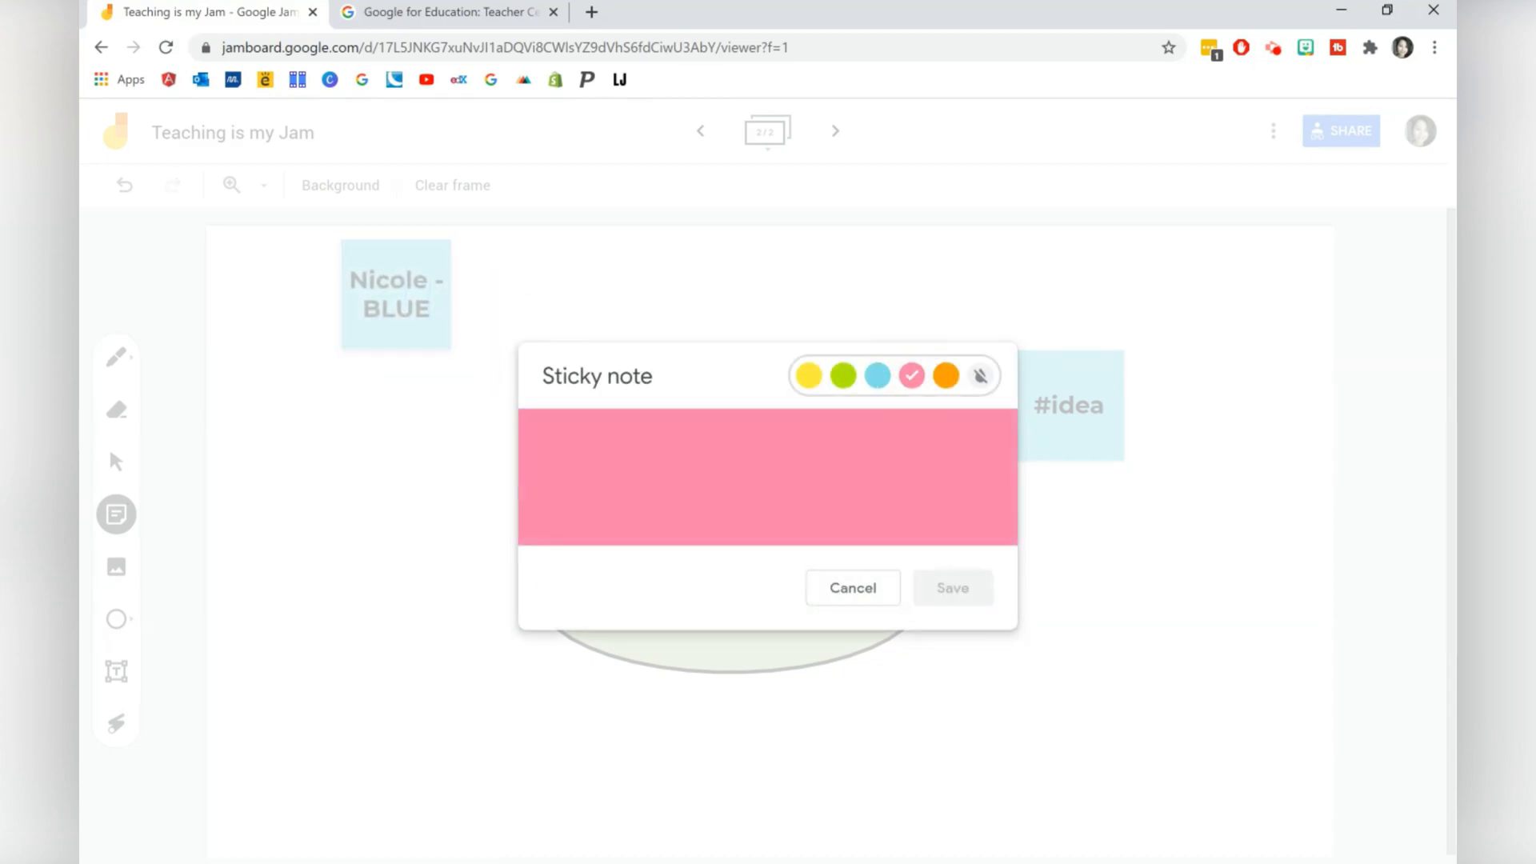
text(Sarah - P)
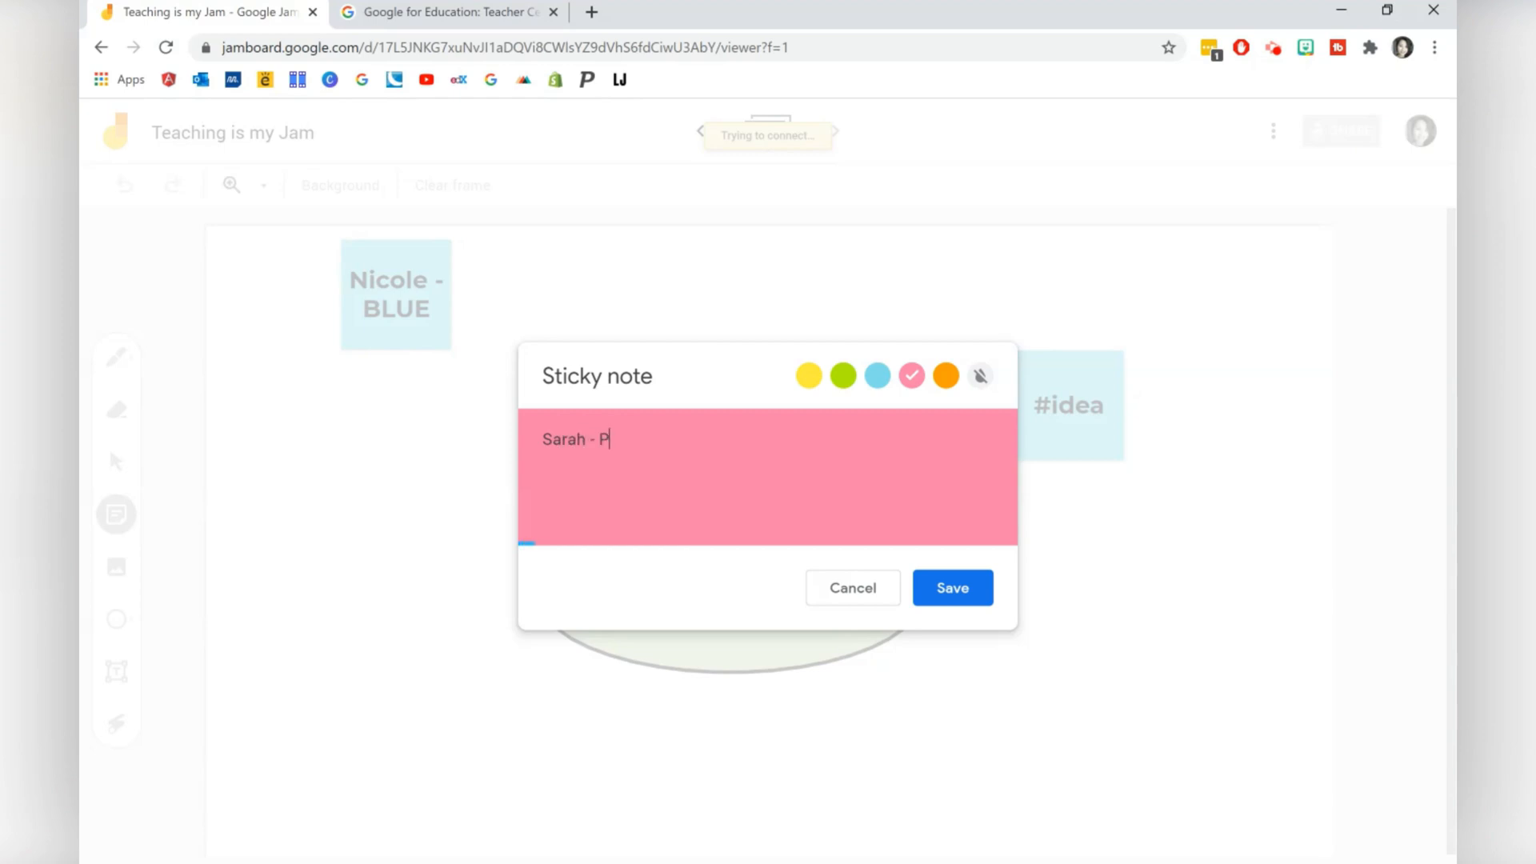
text(INK)
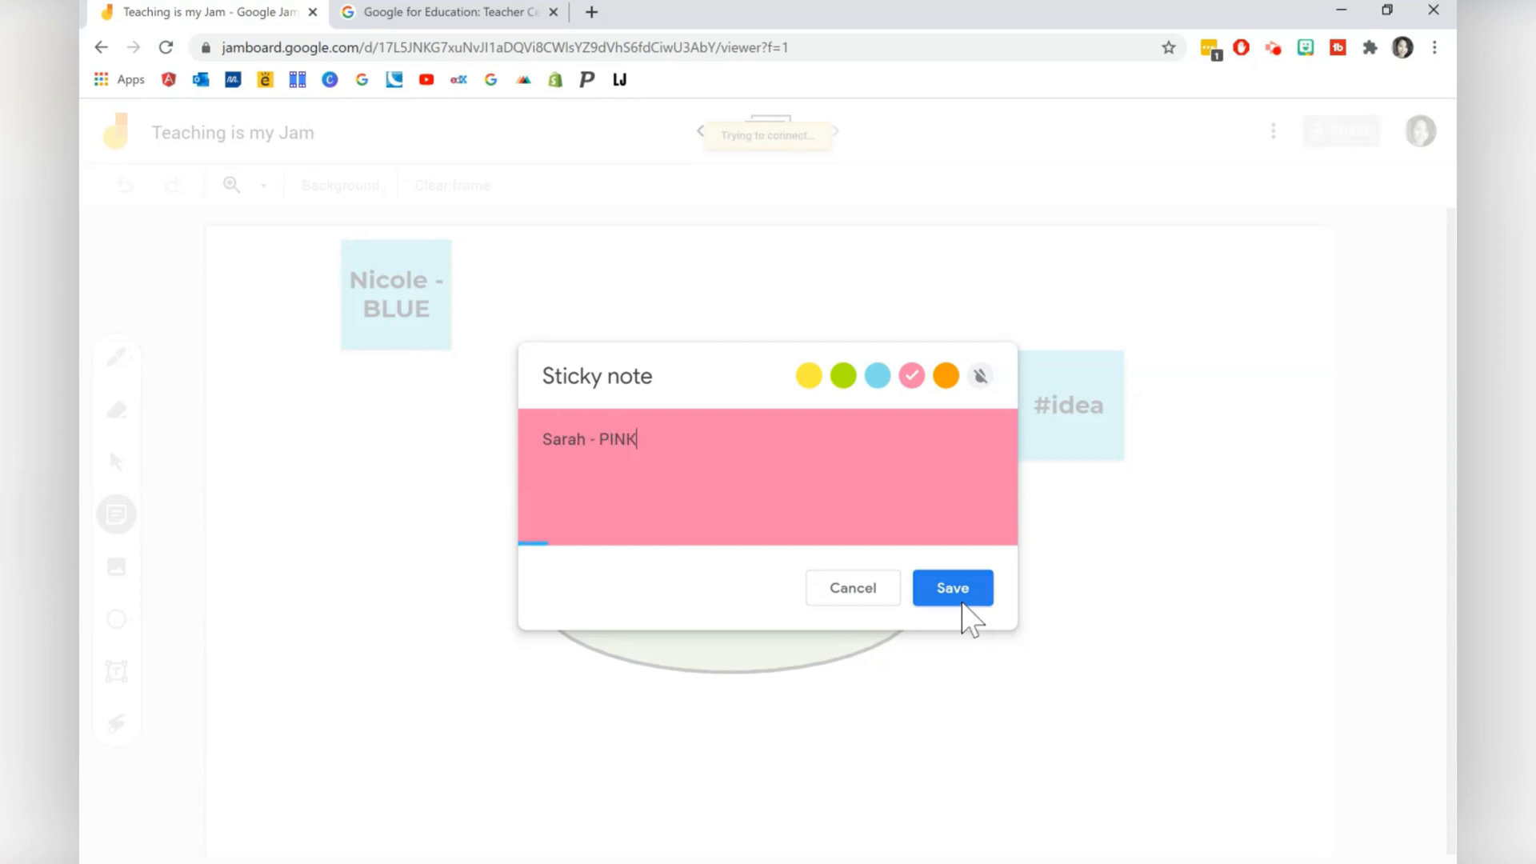
click(952, 587)
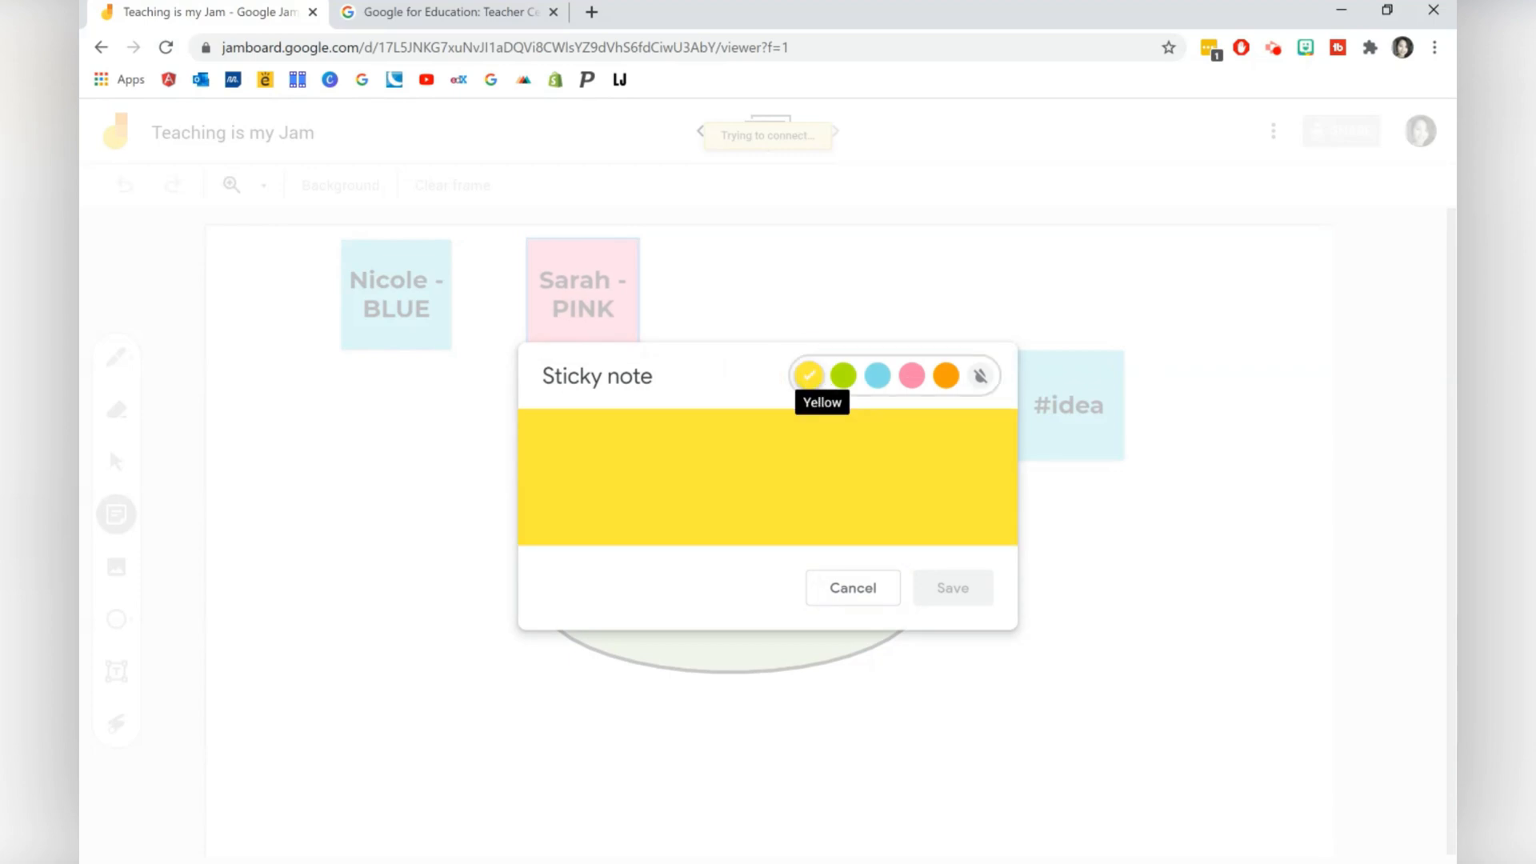
text(Bob)
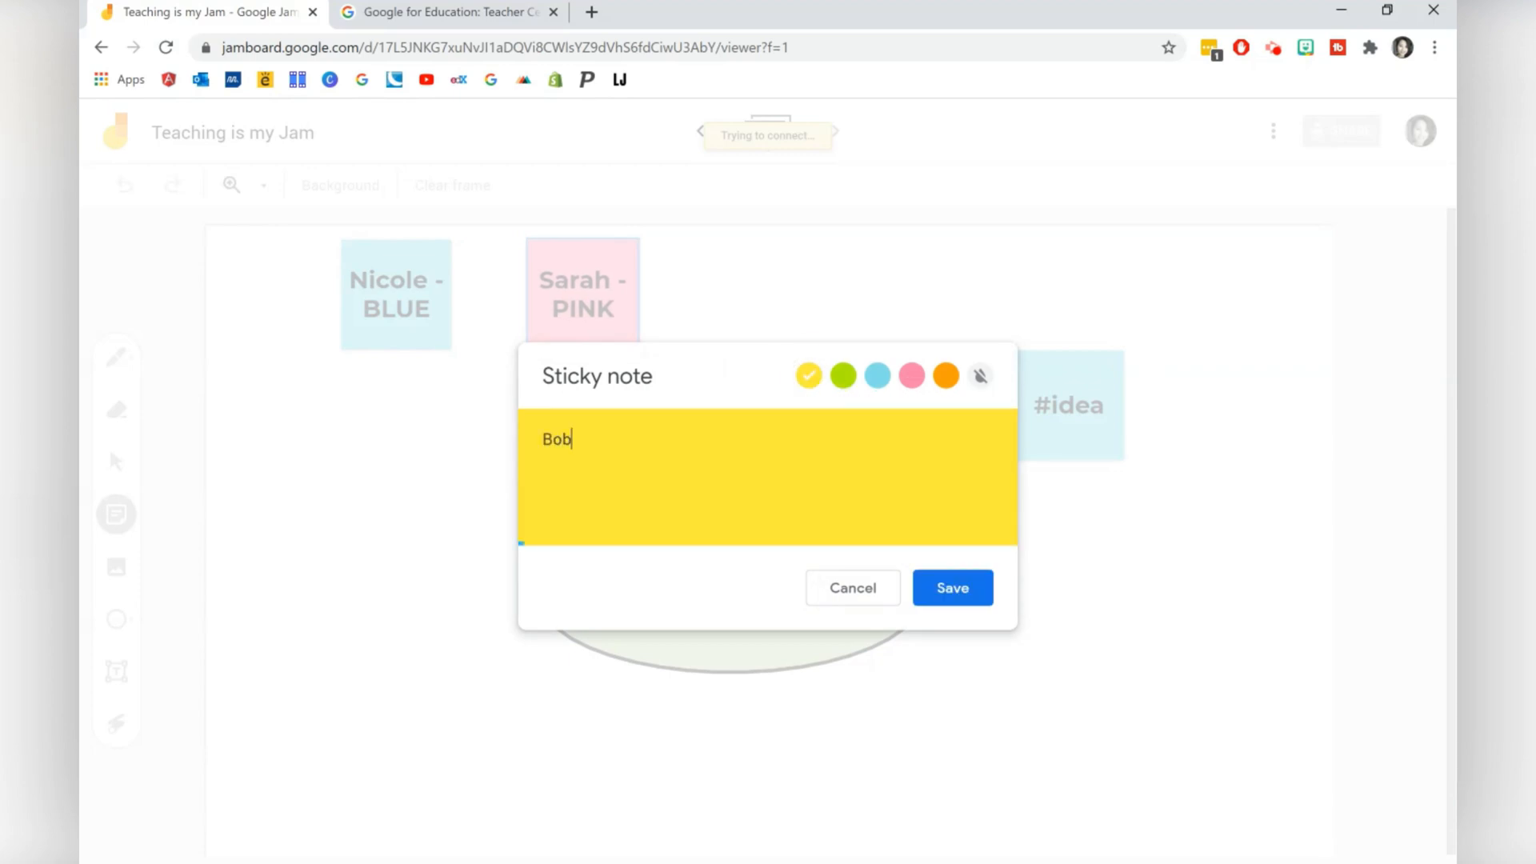
text(- YELLOW)
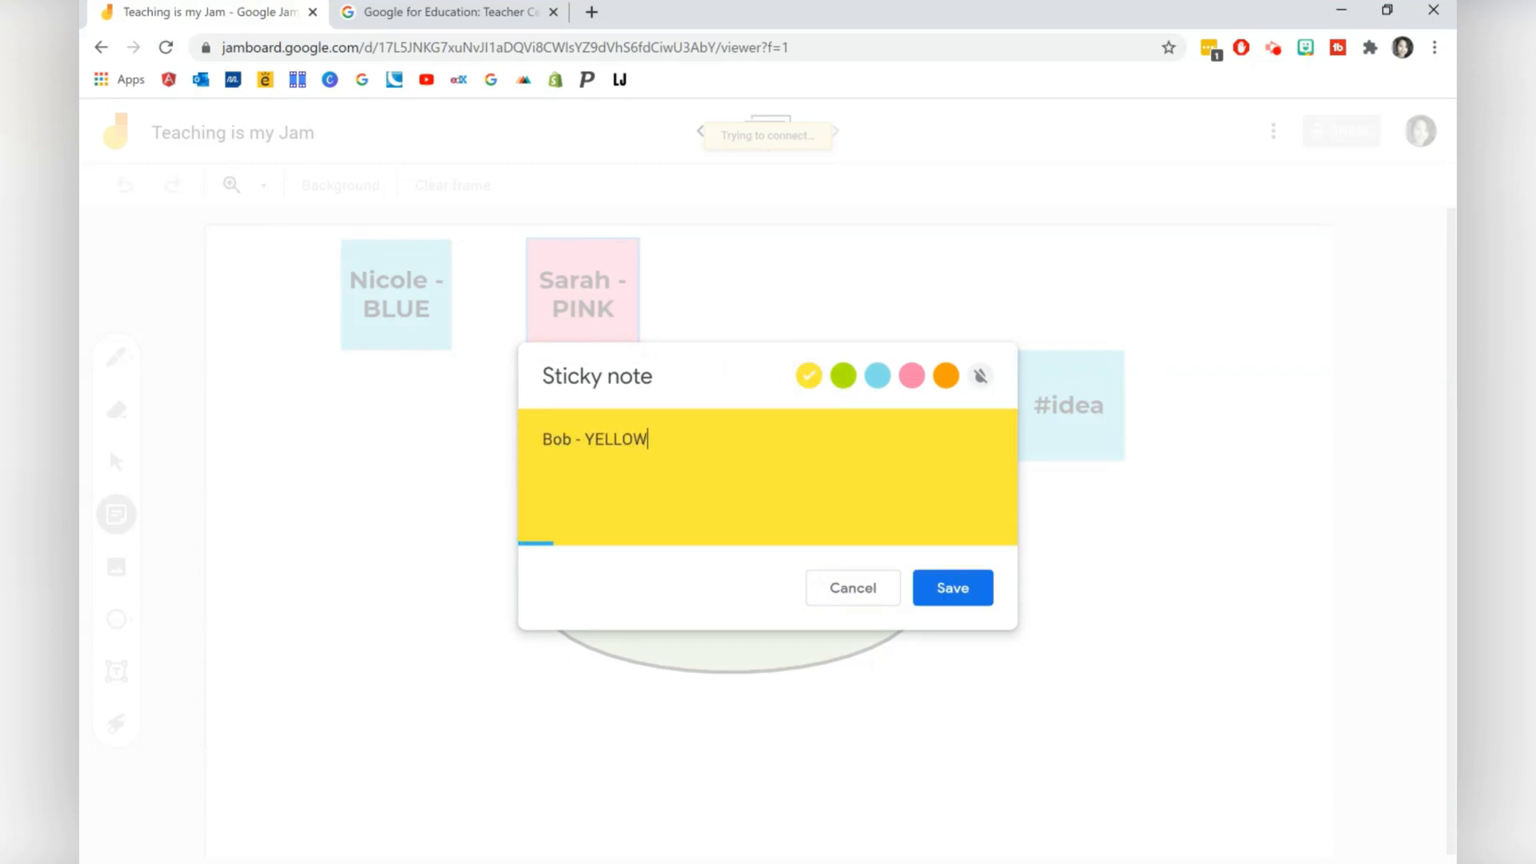
click(952, 587)
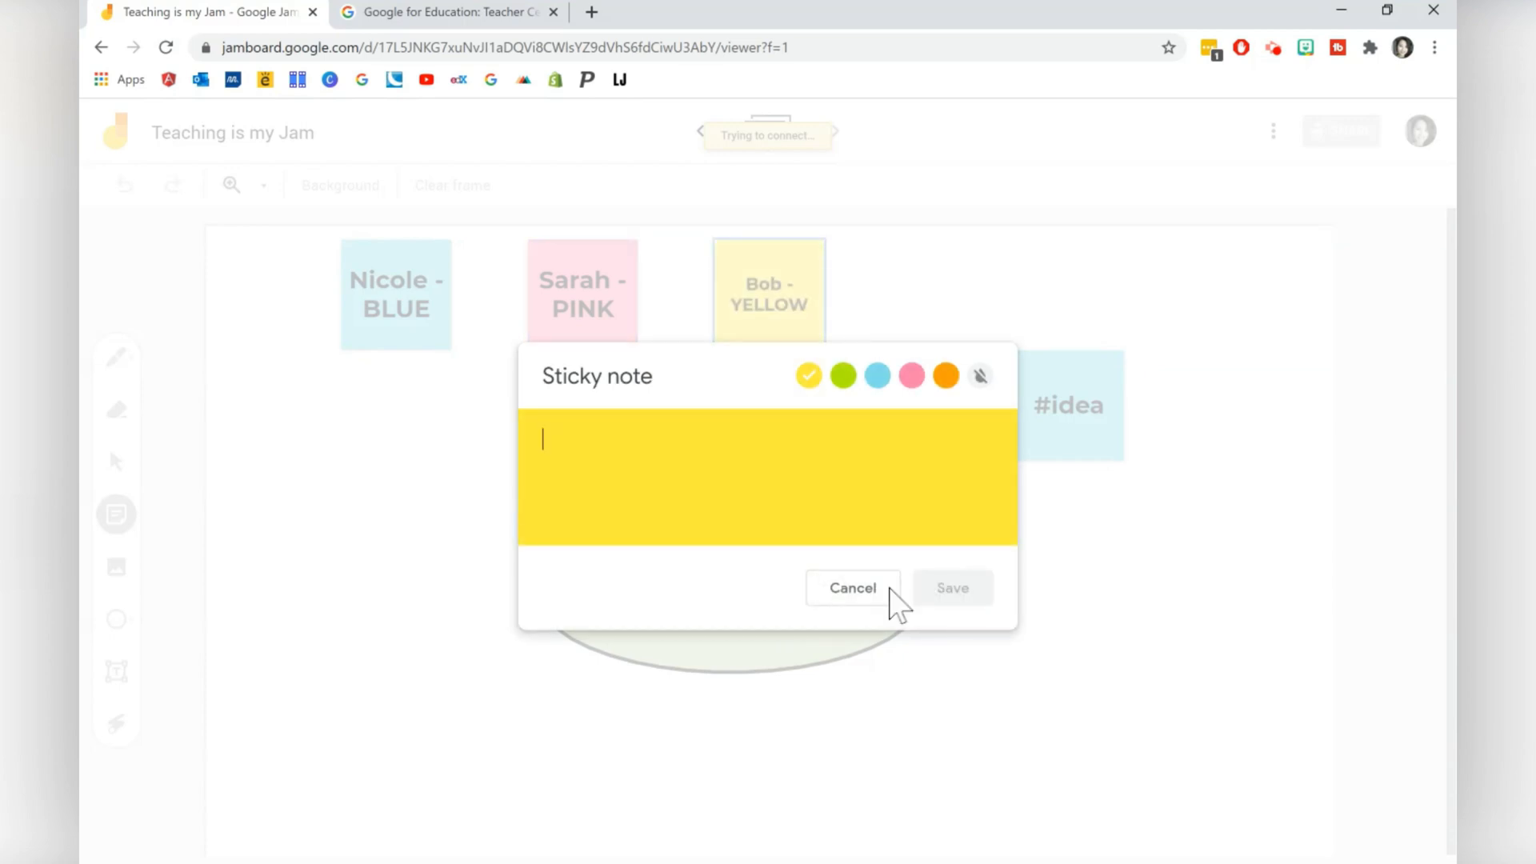
click(853, 589)
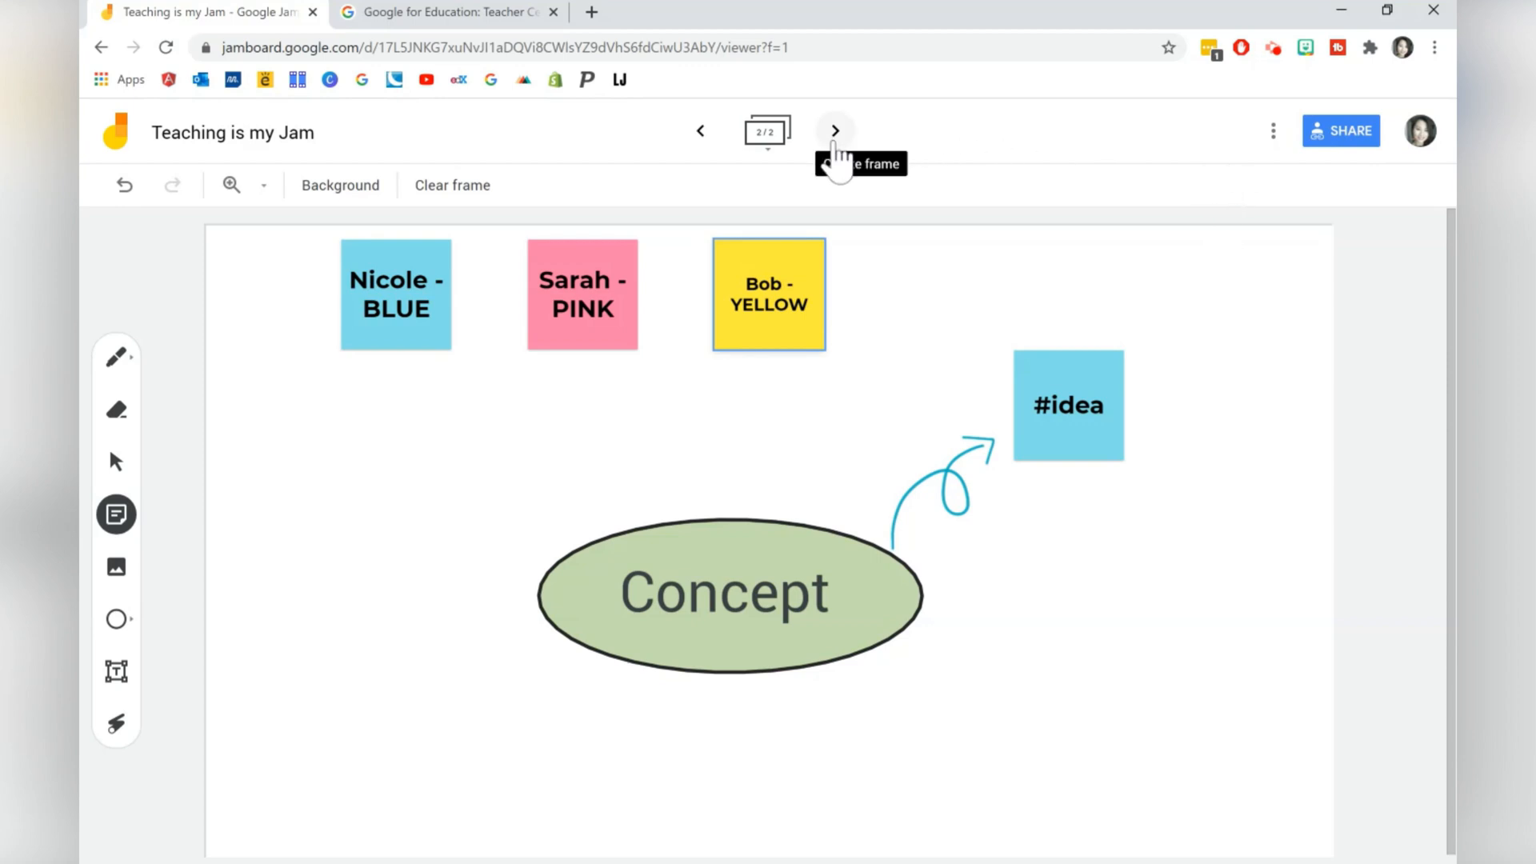
Add a third frame and place a 'STORYBOARD' text title across its top
click(835, 130)
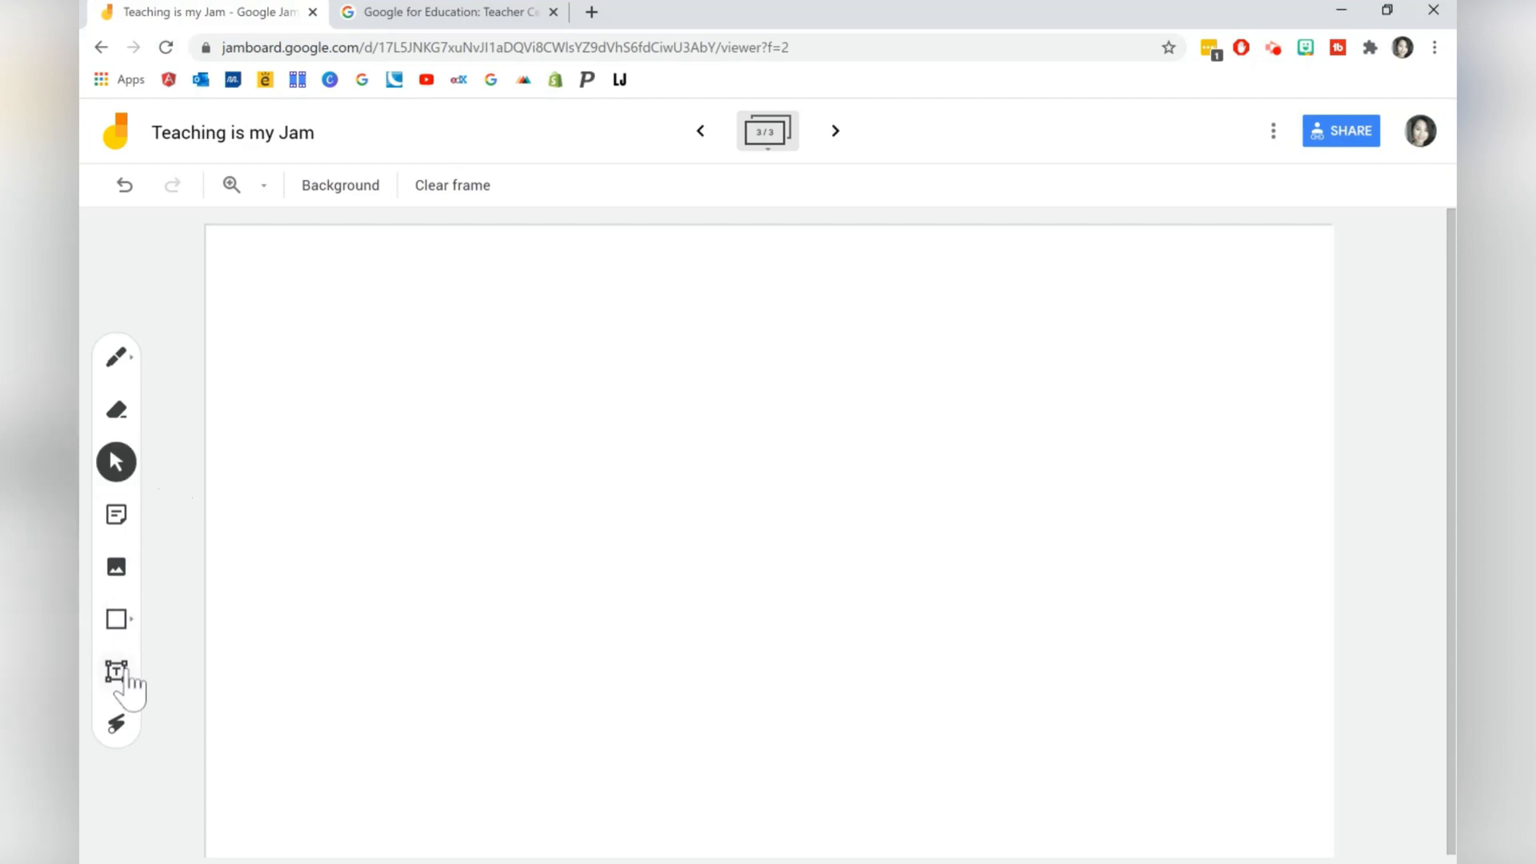
click(115, 670)
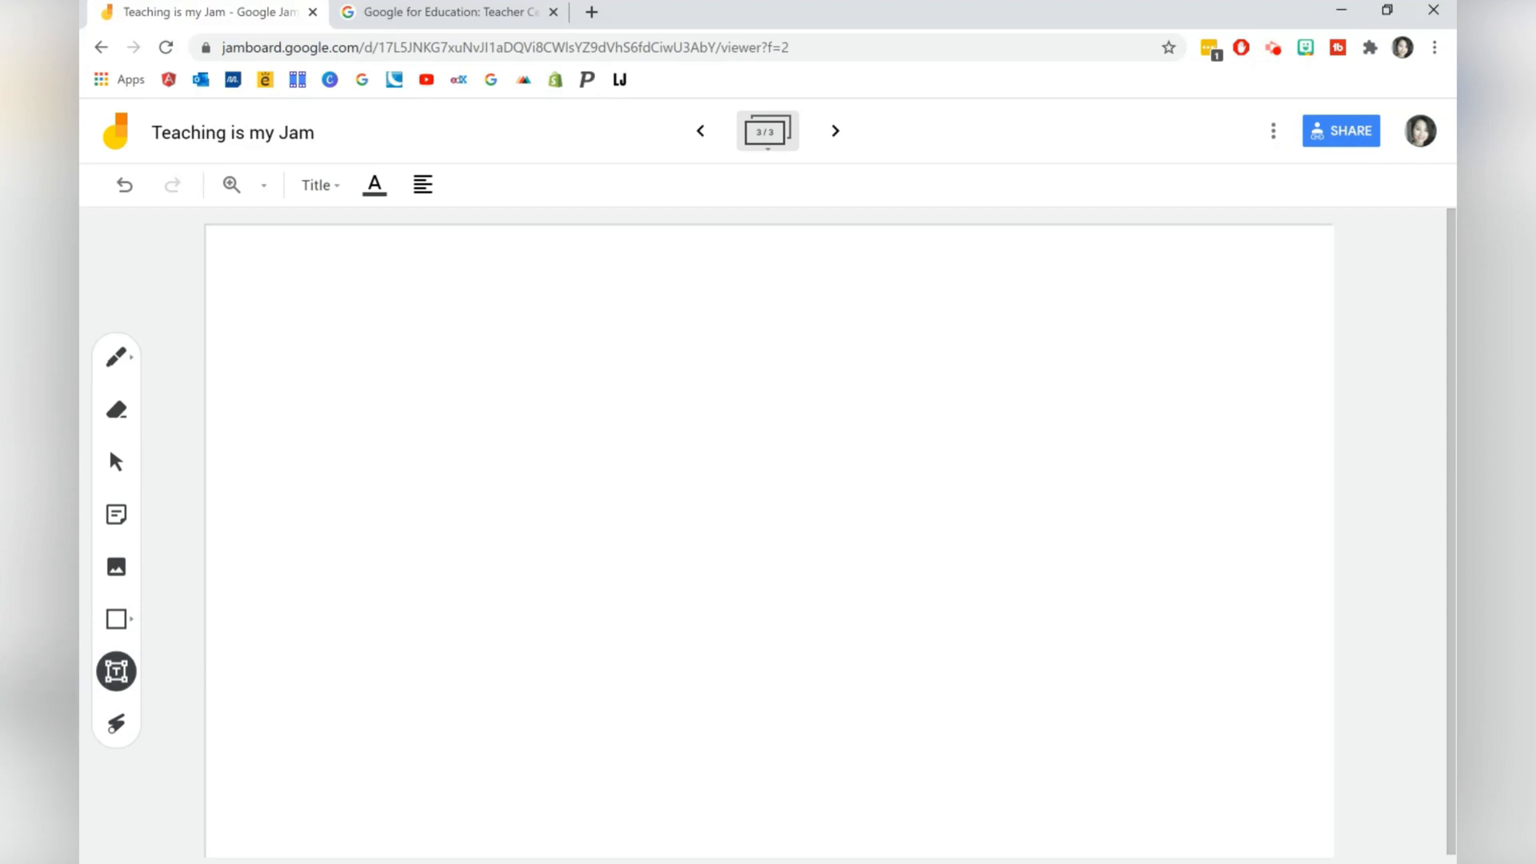
text(STORYBOARD)
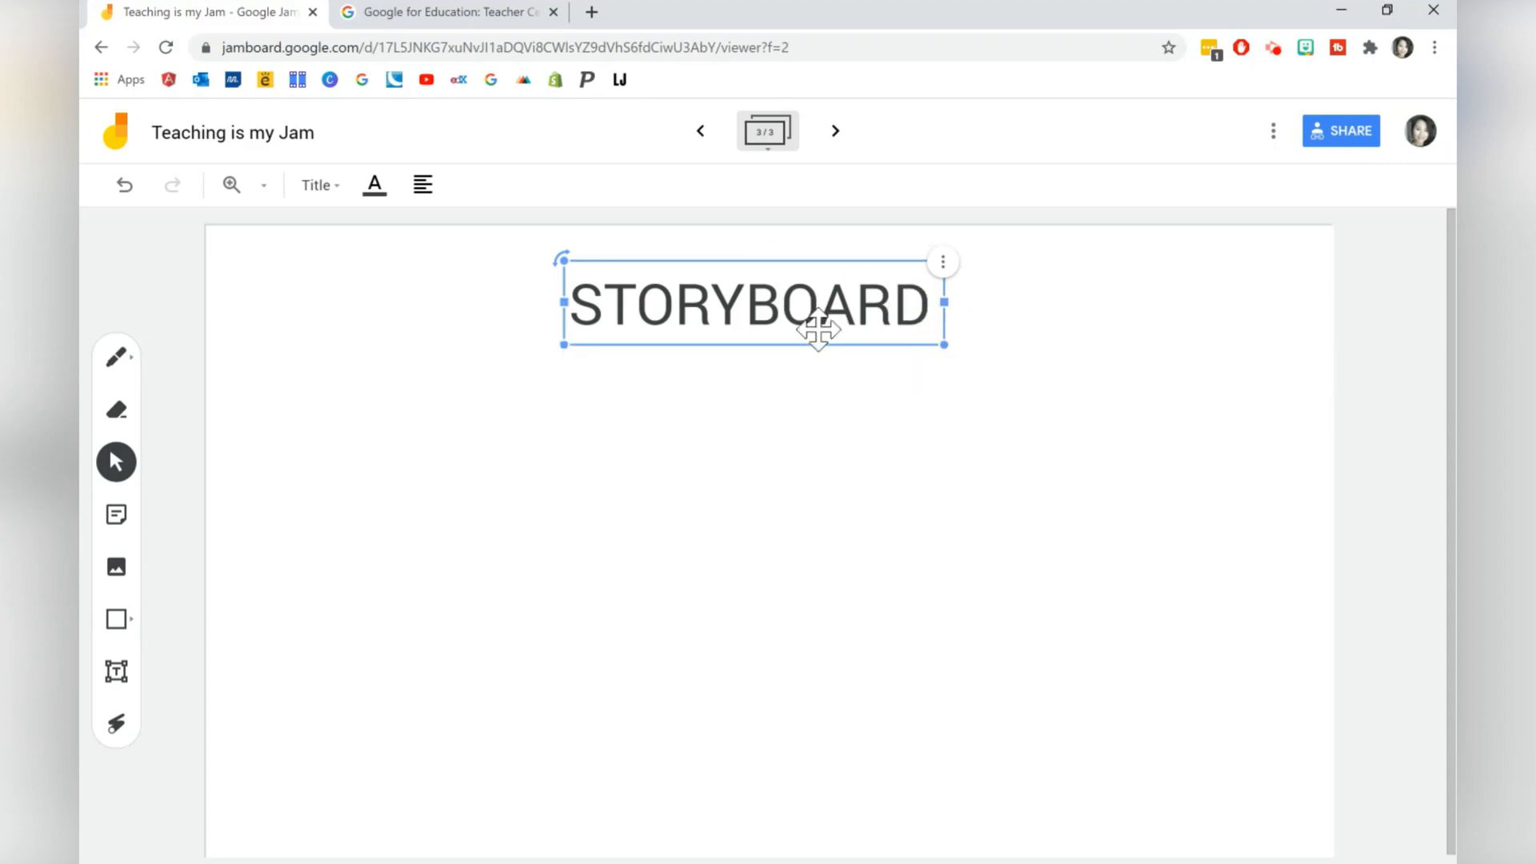
click(115, 619)
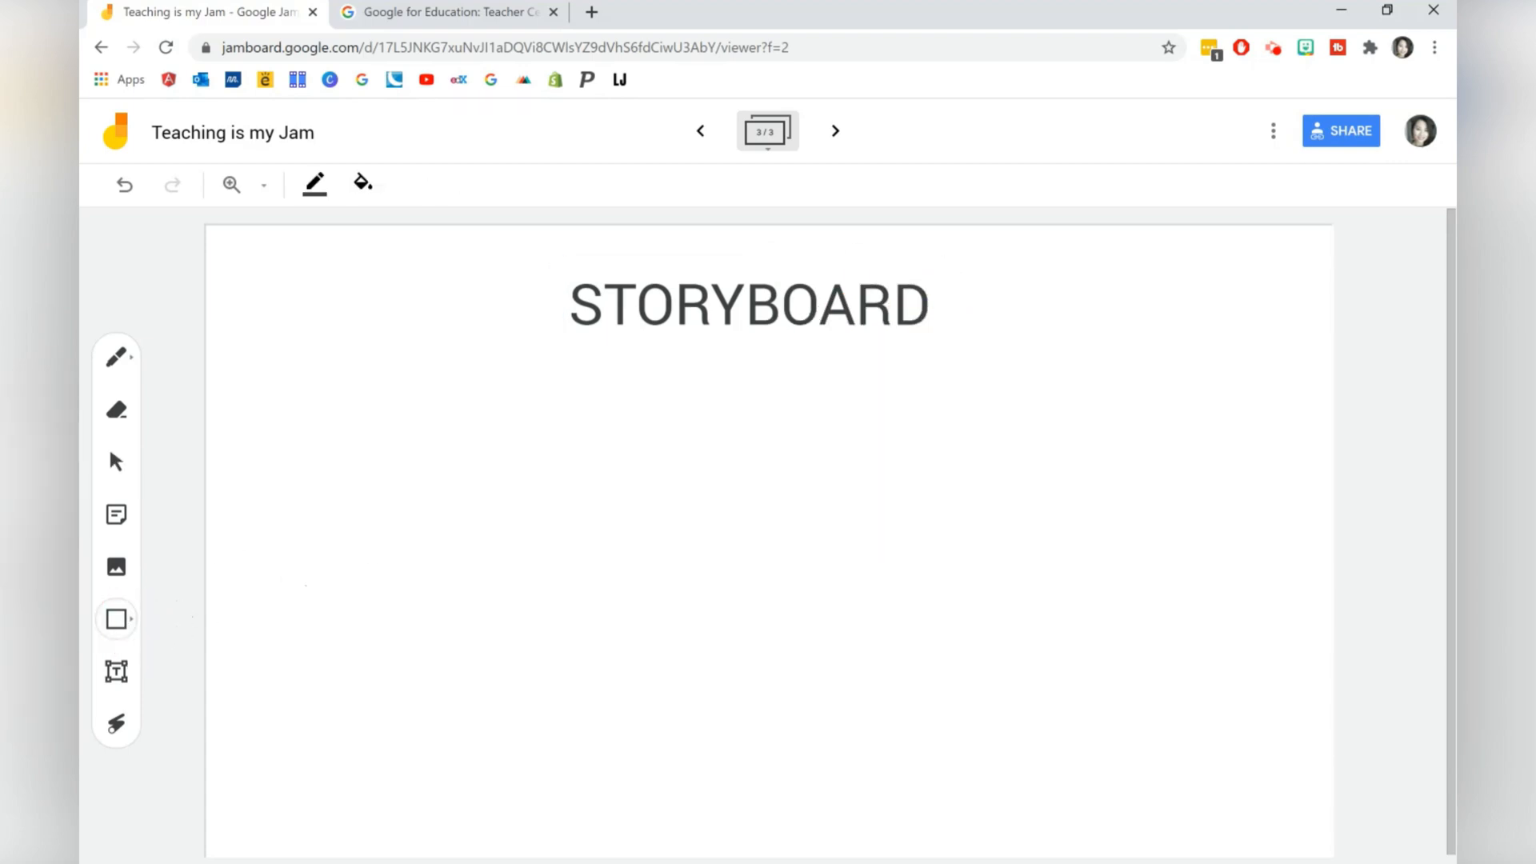
Draw a rectangle below the title and duplicate it into three equal boxes lined up in a row
drag(272, 379, 605, 568)
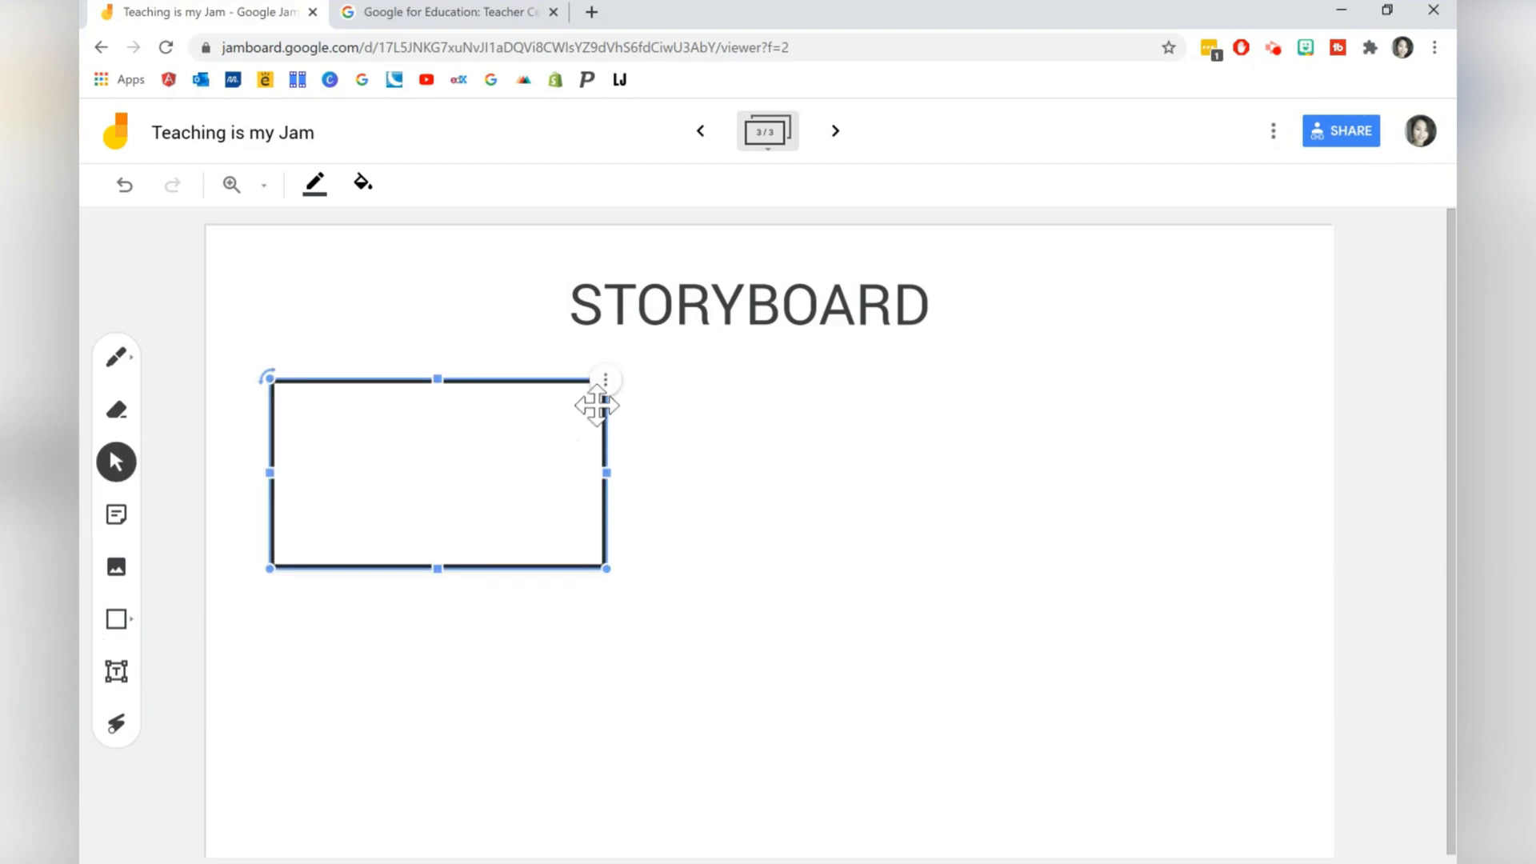
drag(435, 473, 467, 502)
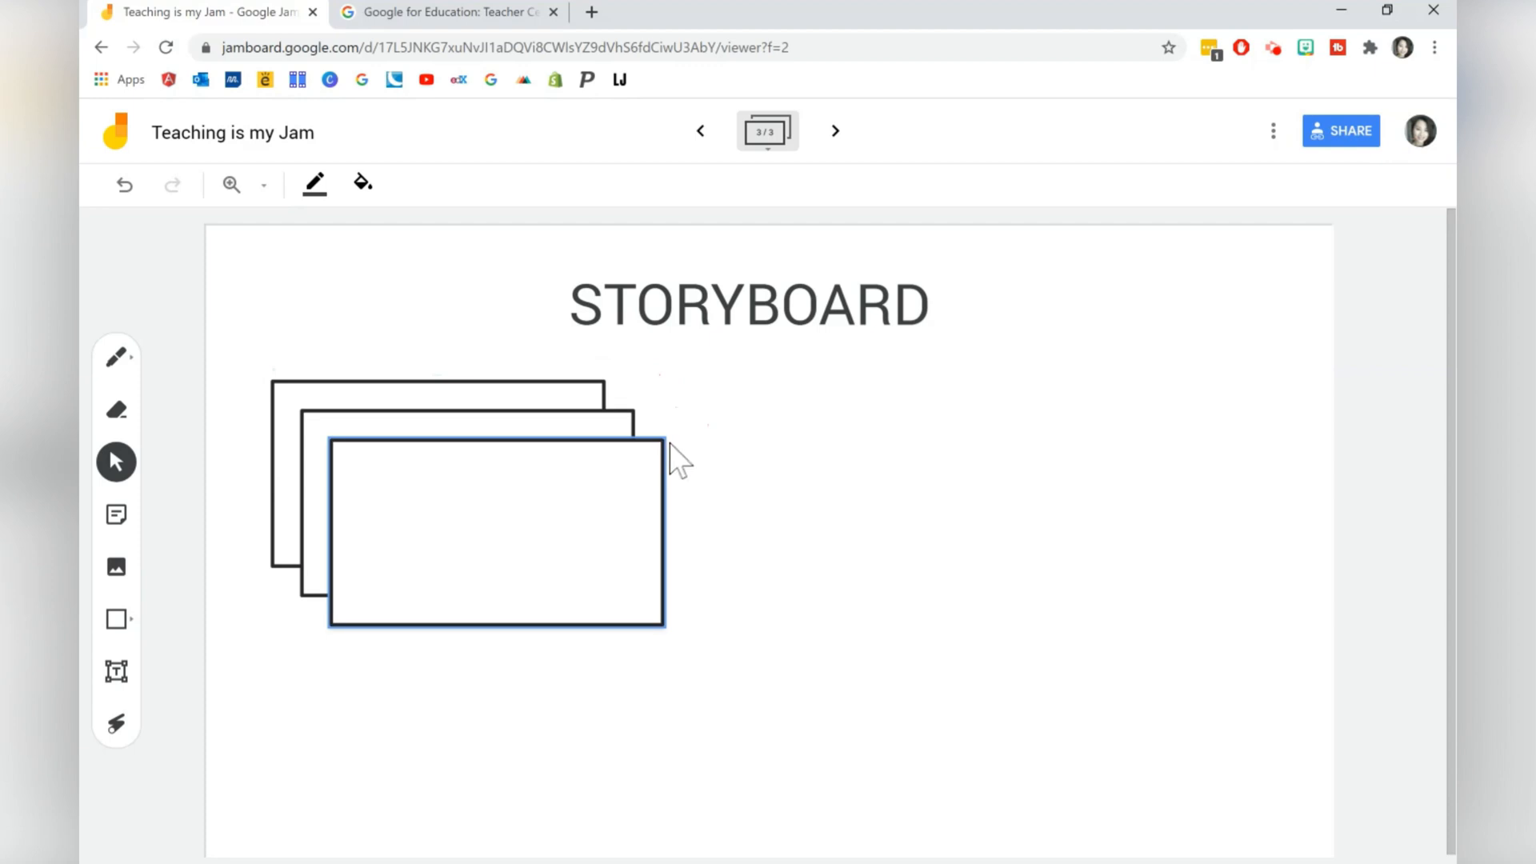
drag(494, 531, 789, 476)
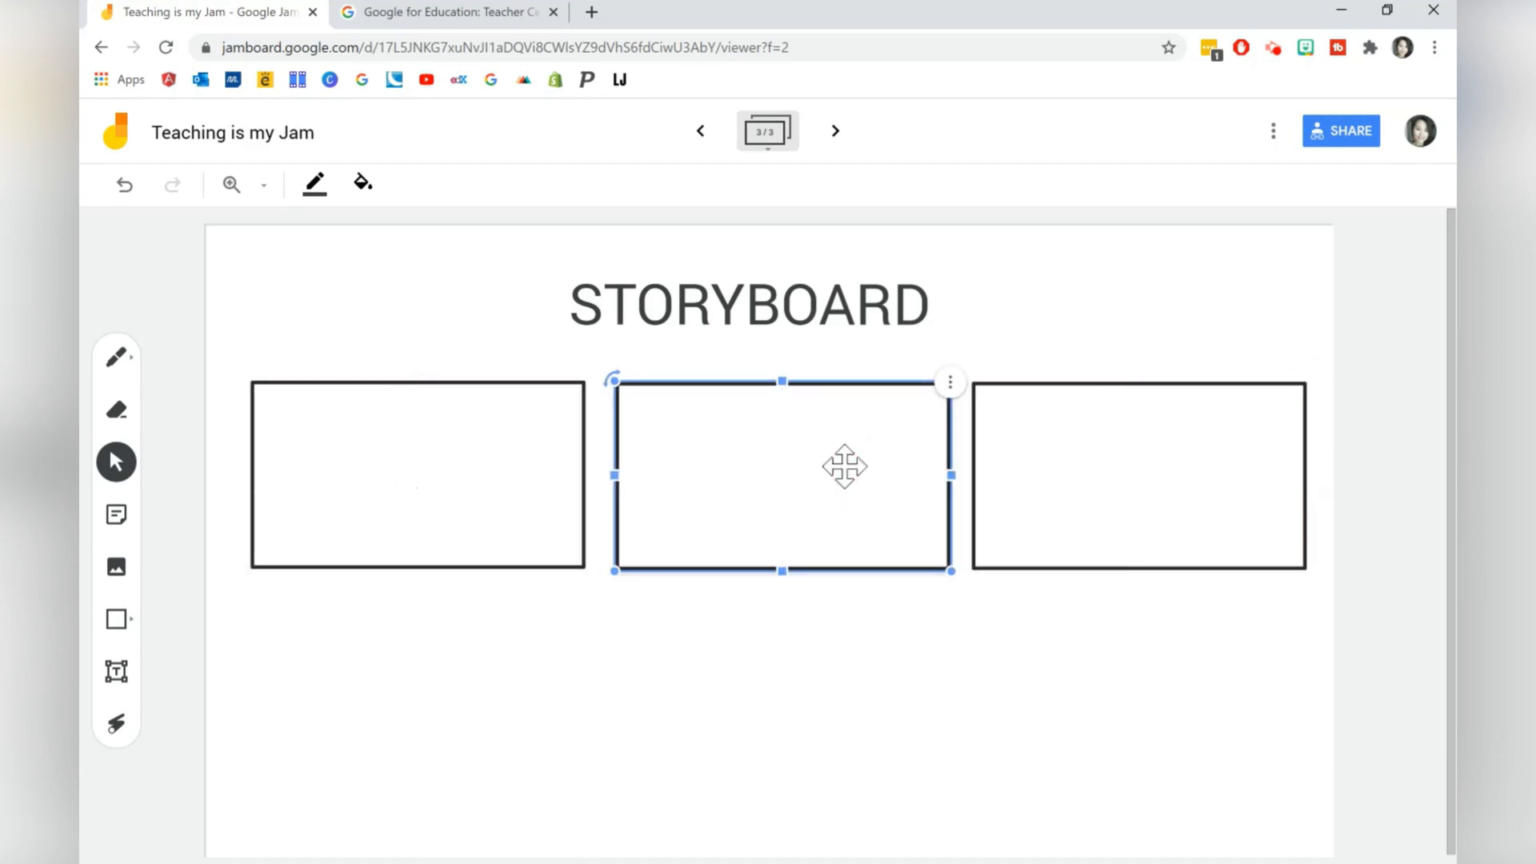
click(418, 672)
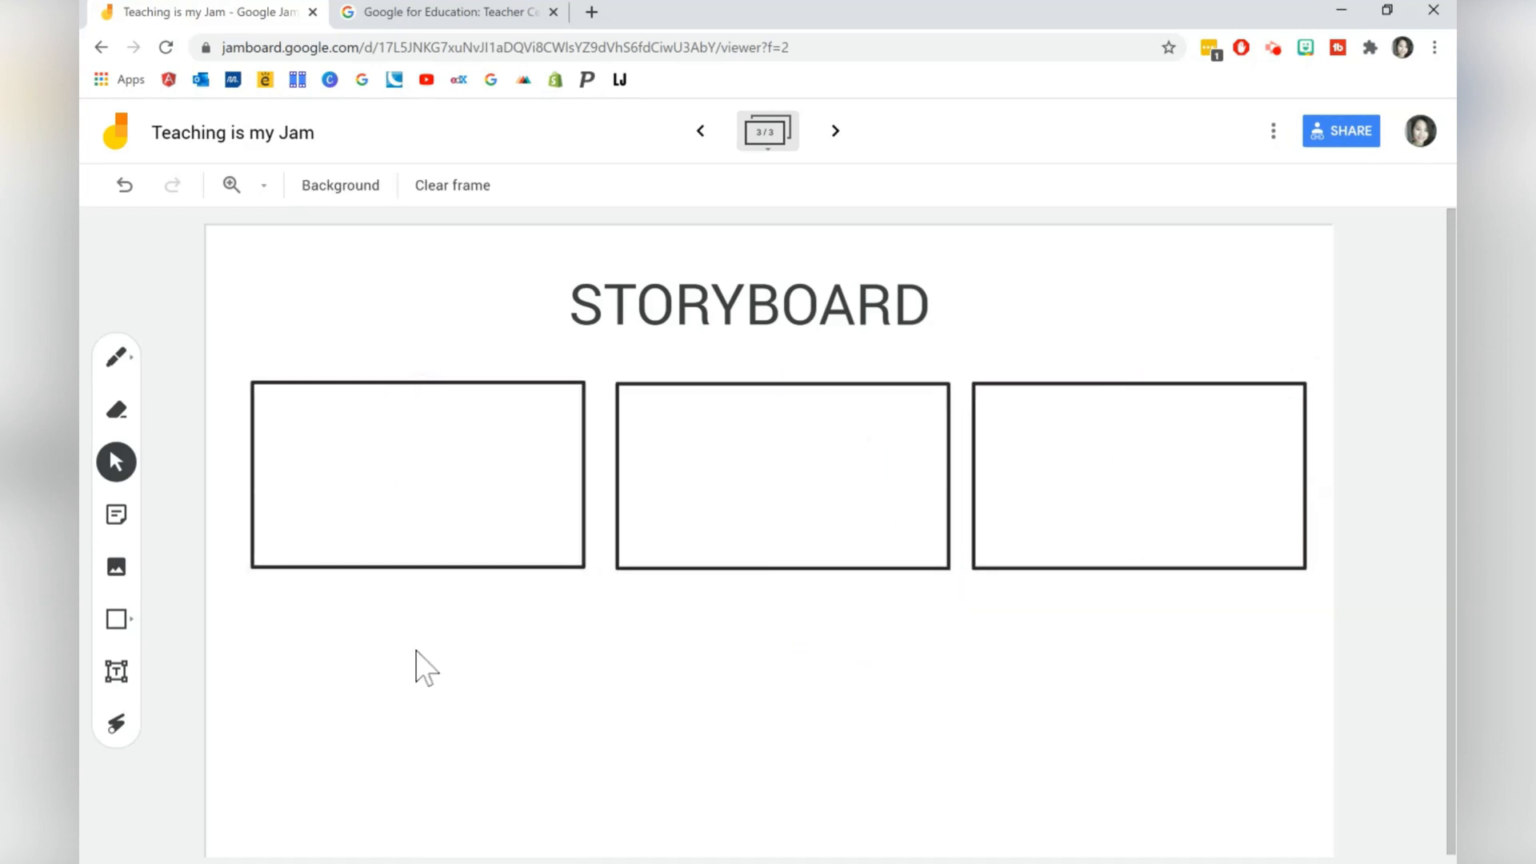
Create a yellow sticky note reading 'Draw in the boxes and type your ideas underneath'
click(117, 515)
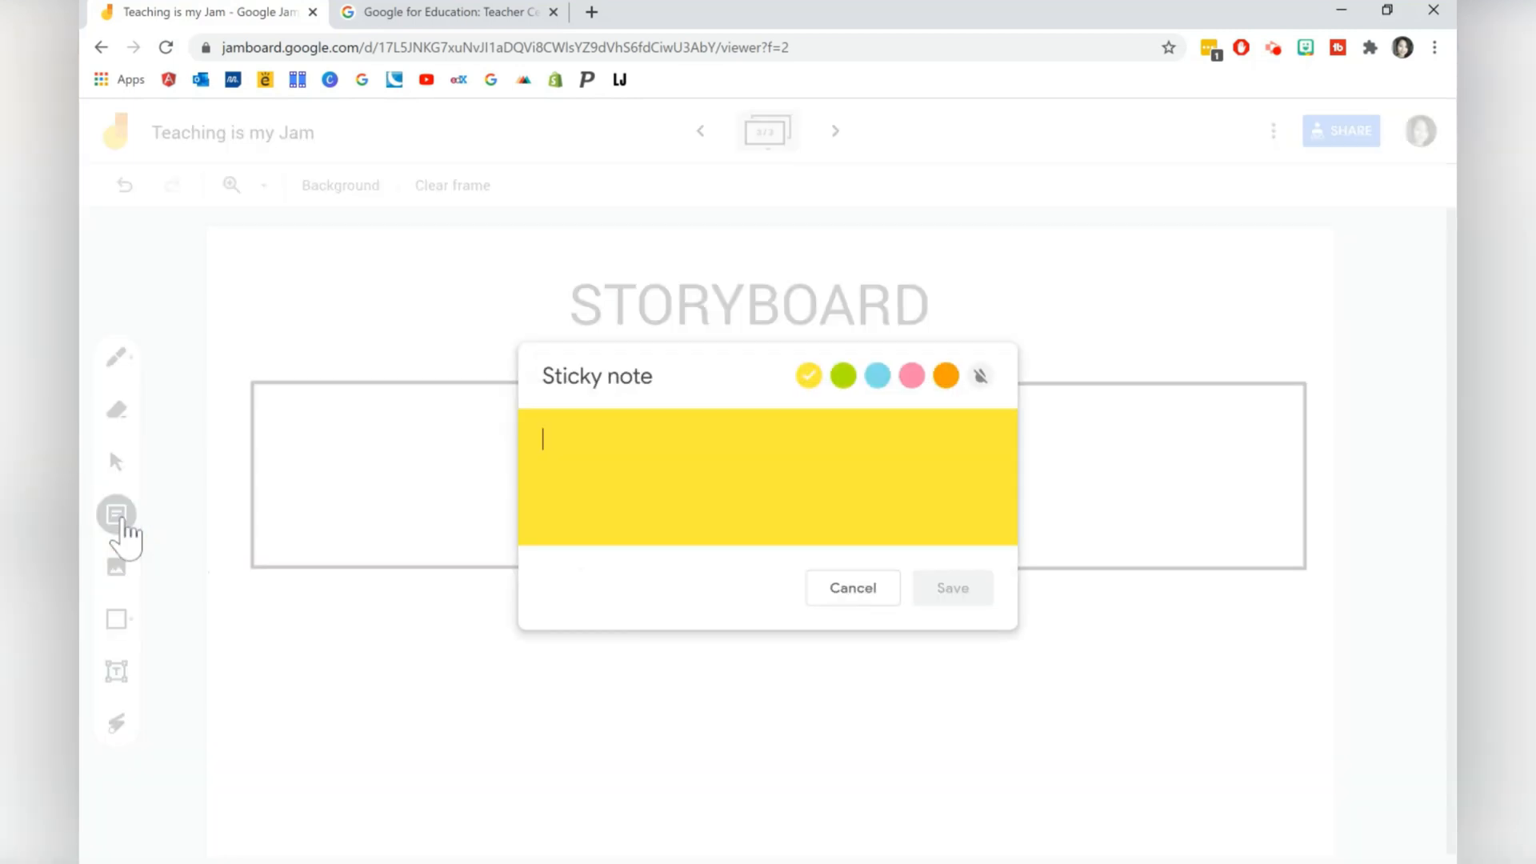
text(Draw in the bo)
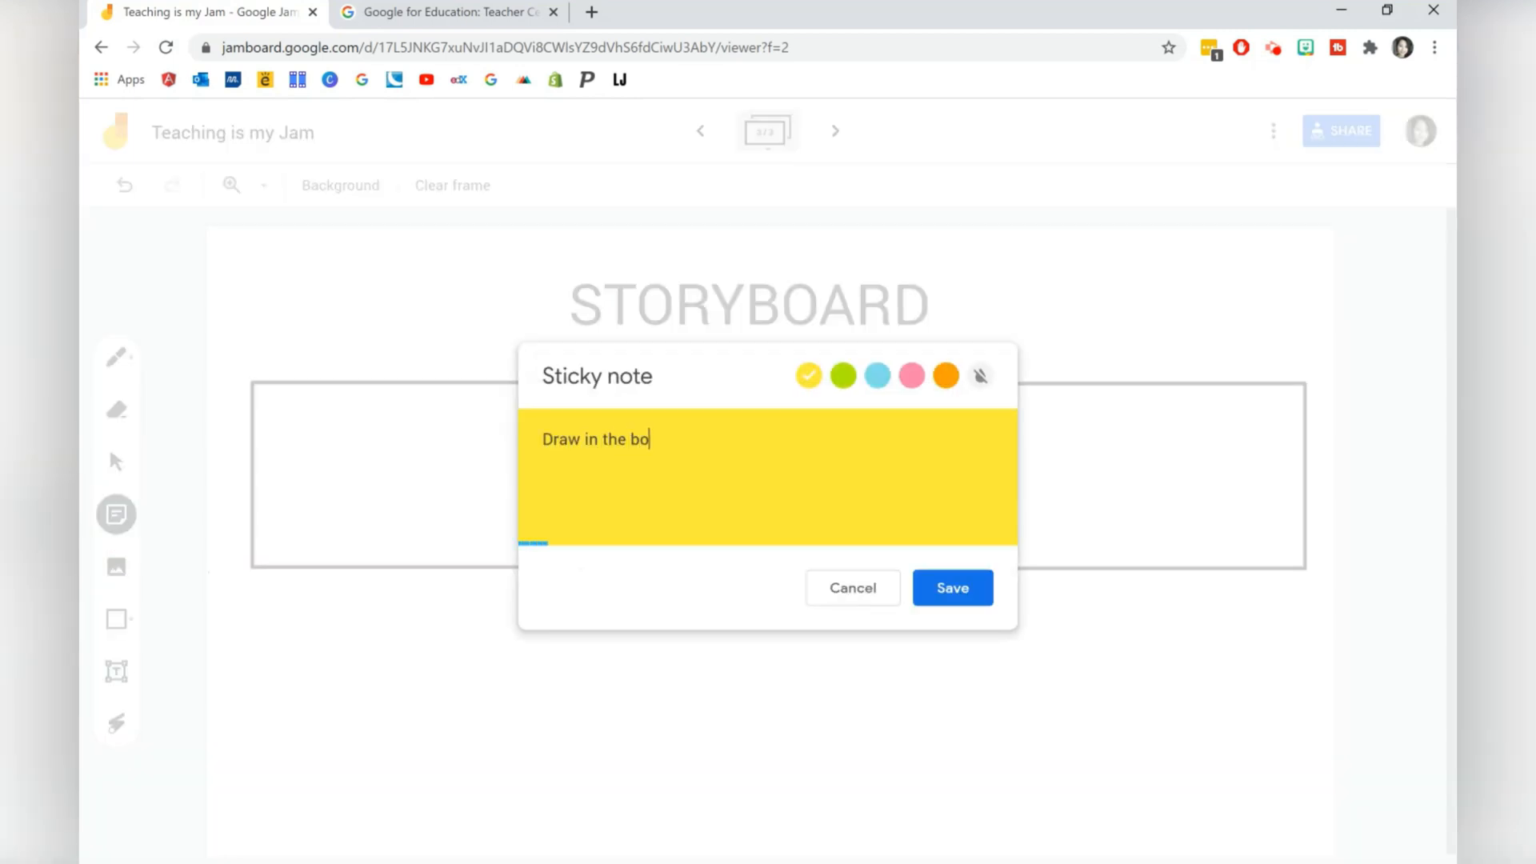
text(xes and)
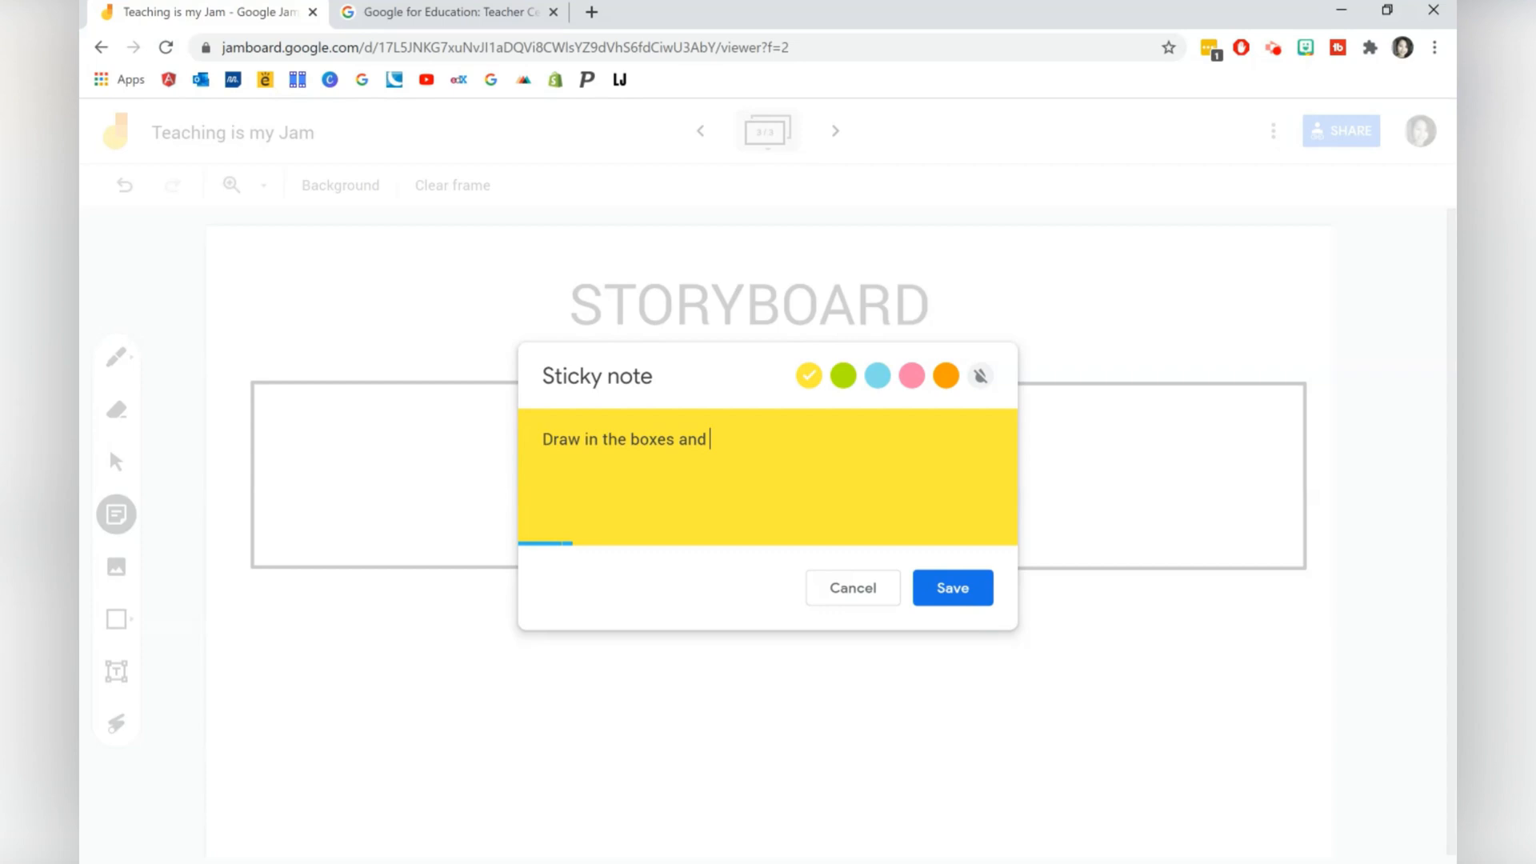
text(type your ide)
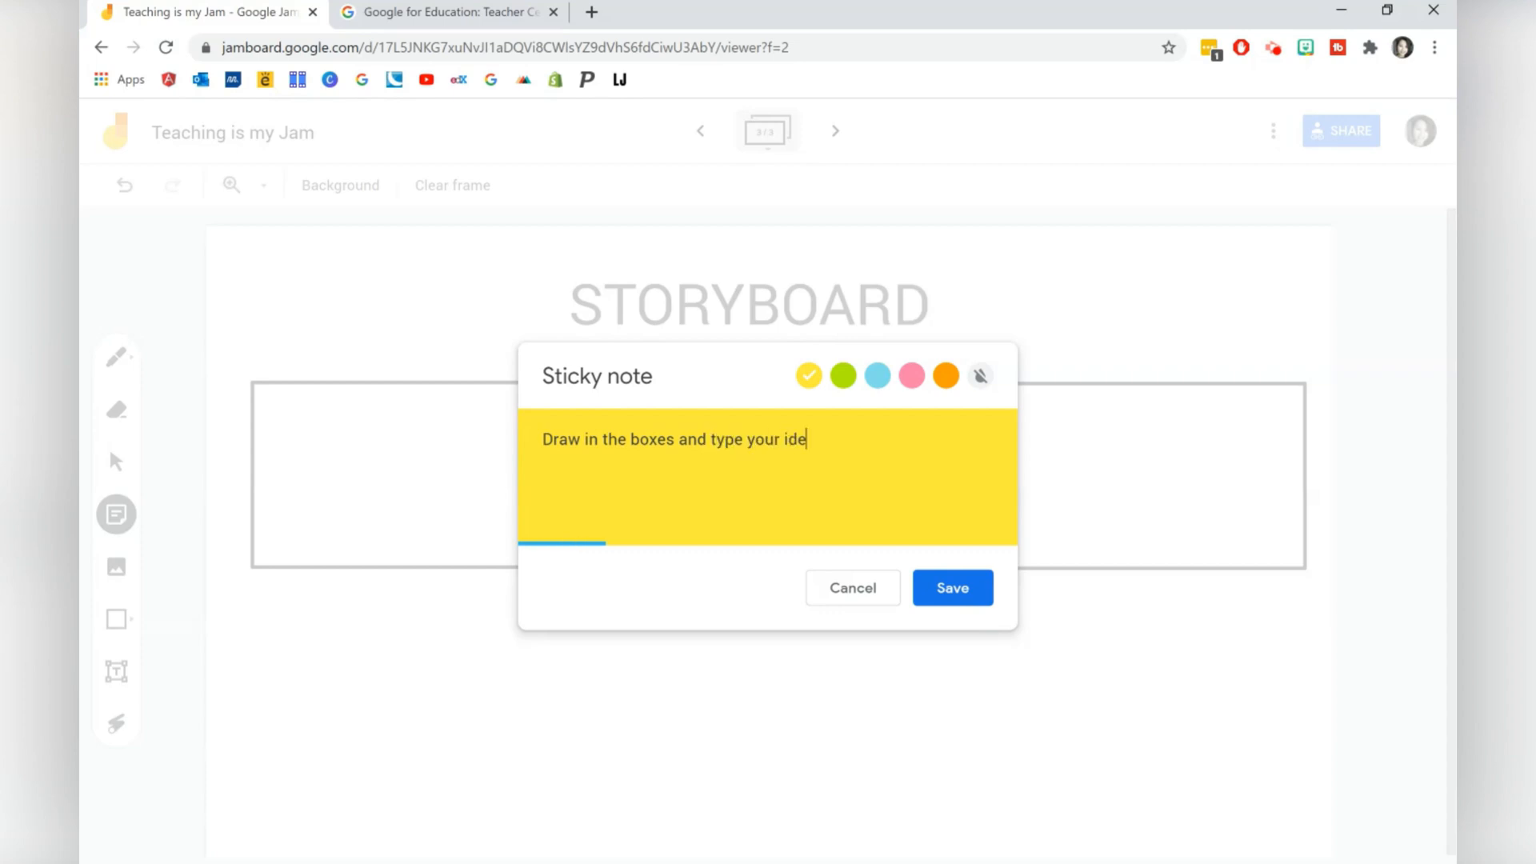
text(as underneath)
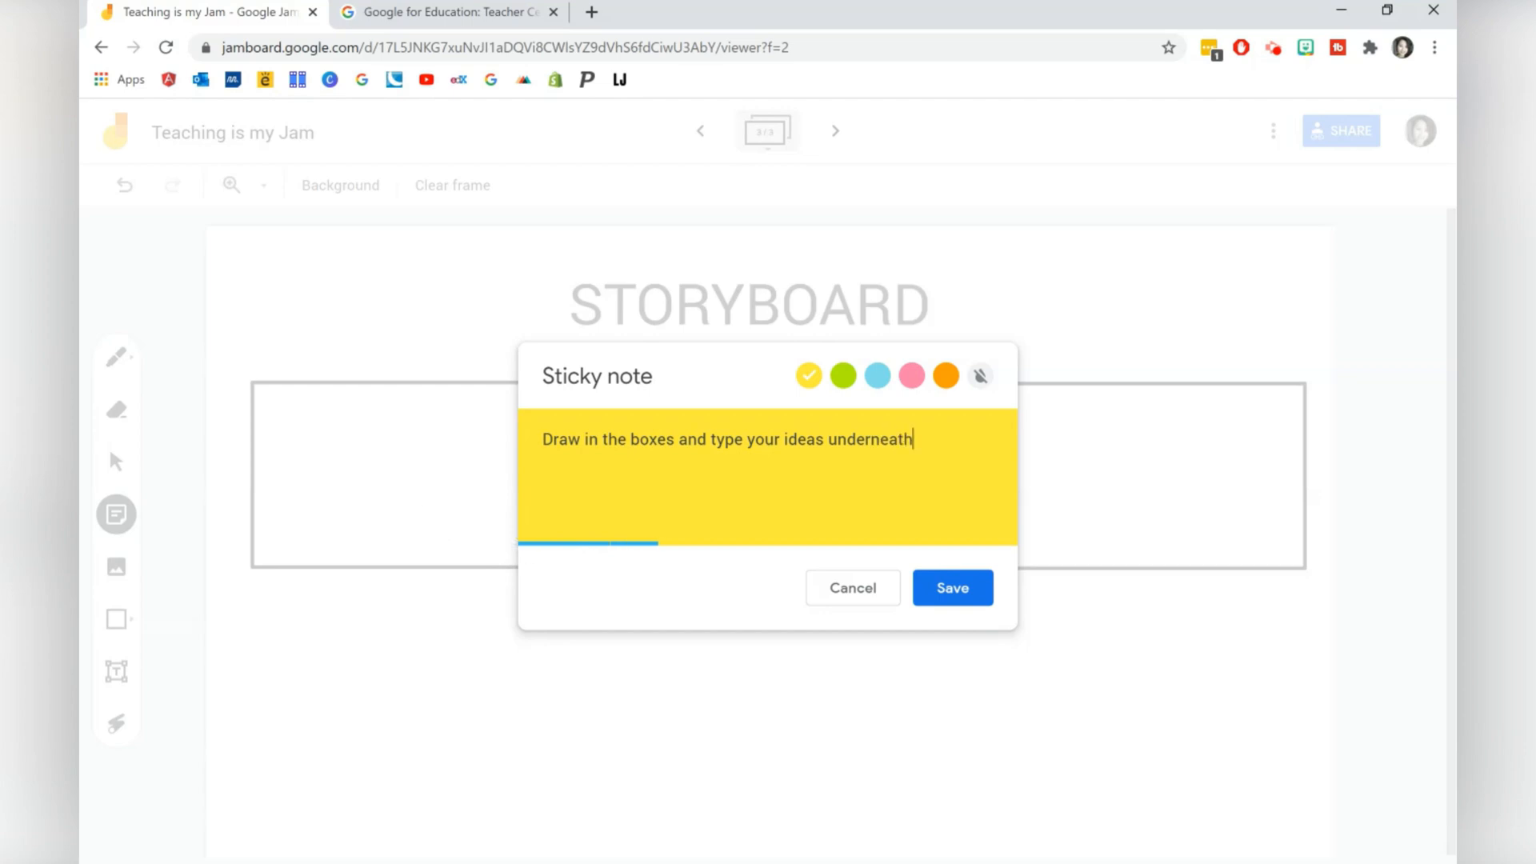
click(952, 587)
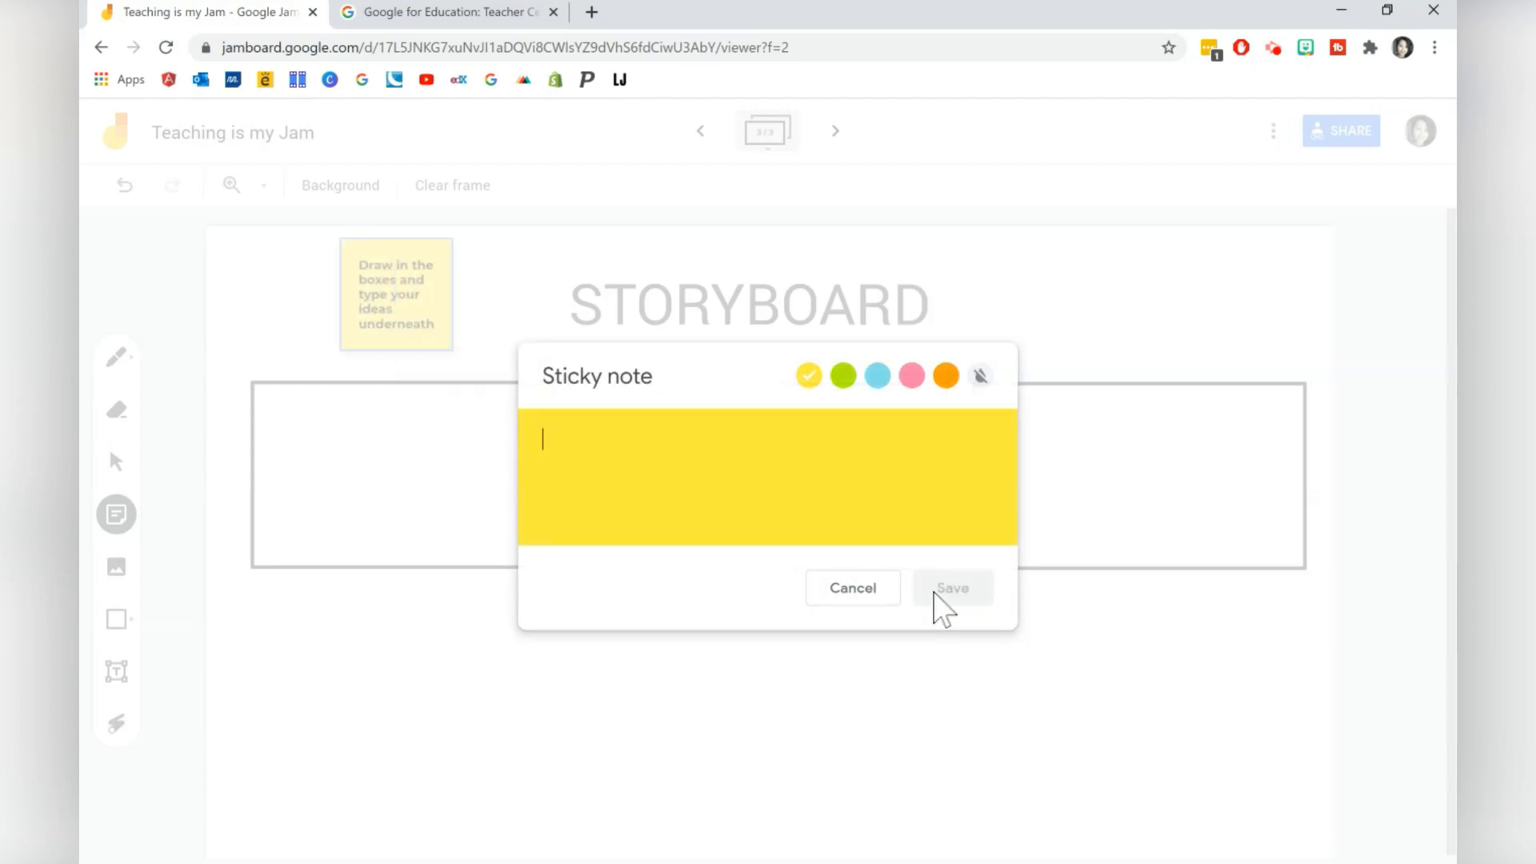
click(851, 588)
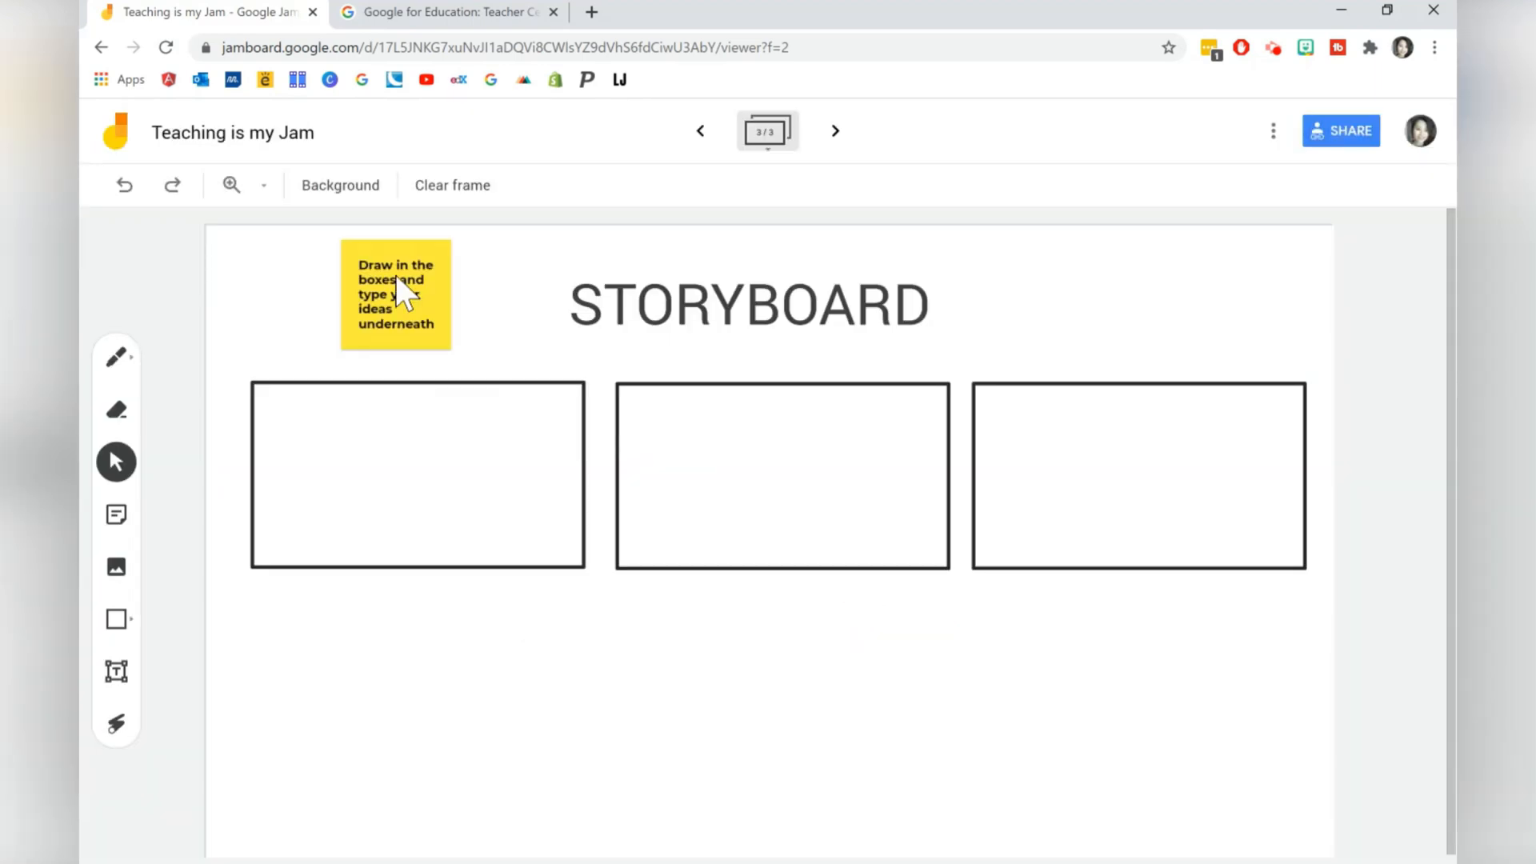
Place the instruction note between the first two STORYBOARD boxes
drag(395, 294, 557, 399)
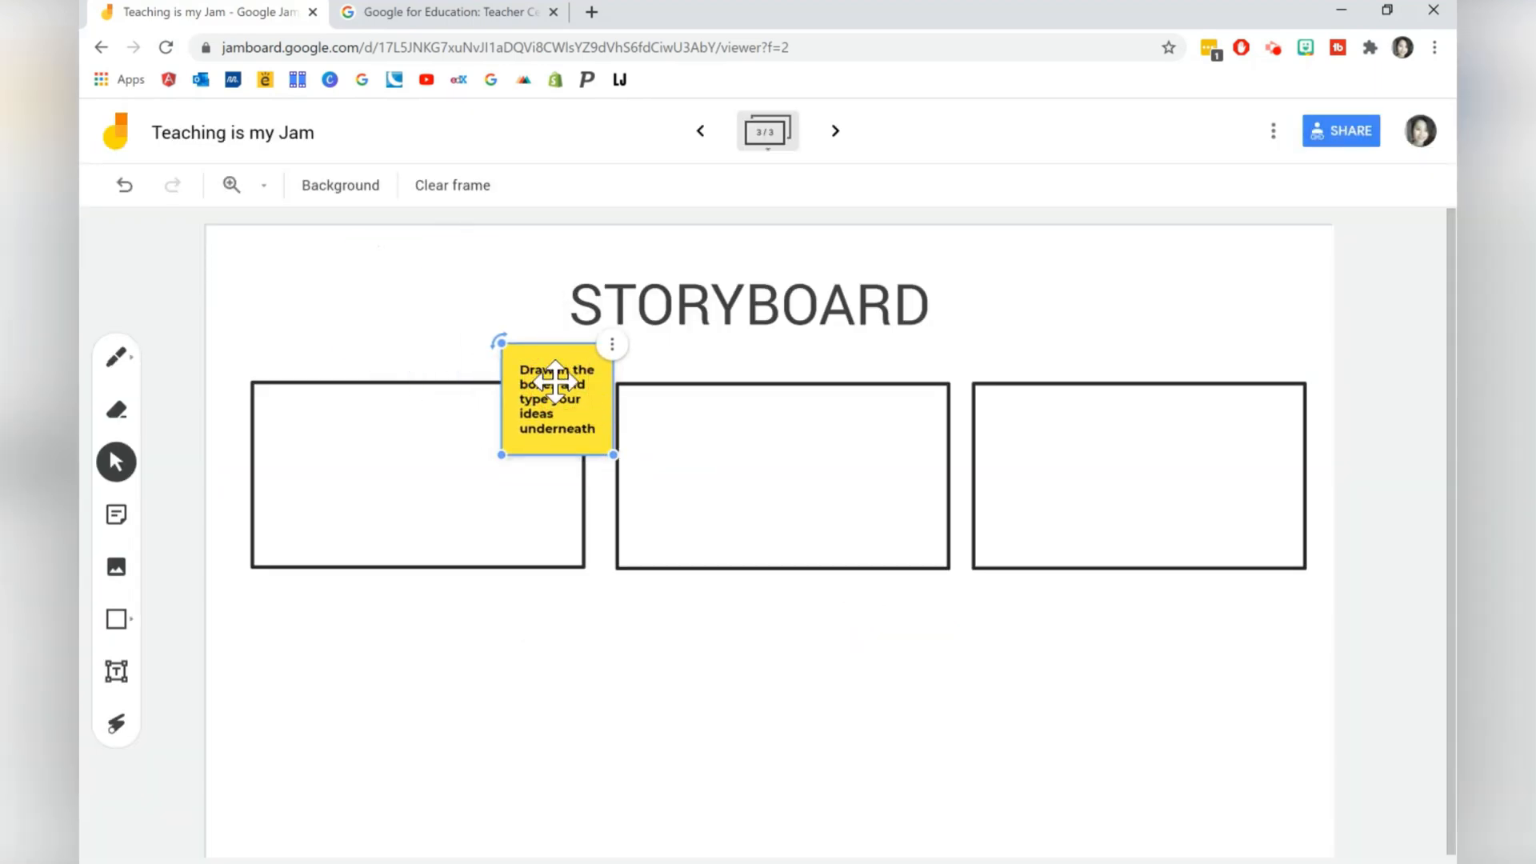
click(672, 679)
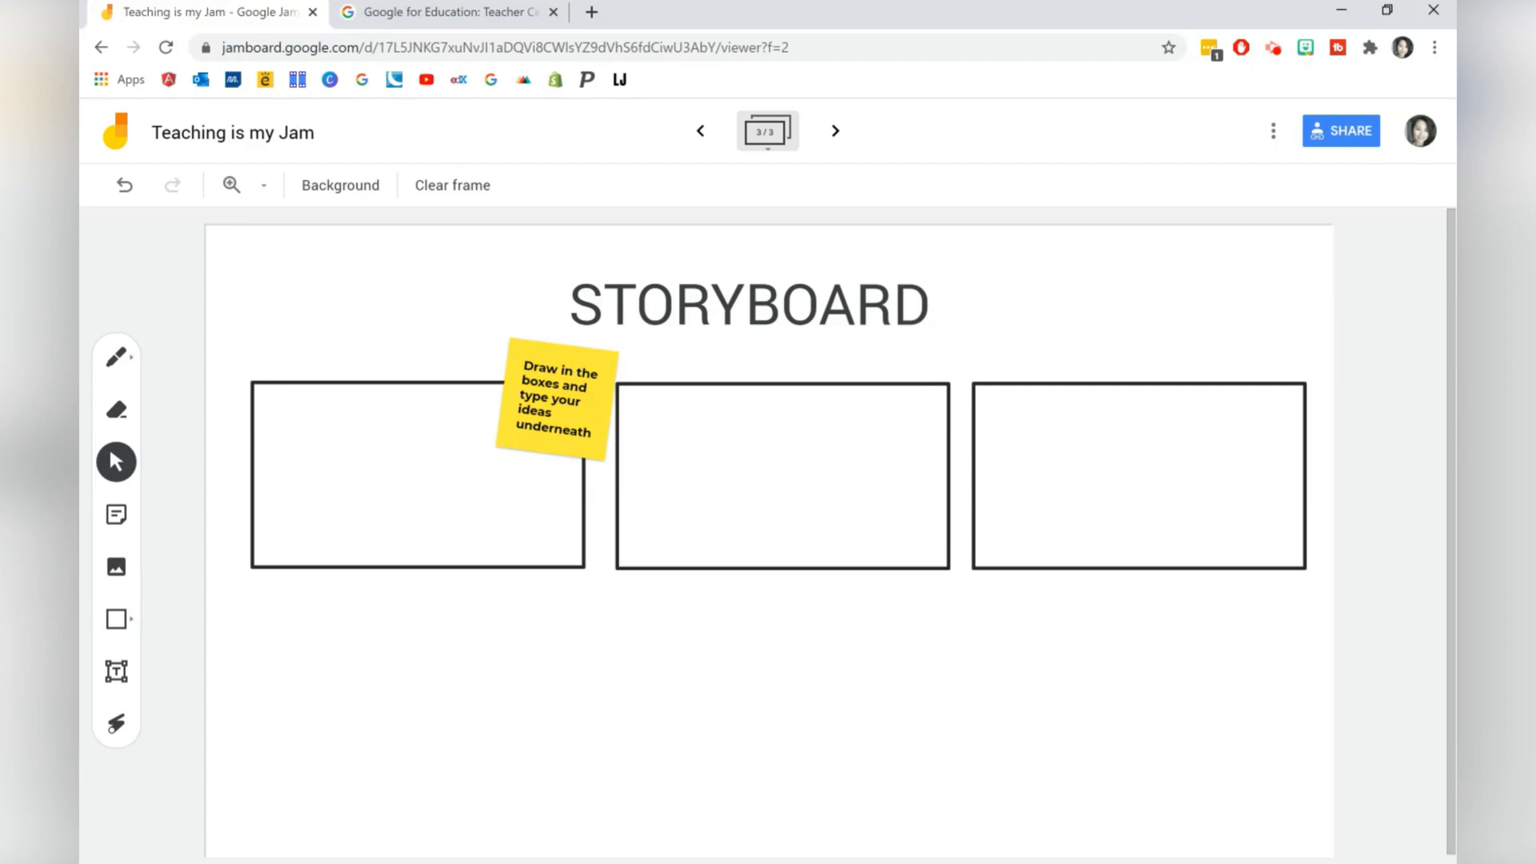
Clear the frame and upload the Definition/Characteristics/Example/Non-Examples organiser image
click(451, 186)
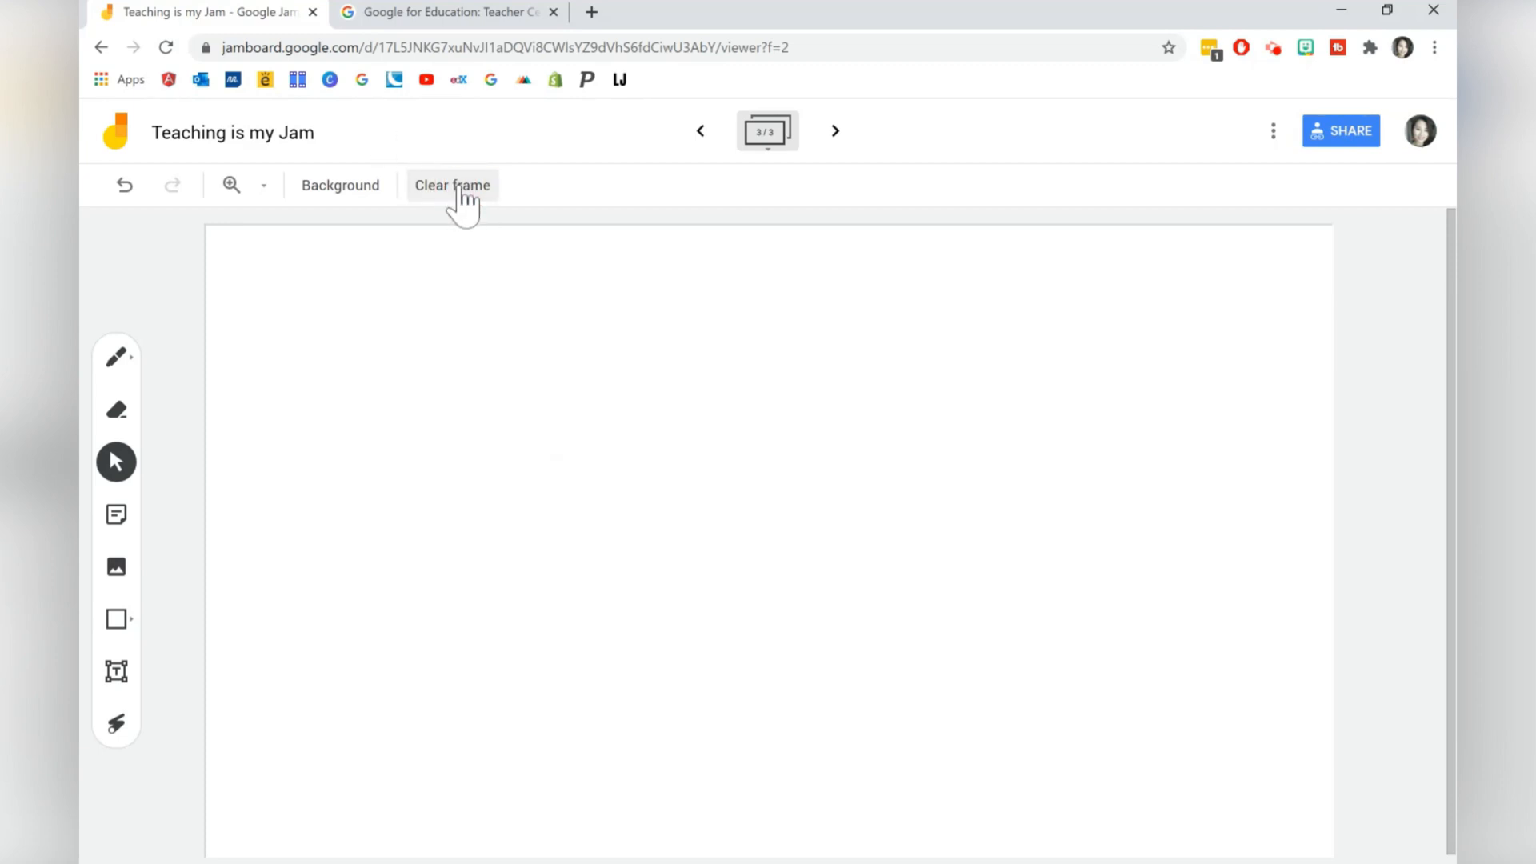
click(117, 566)
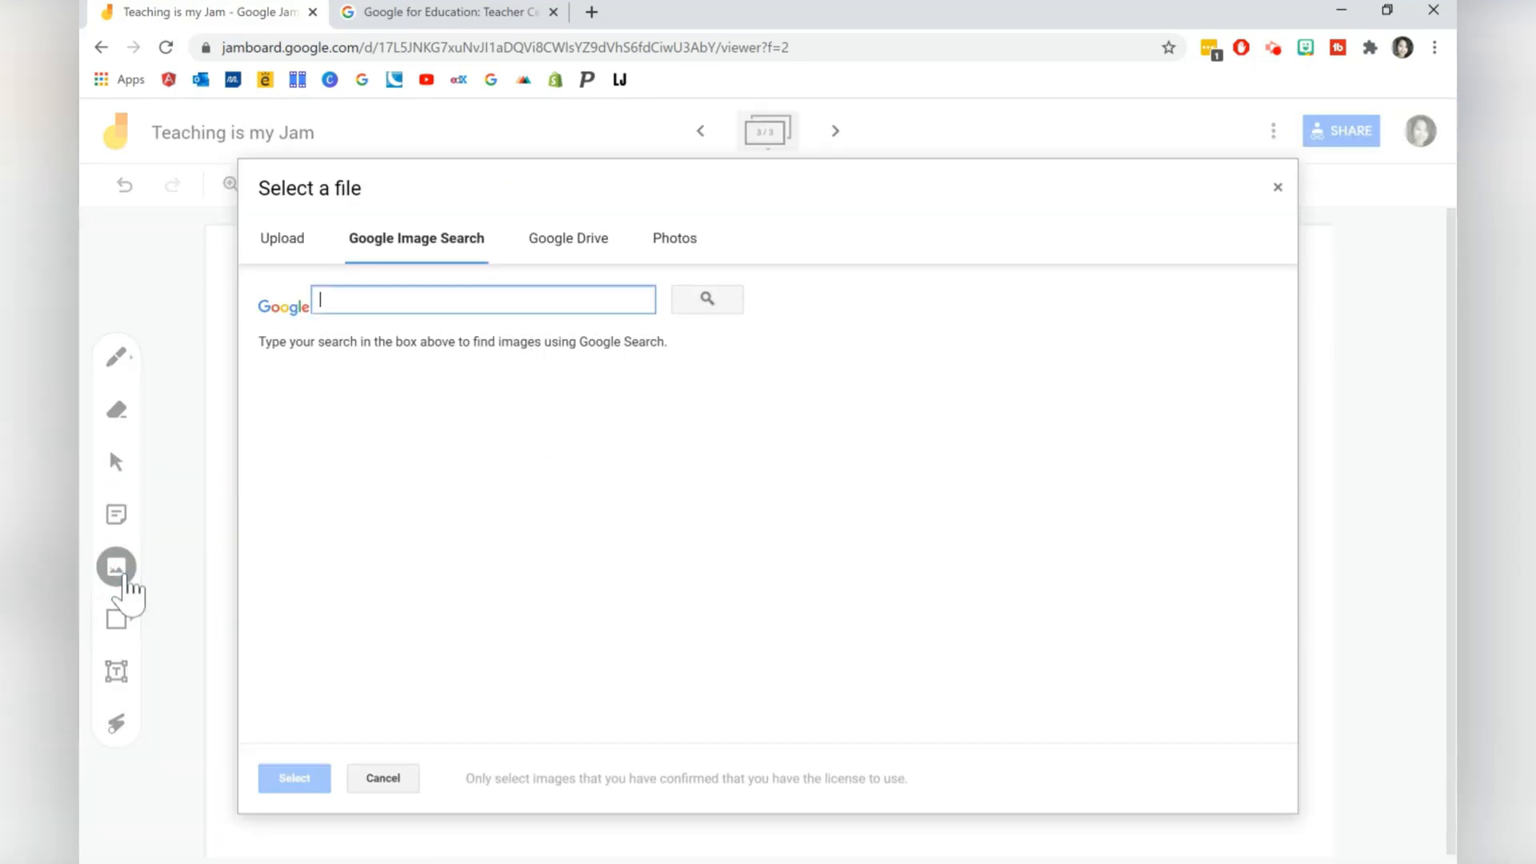
click(281, 237)
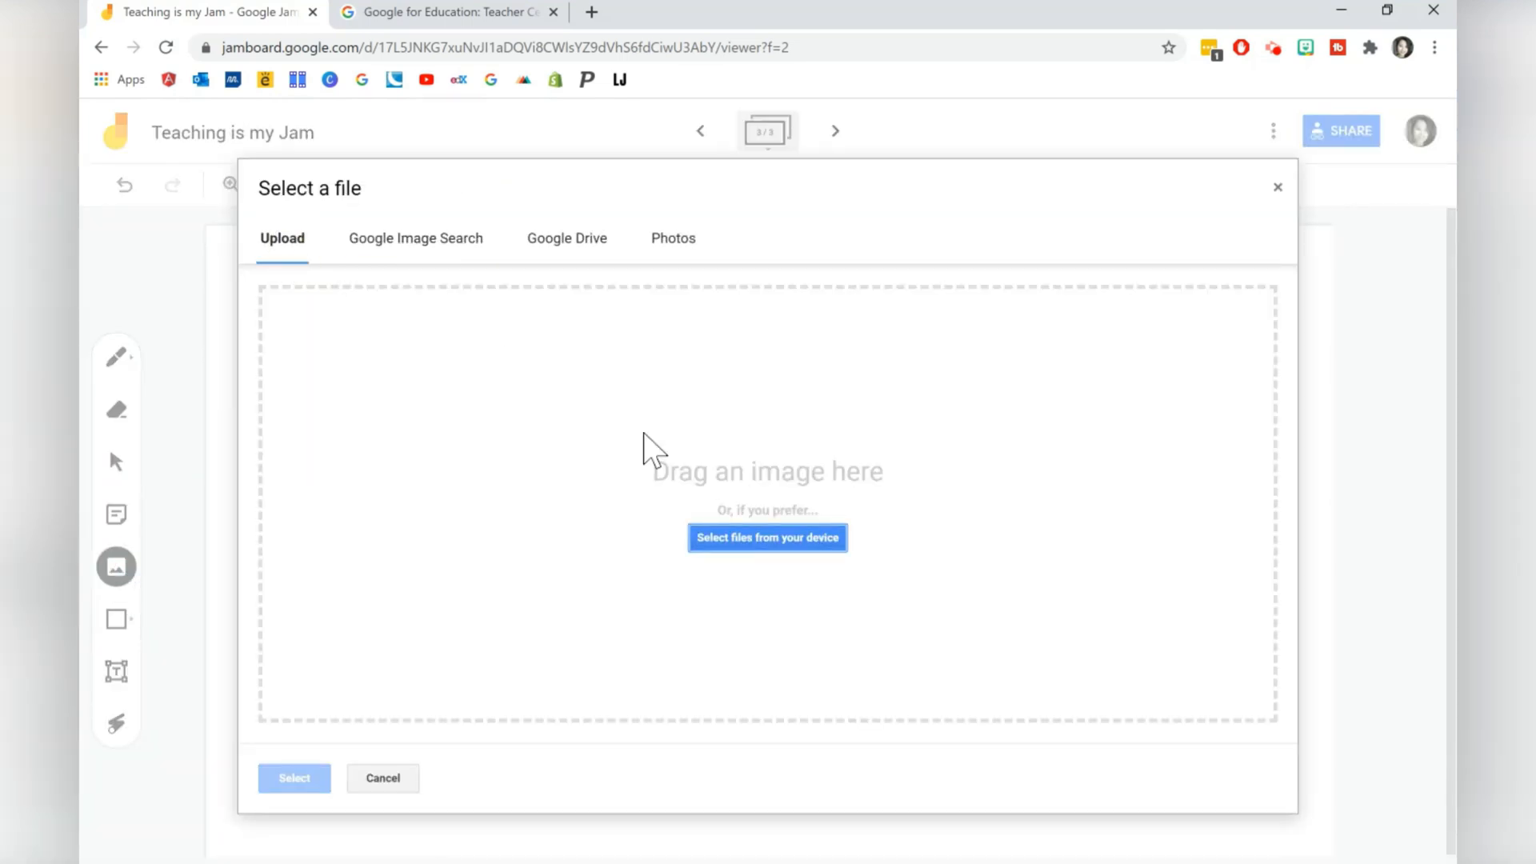
click(768, 537)
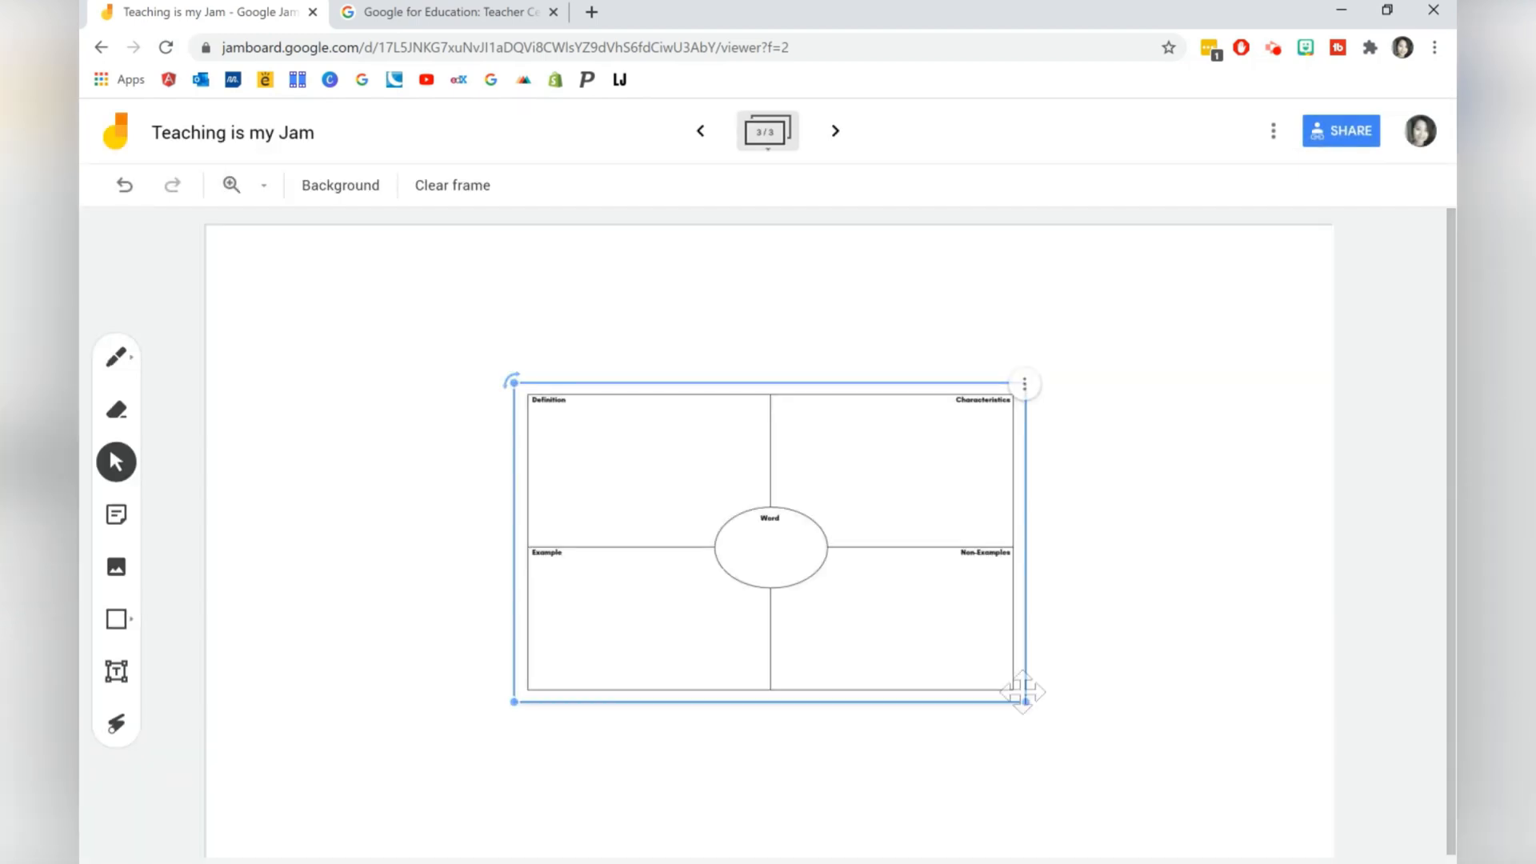
Enlarge the organiser image to fill the frame, then add a fourth blank frame
drag(1023, 708, 1286, 853)
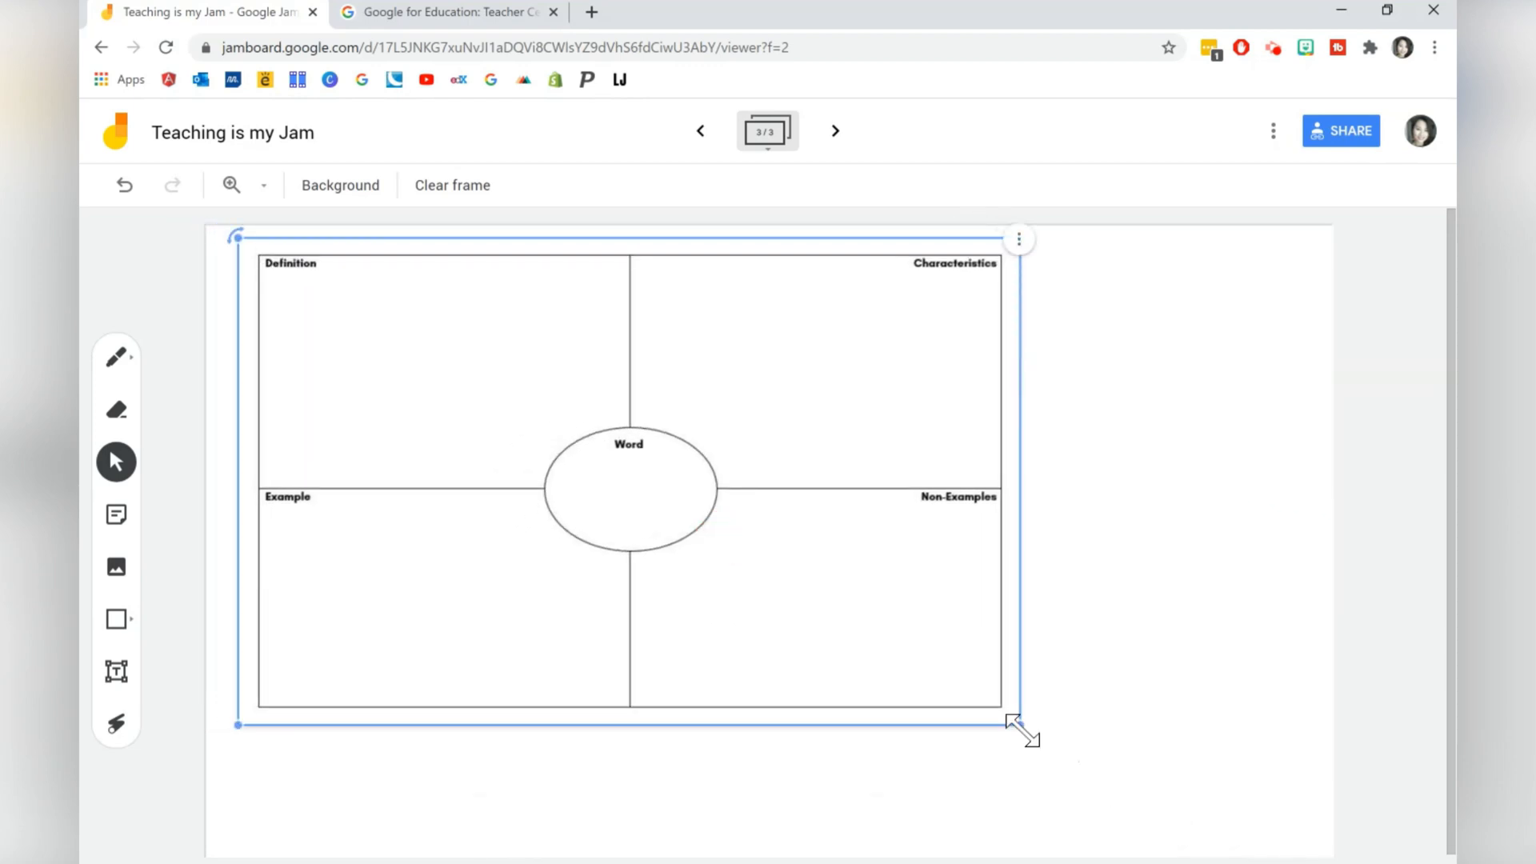
drag(1019, 725, 1186, 826)
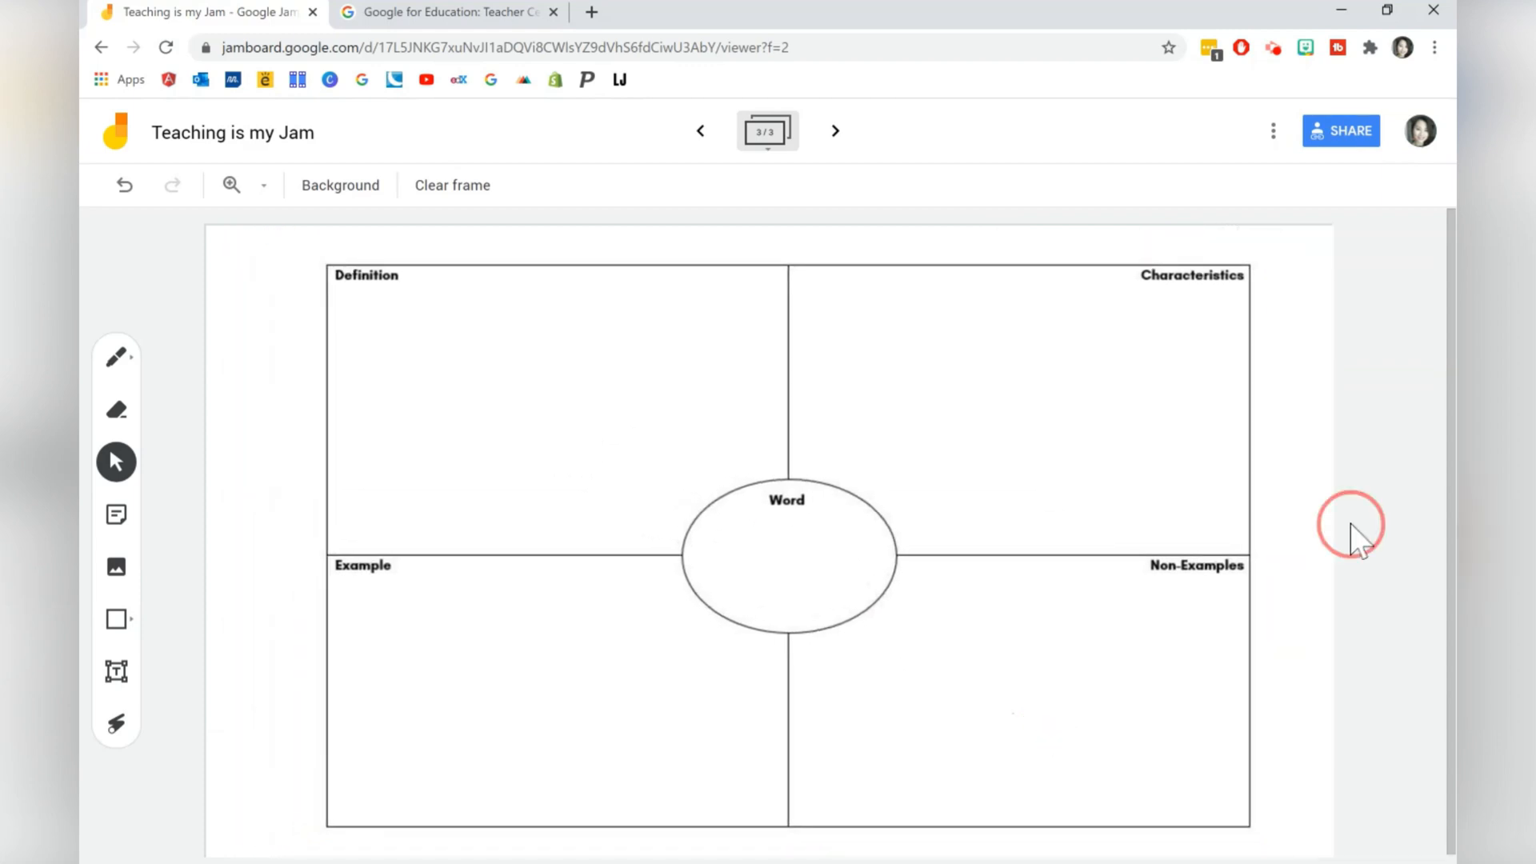
mouse_move(115, 674)
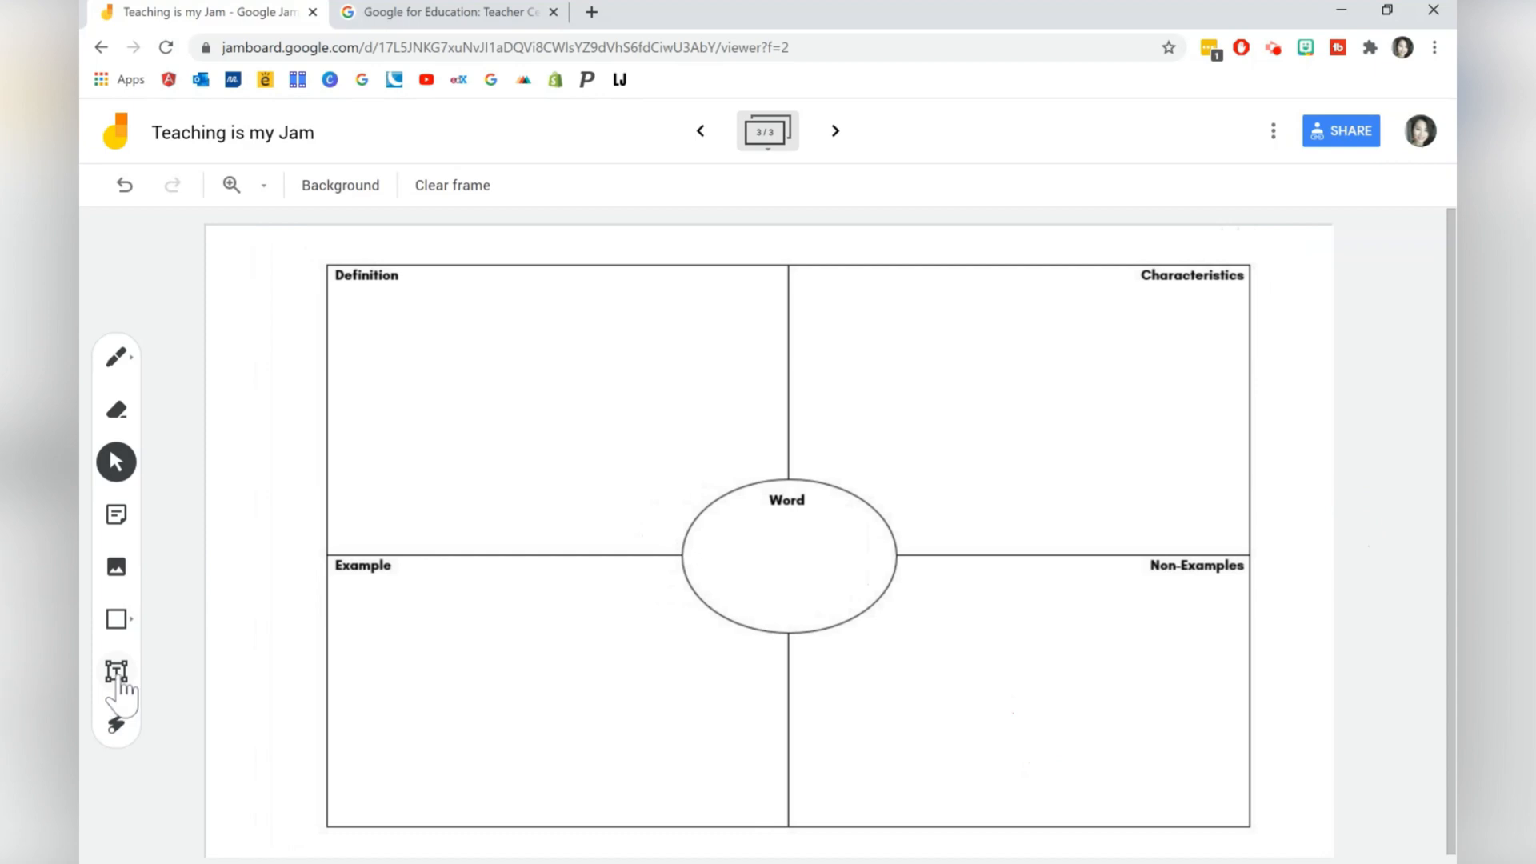
click(115, 670)
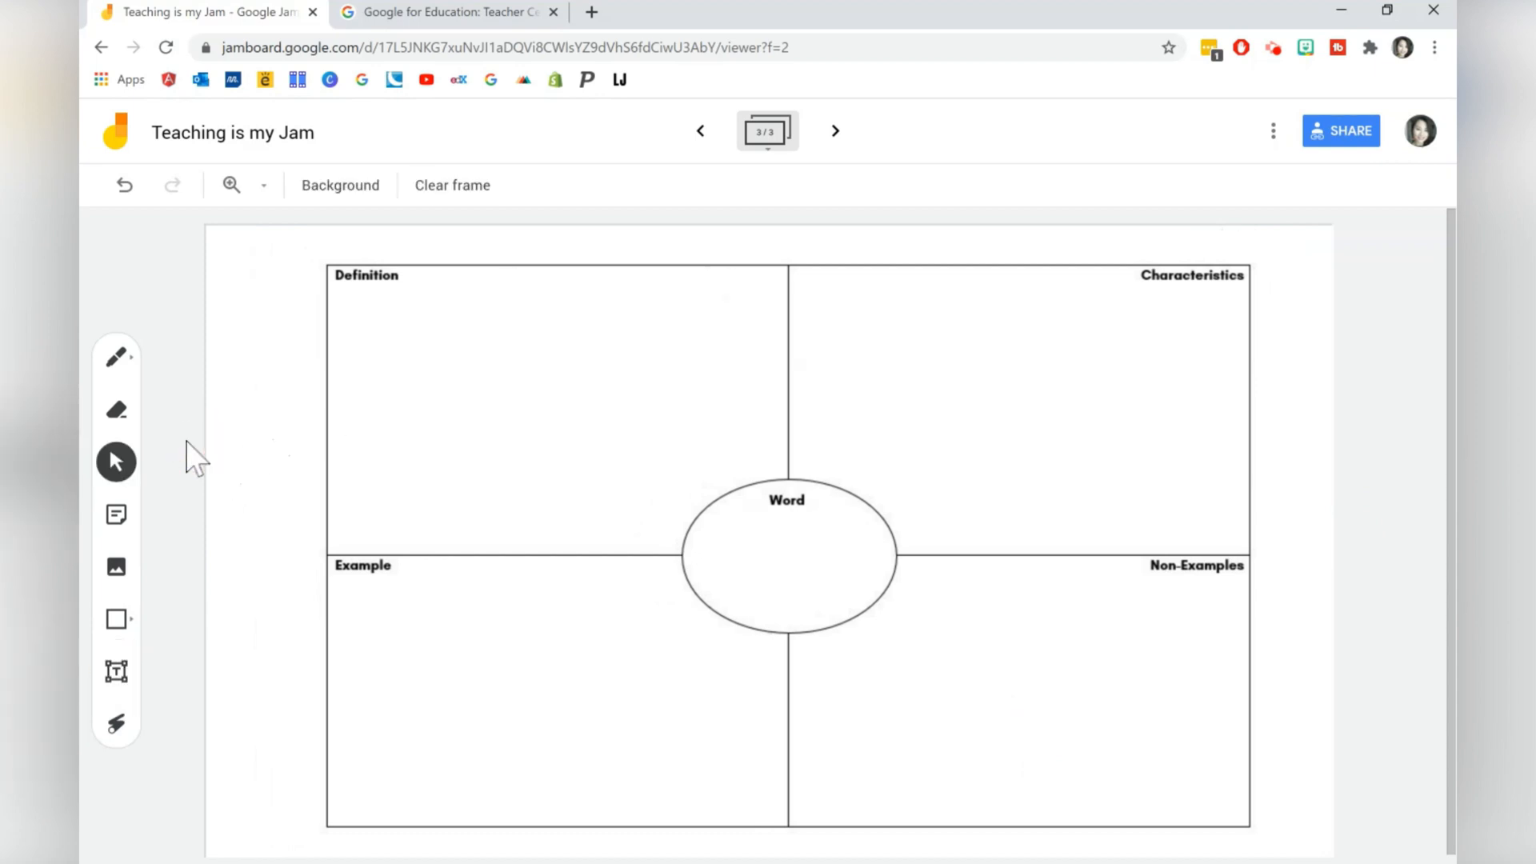
click(835, 131)
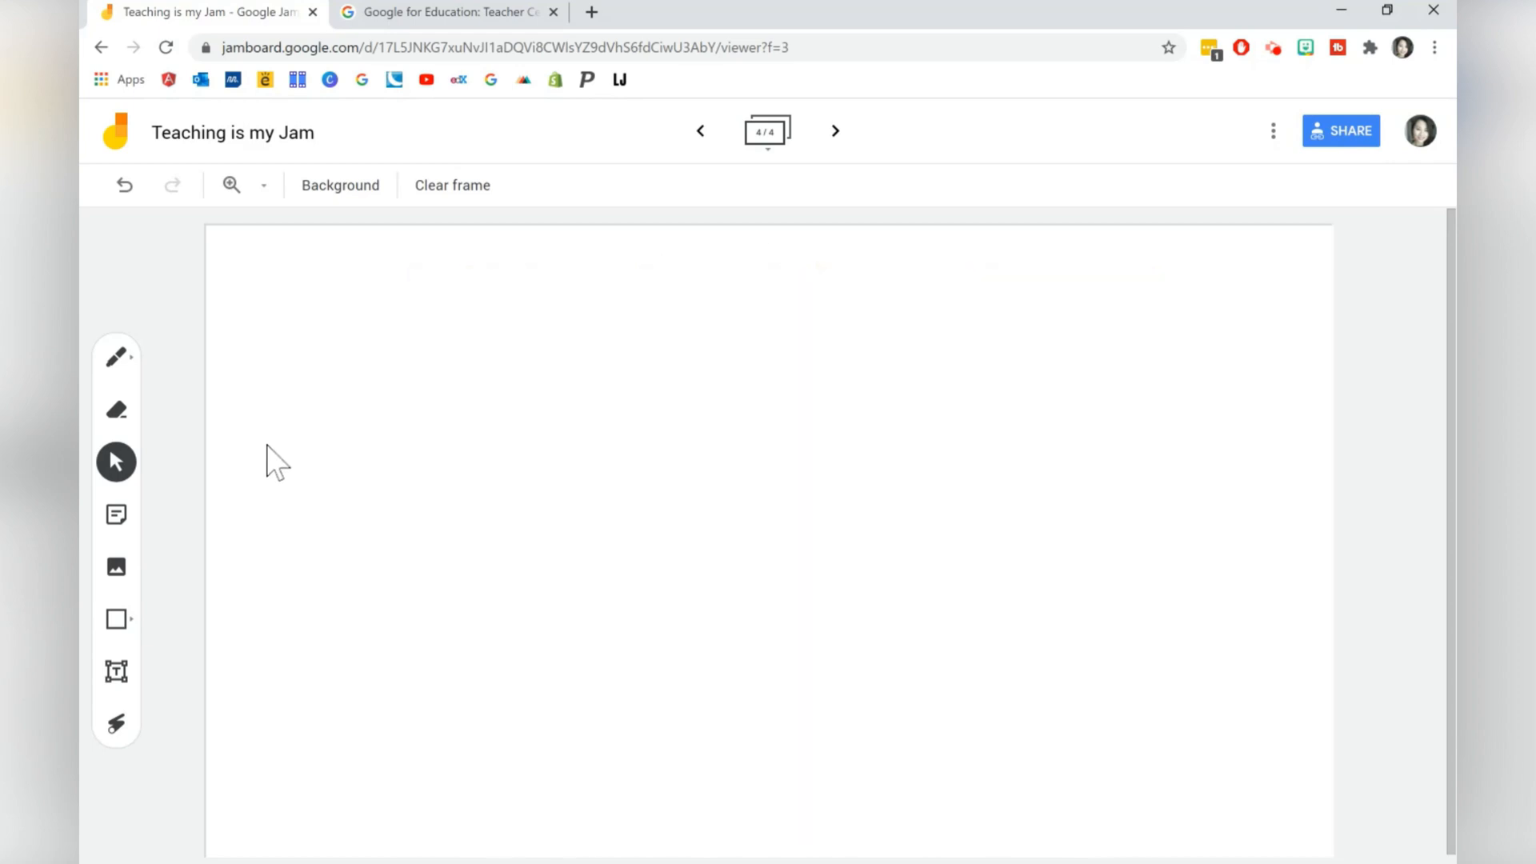
Upload the half-burning Earth photo, enlarge it slightly and move it toward the top
click(116, 566)
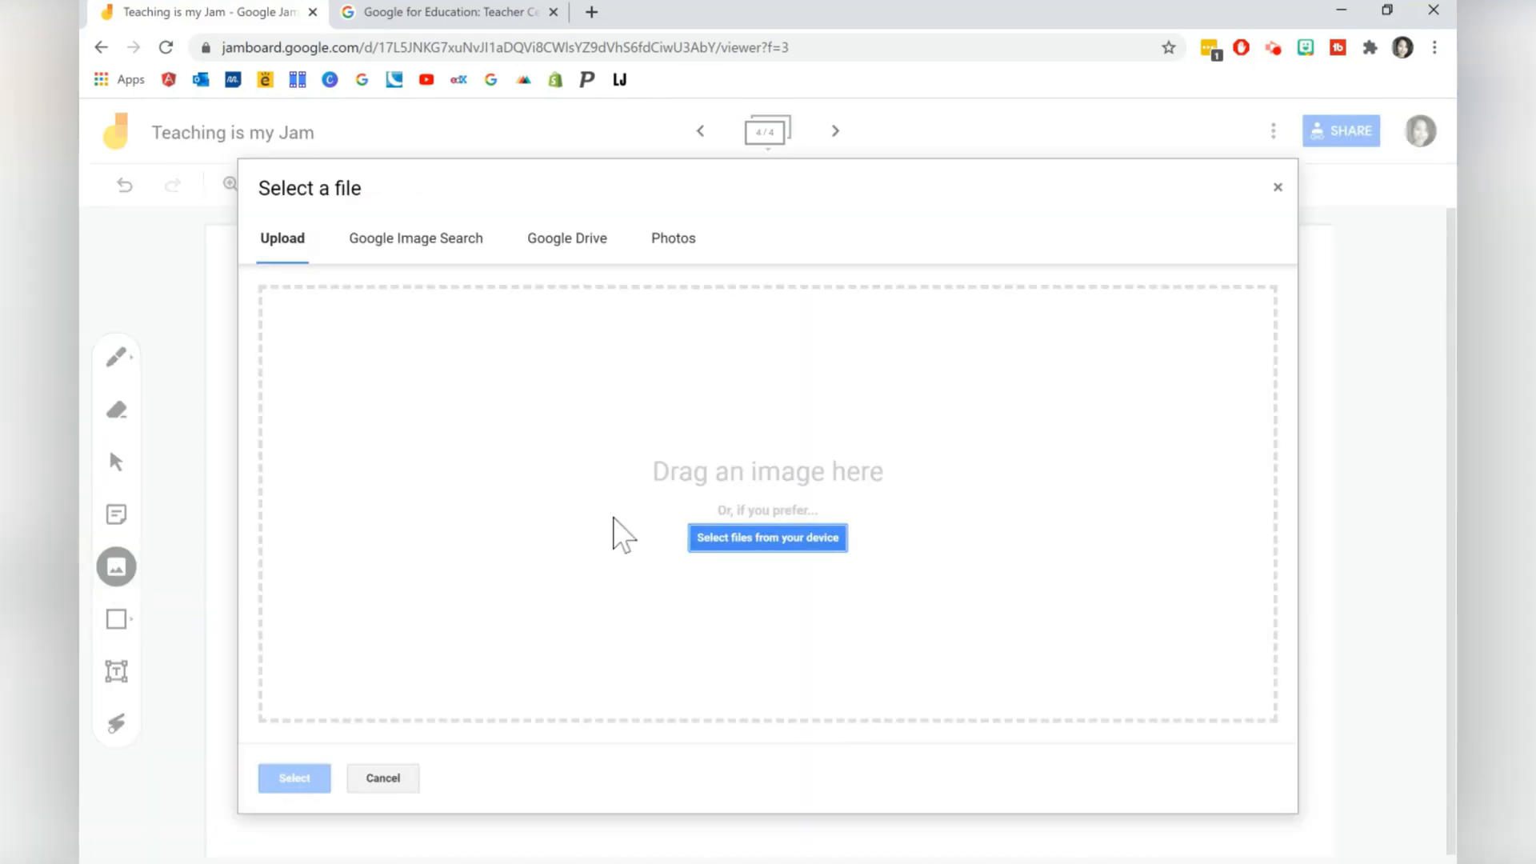
mouse_move(719, 573)
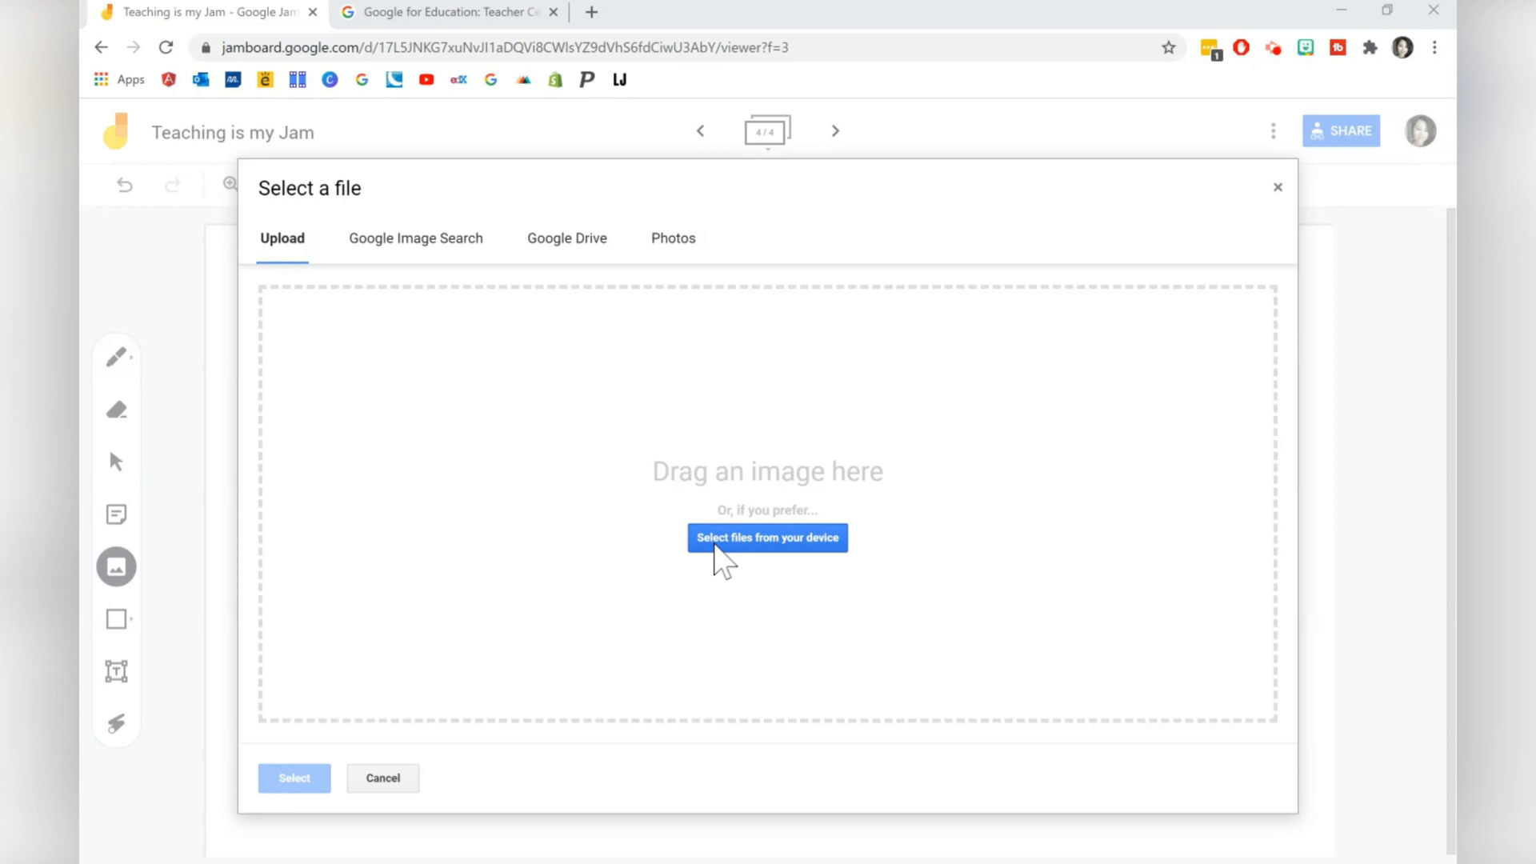
click(768, 538)
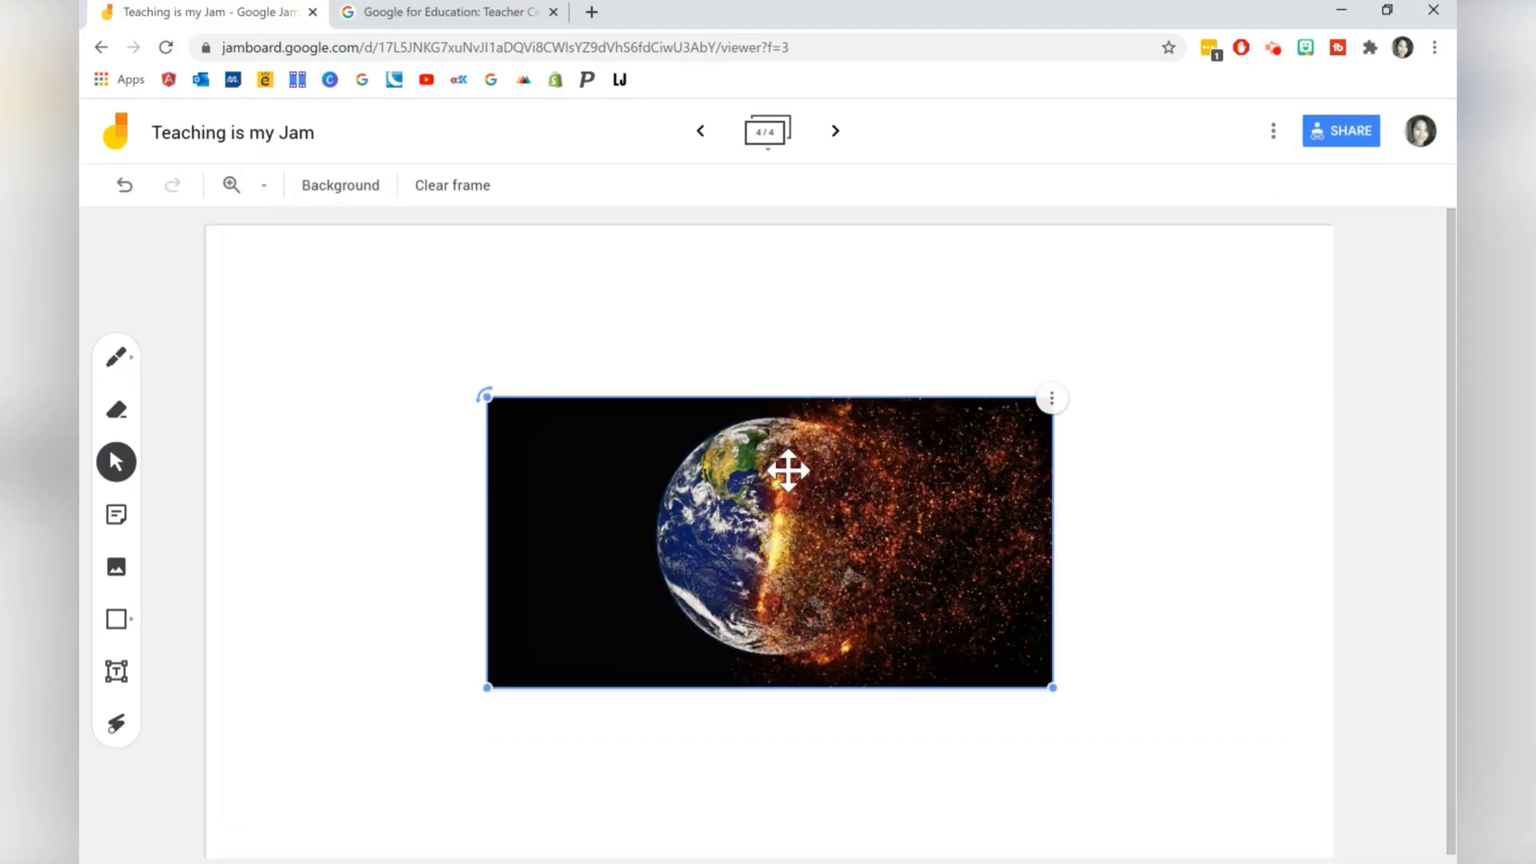
drag(1053, 686, 1067, 698)
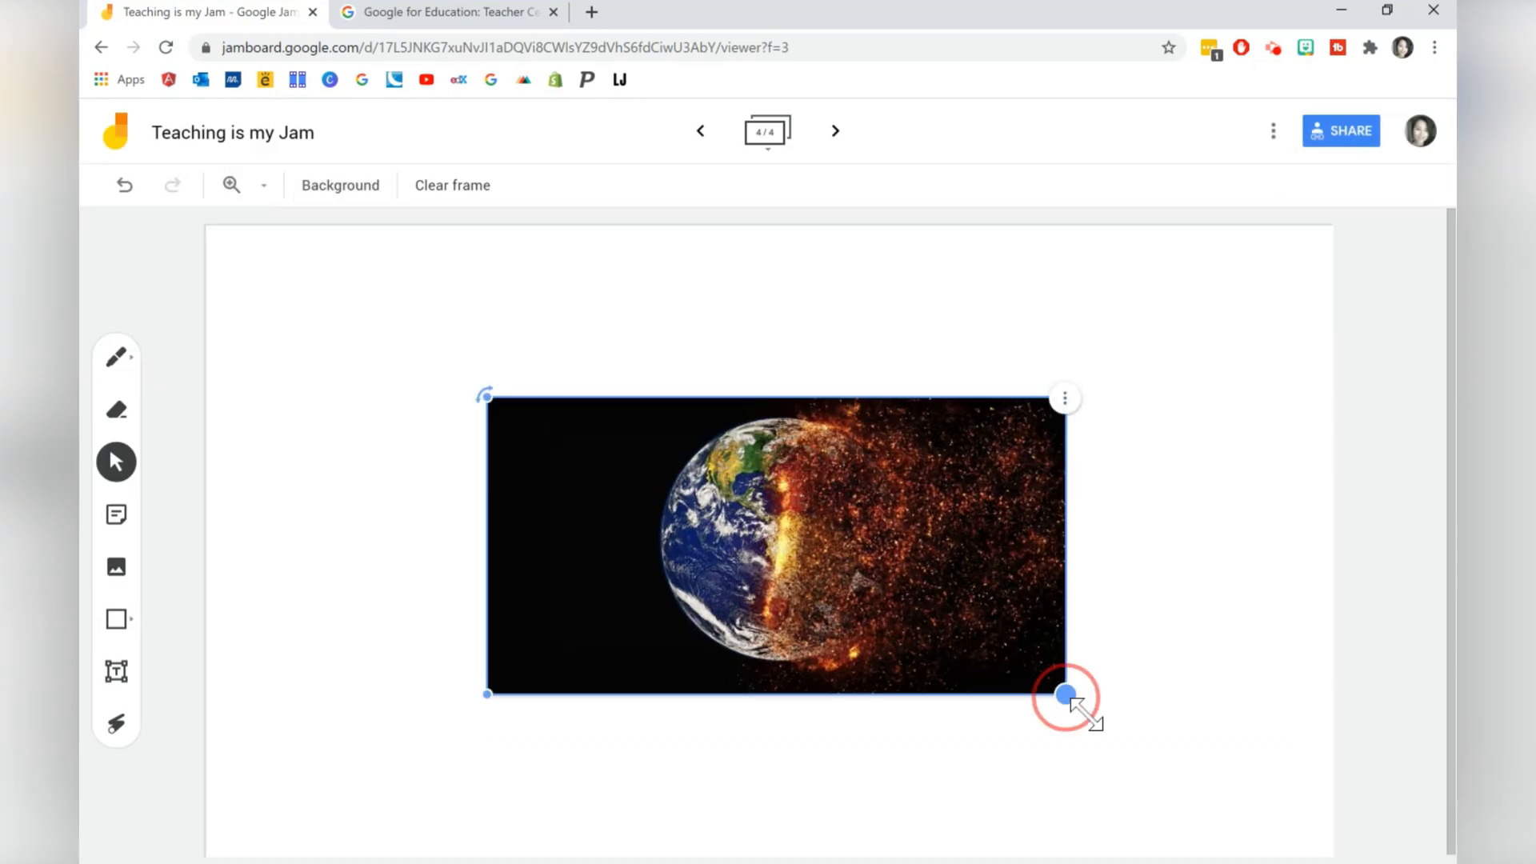
drag(1066, 696, 1077, 587)
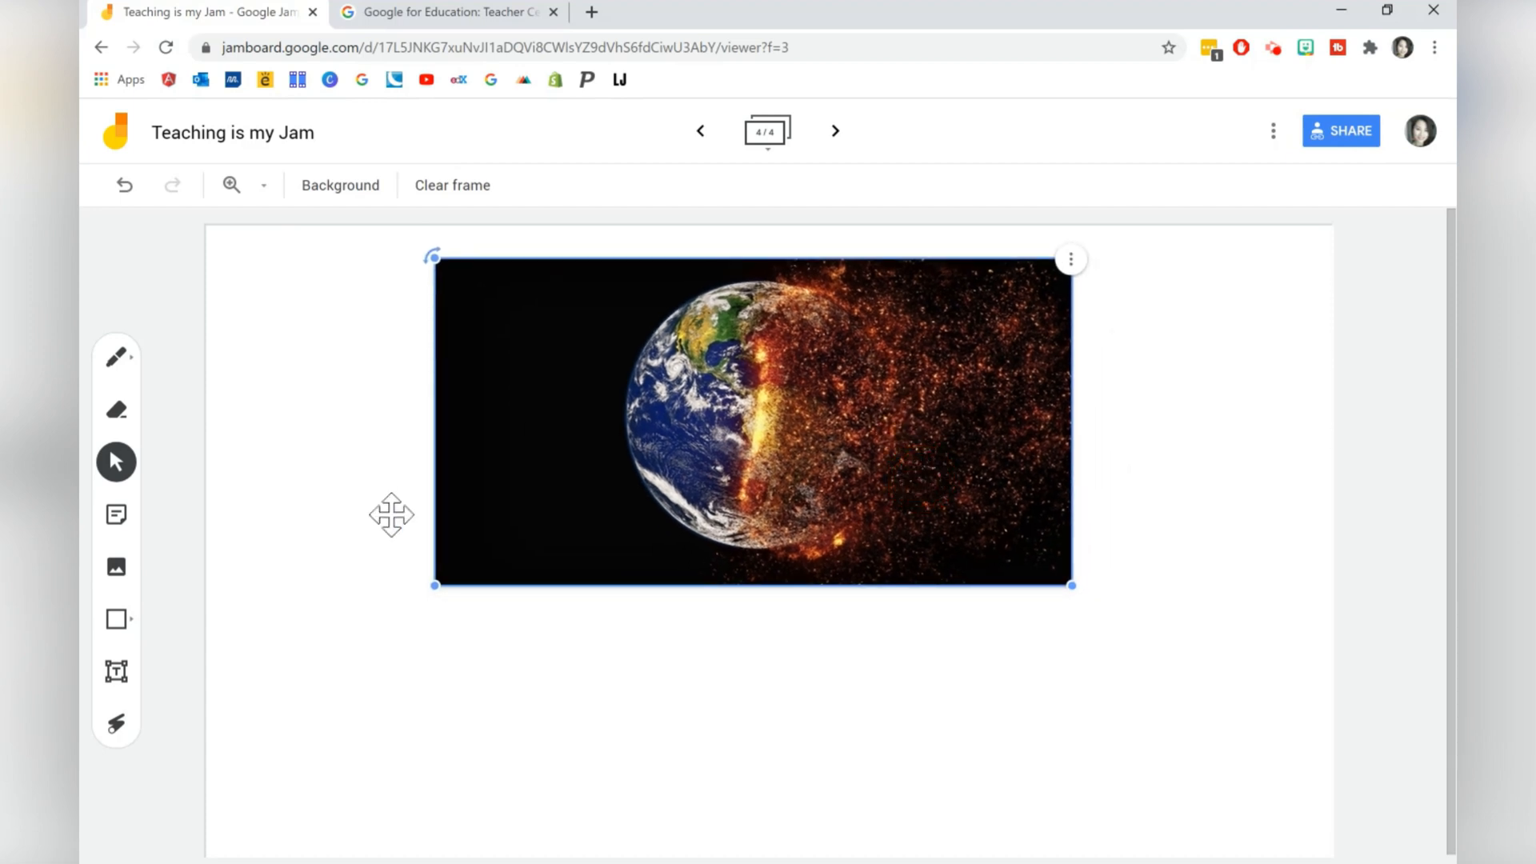
Create yellow See, green Think and blue Wonder sticky notes
click(117, 515)
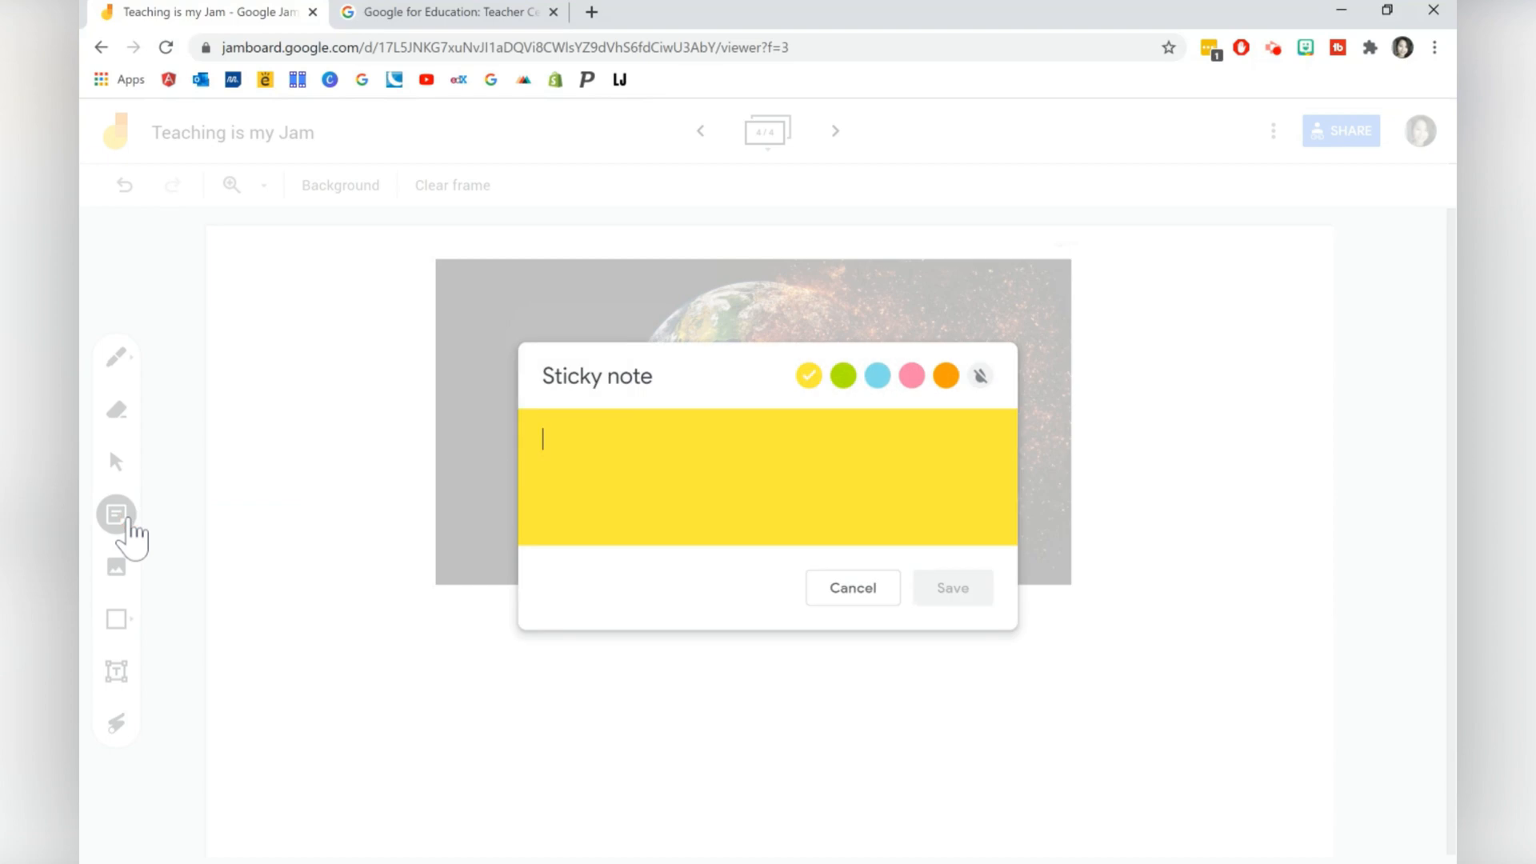
text(See)
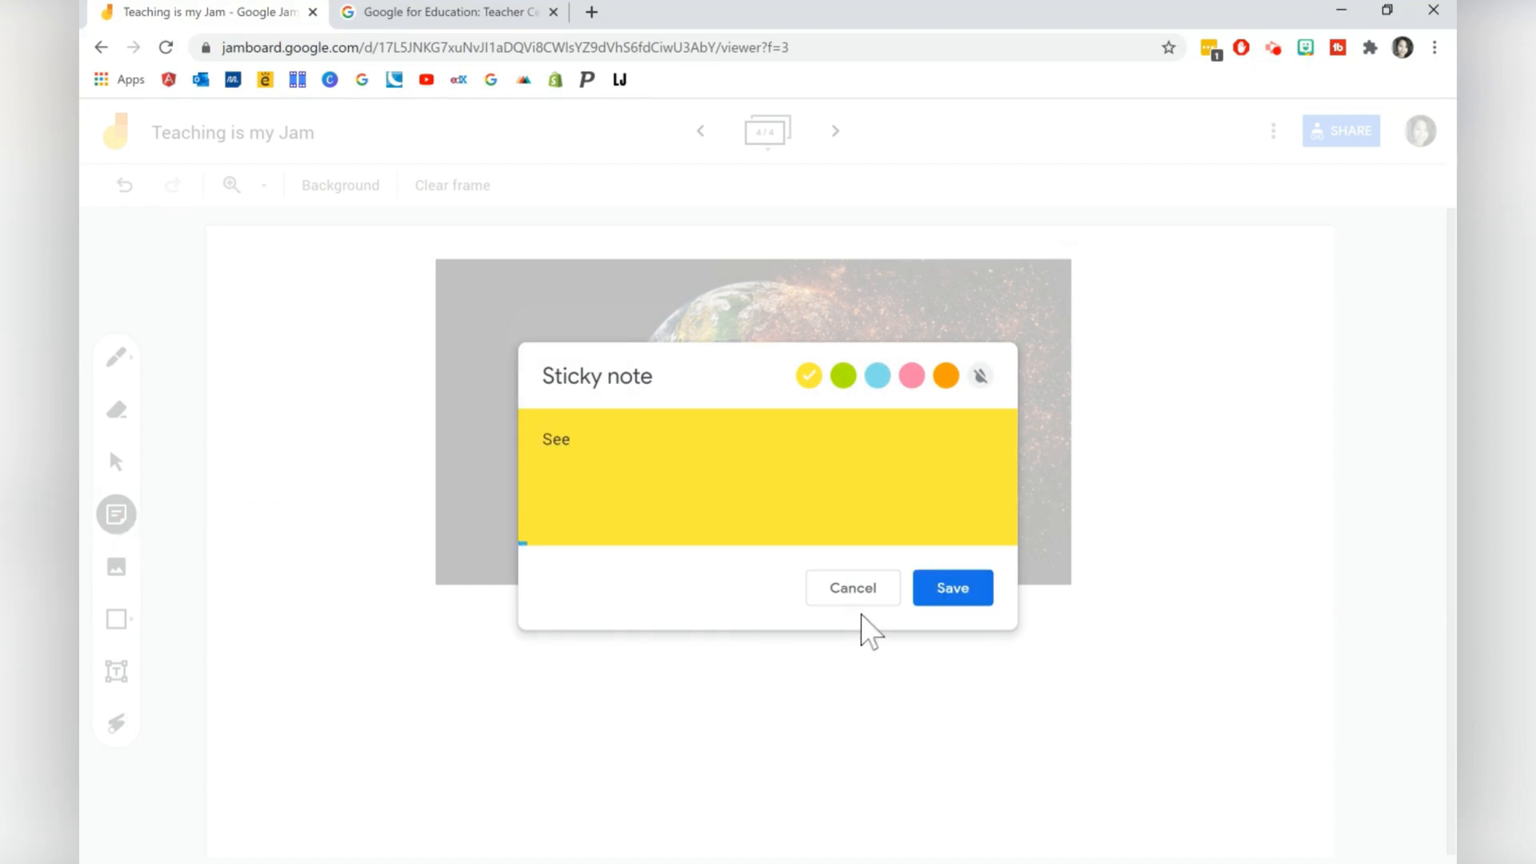
click(952, 587)
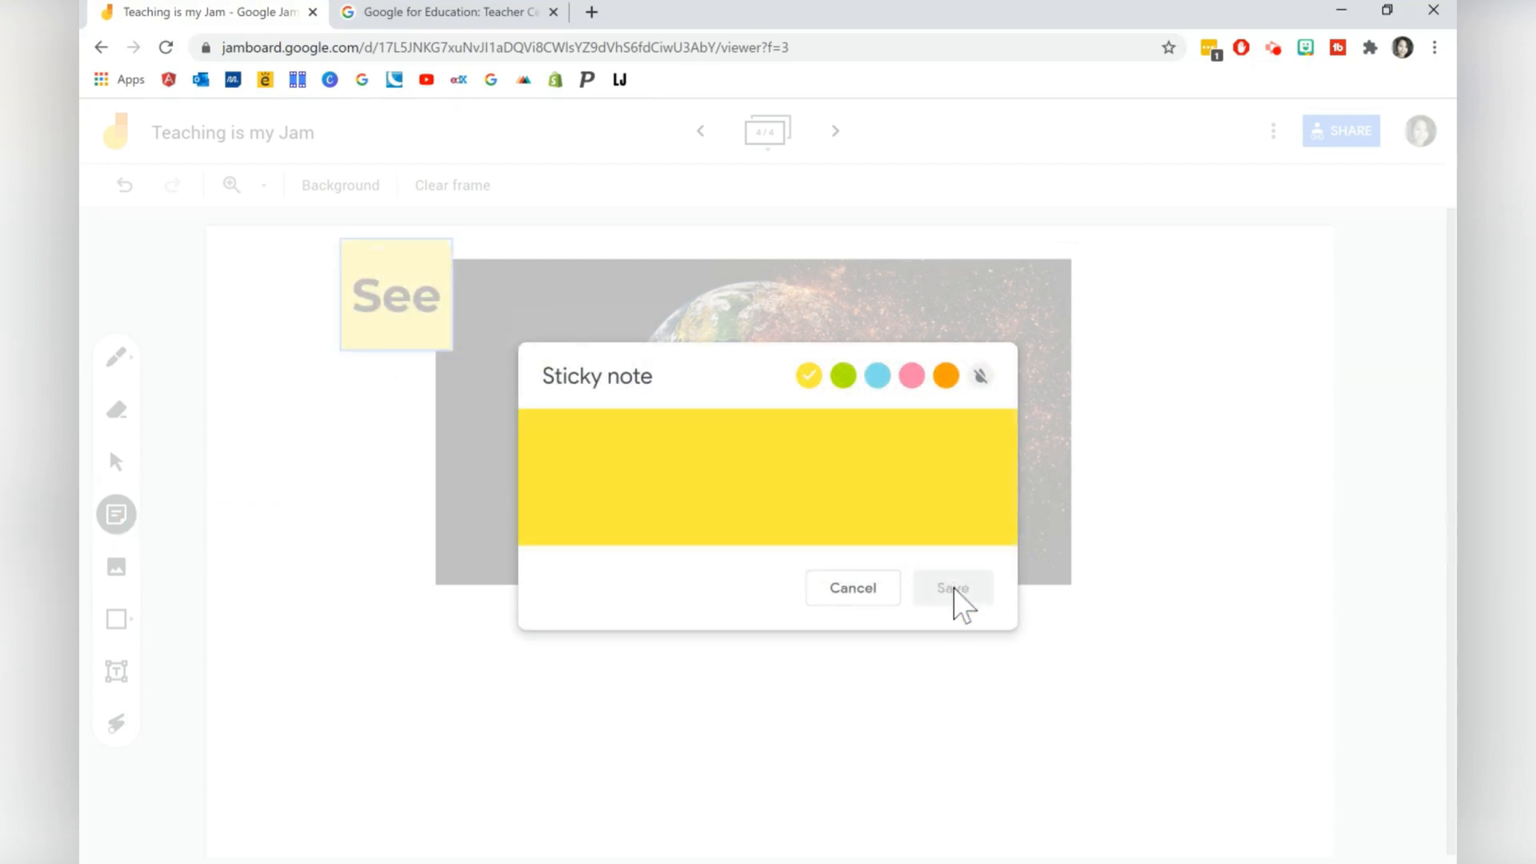
text(Think)
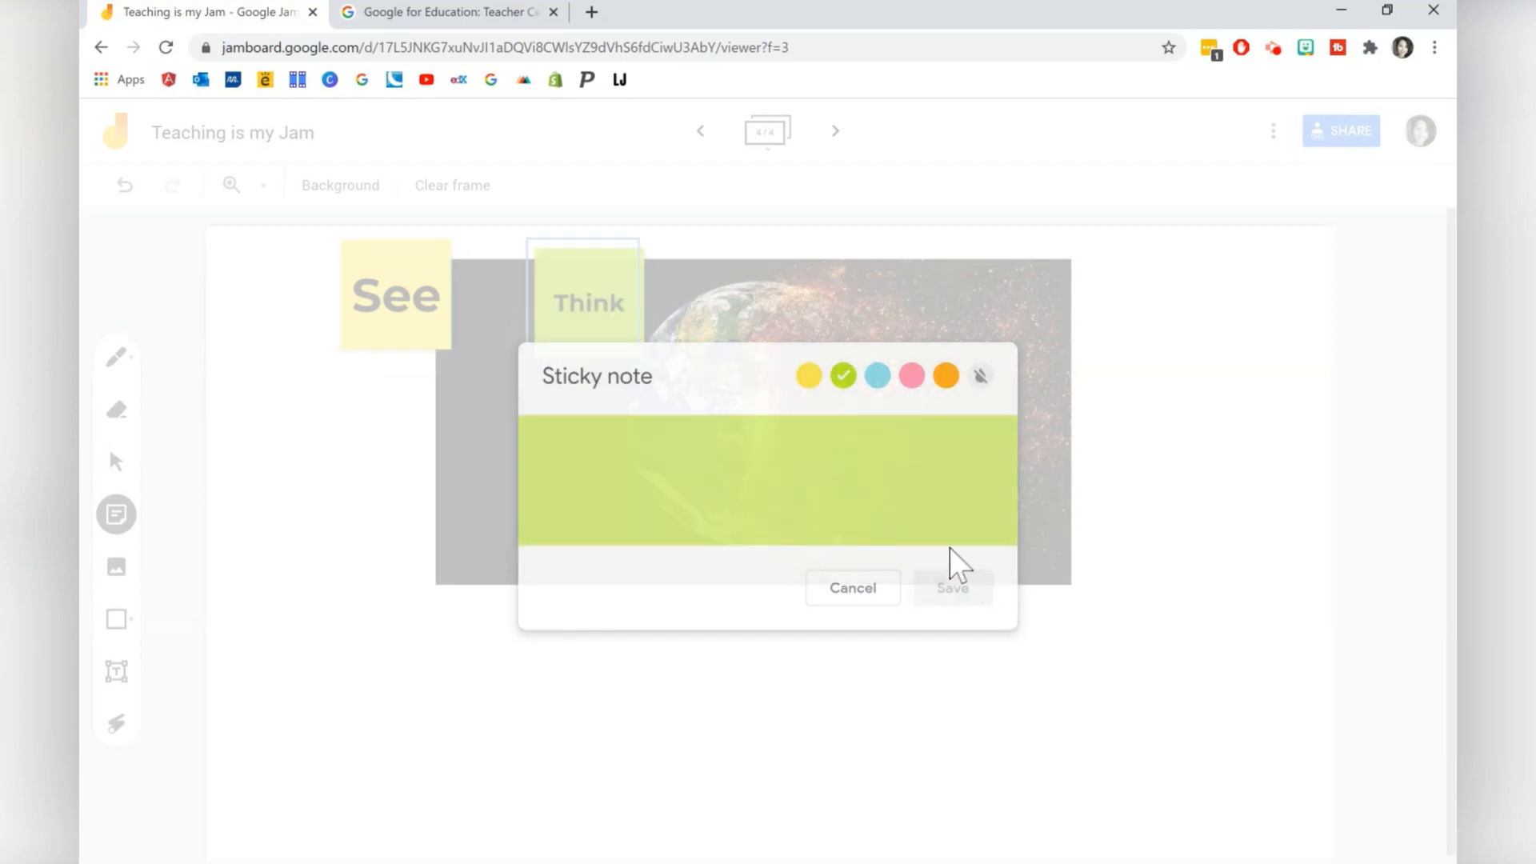
click(877, 375)
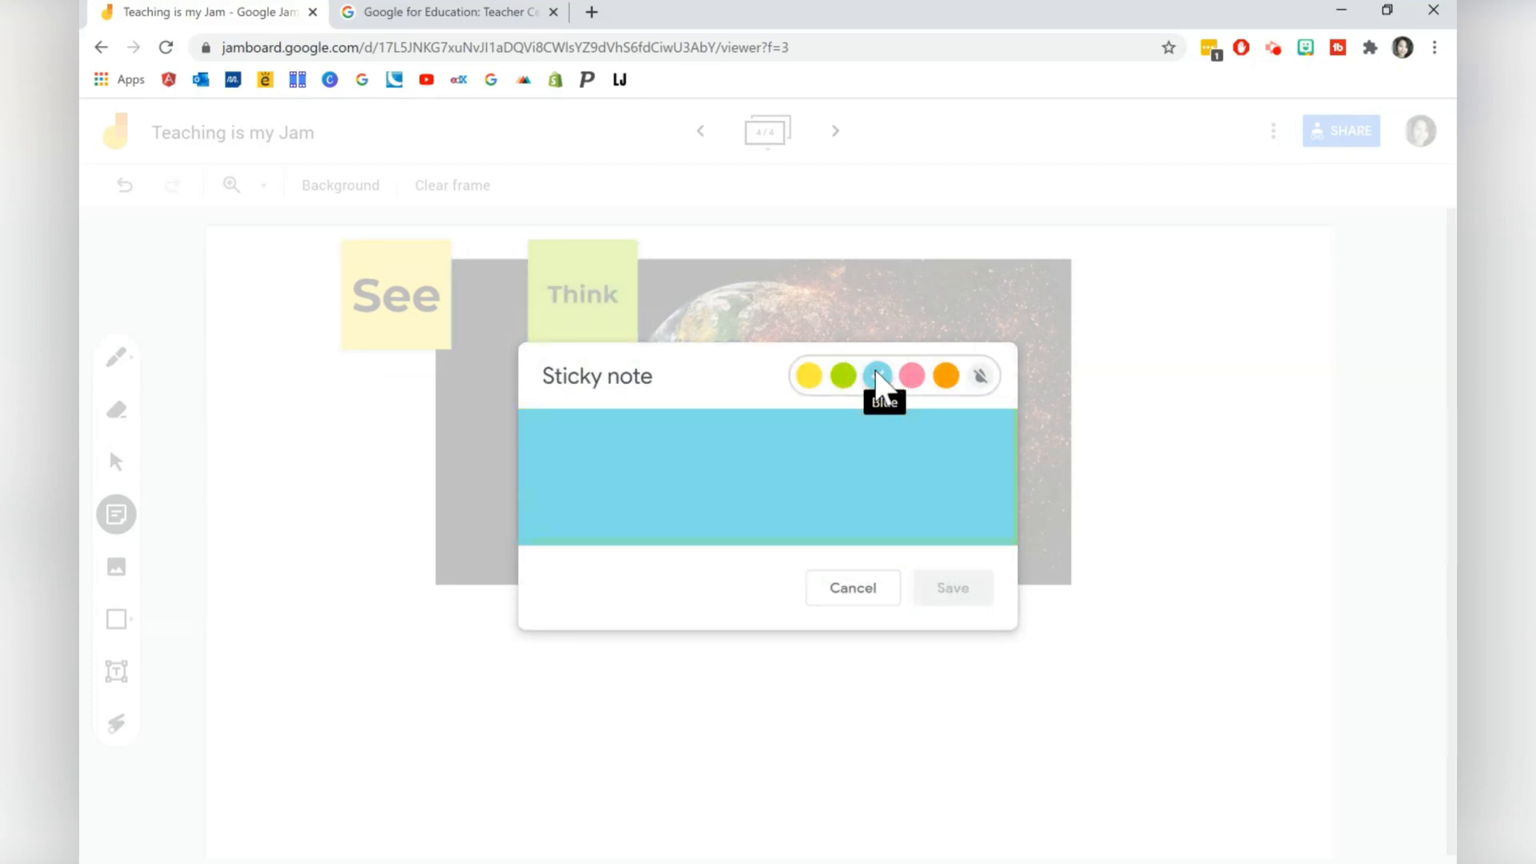
text(Wonder)
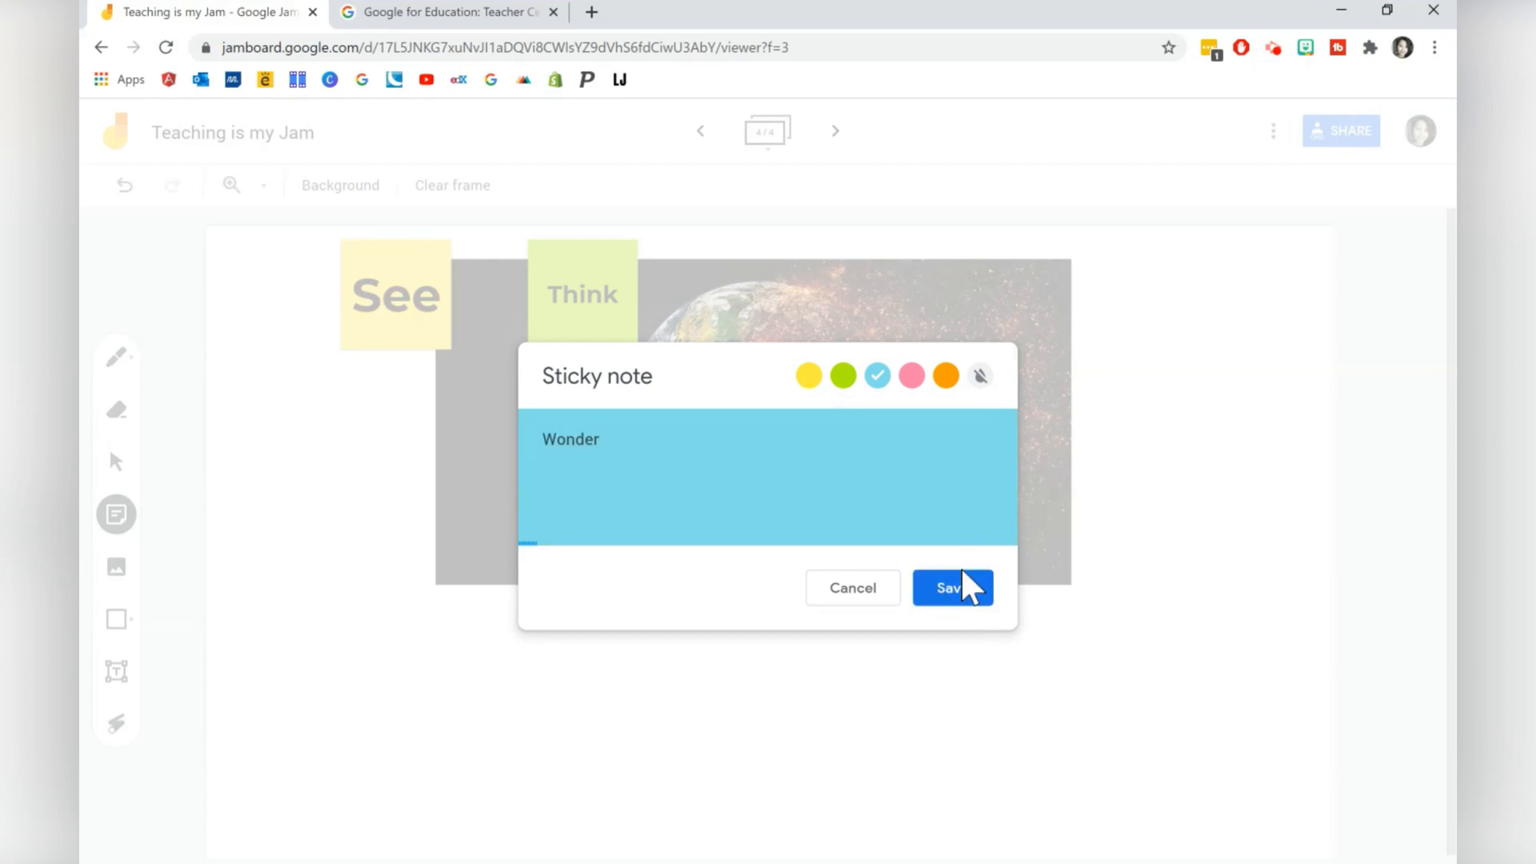
click(952, 587)
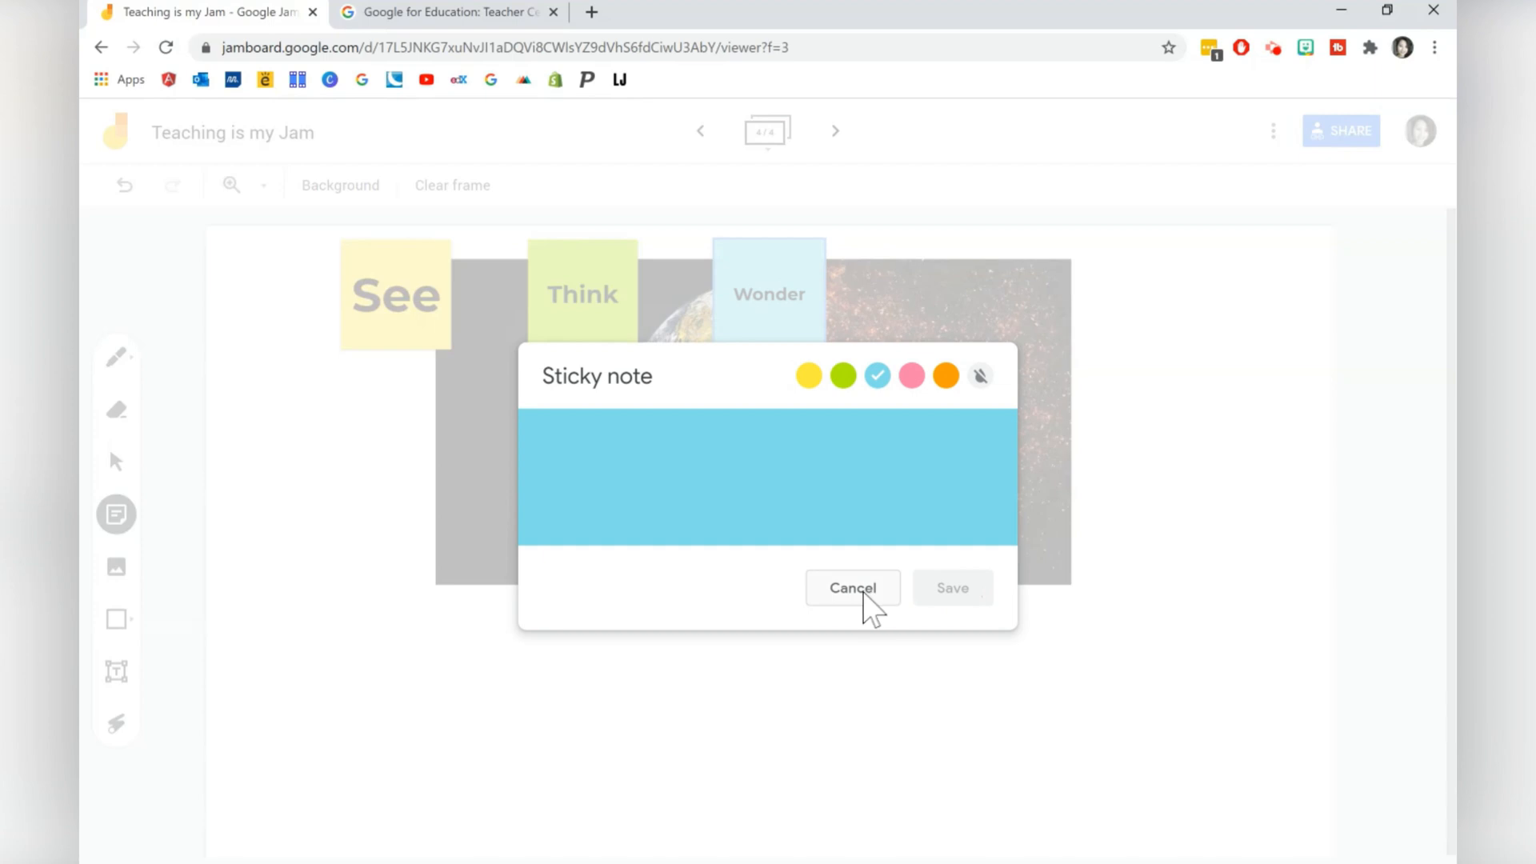
click(853, 589)
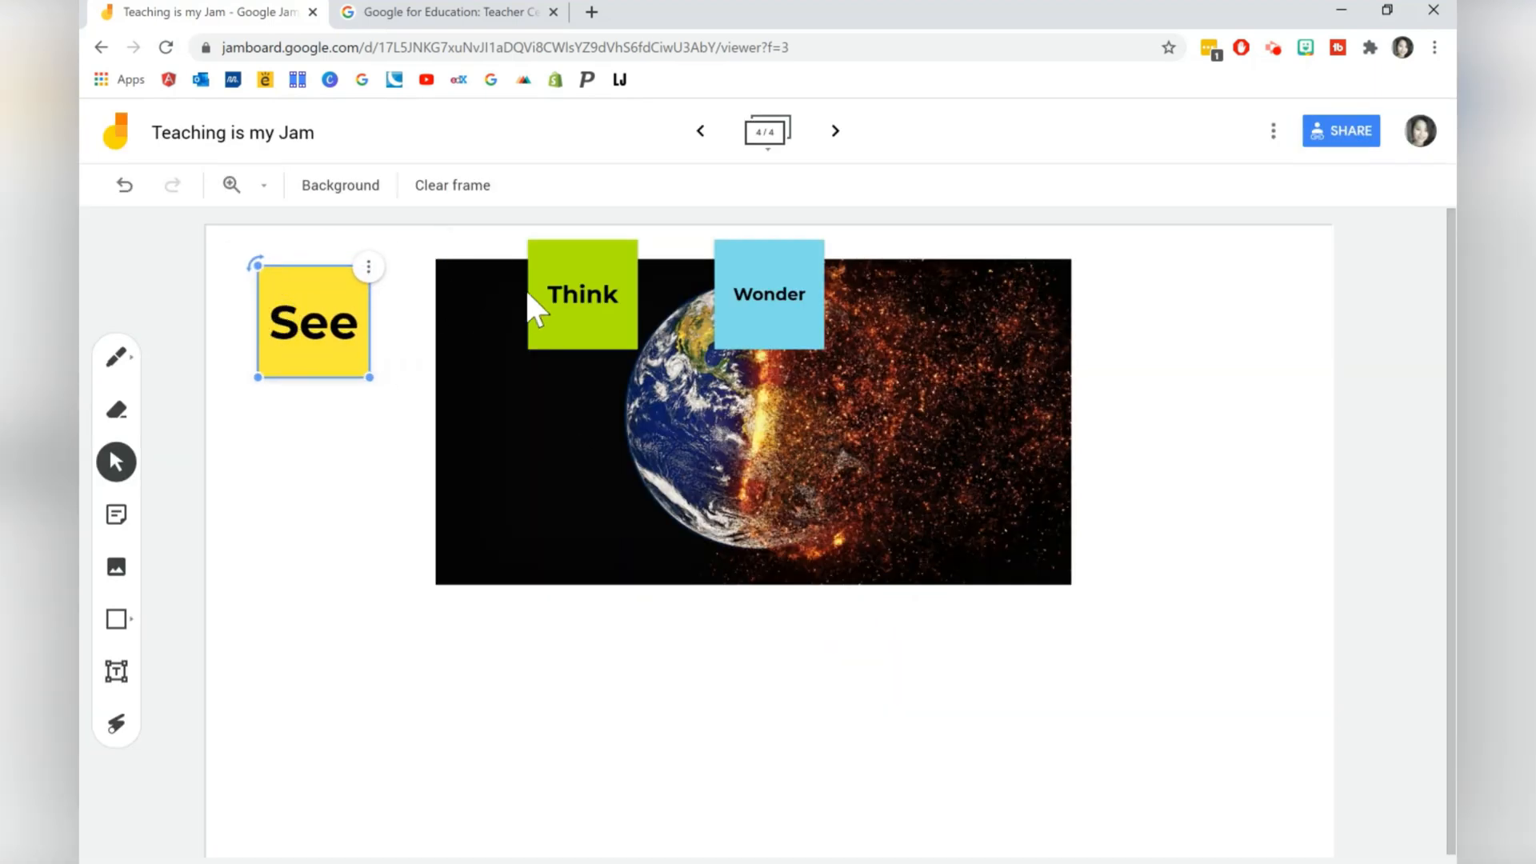
Arrange Think below and Wonder to the right of the Earth image
drag(582, 294, 648, 656)
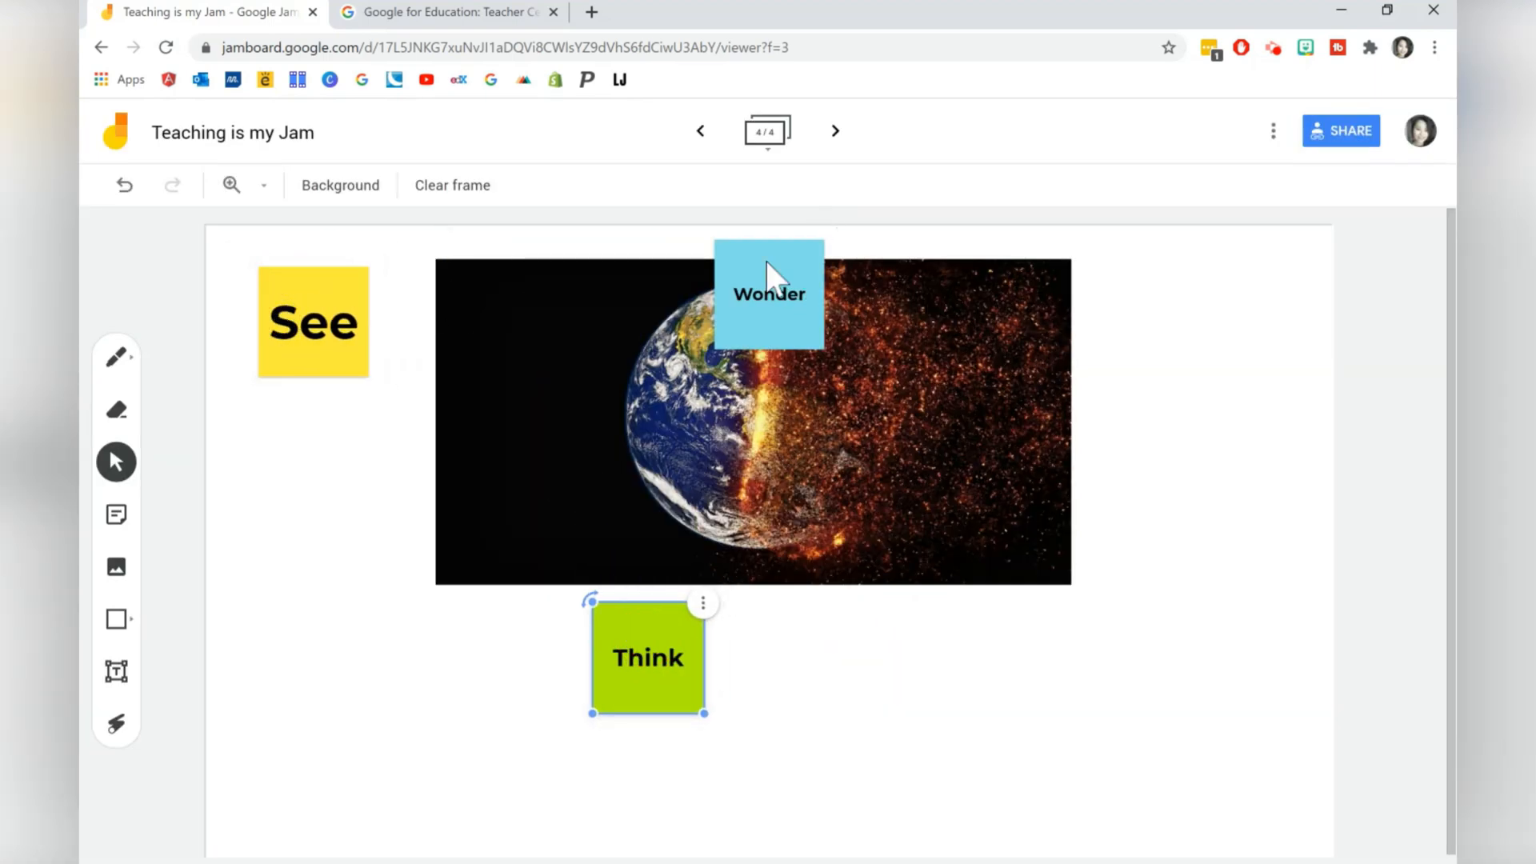
drag(770, 295, 1138, 315)
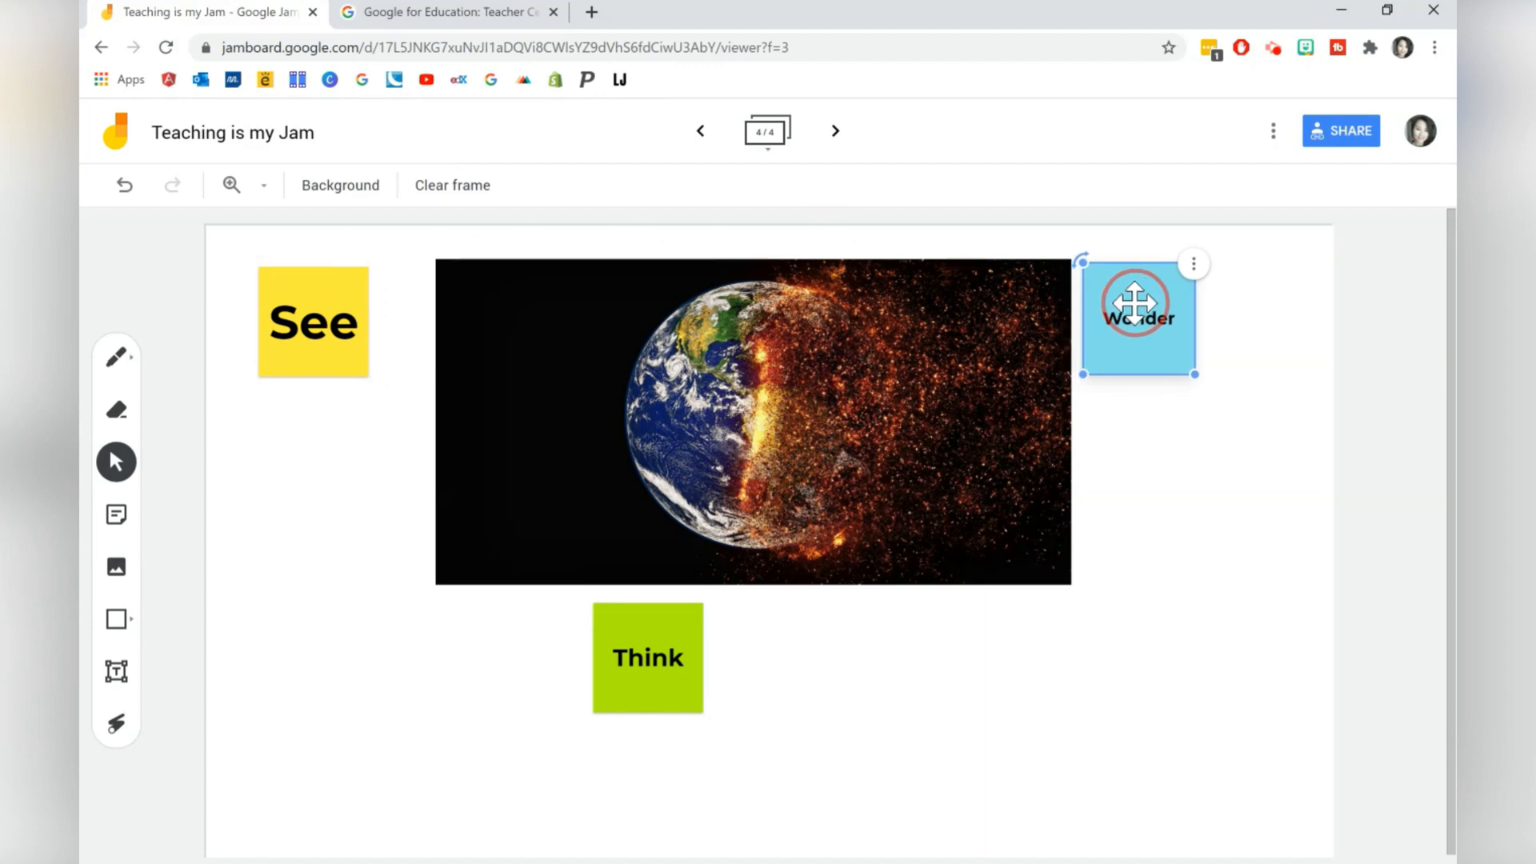
click(337, 503)
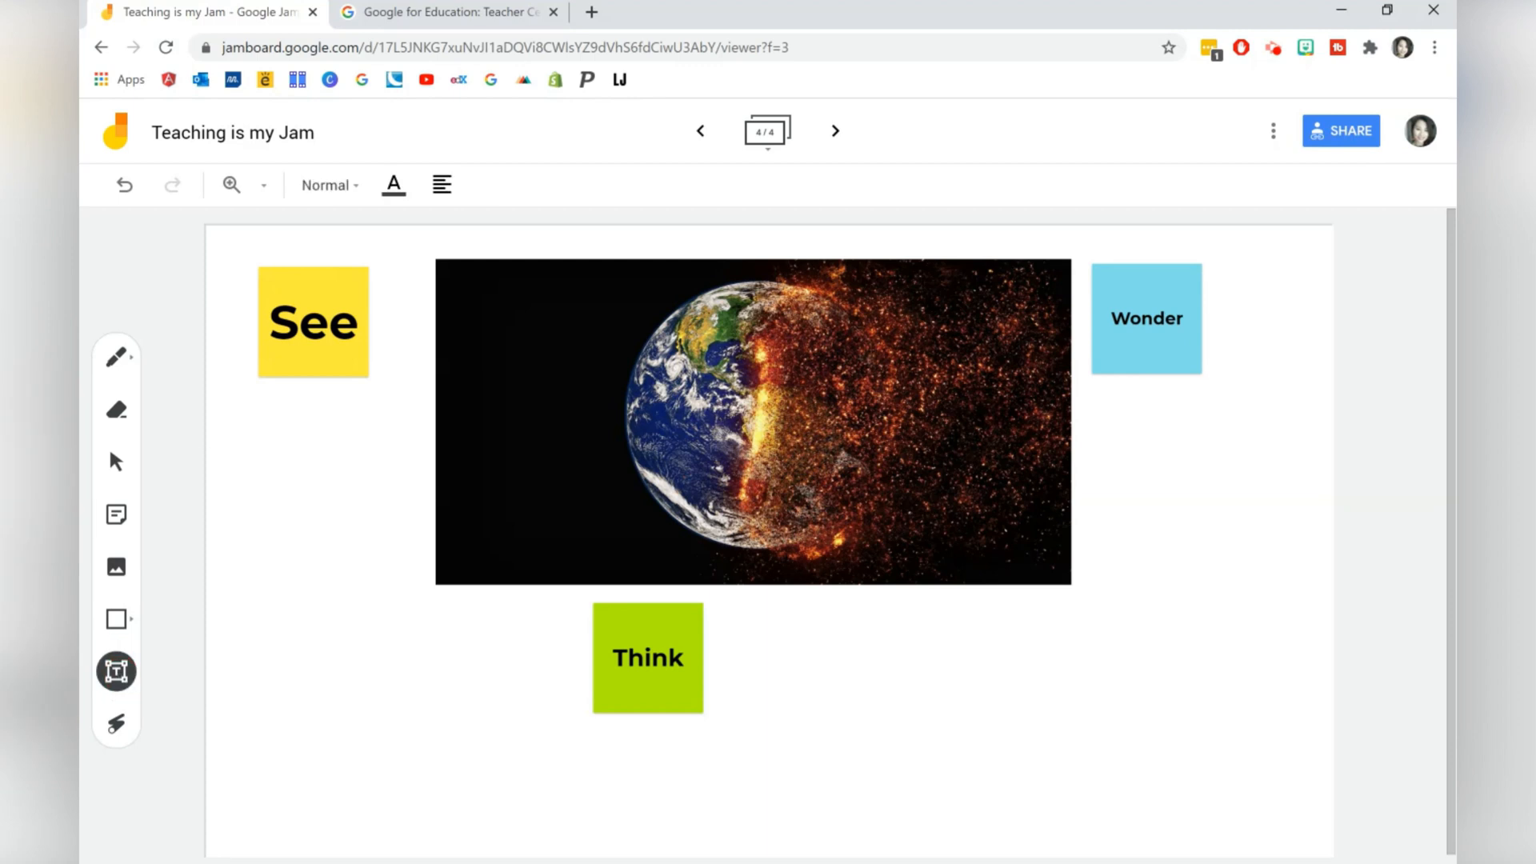
Add the text 'What do you see?' under the See note
text(What)
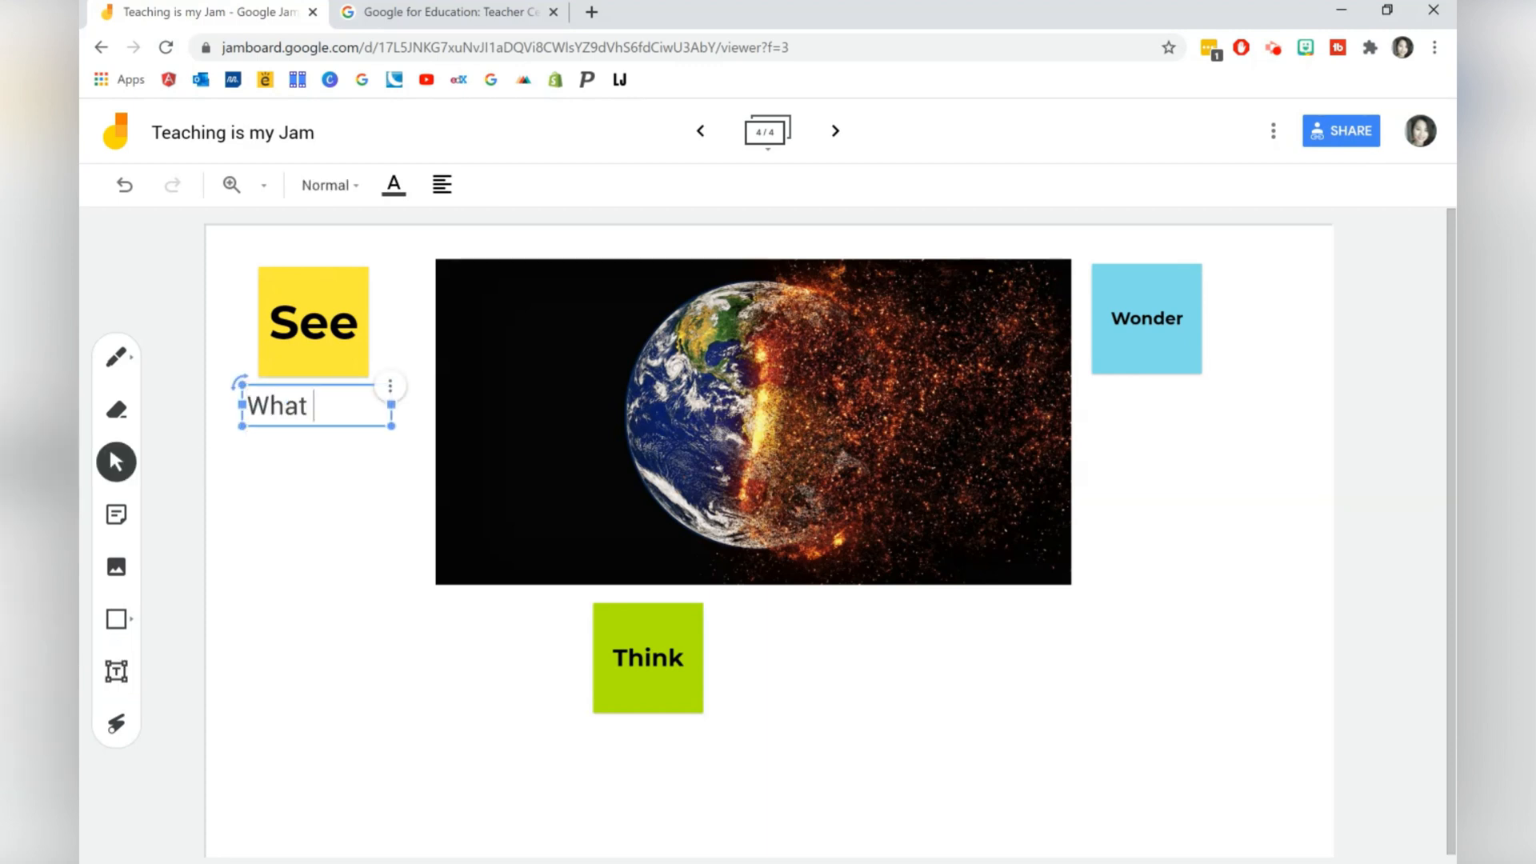
text(do you see)
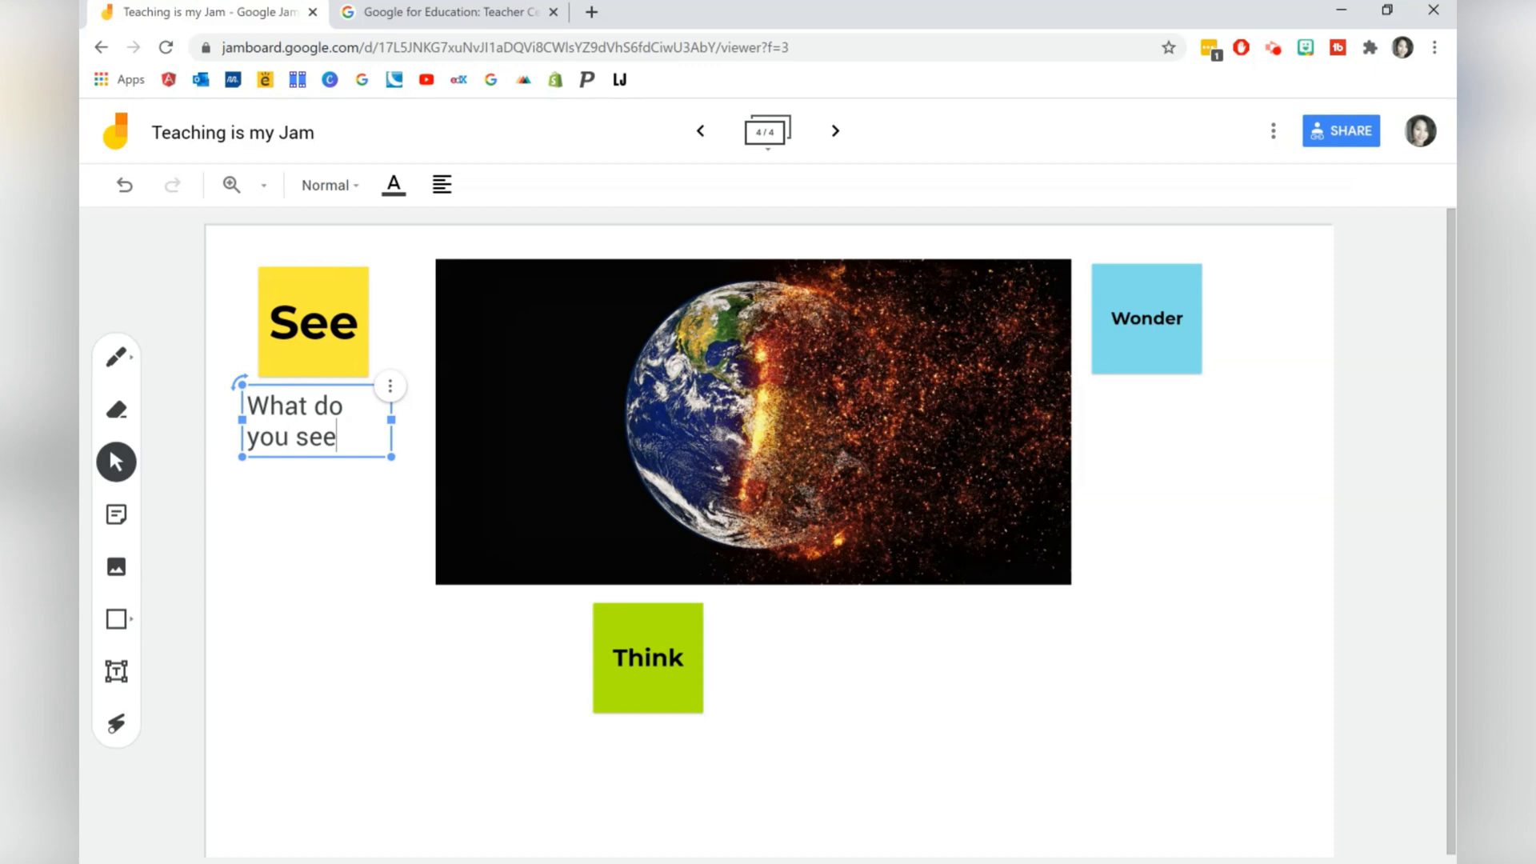
click(389, 386)
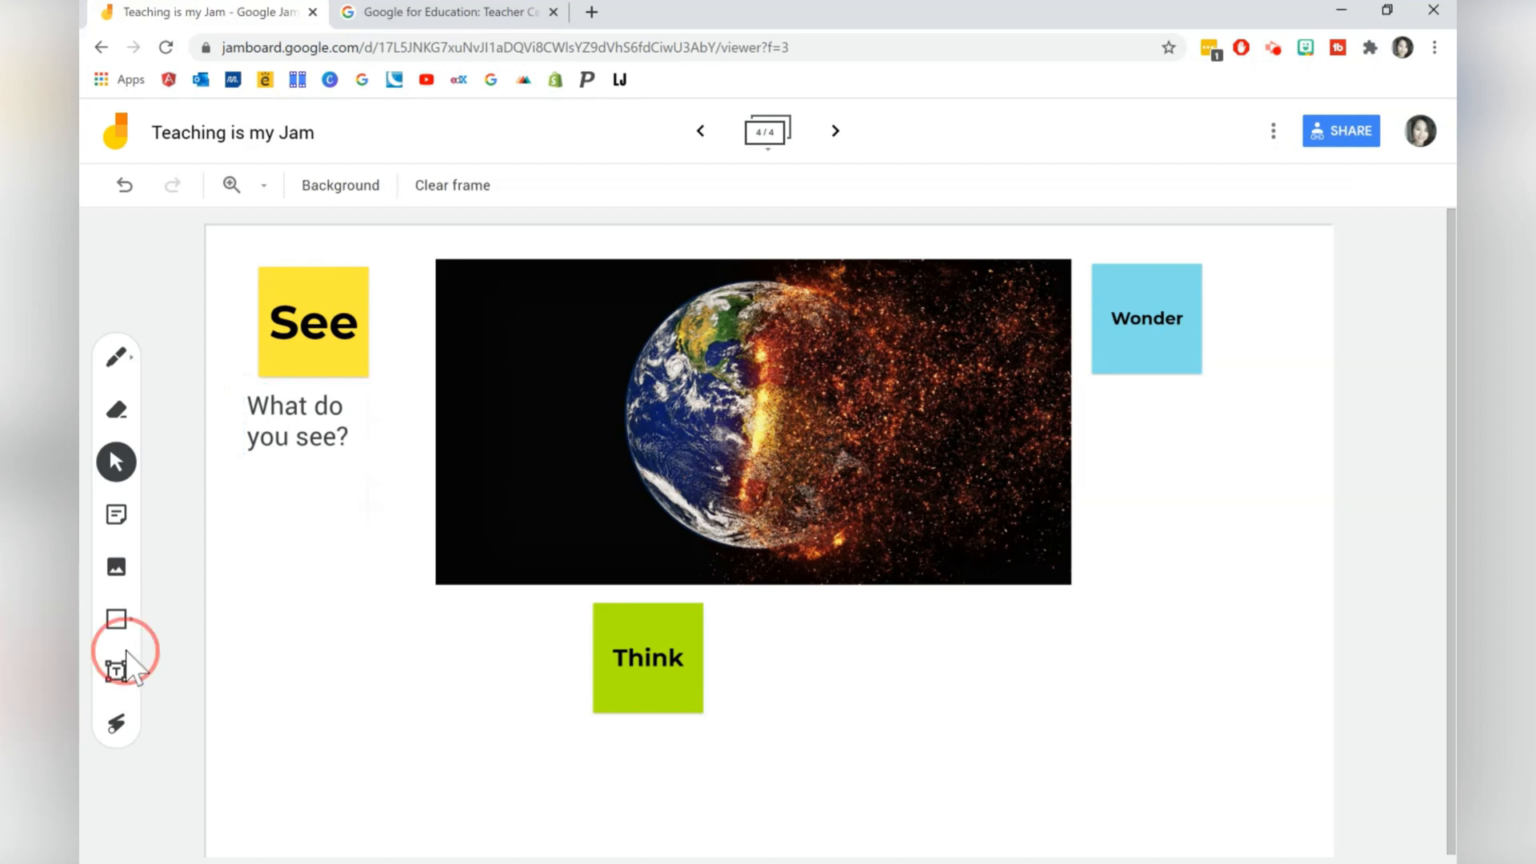
Add 'What does it make you think?' under the Think note, then add a fifth frame
click(115, 670)
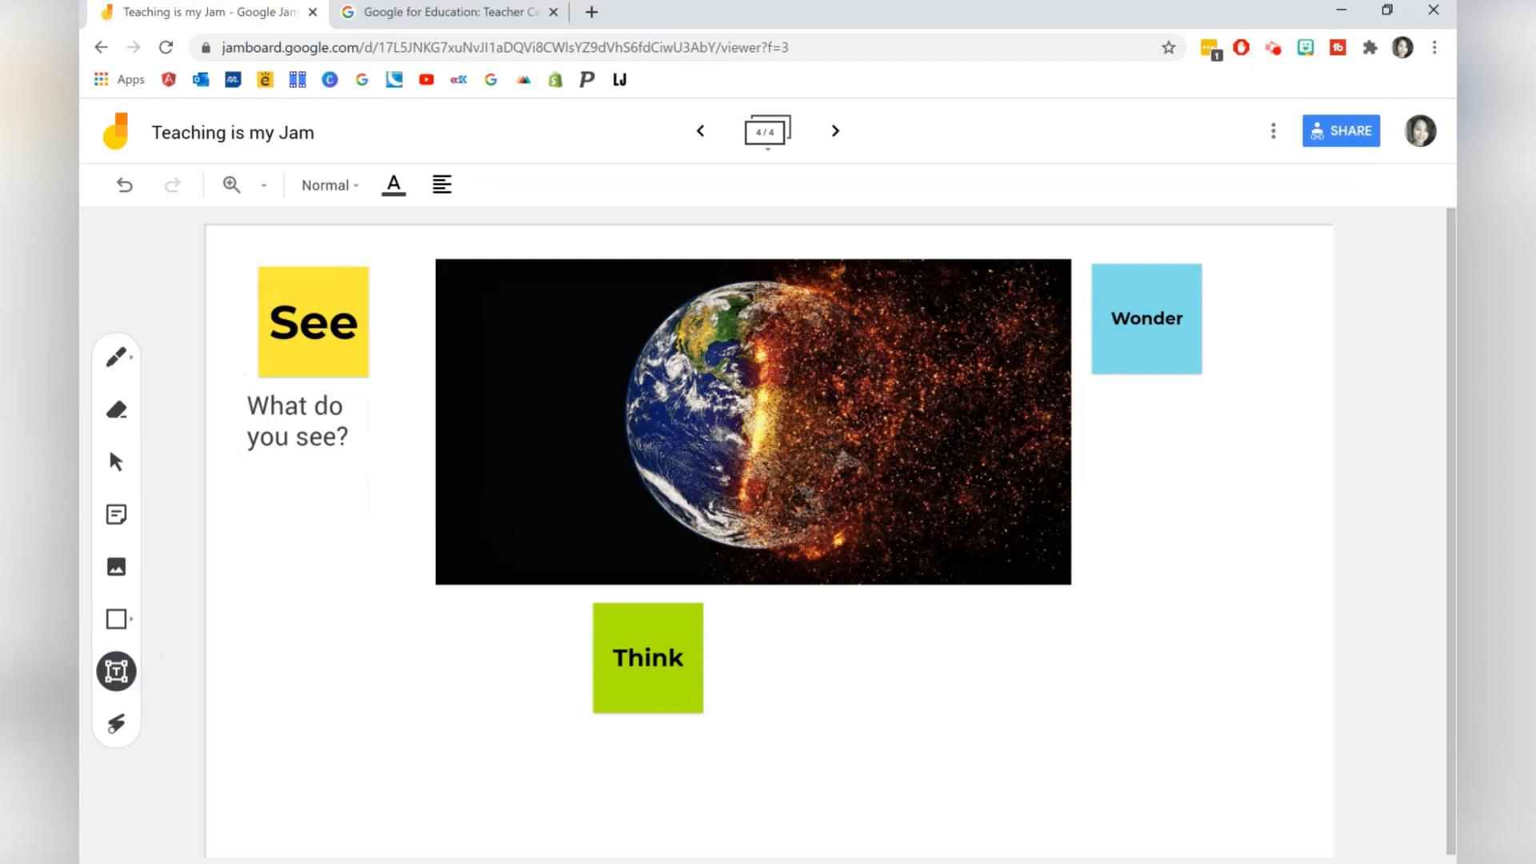
text(What does it make you thin)
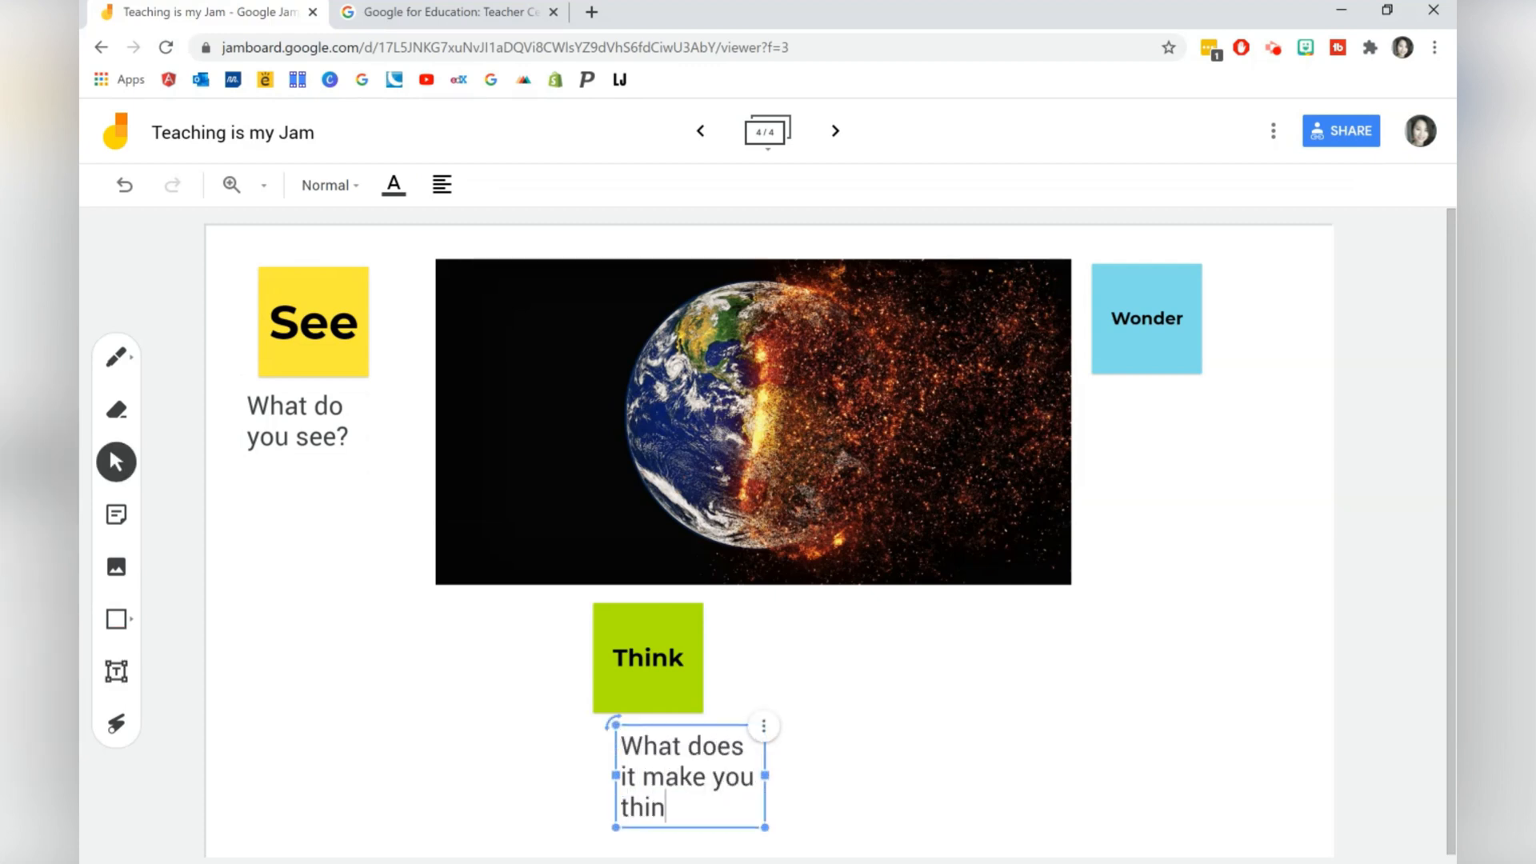
text(k?)
text(What does it make you wonder?)
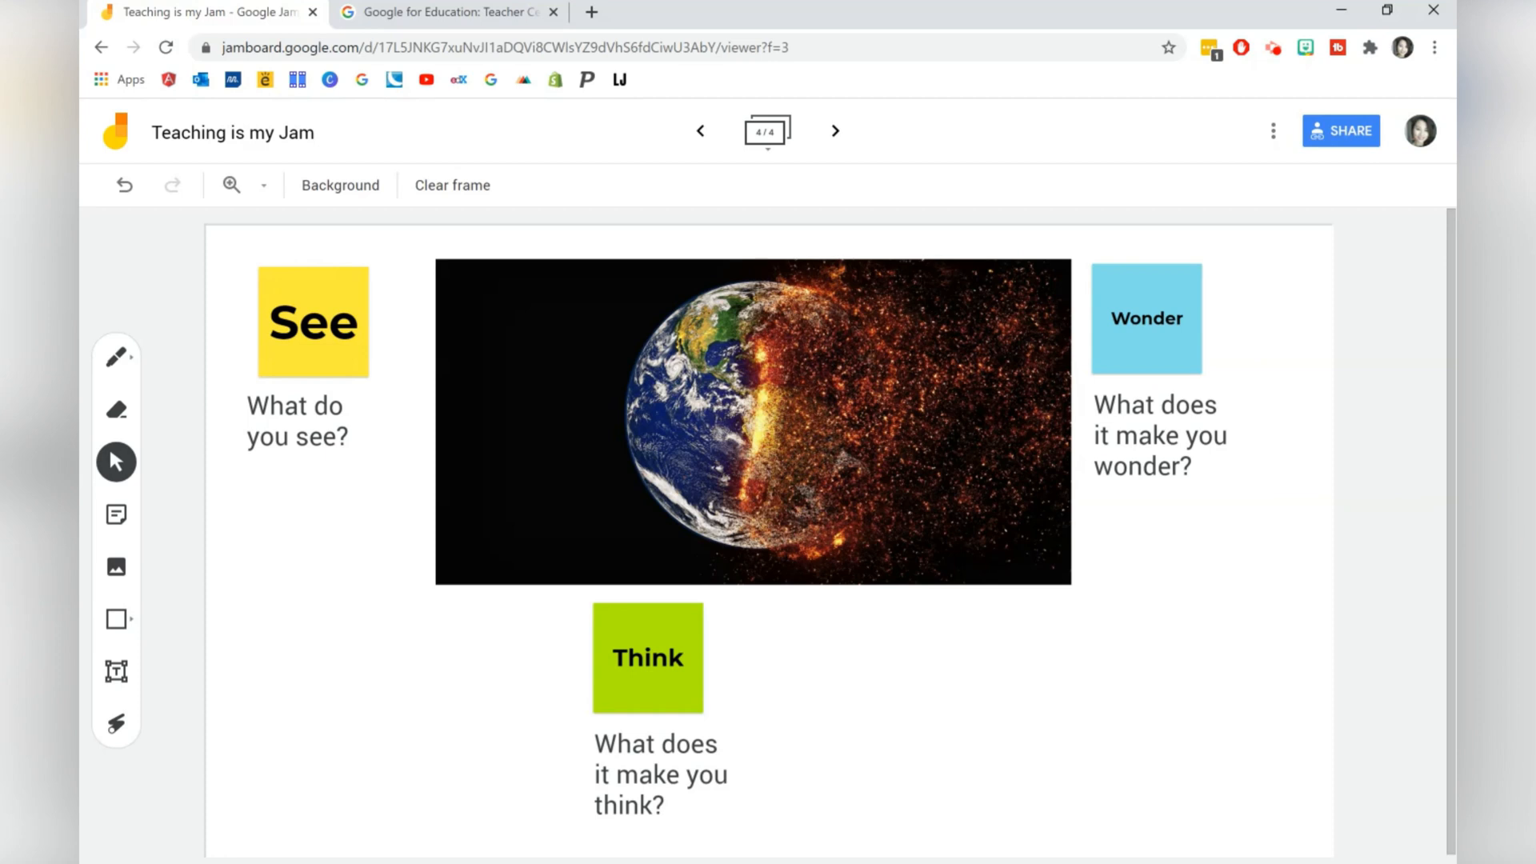
click(835, 131)
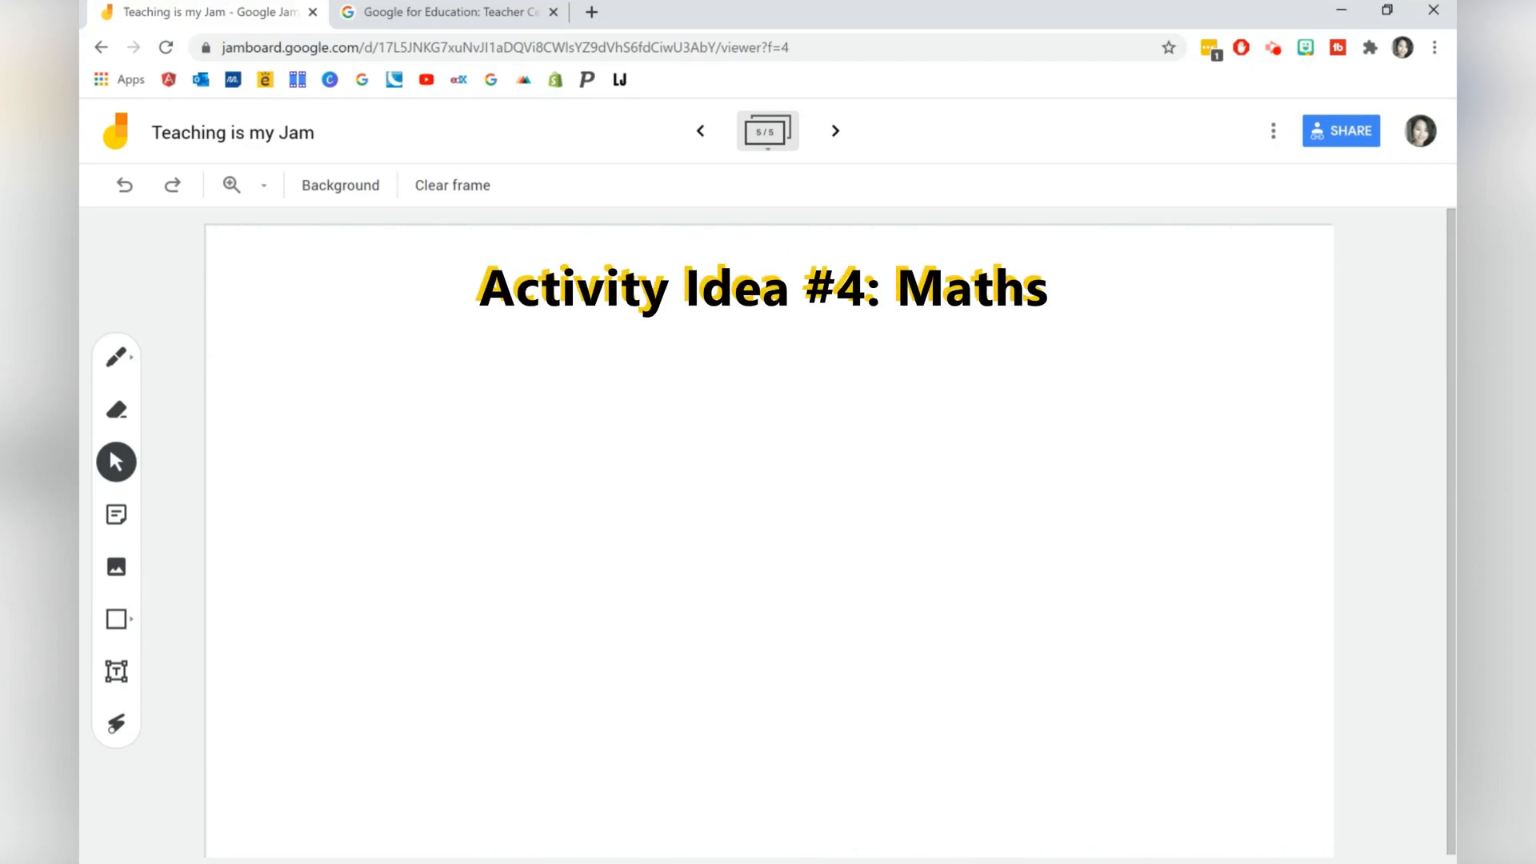
Give the frame a graph-paper background and place the Q1 equation 2(x − 3) = 10 top left
click(452, 186)
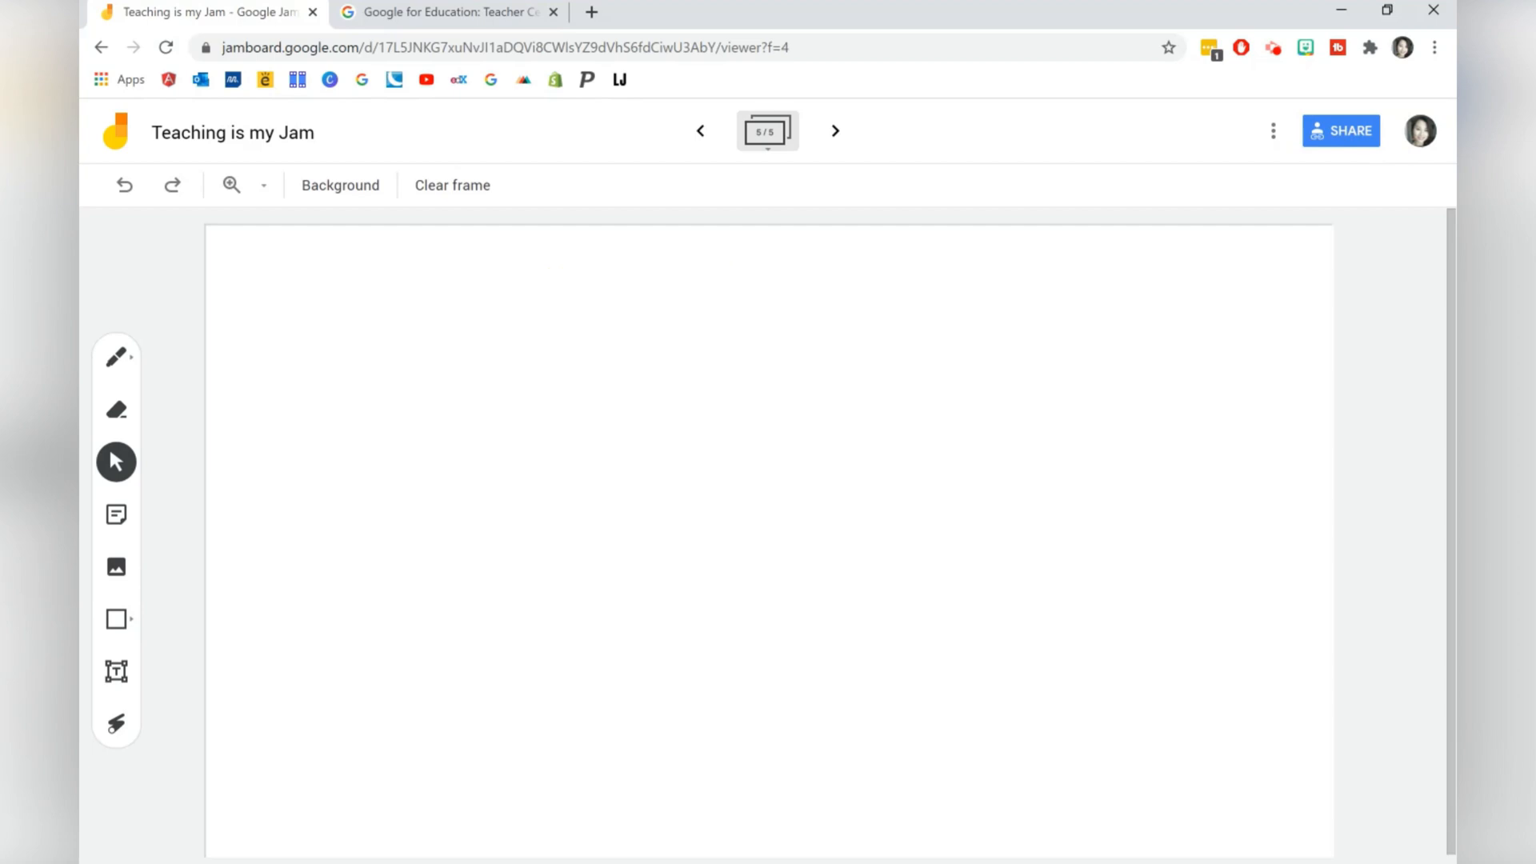
mouse_move(403, 253)
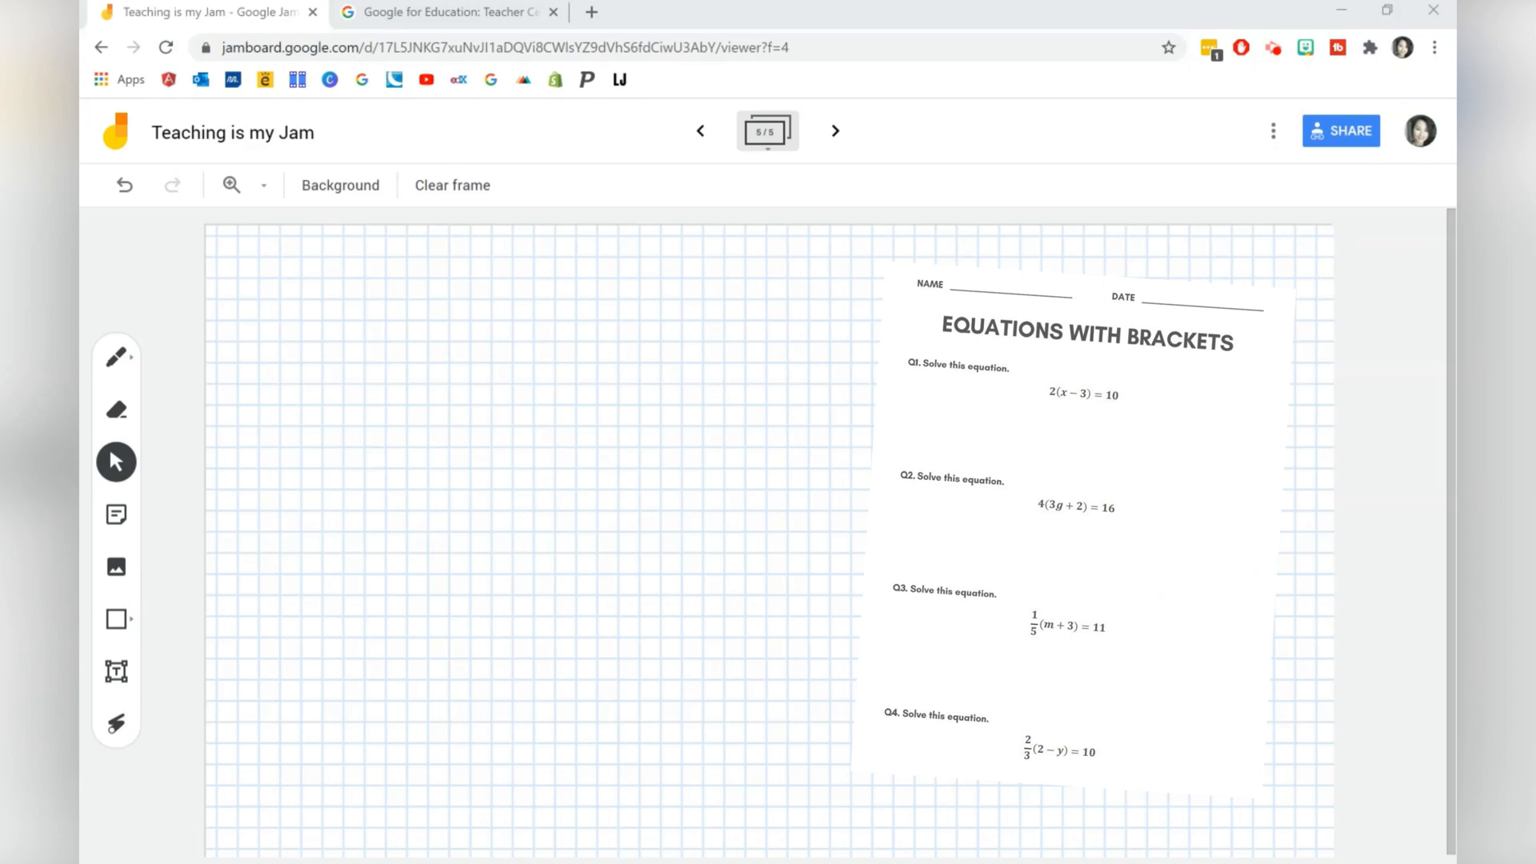
mouse_move(773, 545)
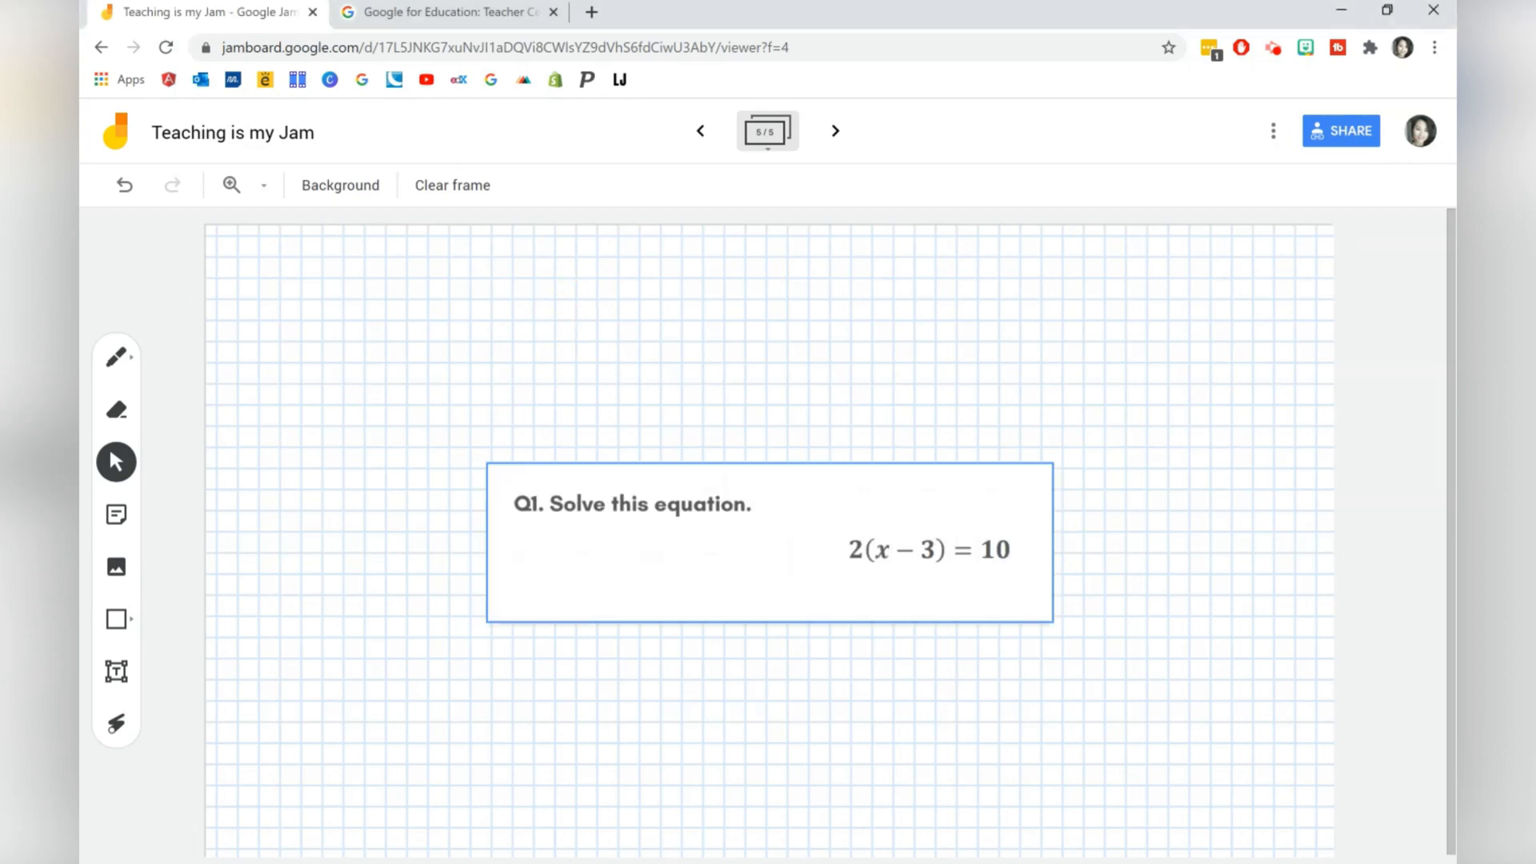
drag(770, 544, 576, 360)
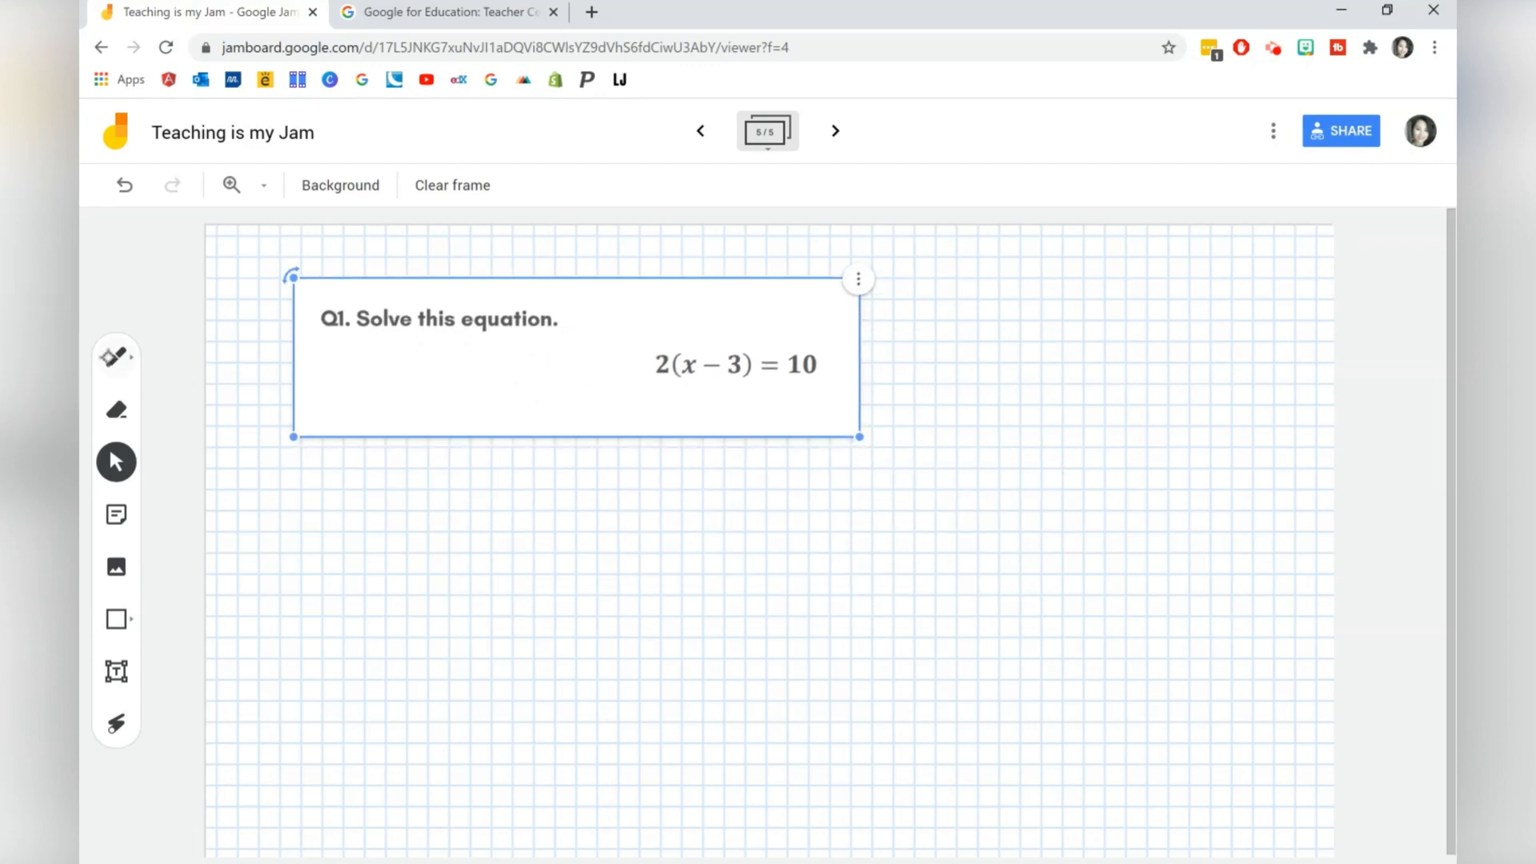
Handwrite x − 3 = 5 and x = beneath the equation with the pen, then move to the next frame
click(115, 357)
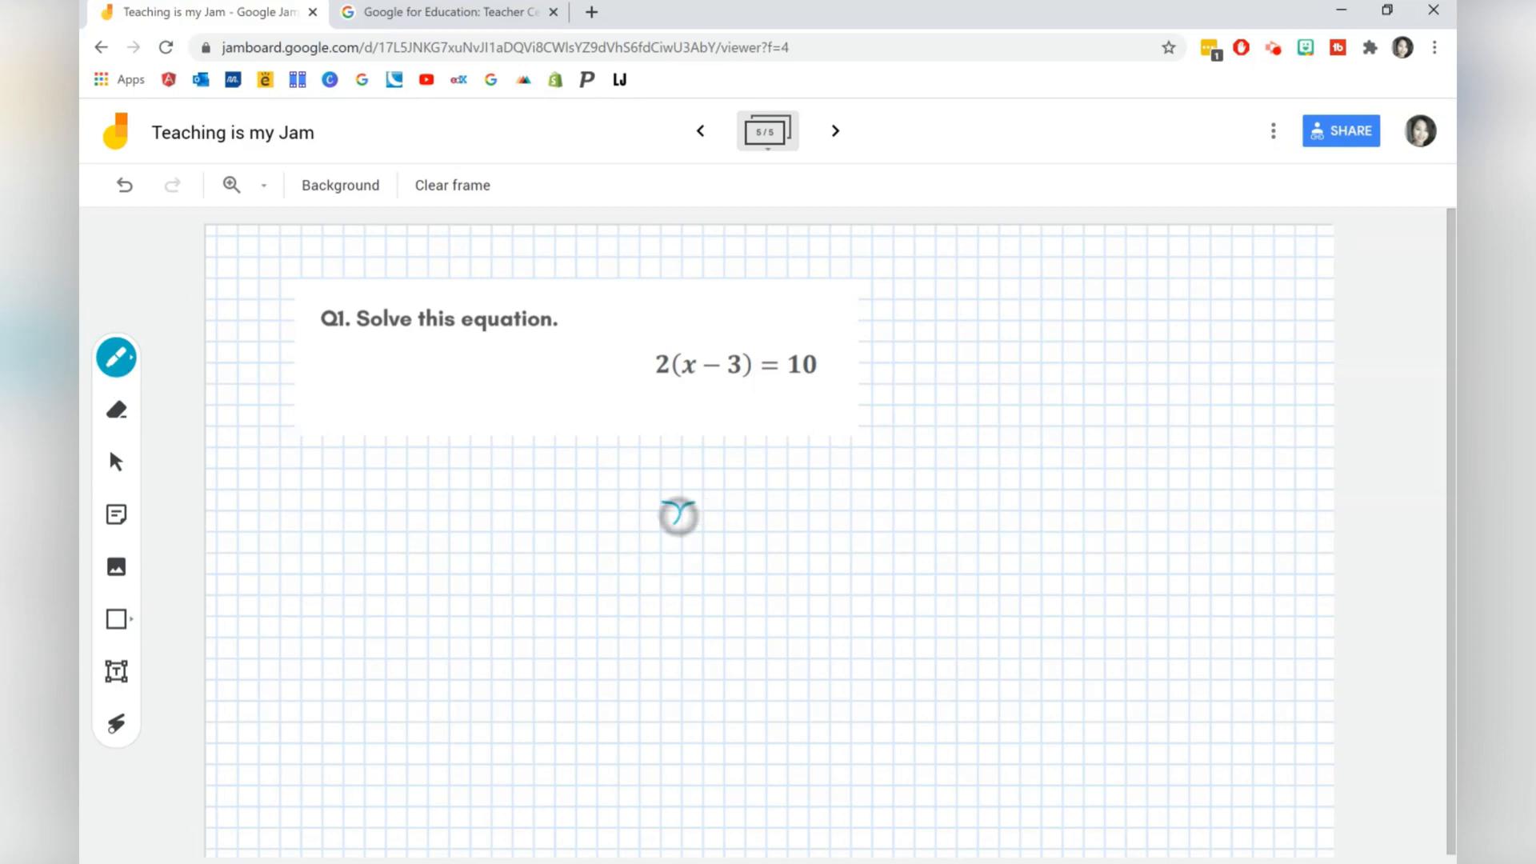
drag(666, 509, 744, 509)
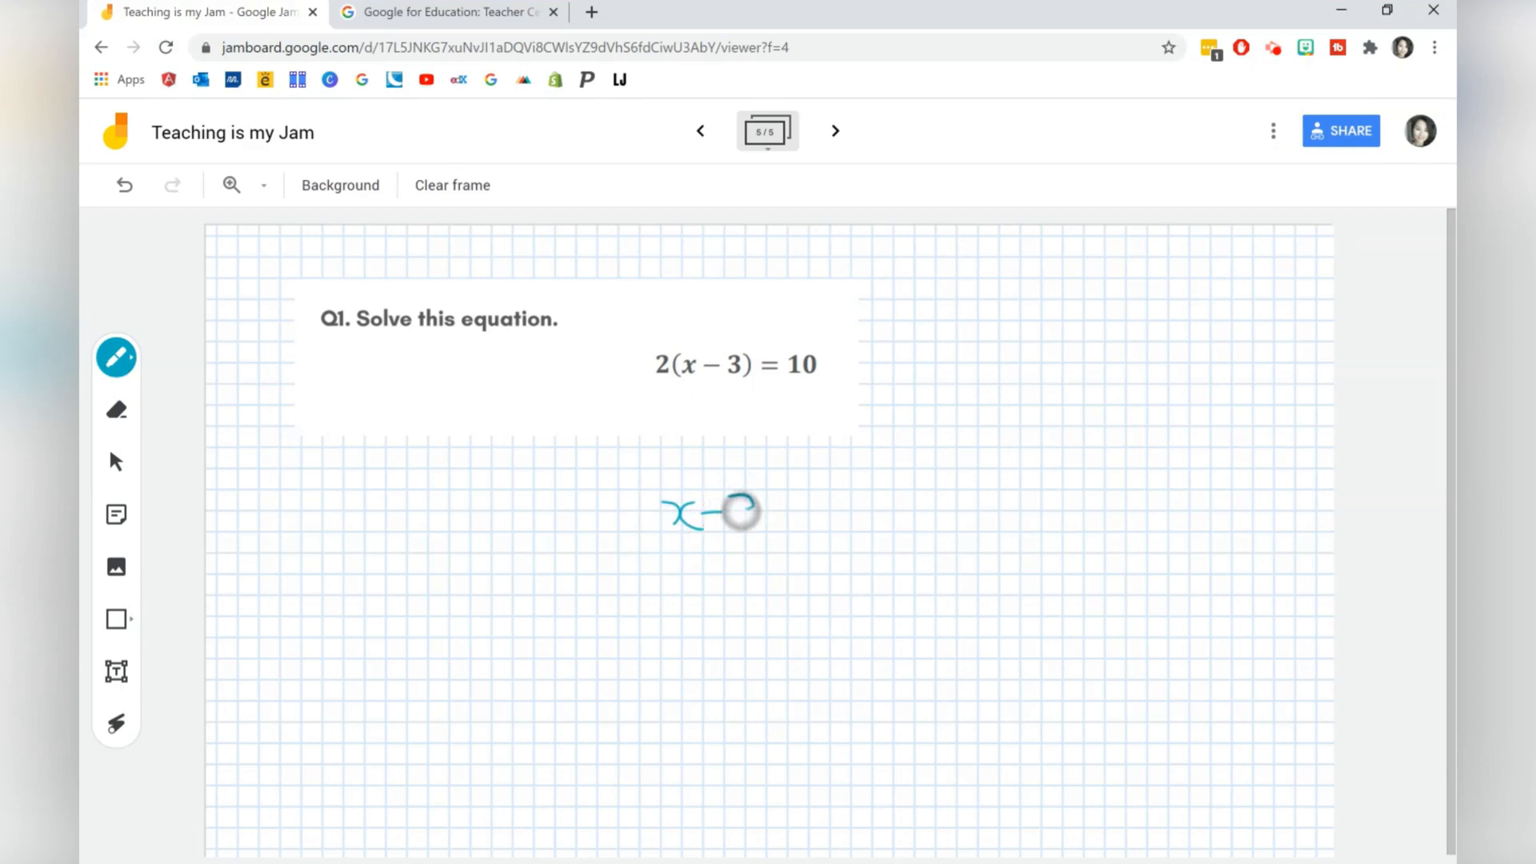
drag(729, 509, 794, 513)
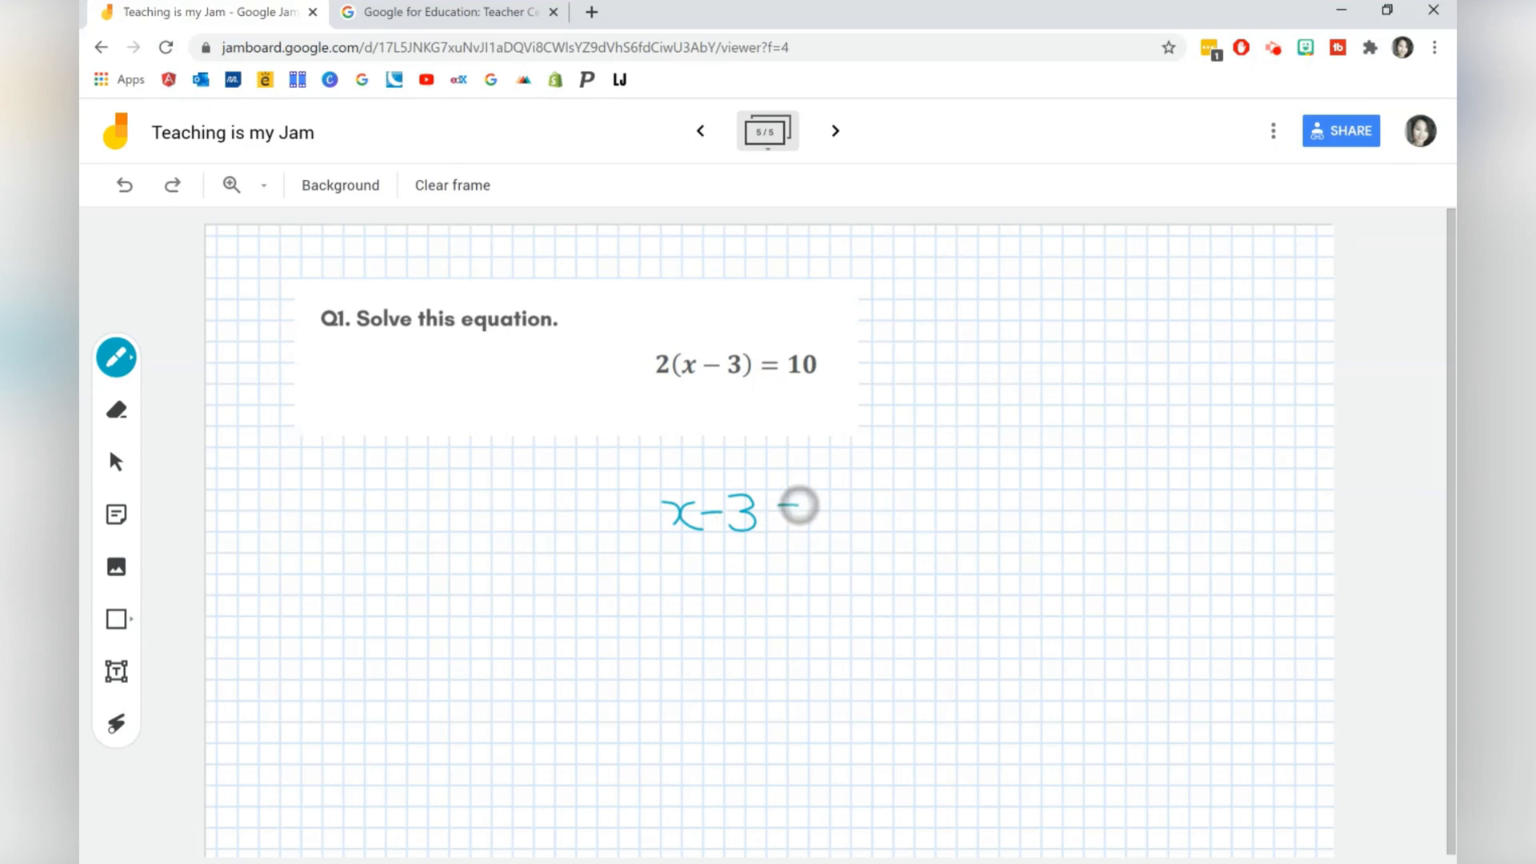
drag(784, 504, 813, 514)
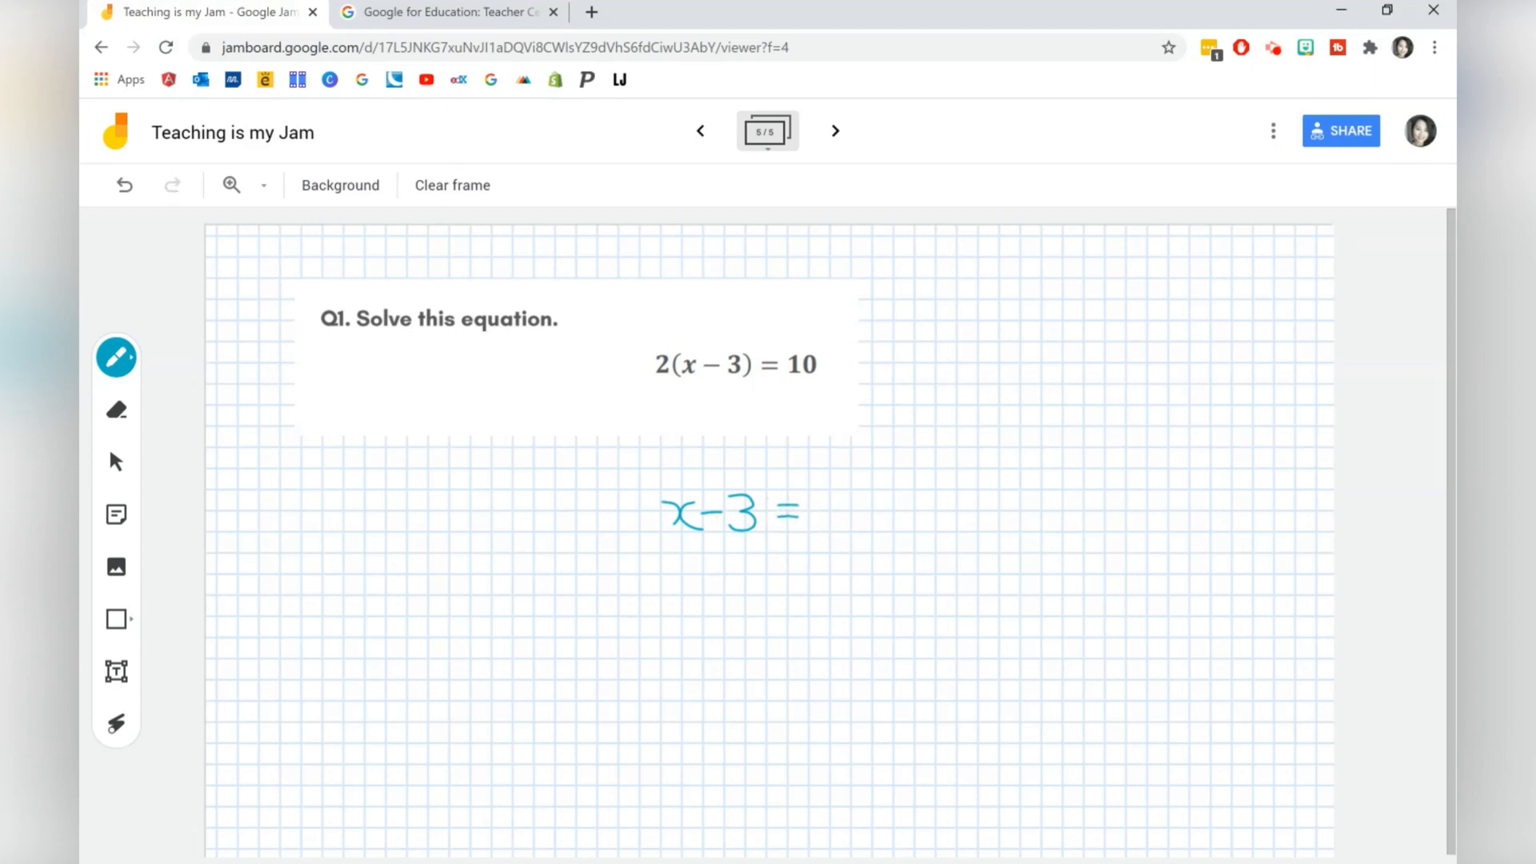
drag(803, 509, 828, 524)
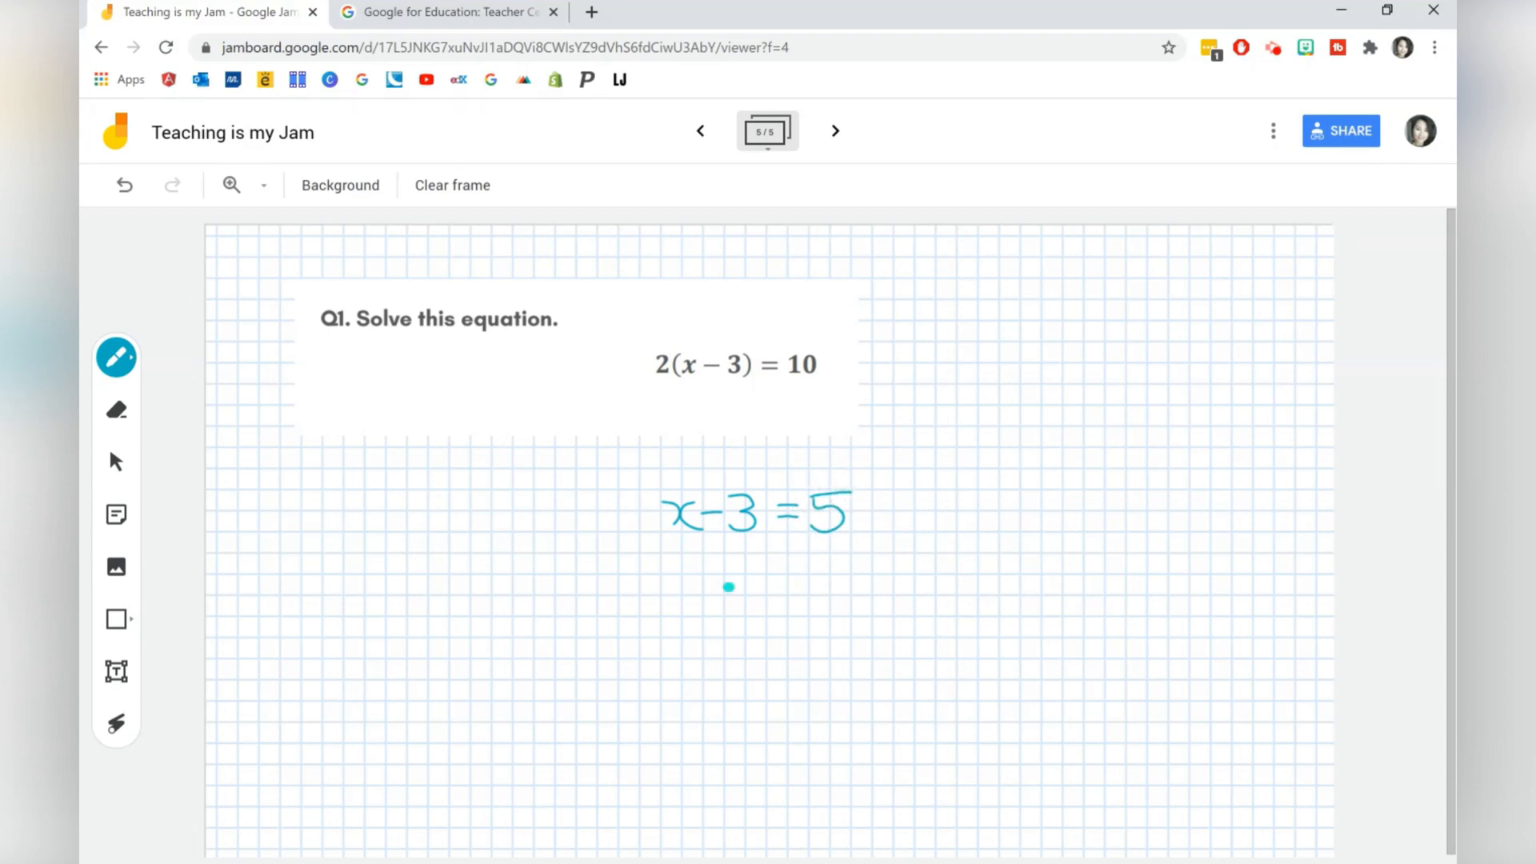
drag(725, 587, 765, 628)
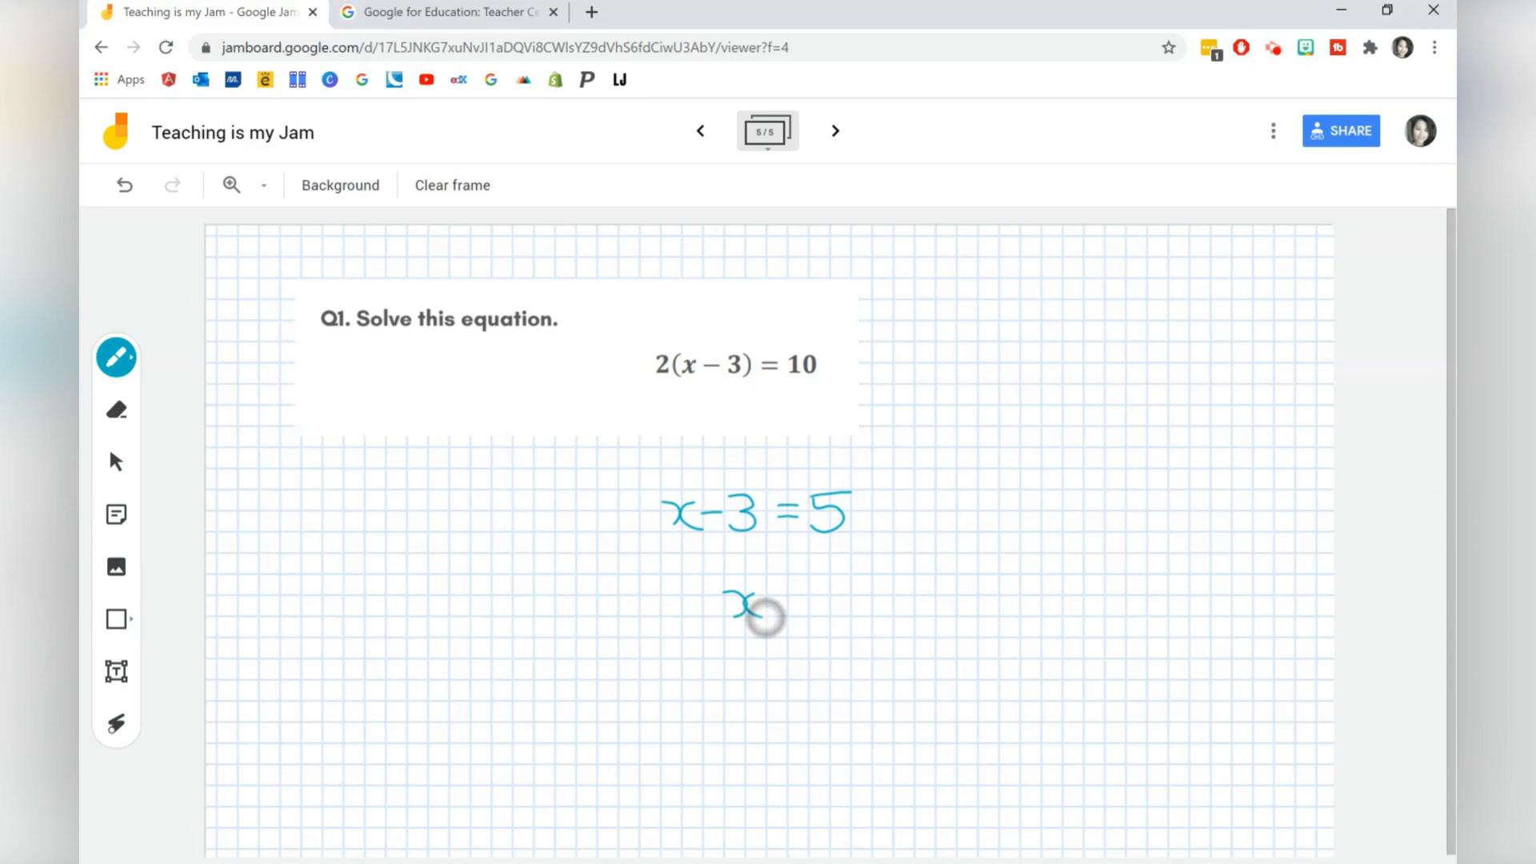
drag(775, 597, 818, 597)
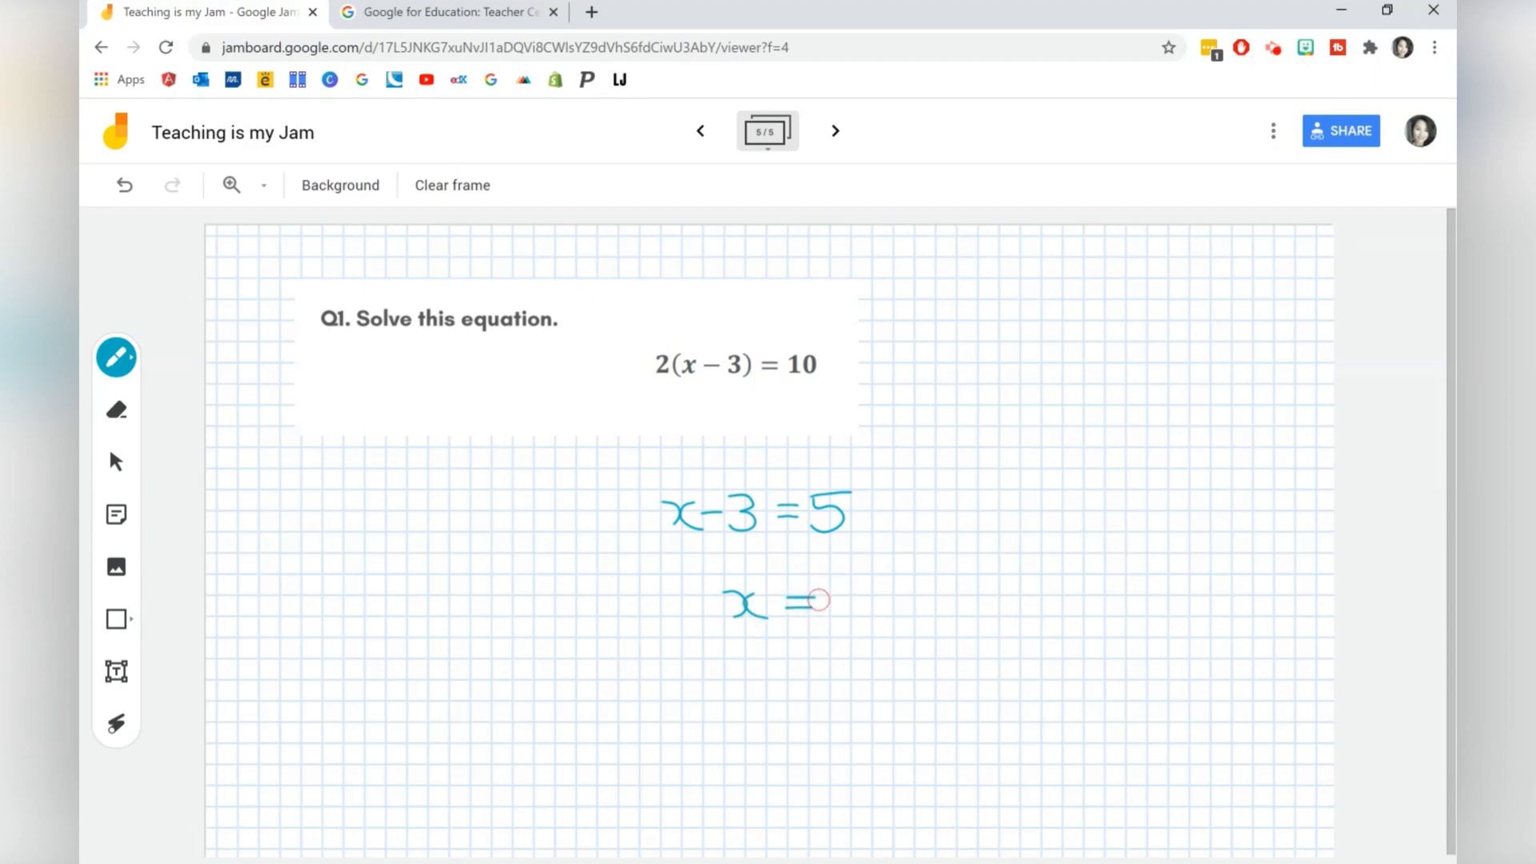
click(835, 132)
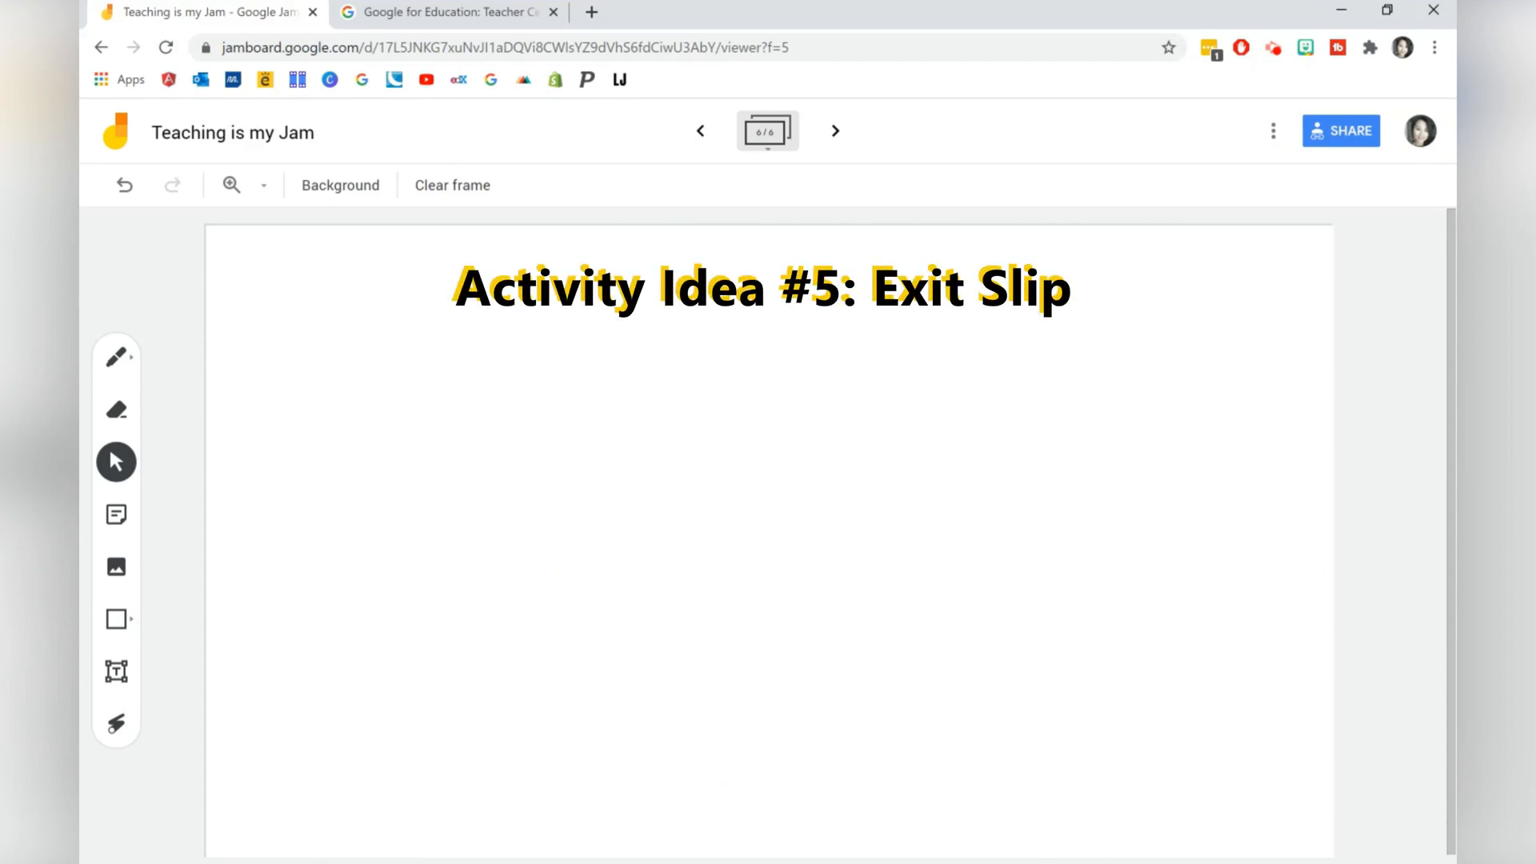
Set a lined background and start an EXIT TICKET text box with '1. Create a sticky note.'
click(339, 186)
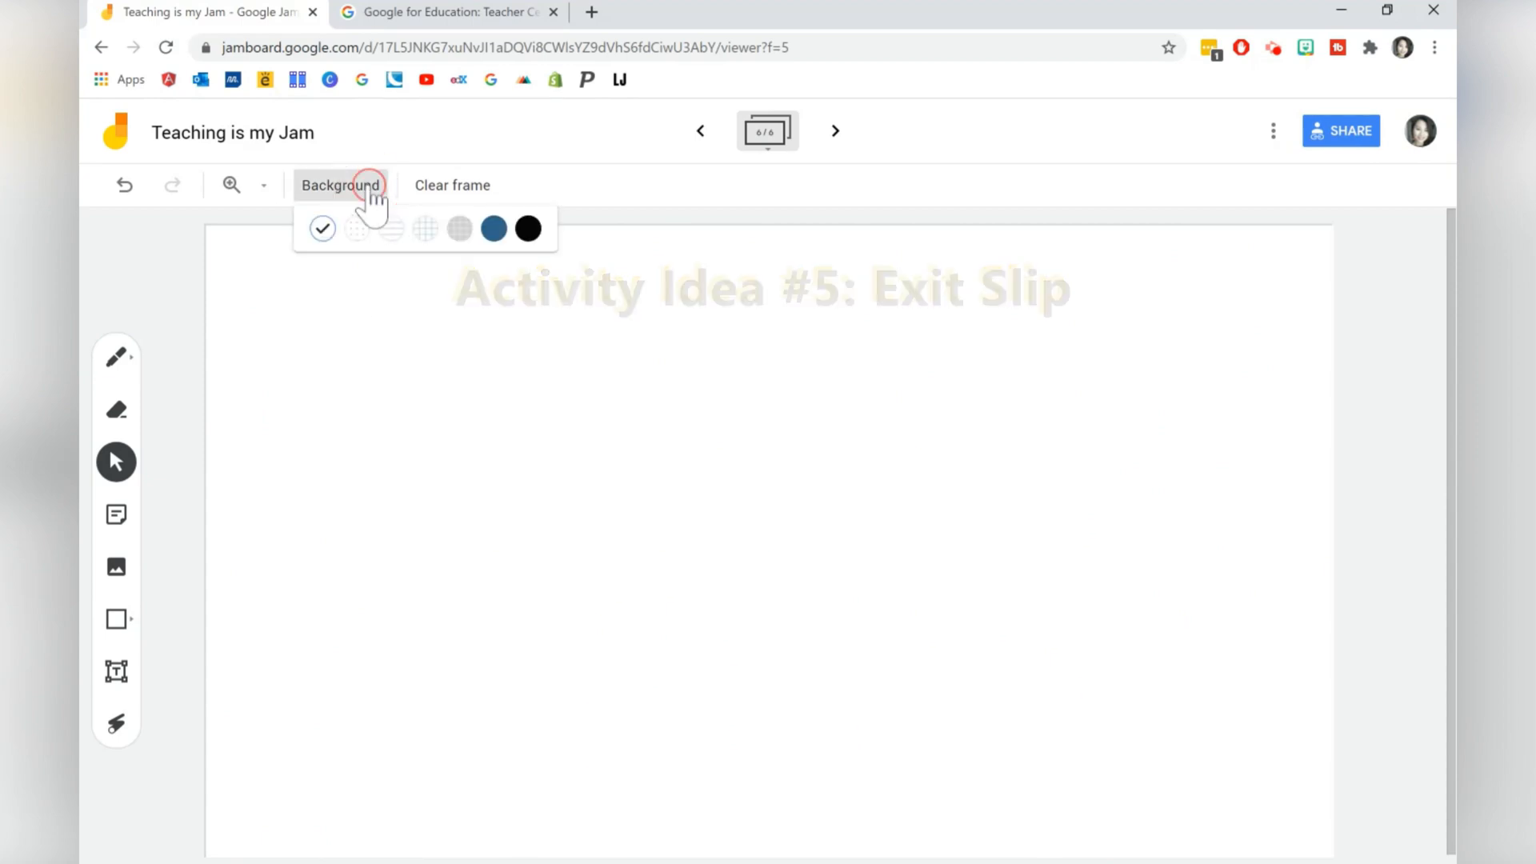
click(391, 227)
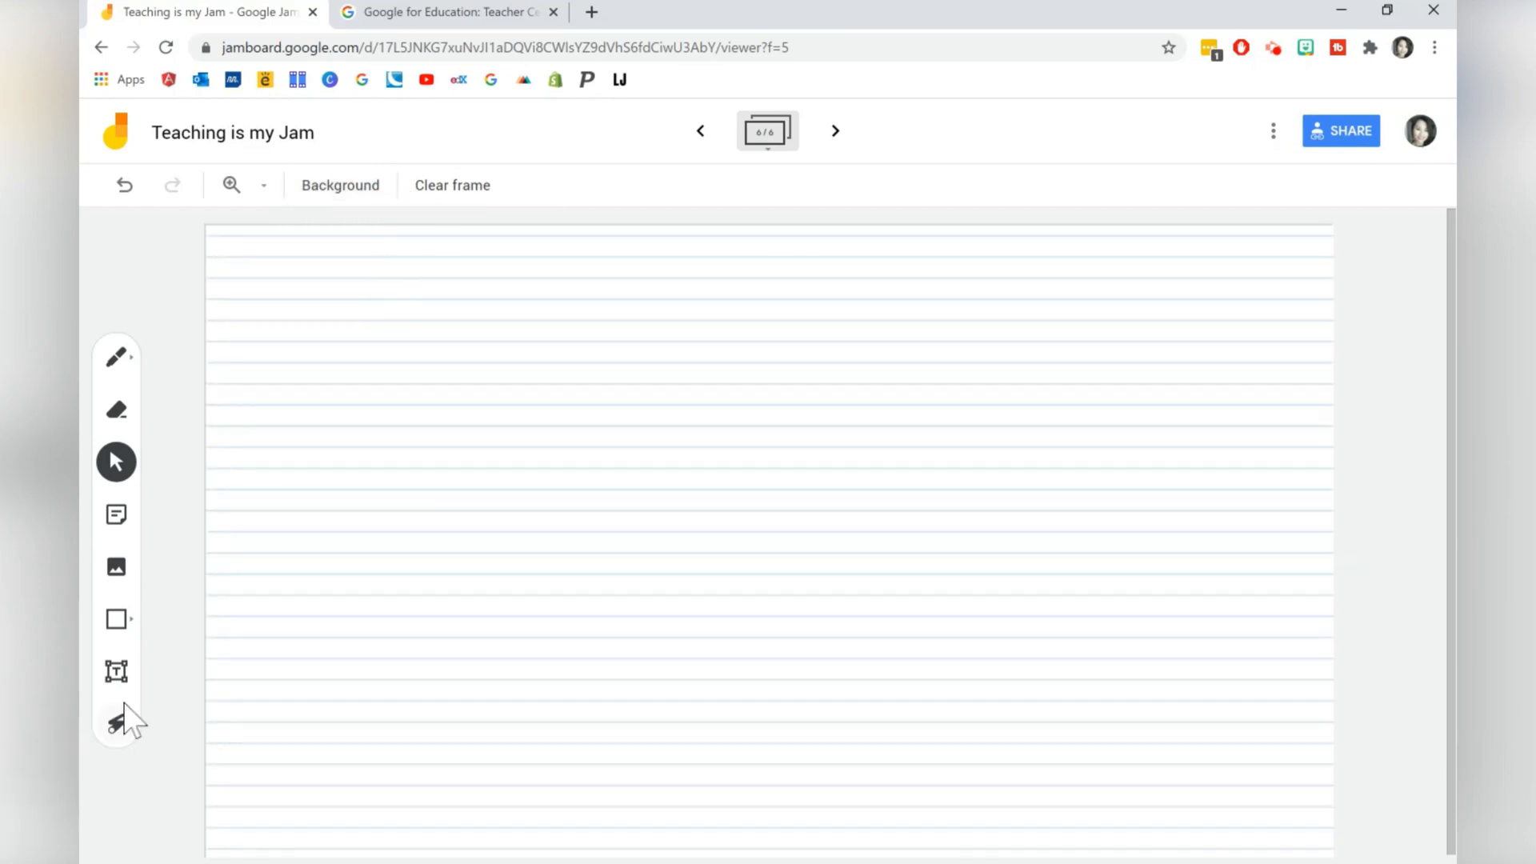
click(115, 670)
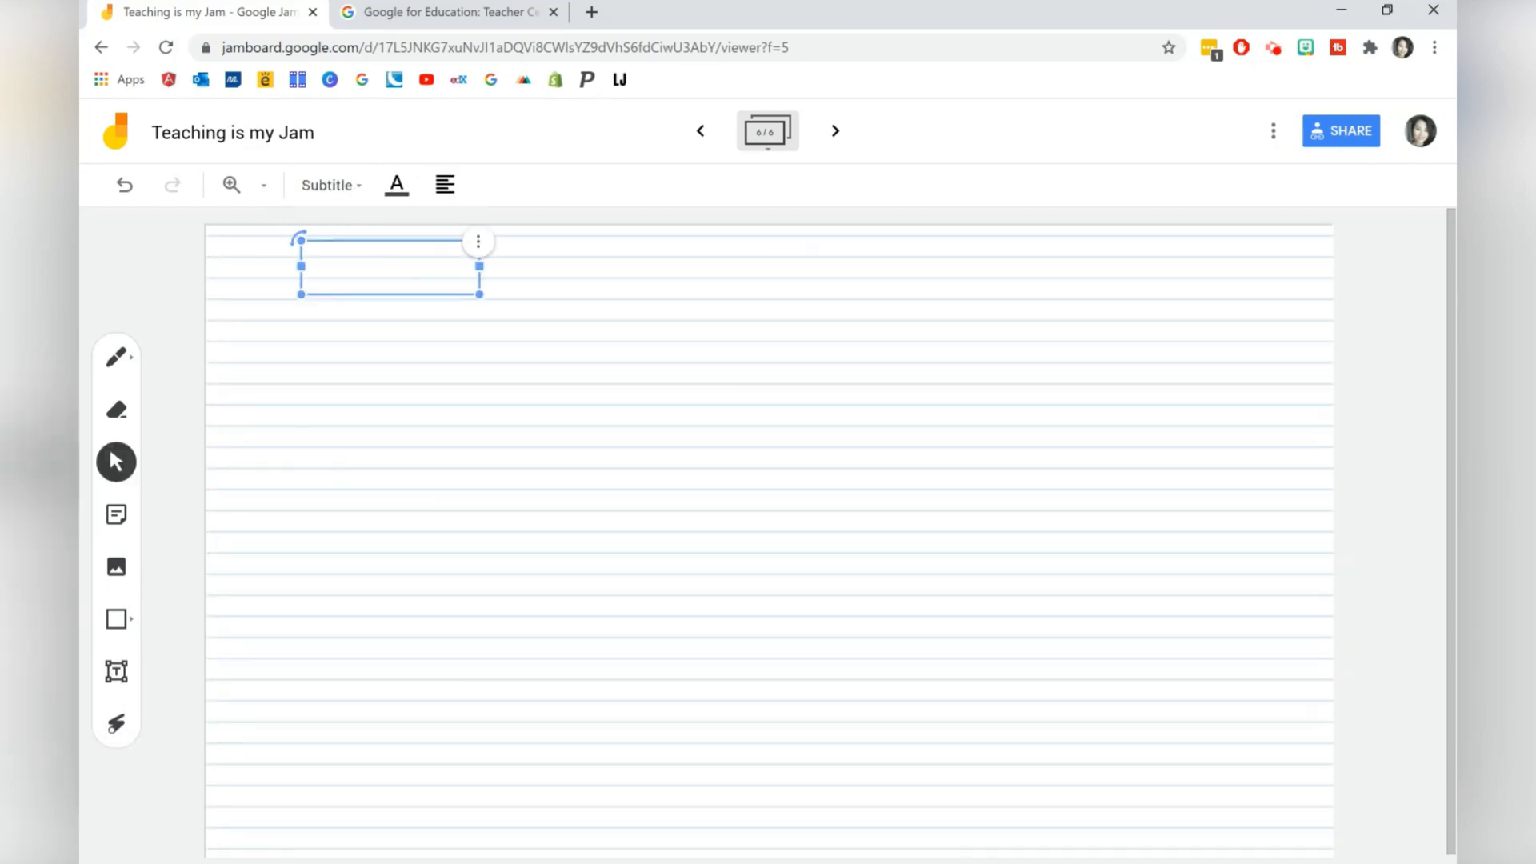
text(EXIT TIK)
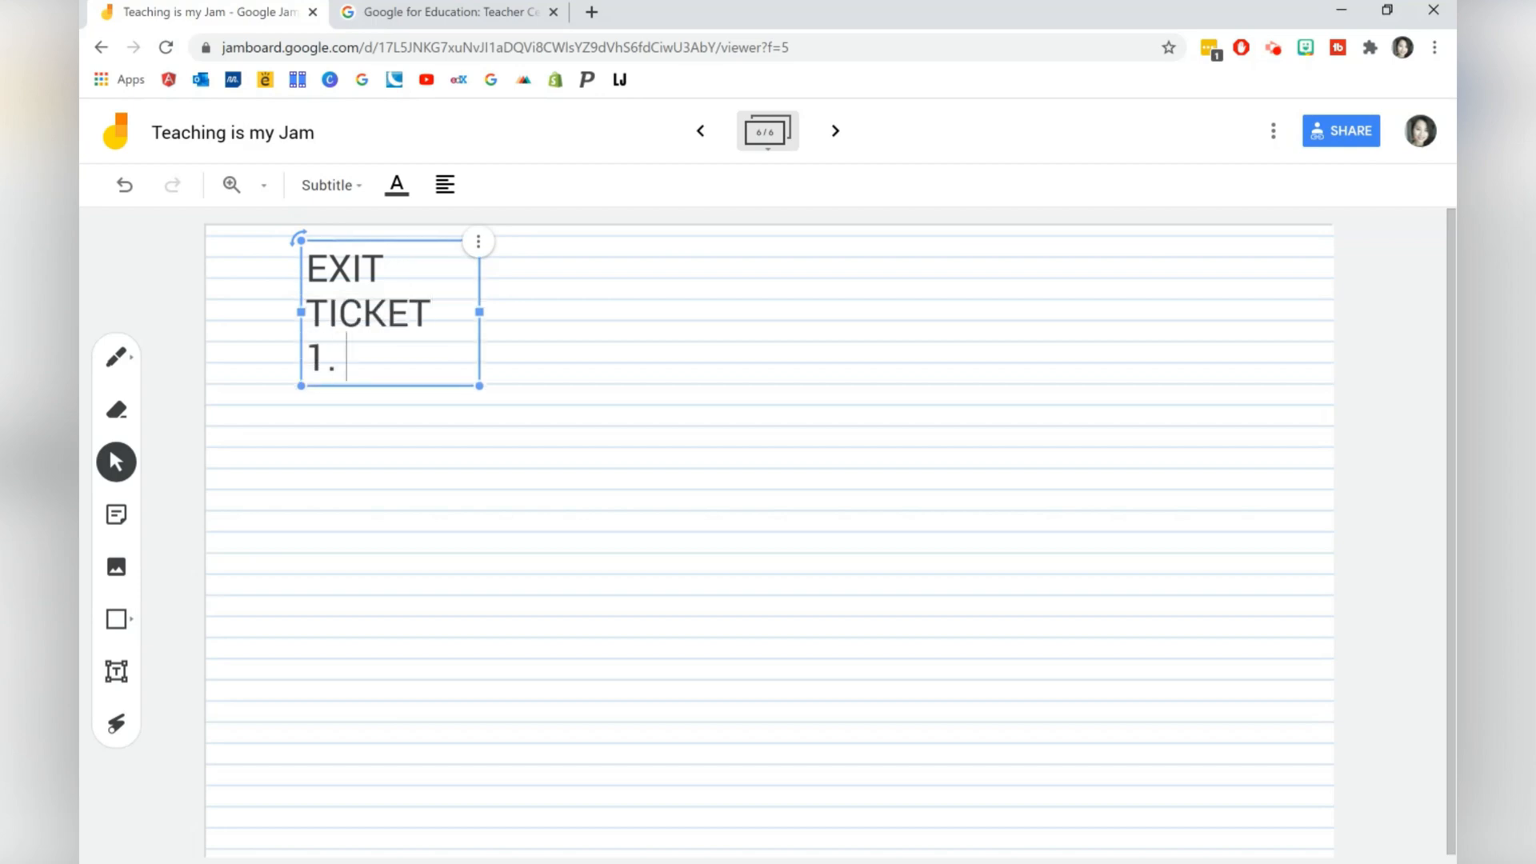
text(Create a stick)
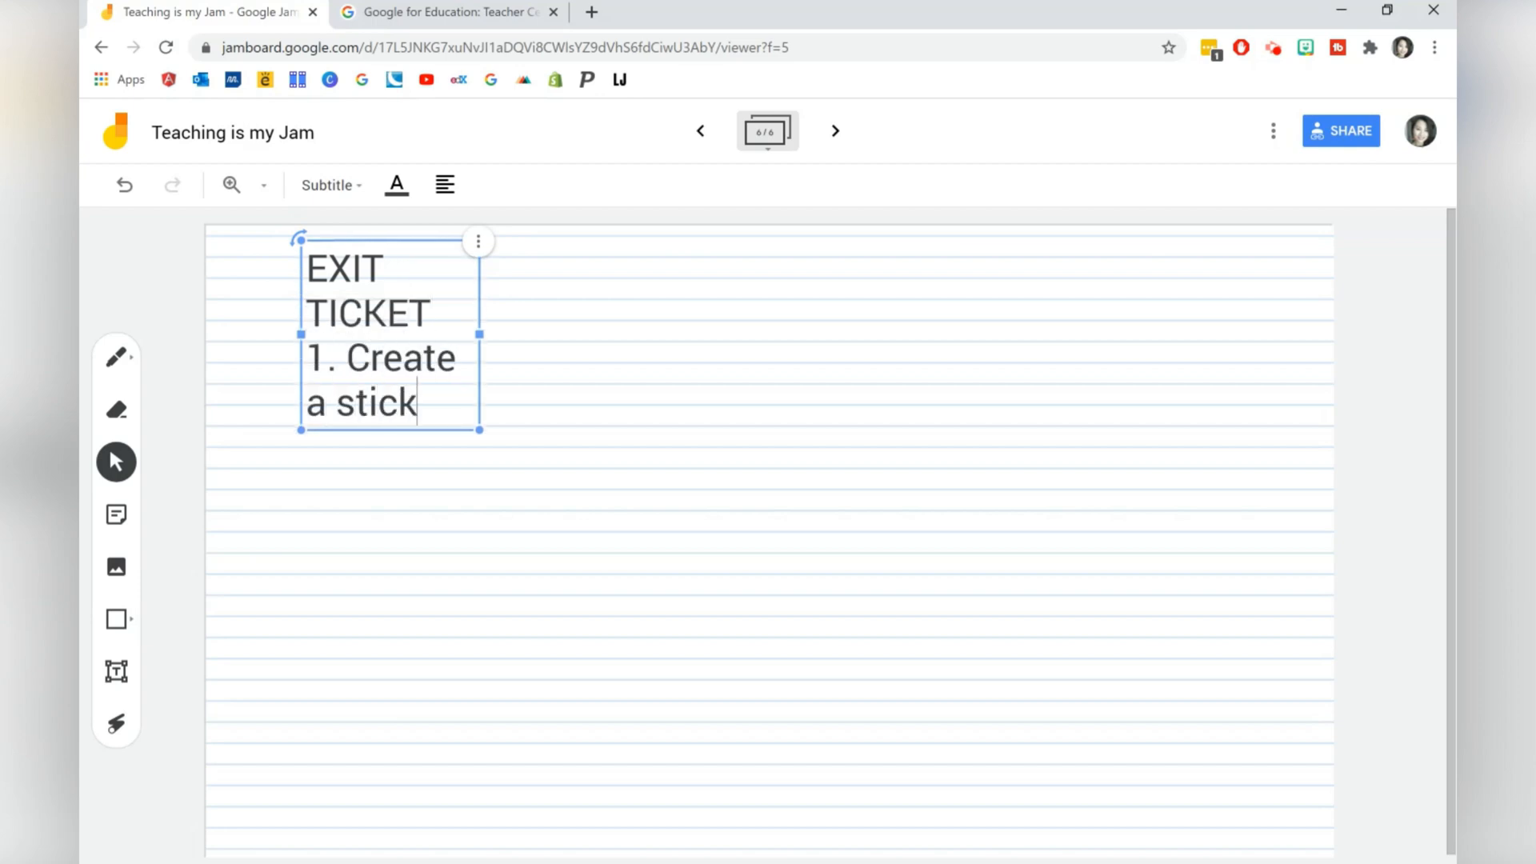
text(y note.)
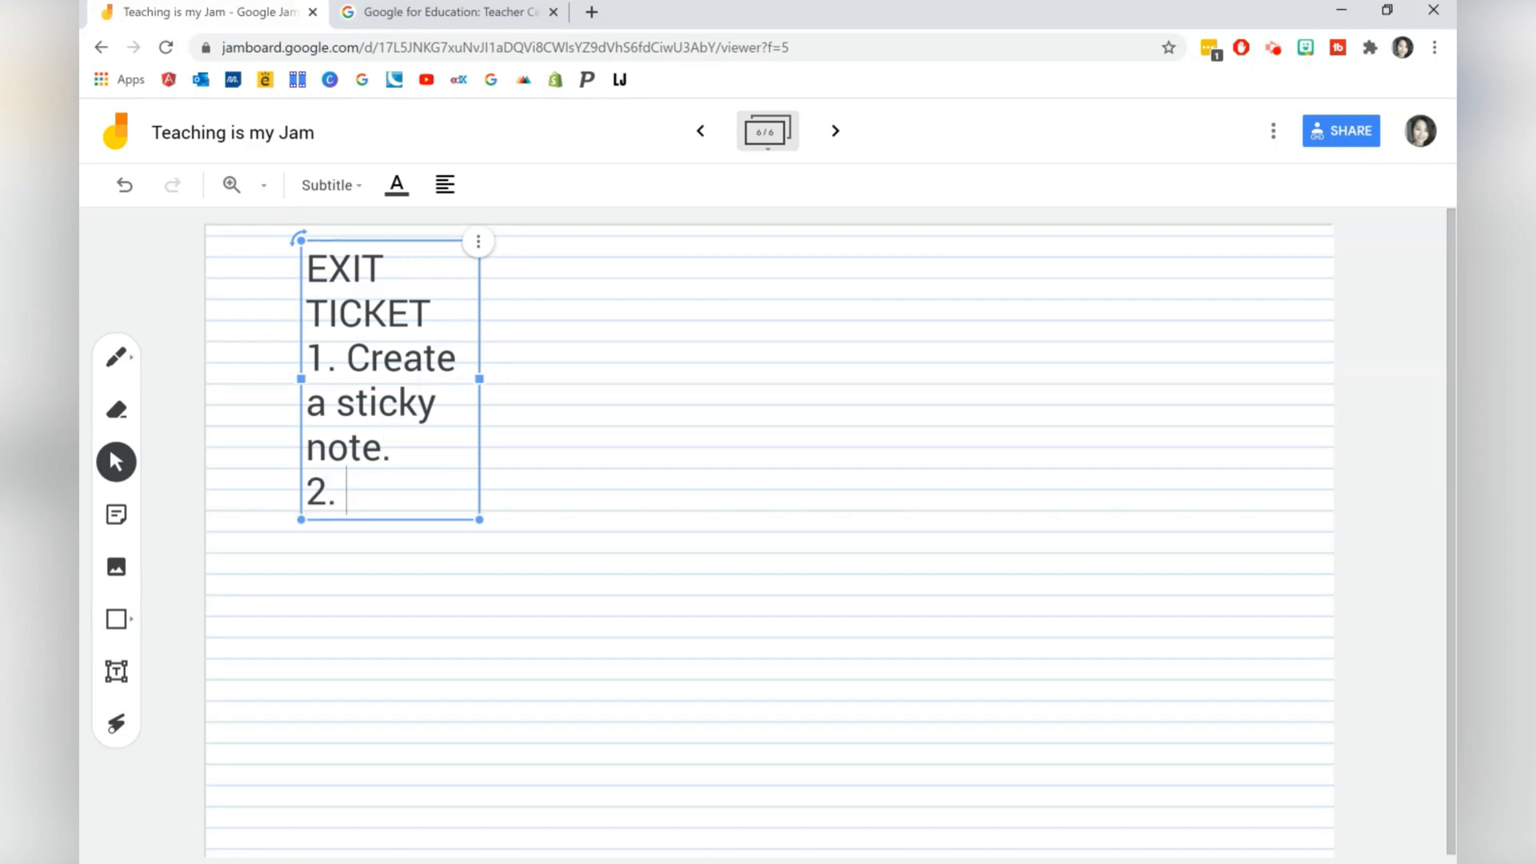
text(Wri)
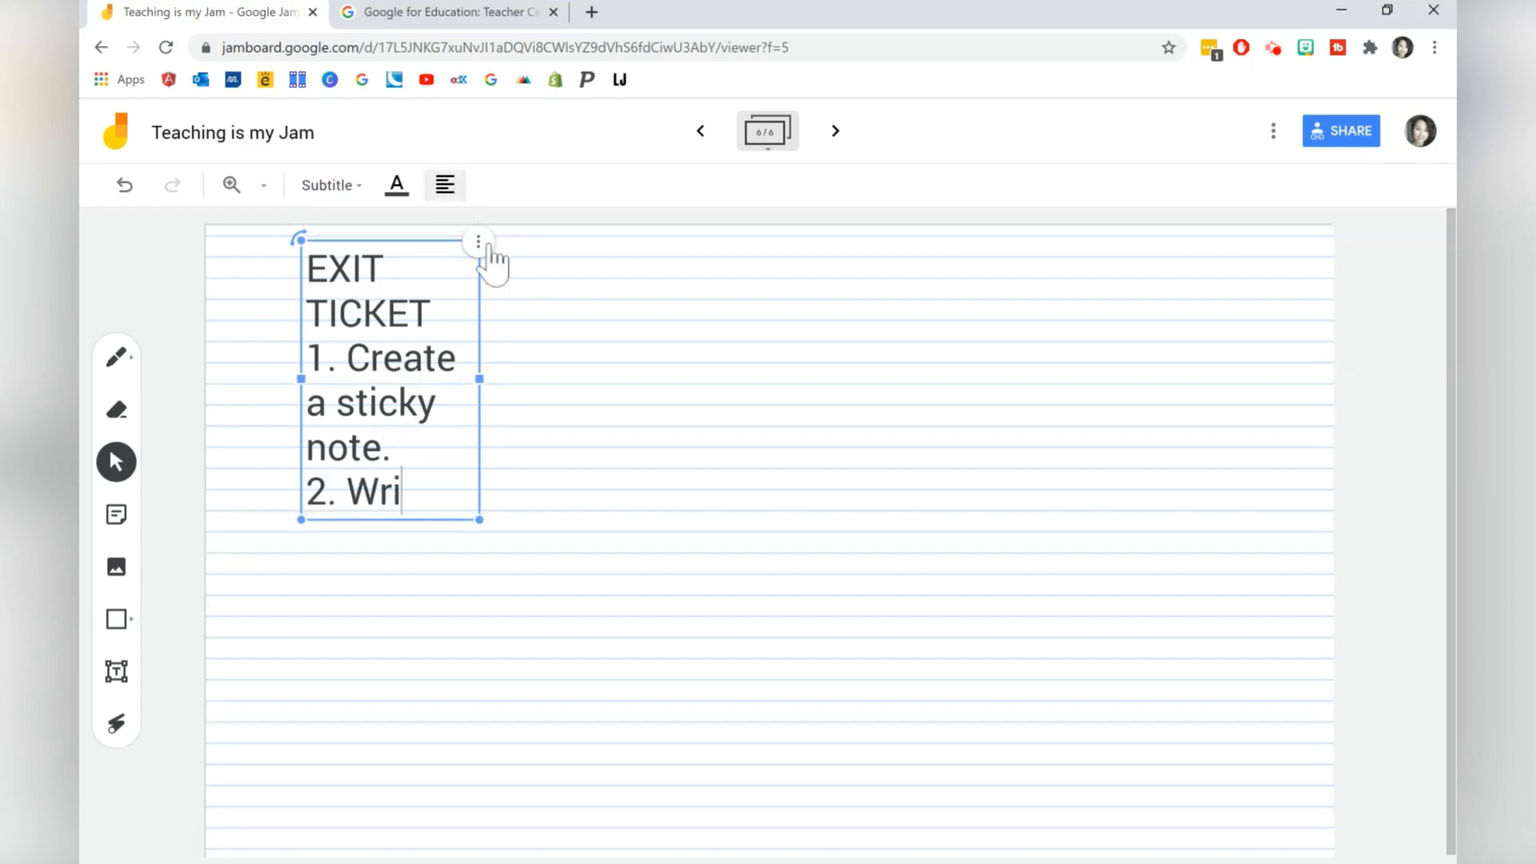
Widen the box and add '2. Write your name.' and '3. Summarise 1 idea you've learnt this lesson.'
drag(480, 382, 789, 383)
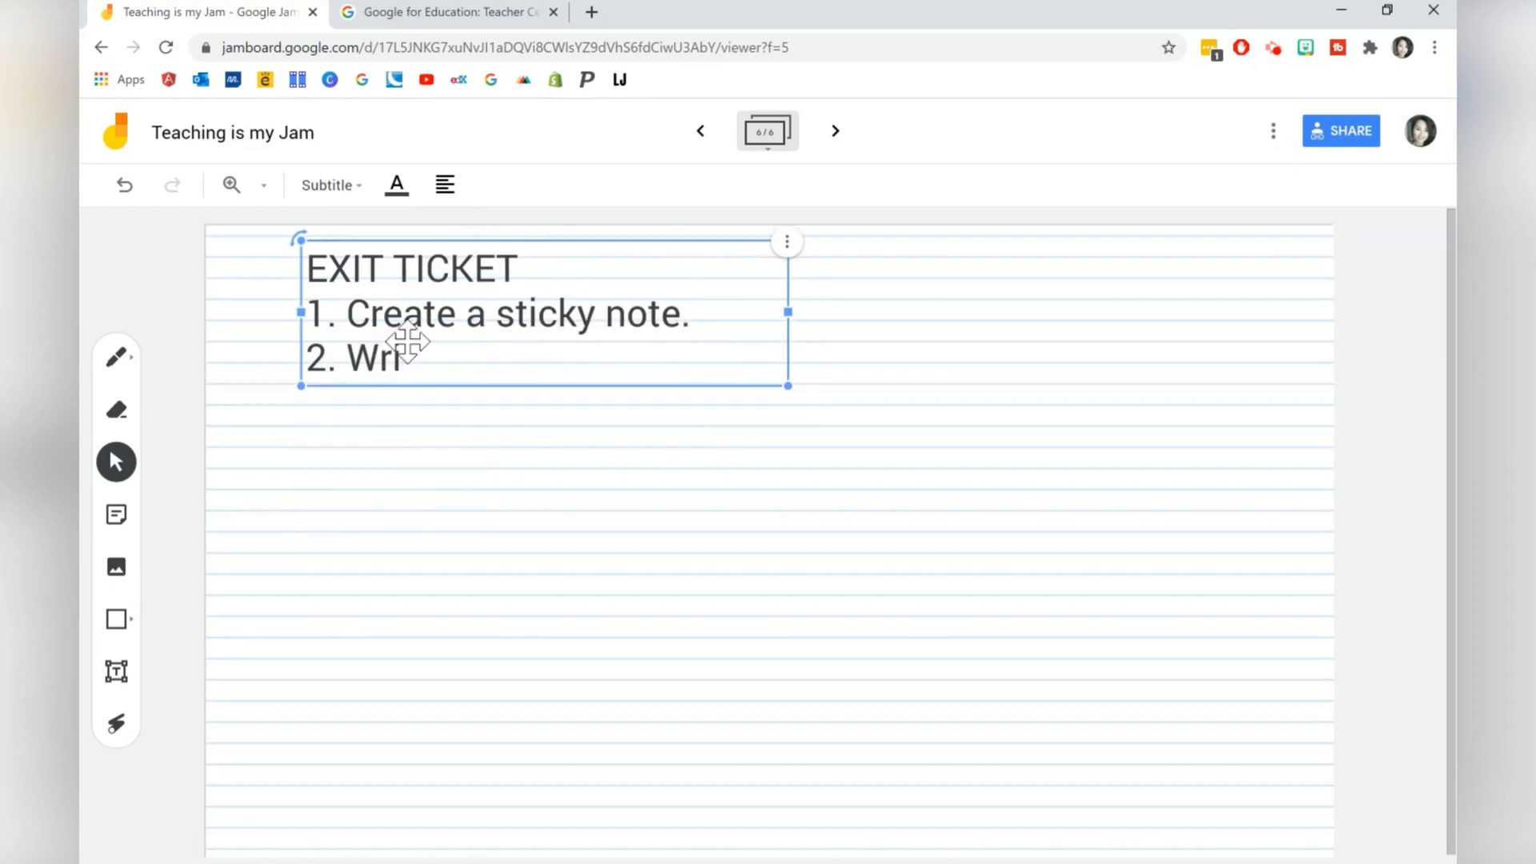
text(te your)
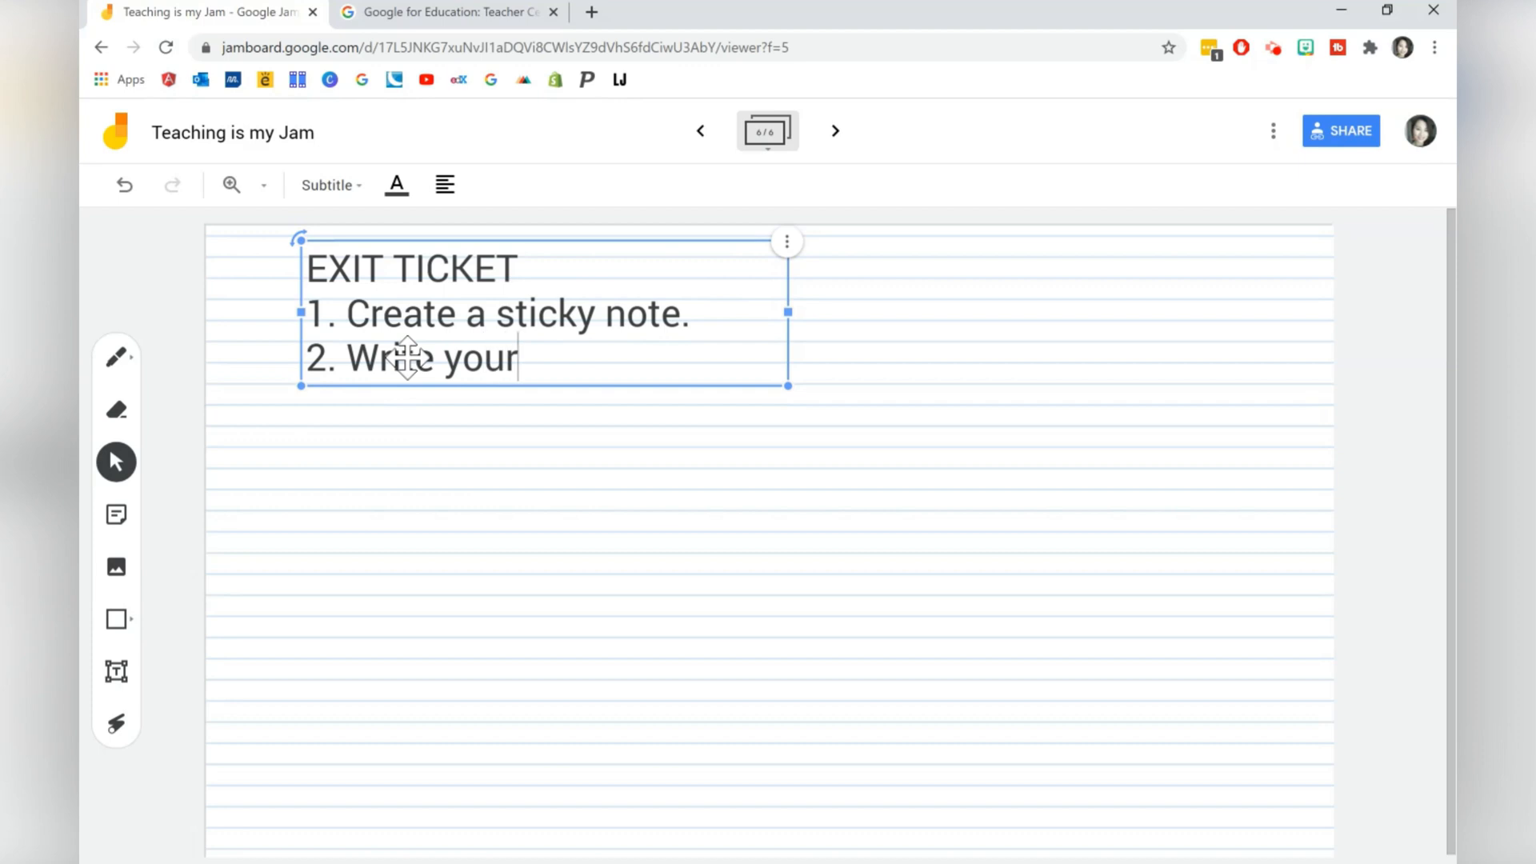
text(name.)
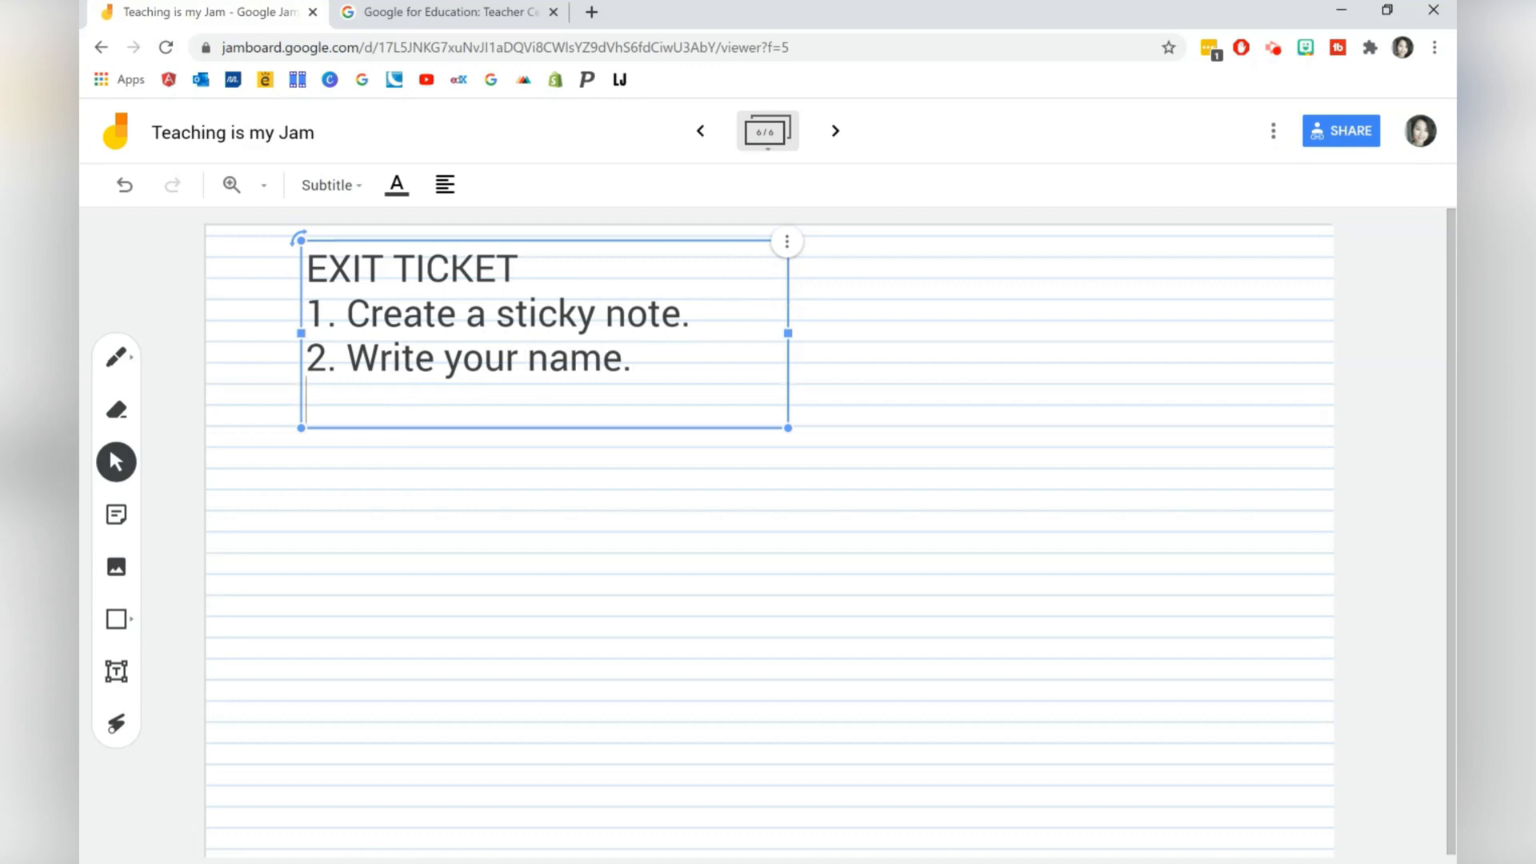
text(3. Summari)
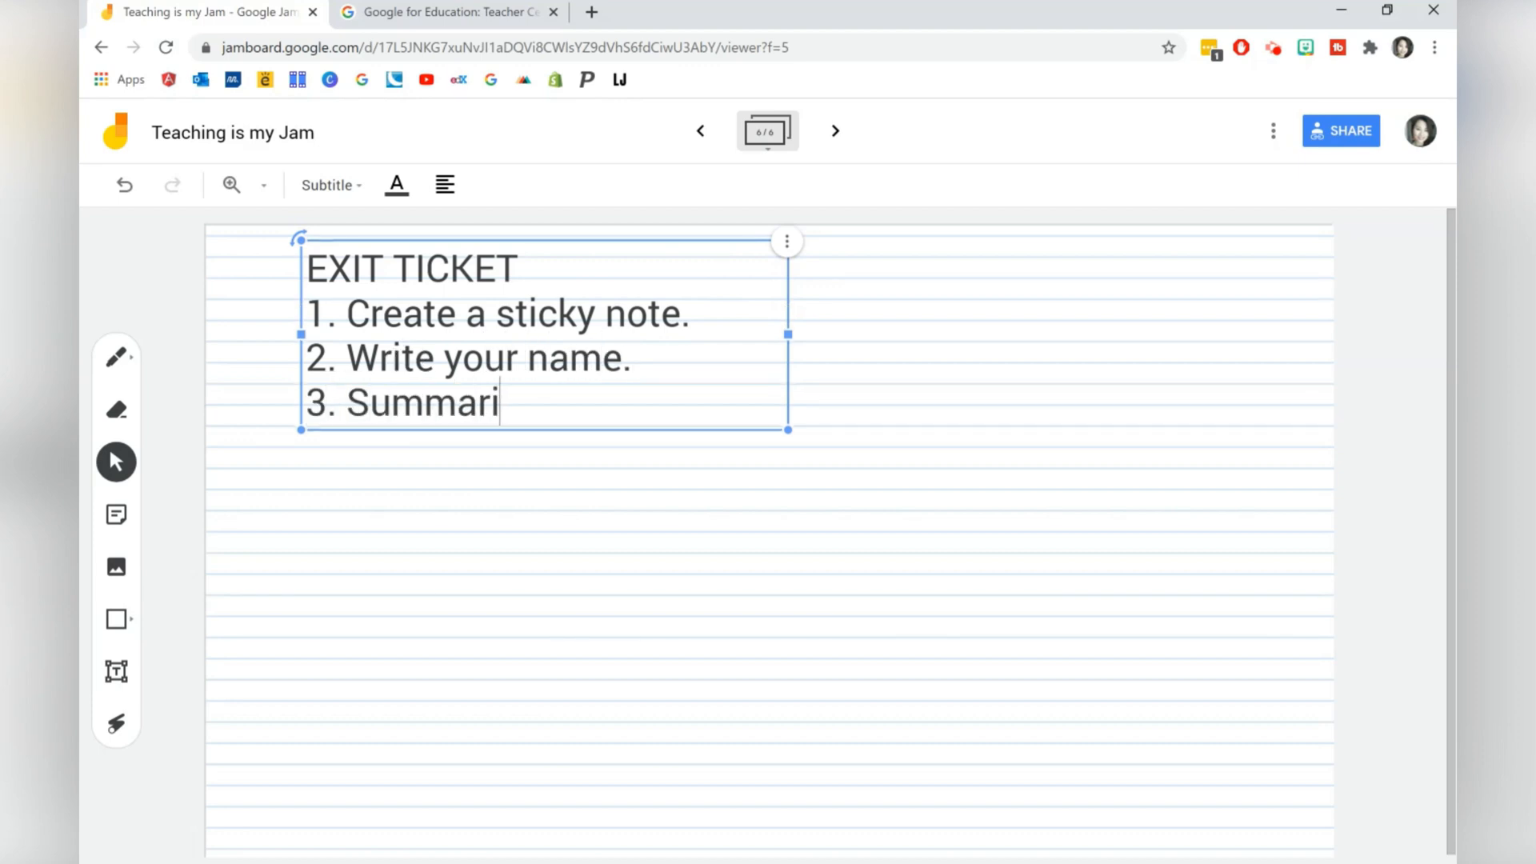
text(se 1 idea tha)
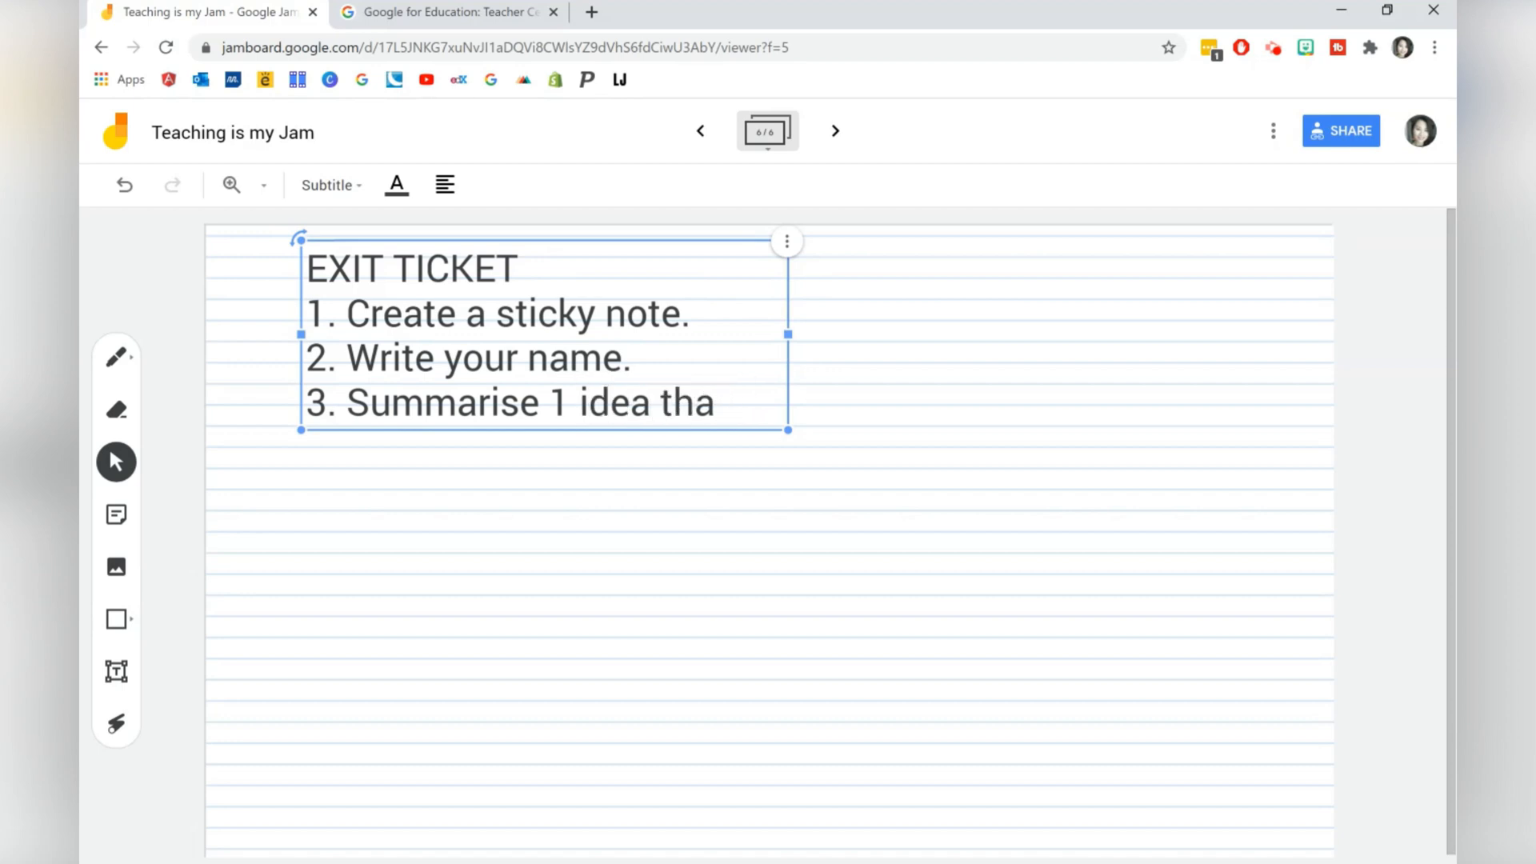
text(t you've learnt this lesson.)
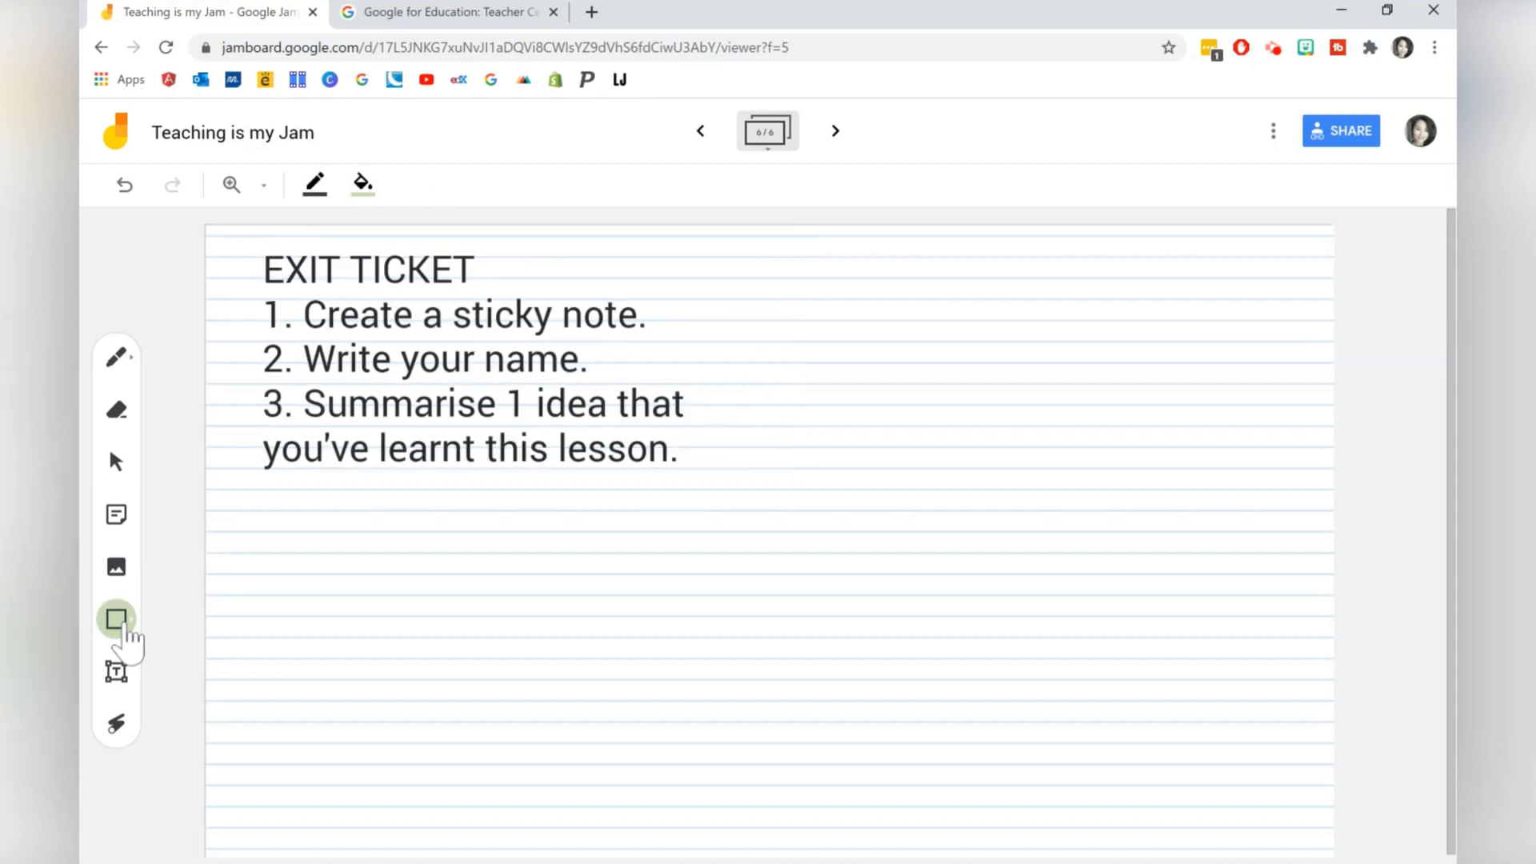
Place a green rounded rectangle over the exit-ticket text
click(115, 619)
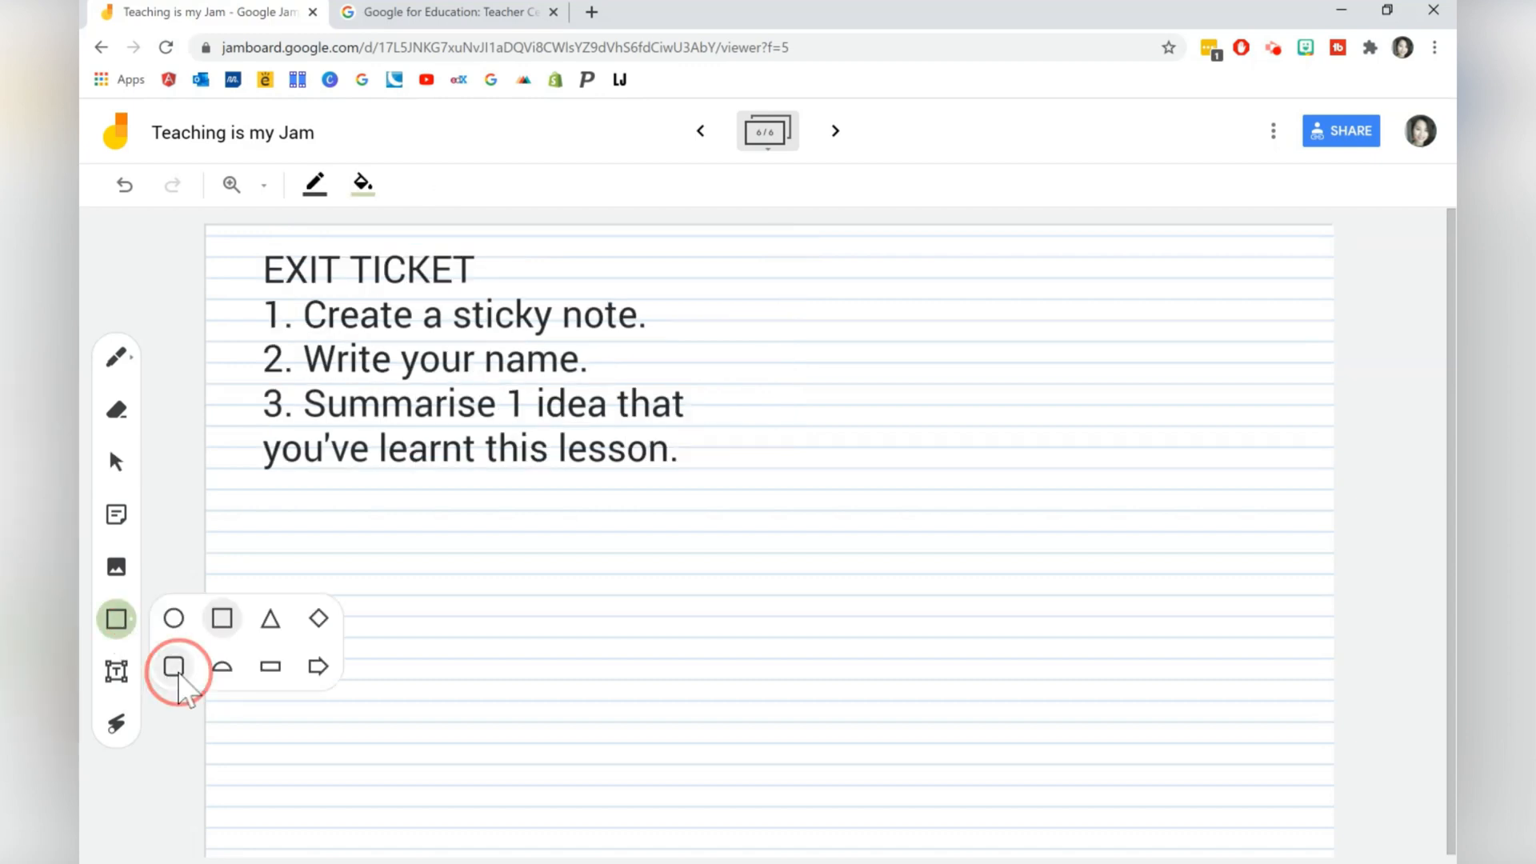
click(172, 667)
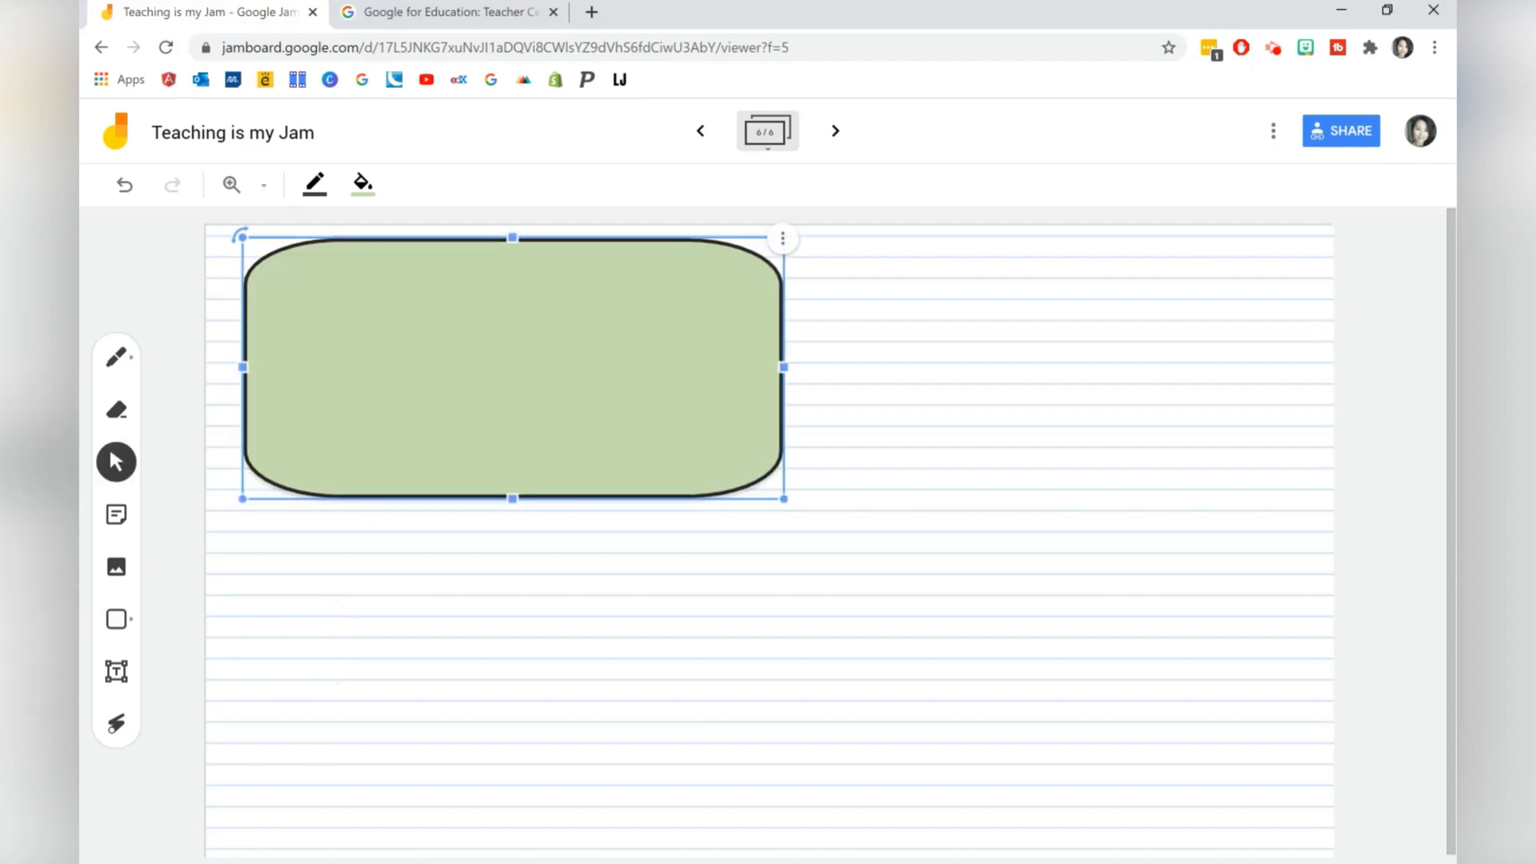
click(782, 237)
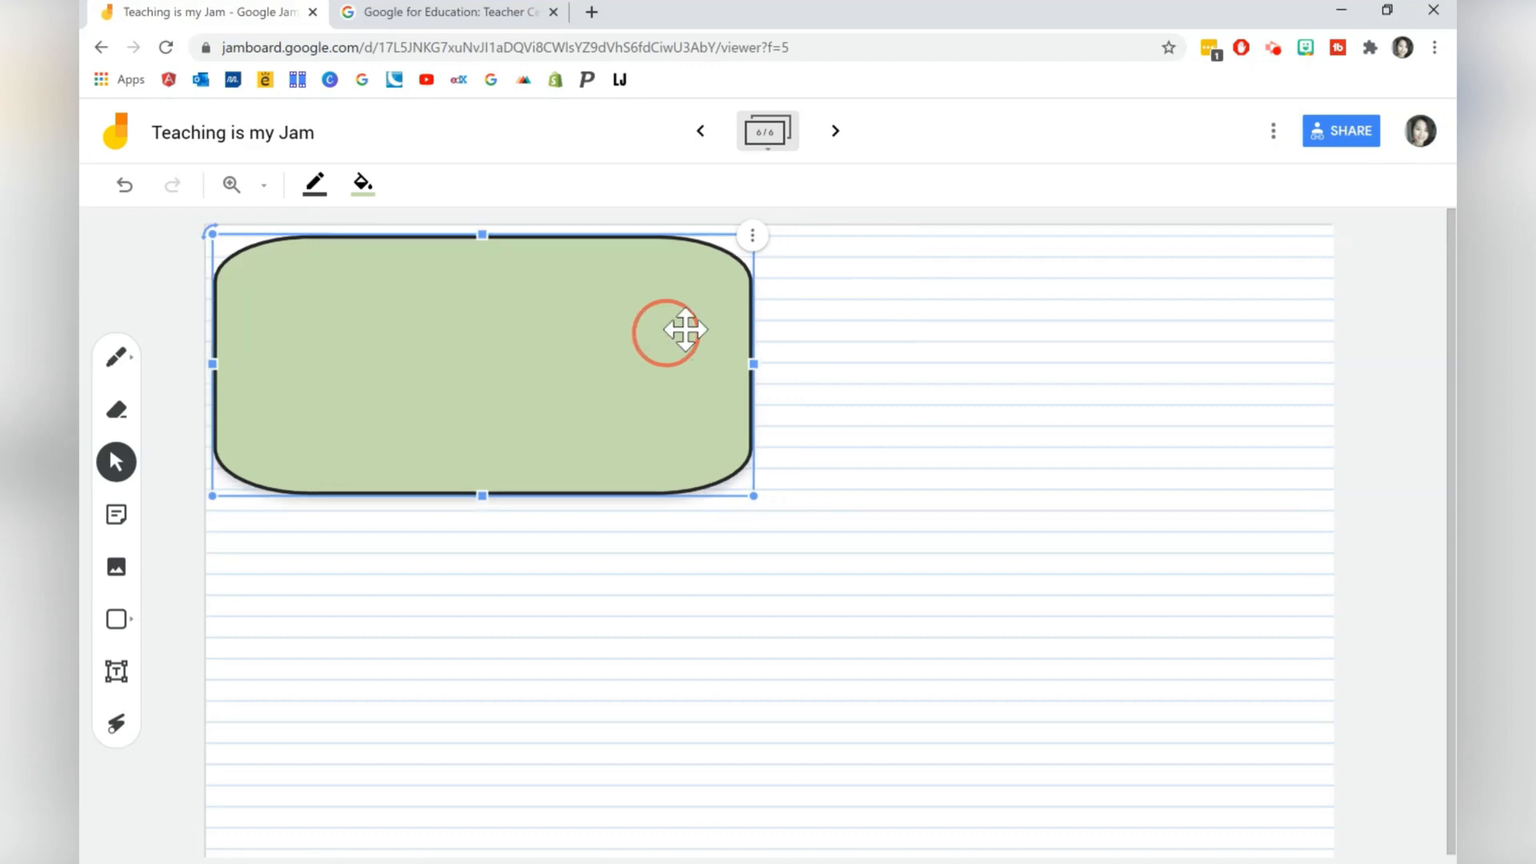
Send the rectangle behind the text and narrow it to fit around it
click(753, 234)
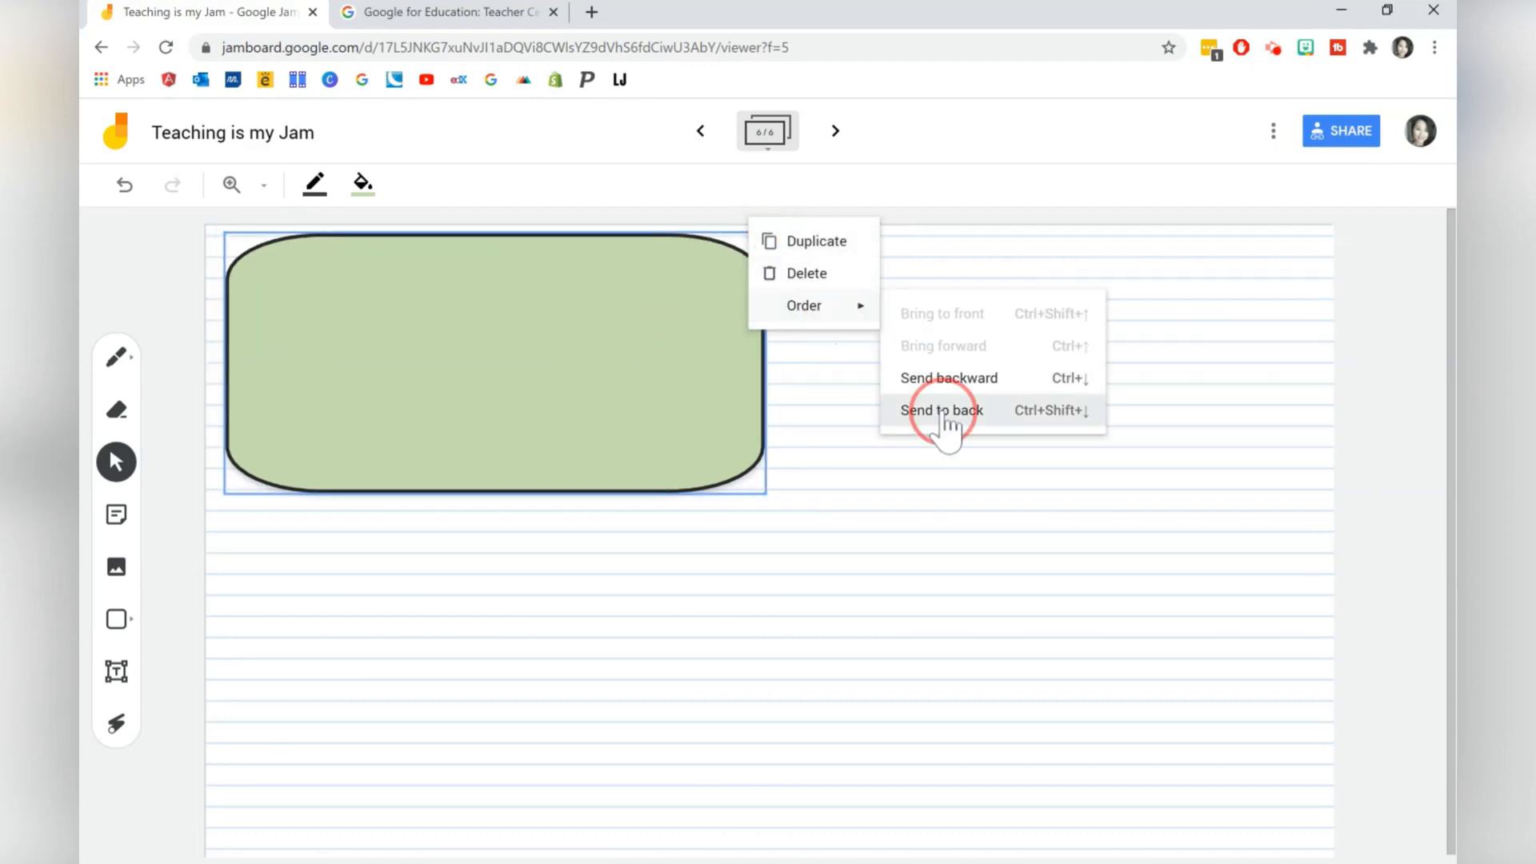
click(941, 410)
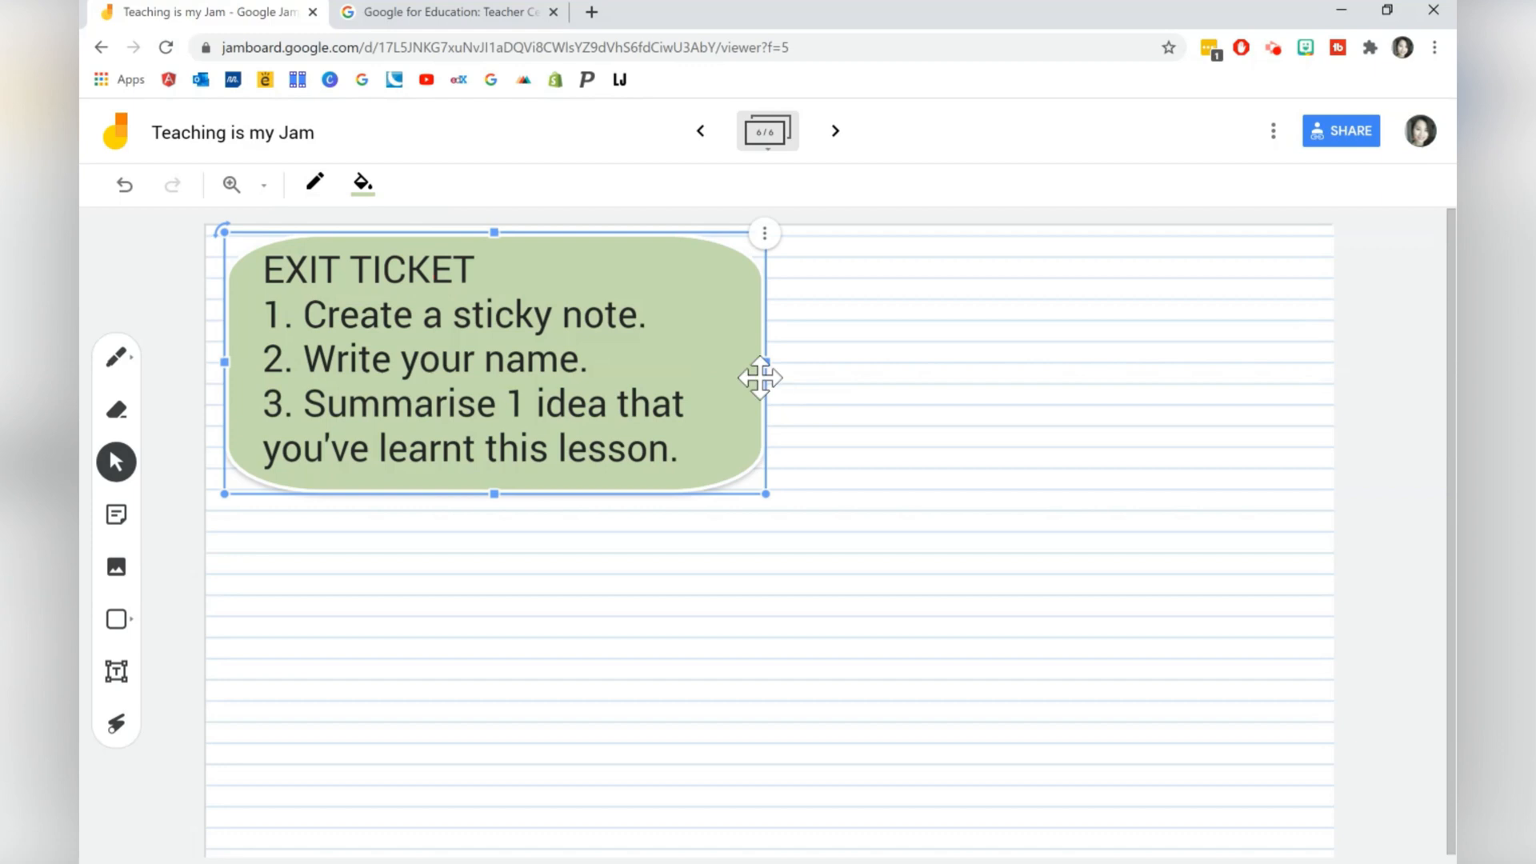
drag(765, 377, 721, 373)
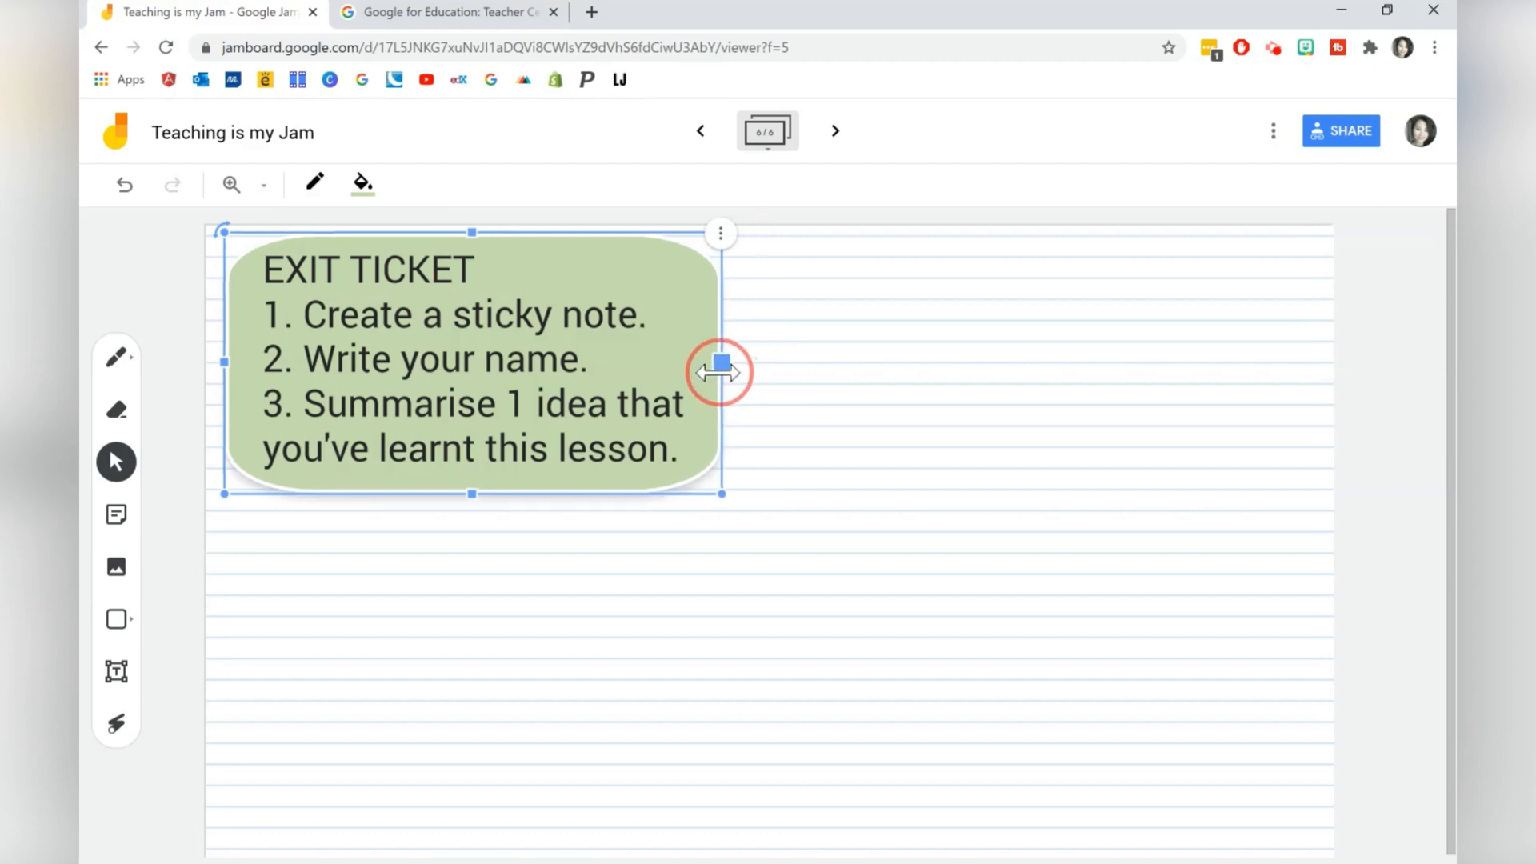
click(456, 298)
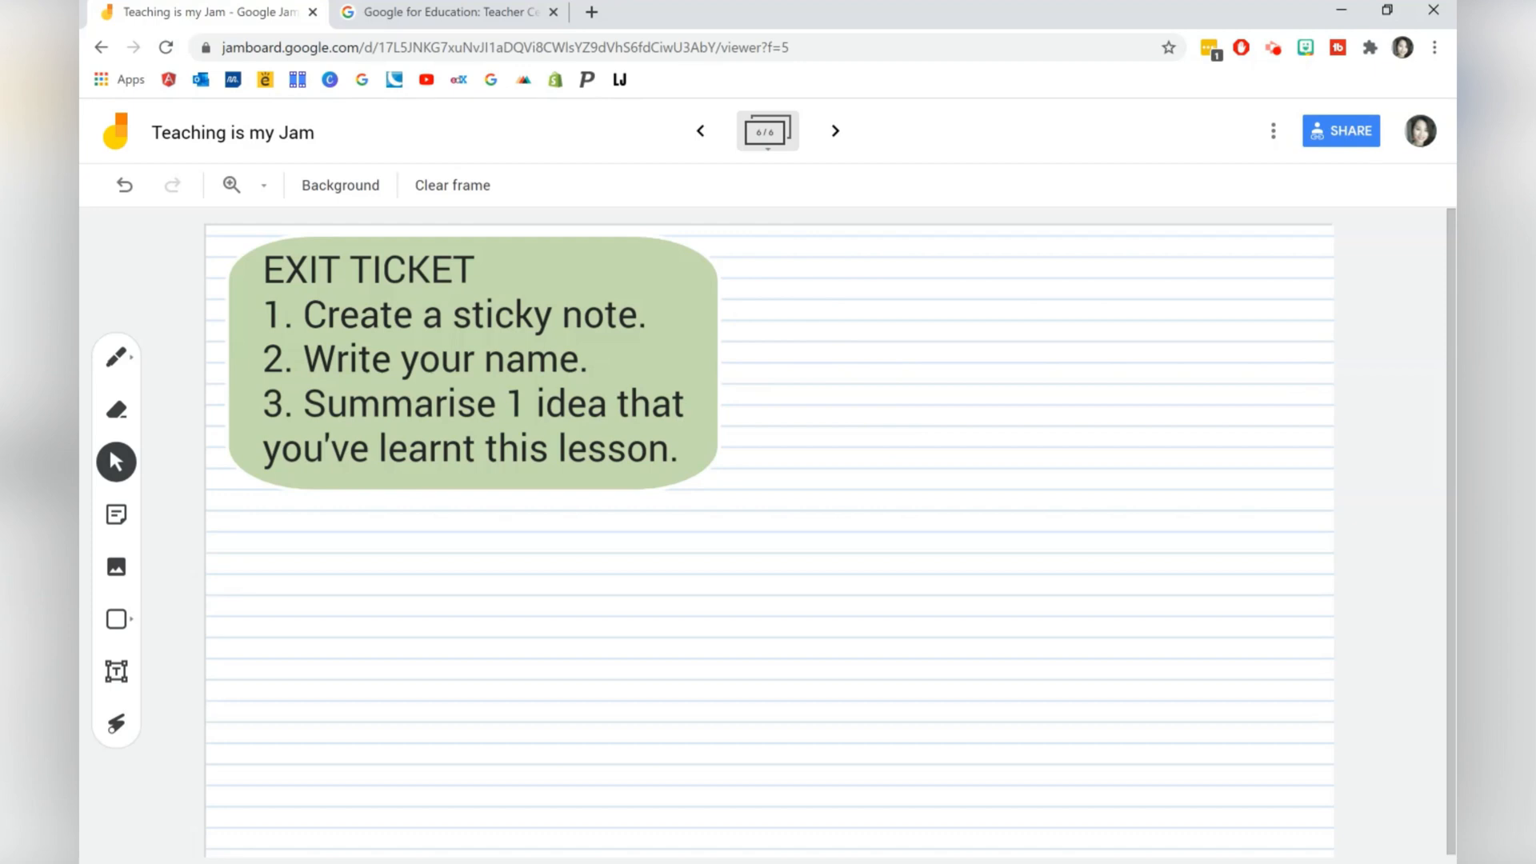
Switch to the Teacher Center tab and scroll down to the Jamboard for Education videos
click(455, 13)
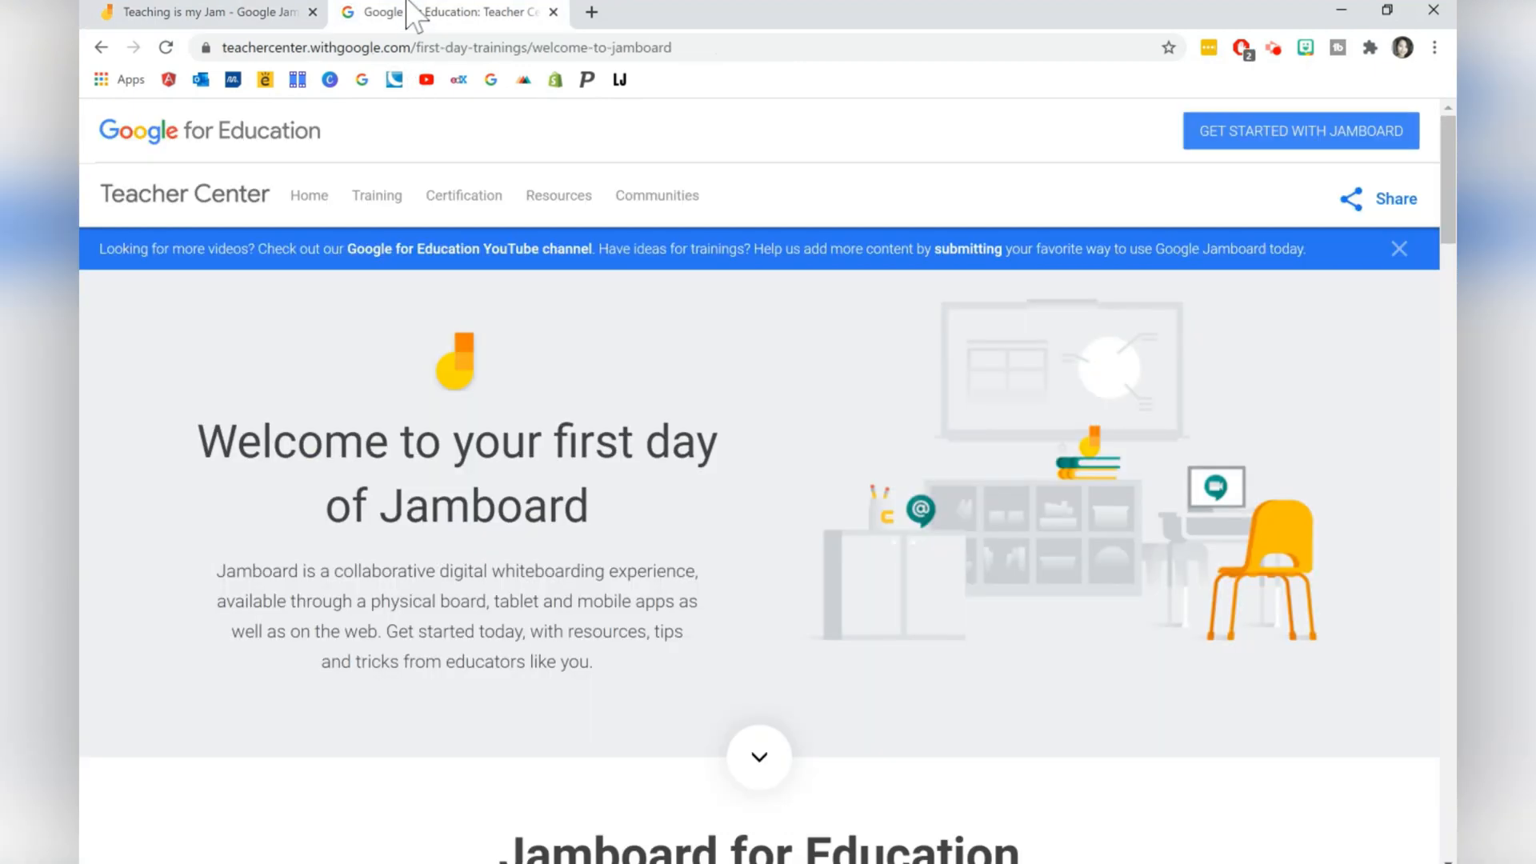
scroll(down, 3)
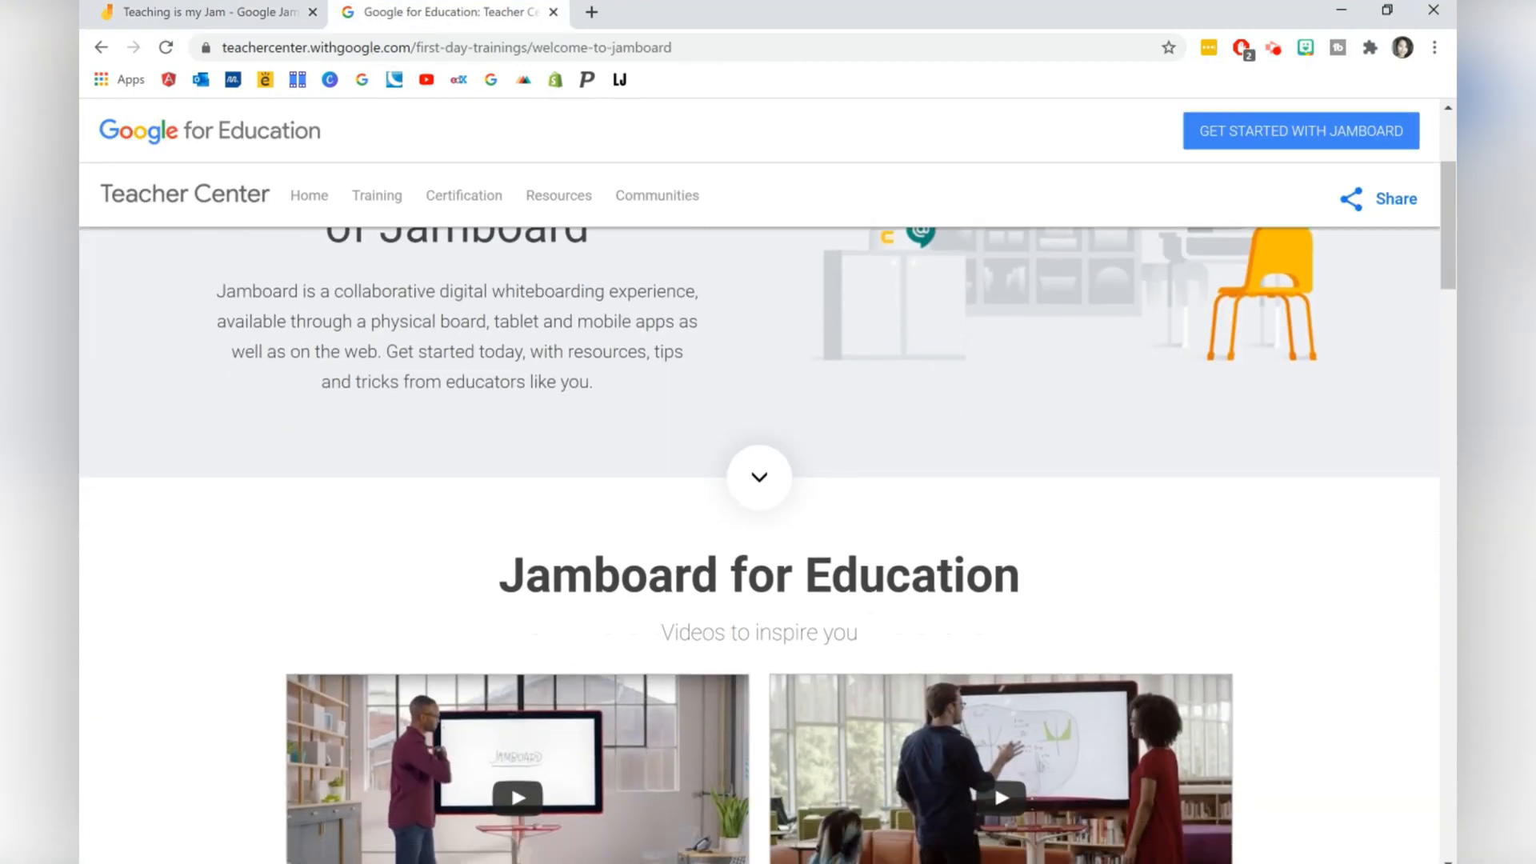
scroll(down, 3)
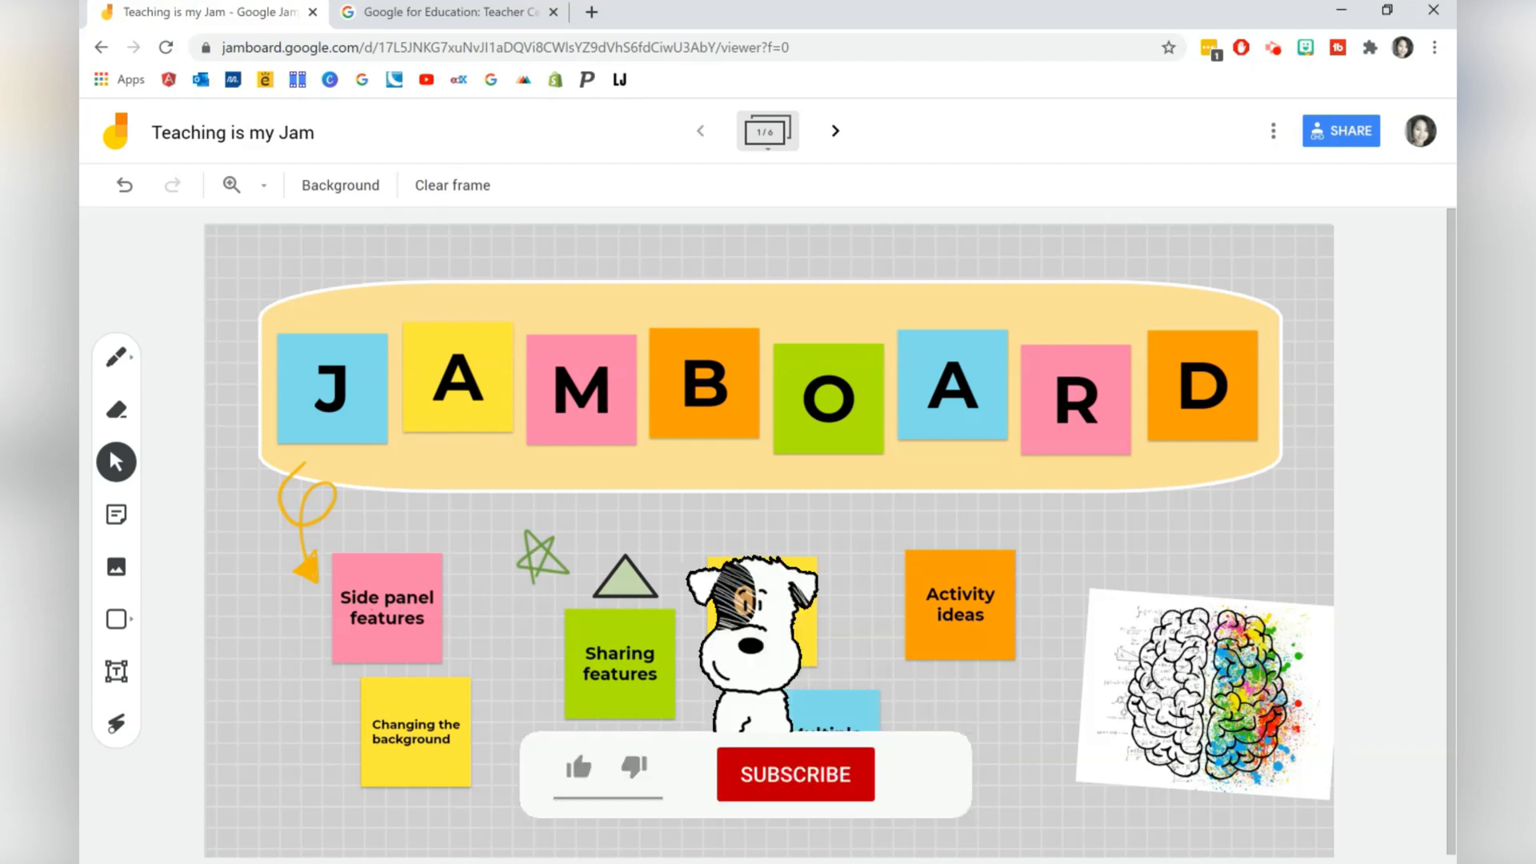
Return to the Jamboard's first frame showing the JAMBOARD title and topic sticky notes
click(796, 774)
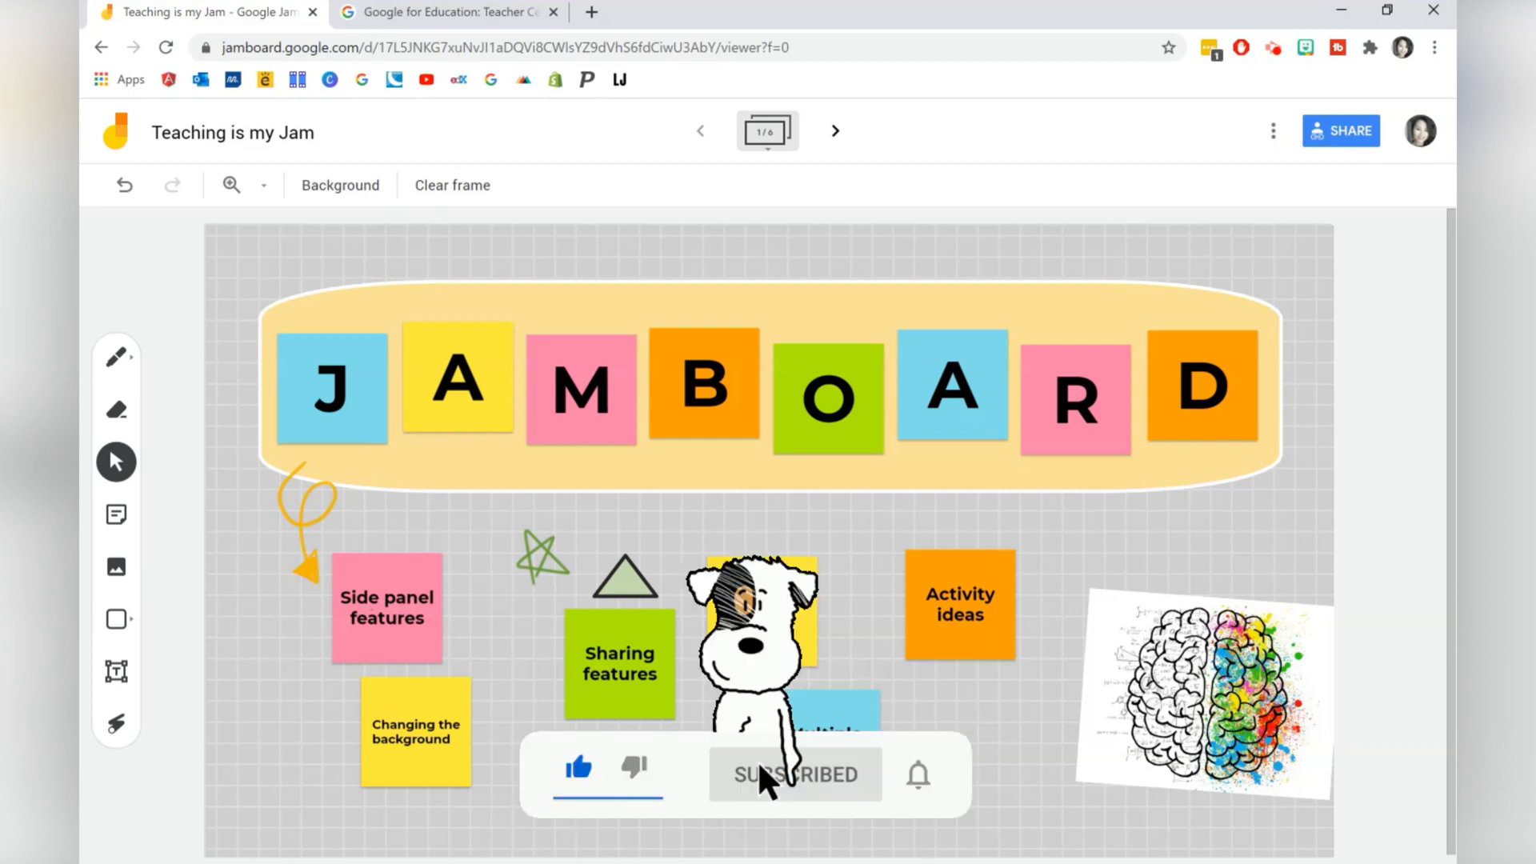